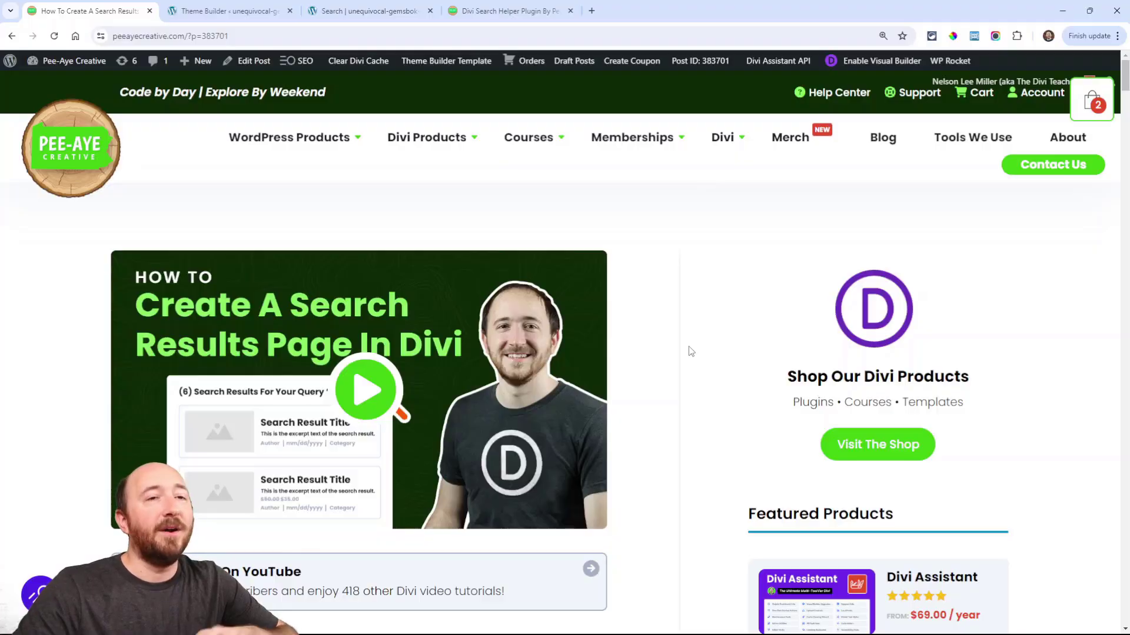
Step: Switch to the Theme Builder tab showing only the default website template
scroll(down, 3)
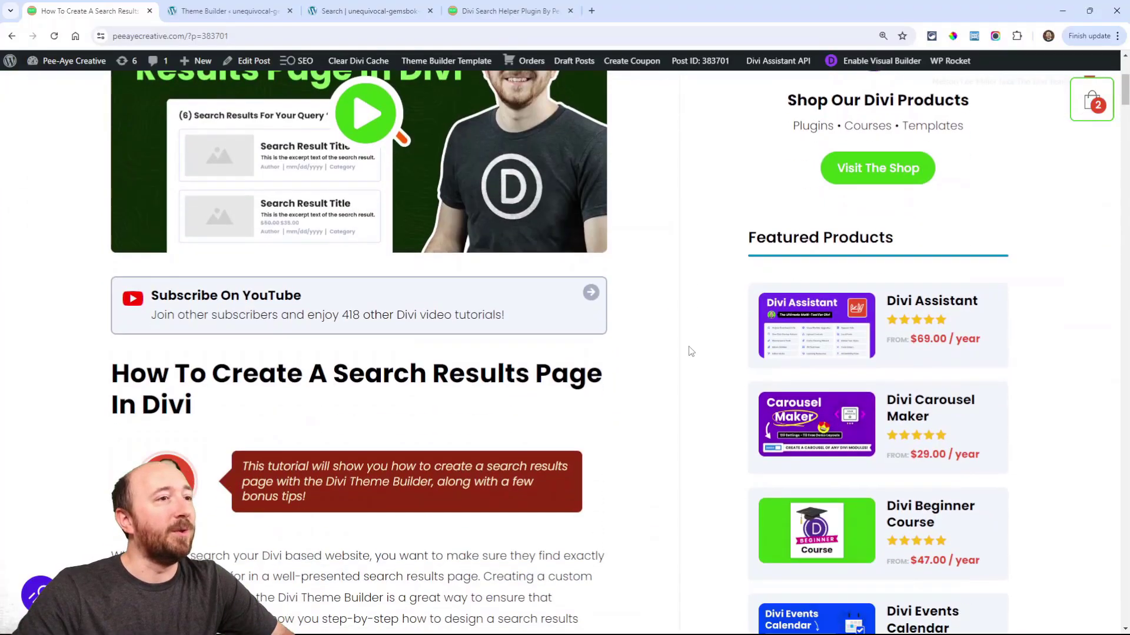
scroll(down, 3)
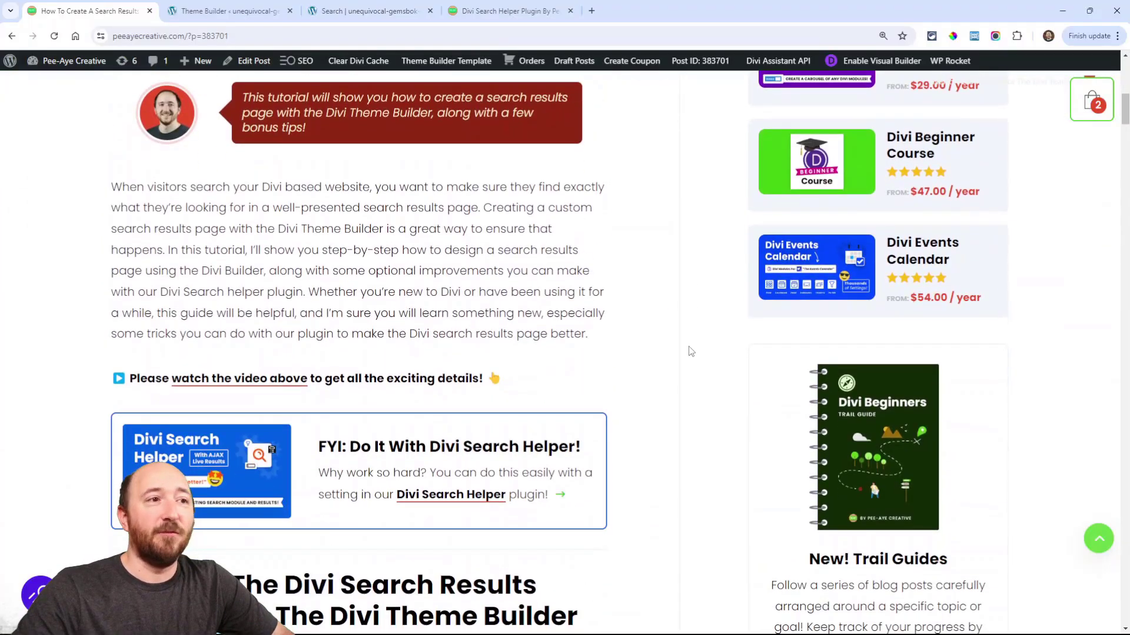
scroll(down, 3)
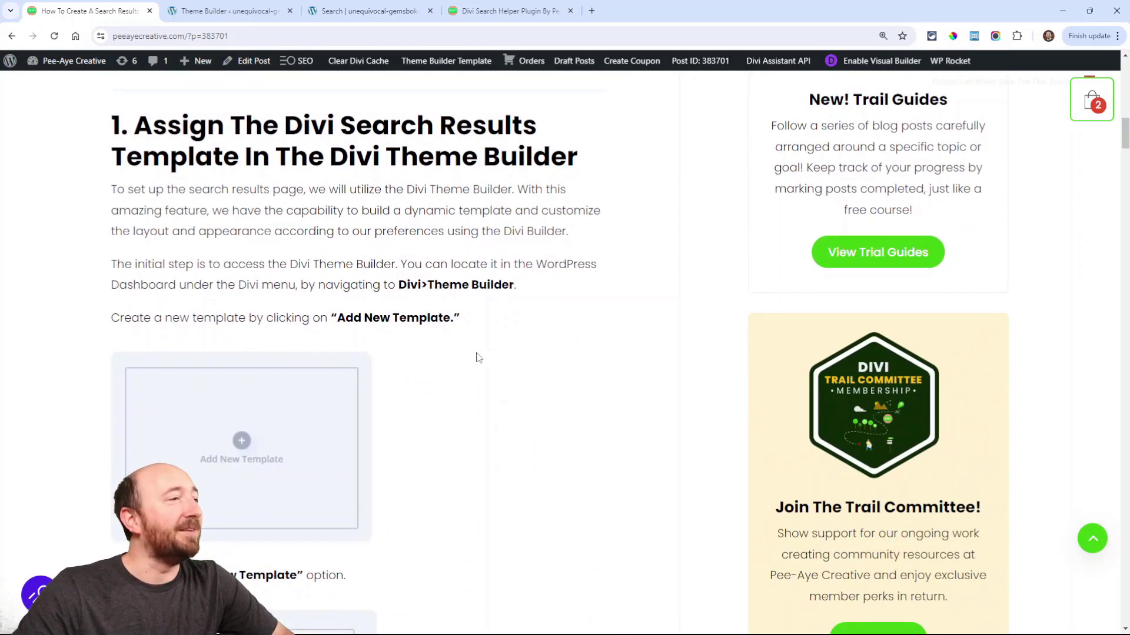
scroll(down, 3)
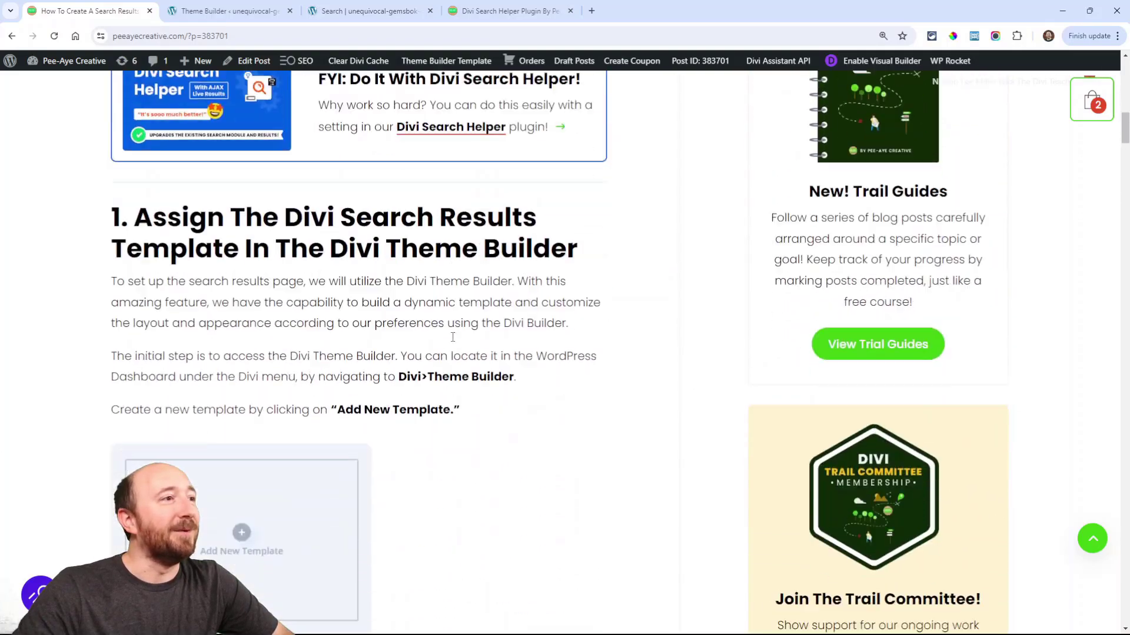
scroll(down, 3)
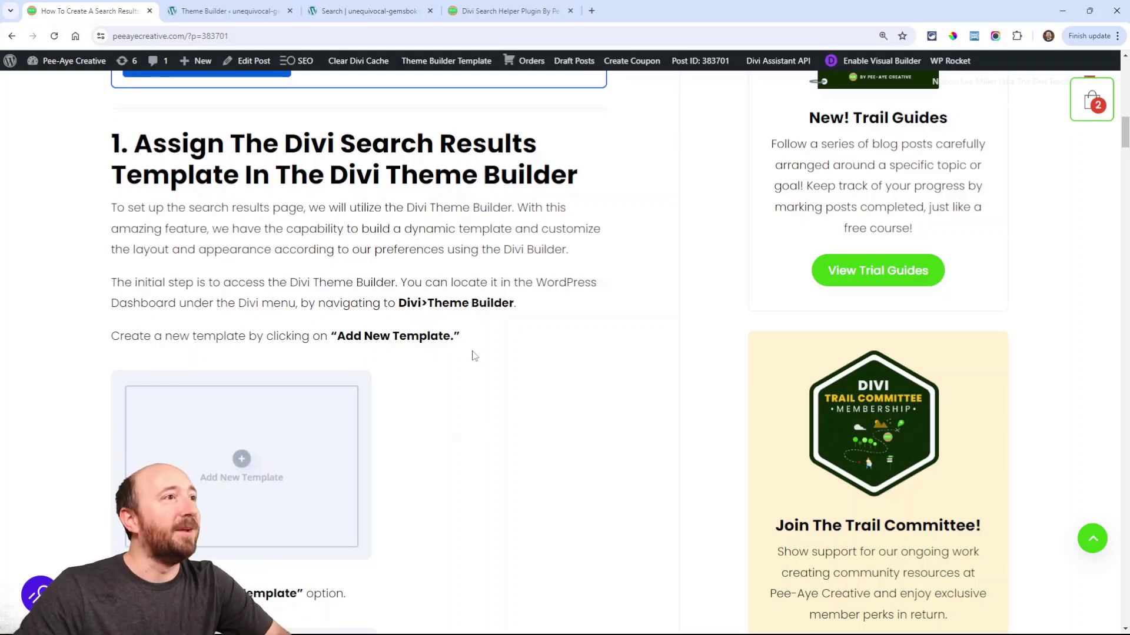
scroll(down, 3)
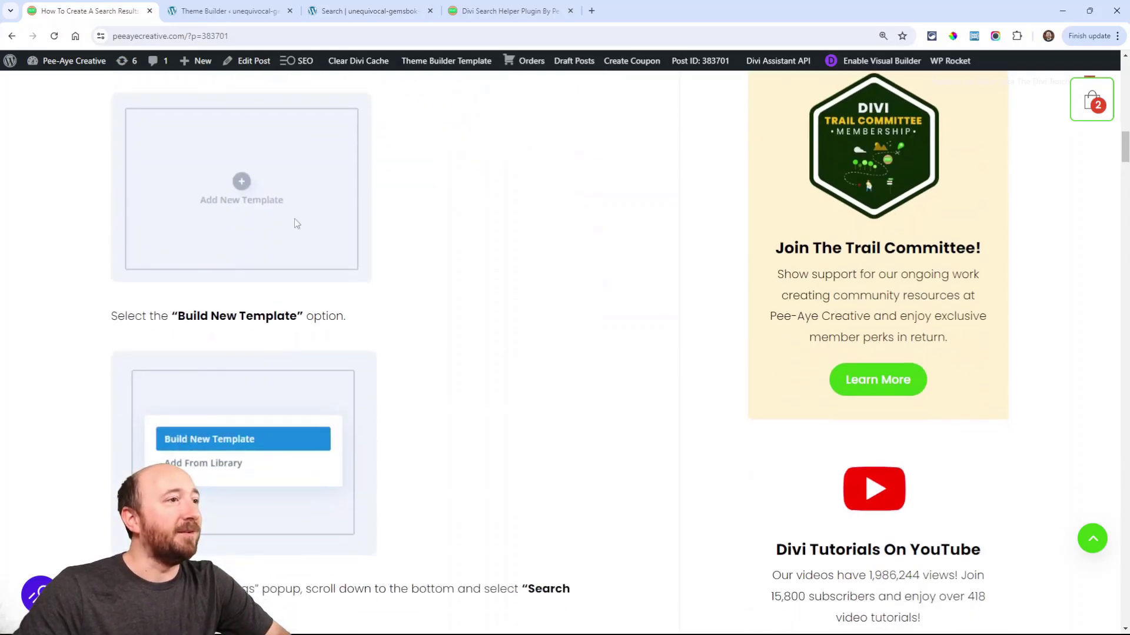
scroll(down, 3)
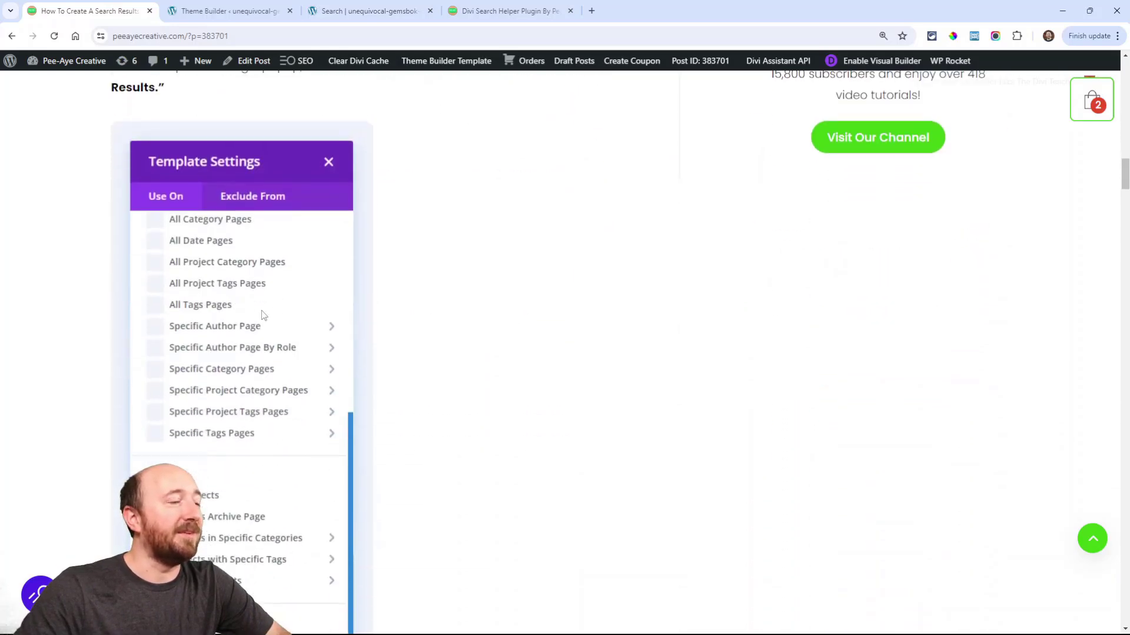
scroll(down, 3)
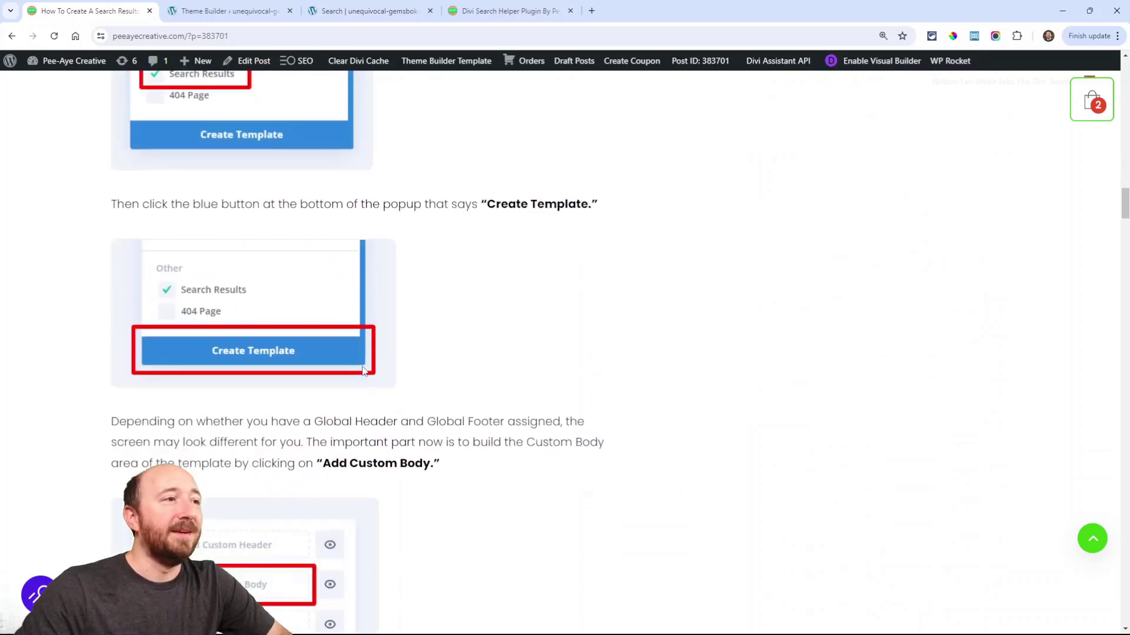
scroll(down, 3)
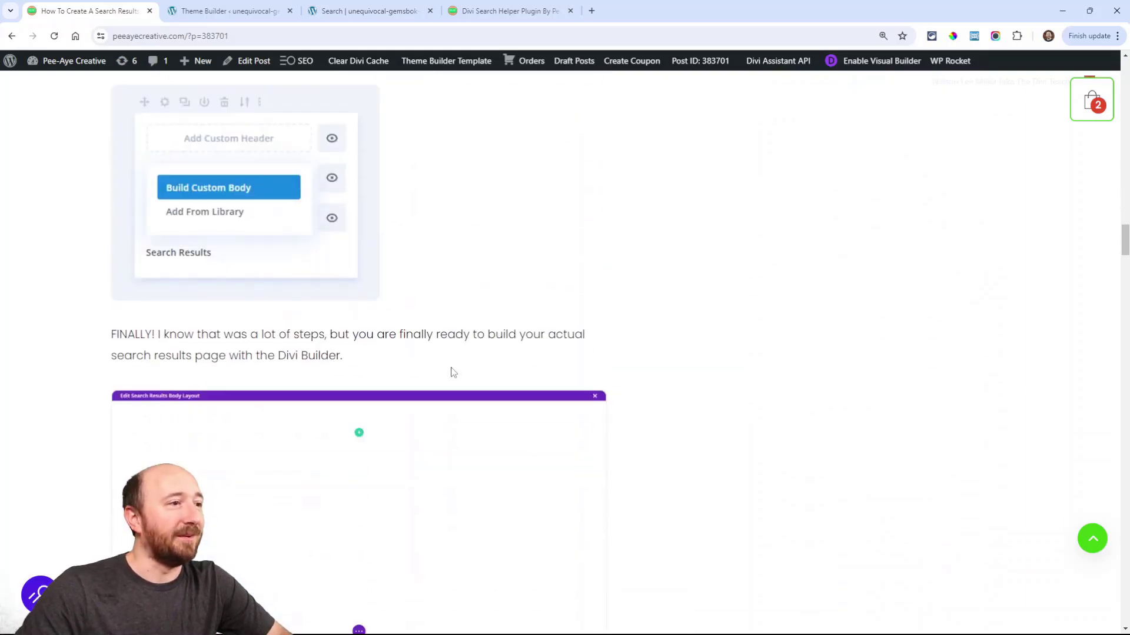
scroll(down, 3)
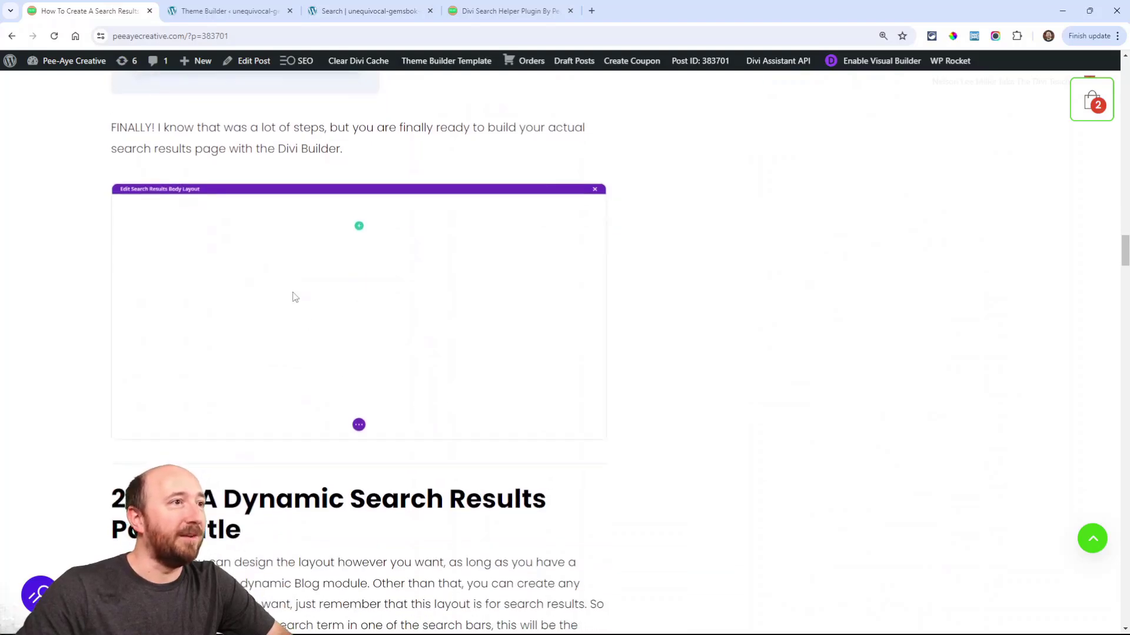
scroll(down, 3)
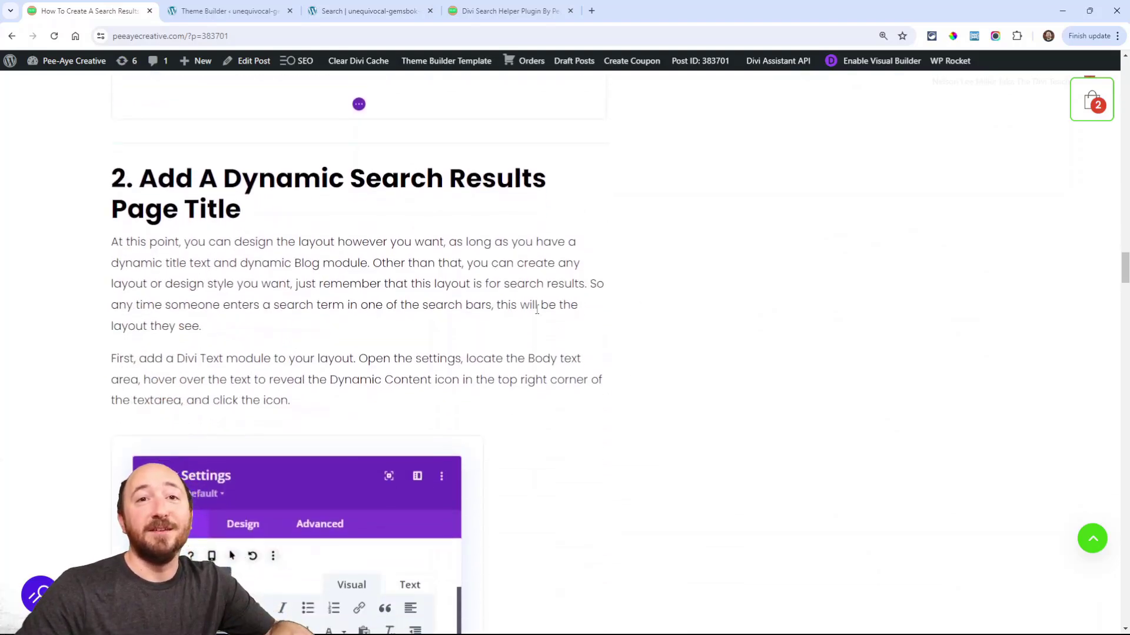
scroll(down, 3)
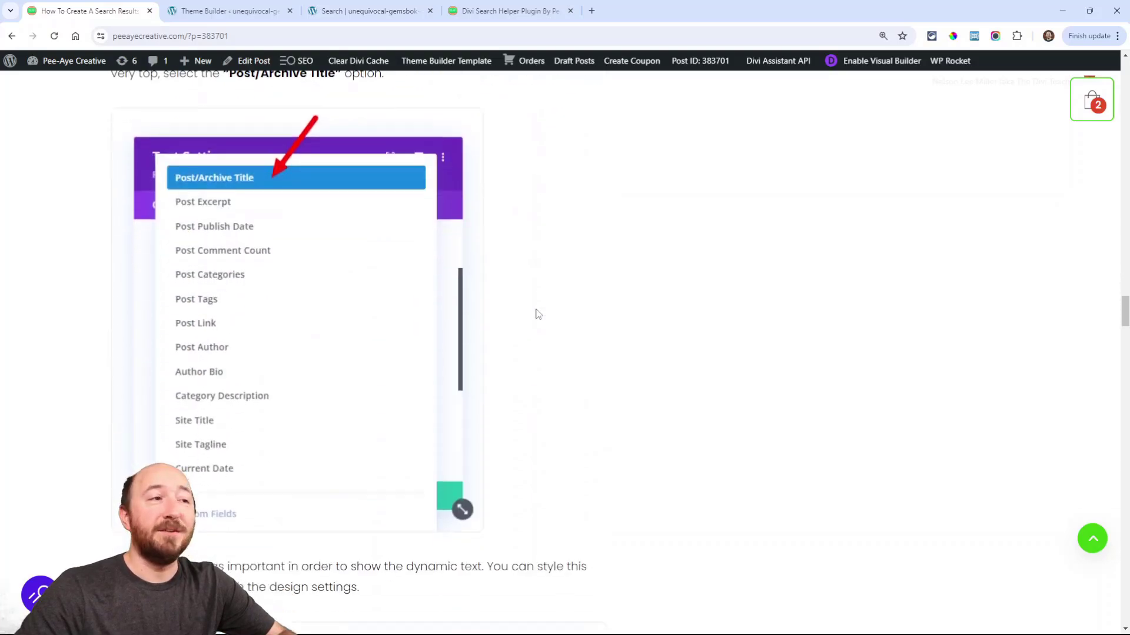
scroll(down, 3)
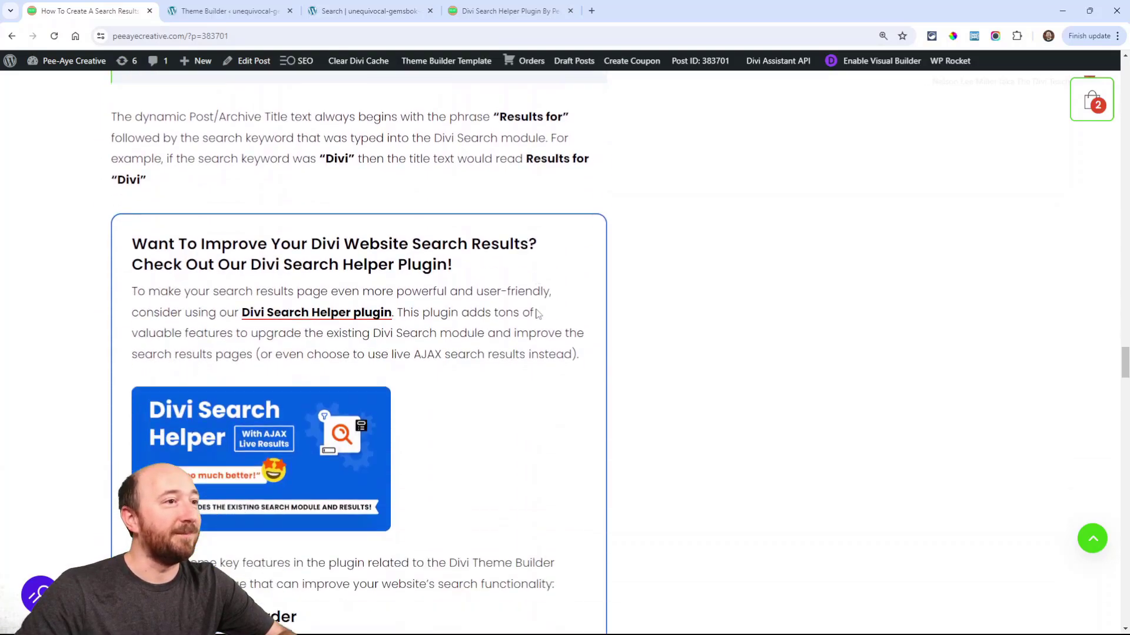
scroll(down, 3)
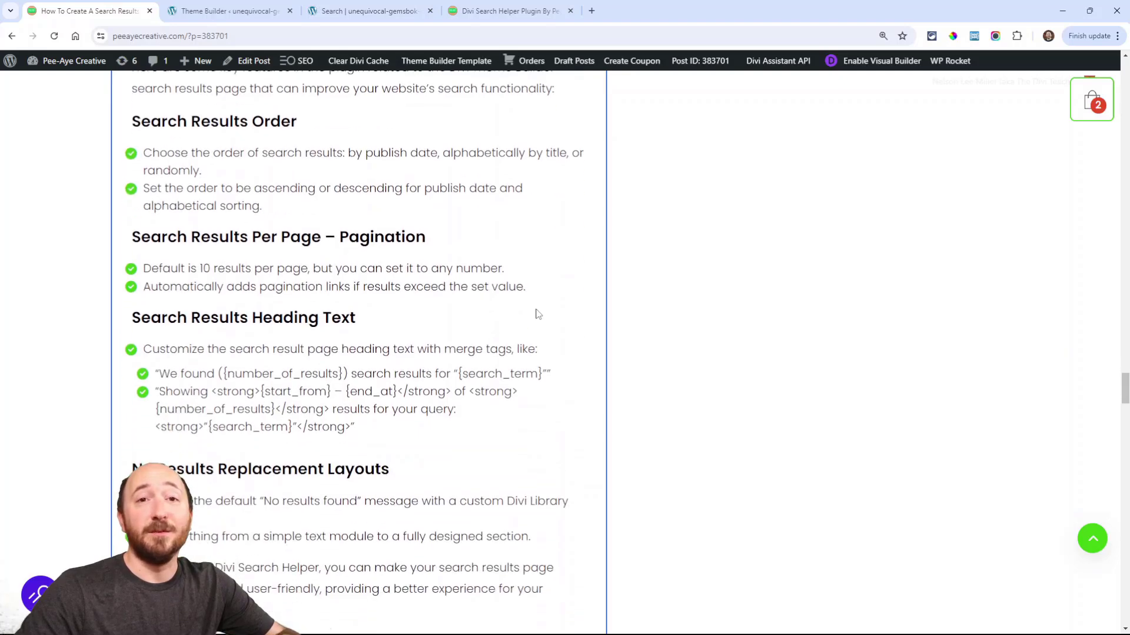
scroll(down, 3)
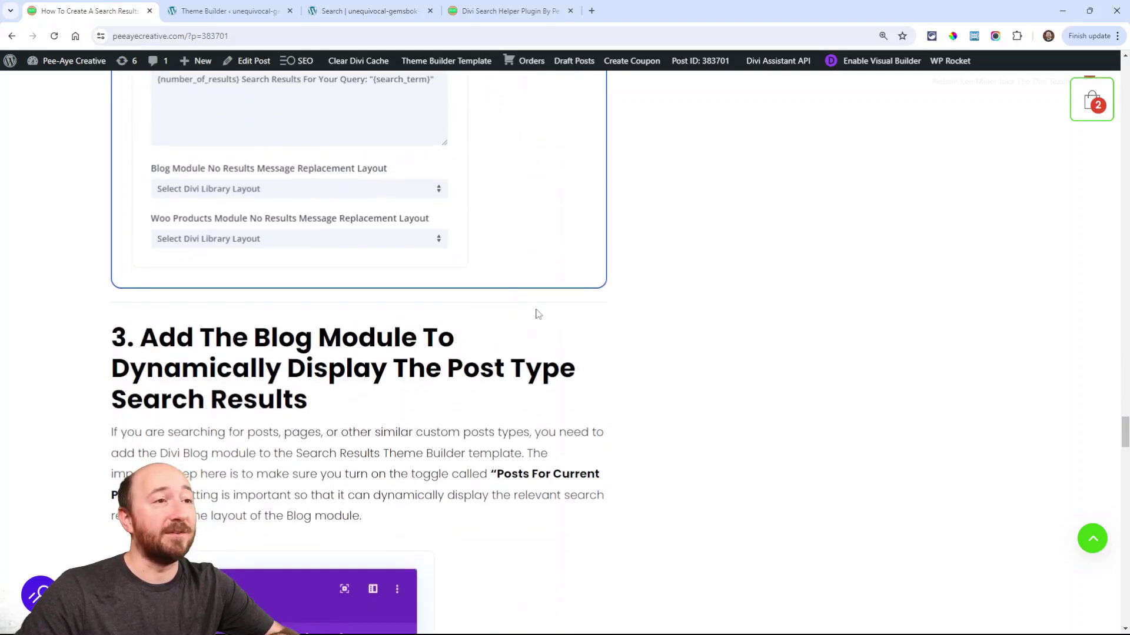
scroll(down, 3)
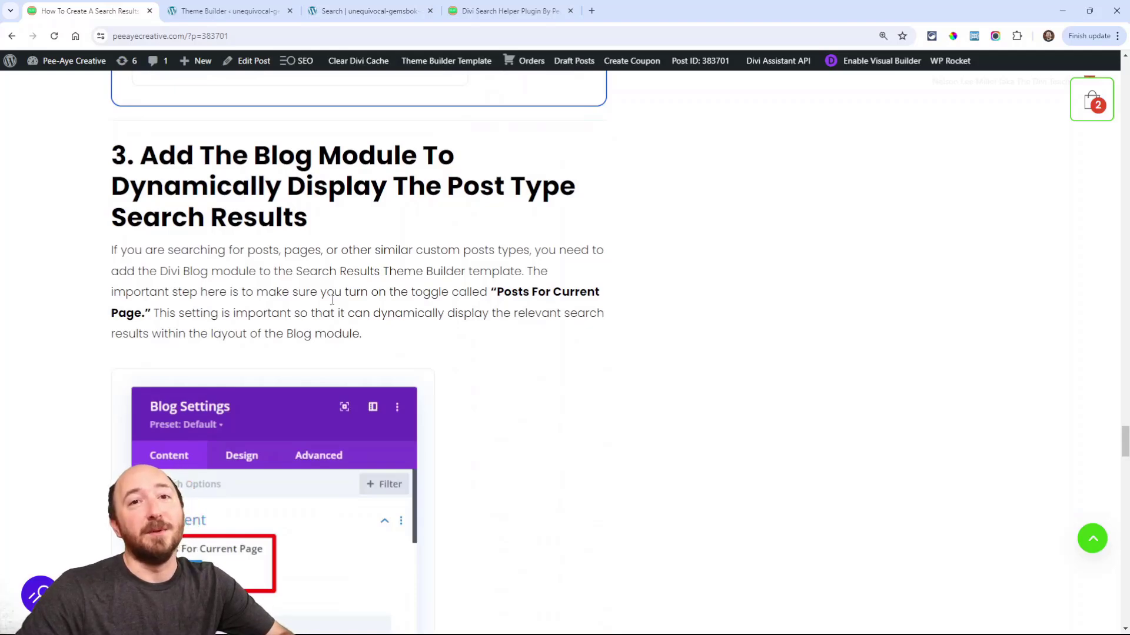
scroll(down, 3)
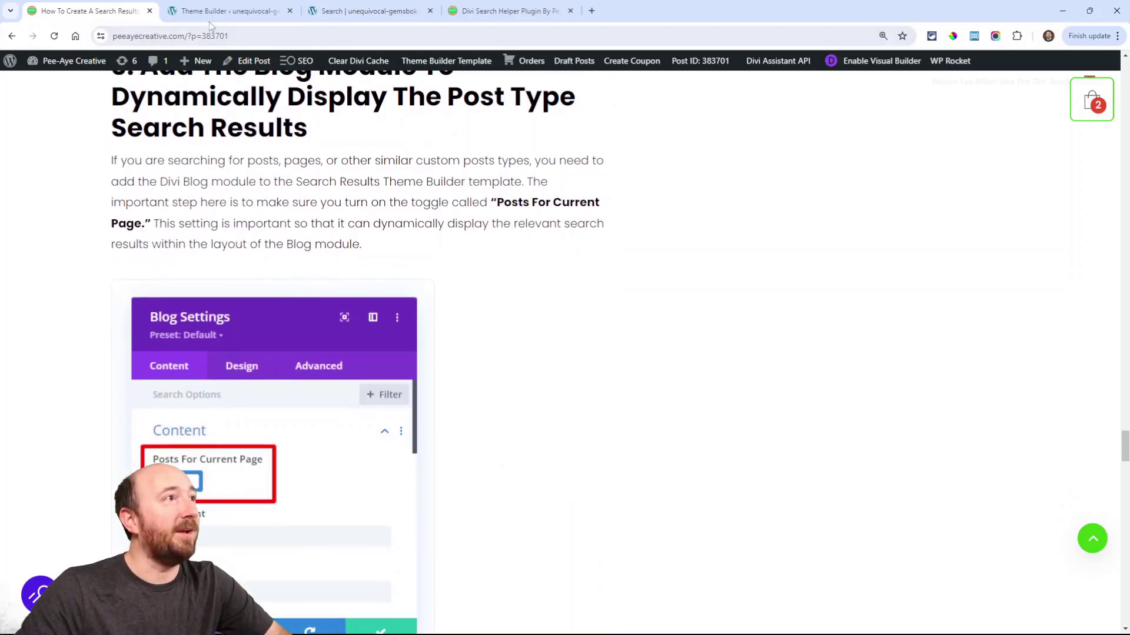
click(227, 10)
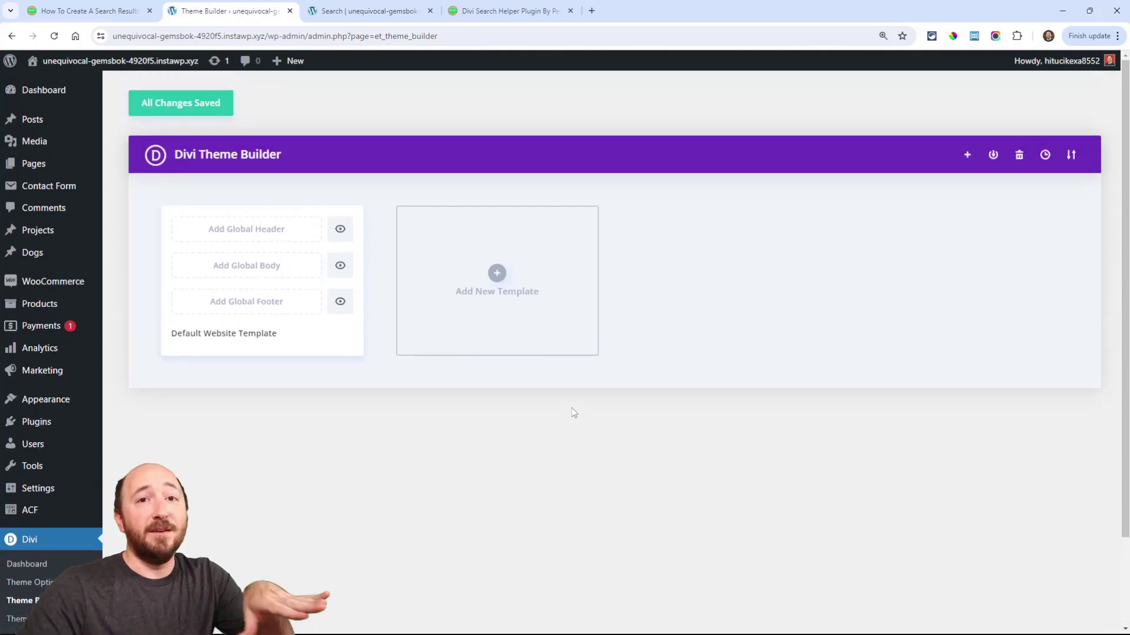
mouse_move(408, 276)
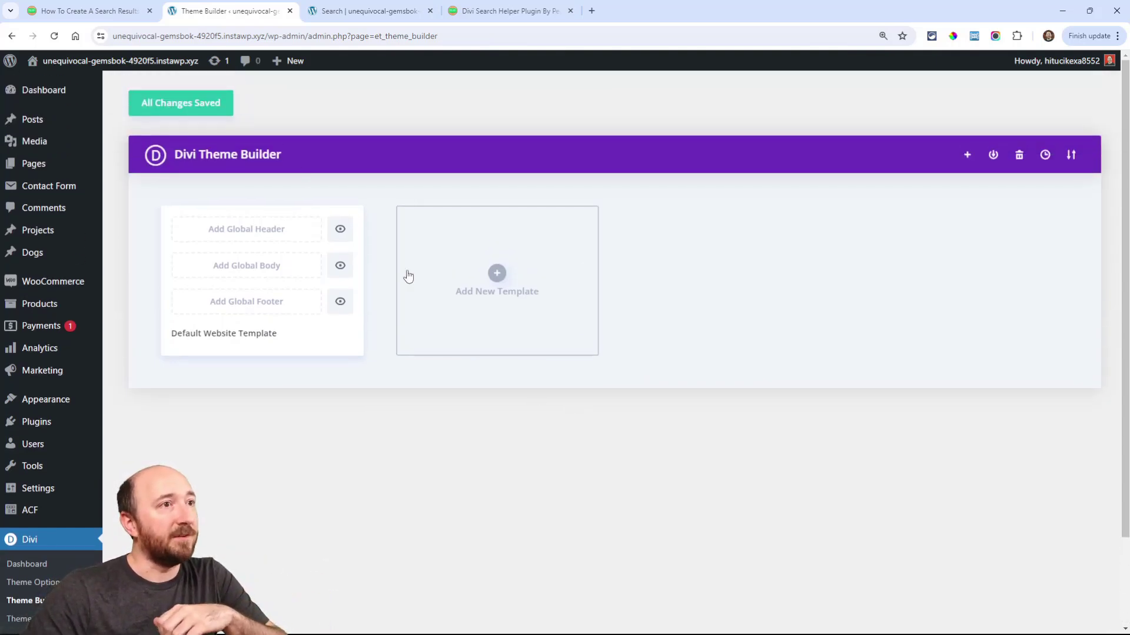
mouse_move(504, 344)
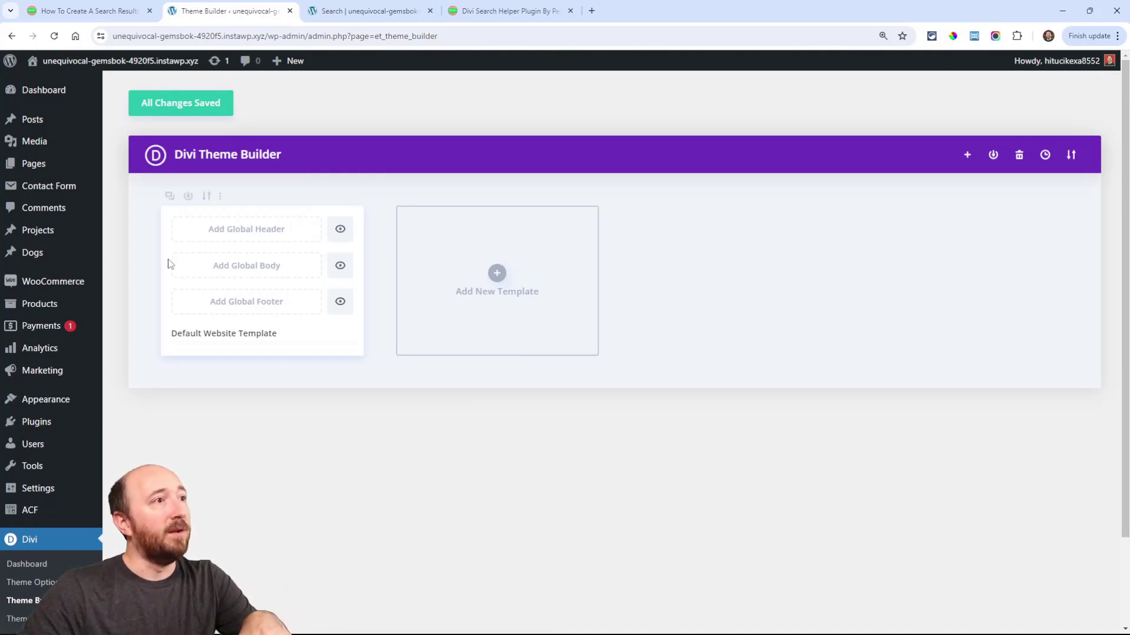
mouse_move(184, 204)
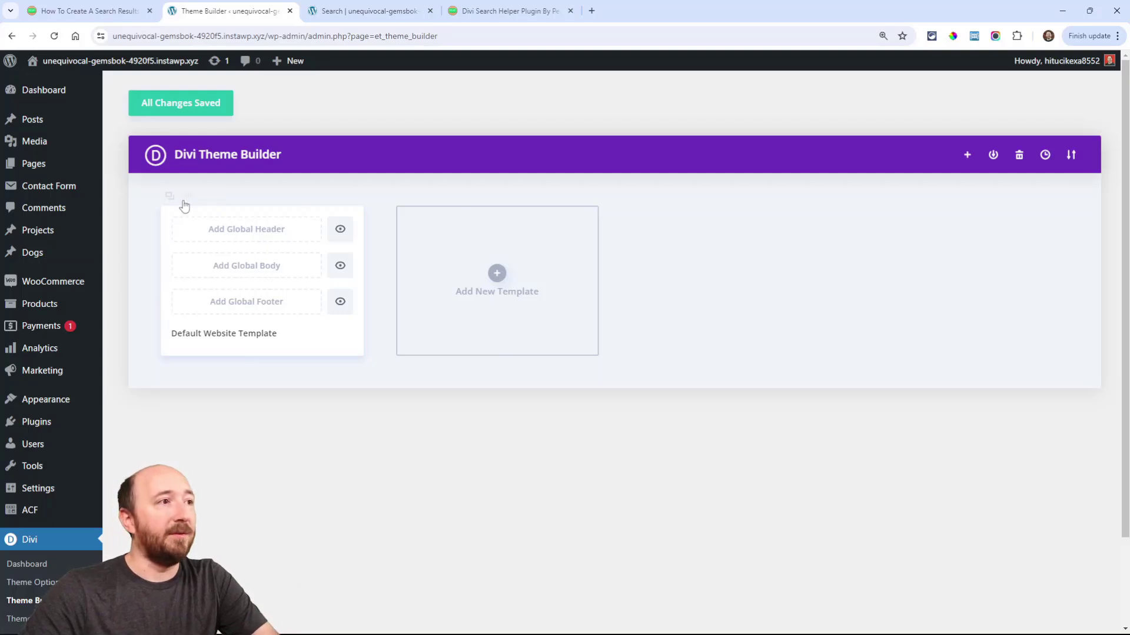
mouse_move(424, 280)
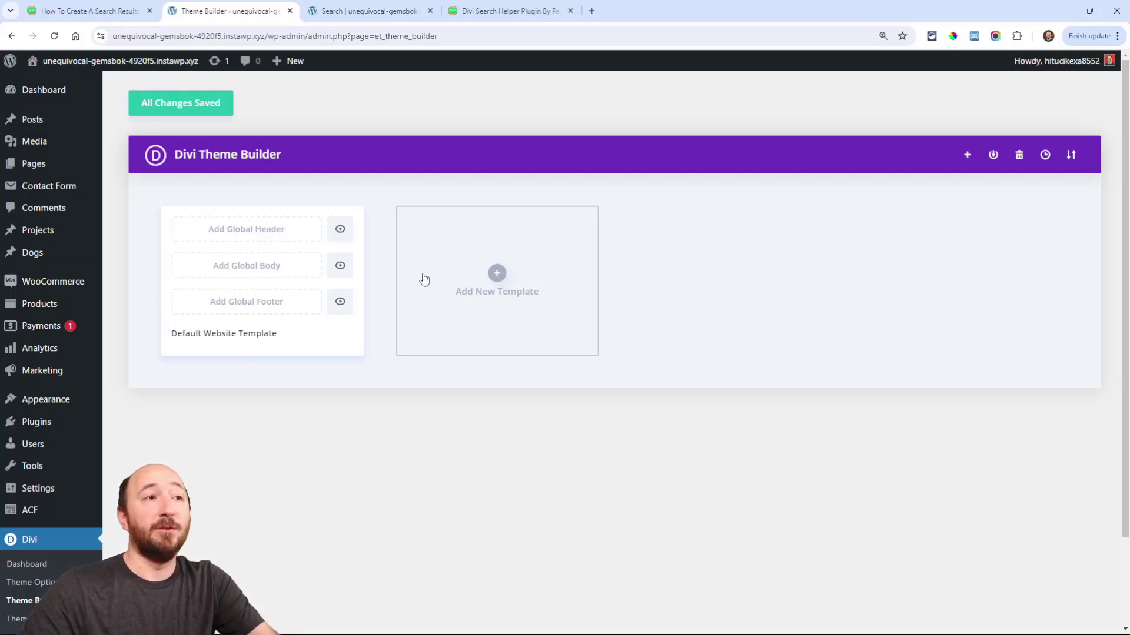
mouse_move(508, 283)
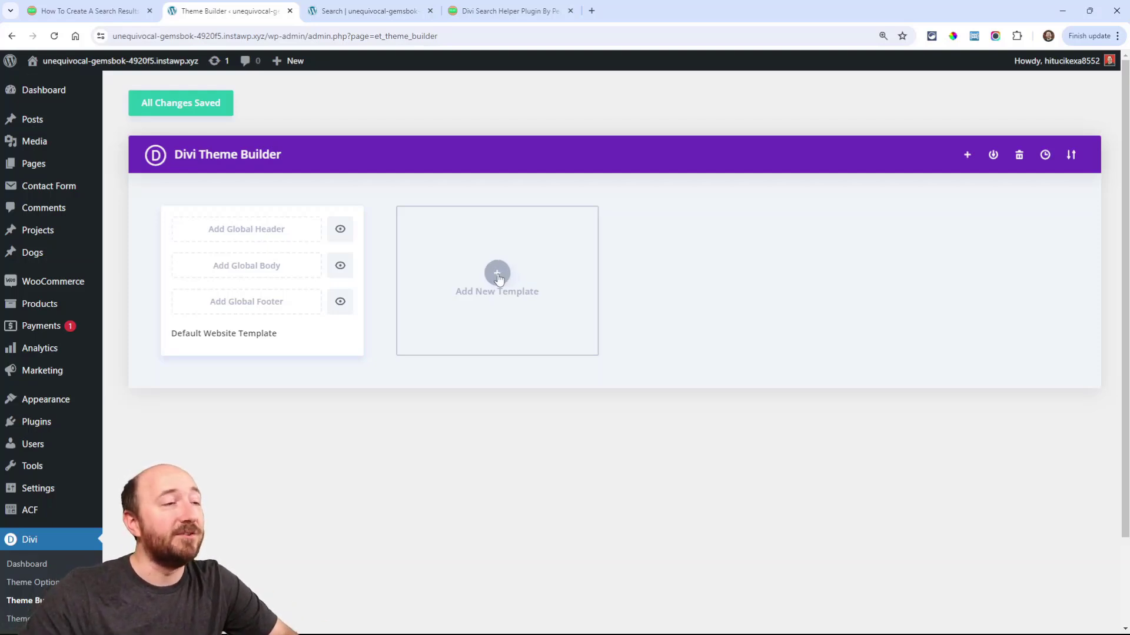
Step: Add a new template from scratch and tick Search Results under Other in Use On
click(496, 281)
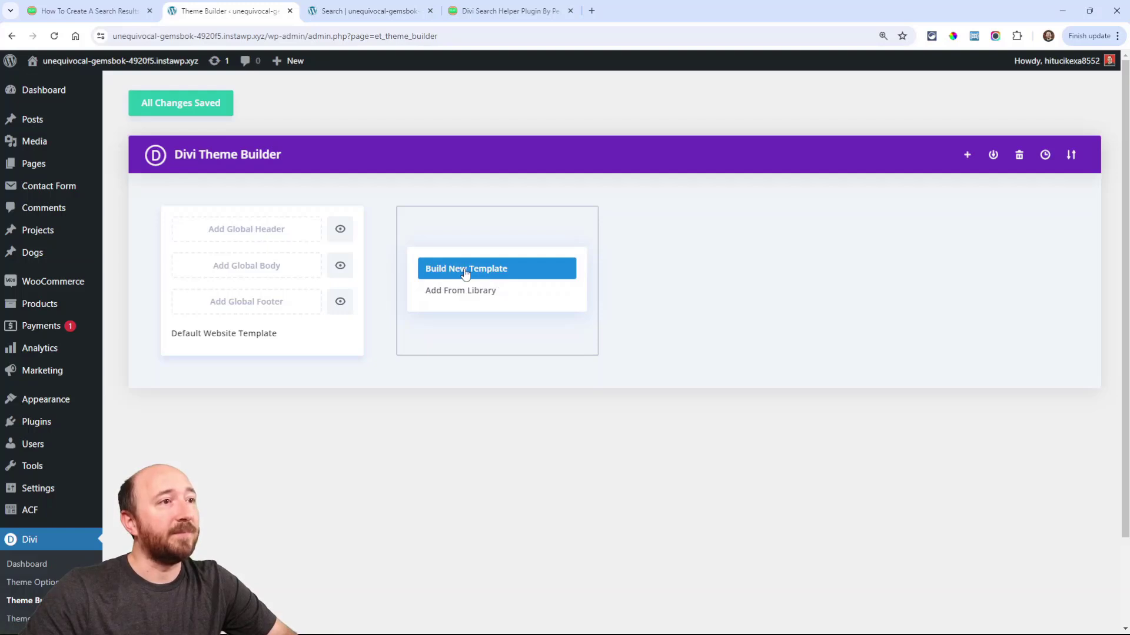
click(466, 268)
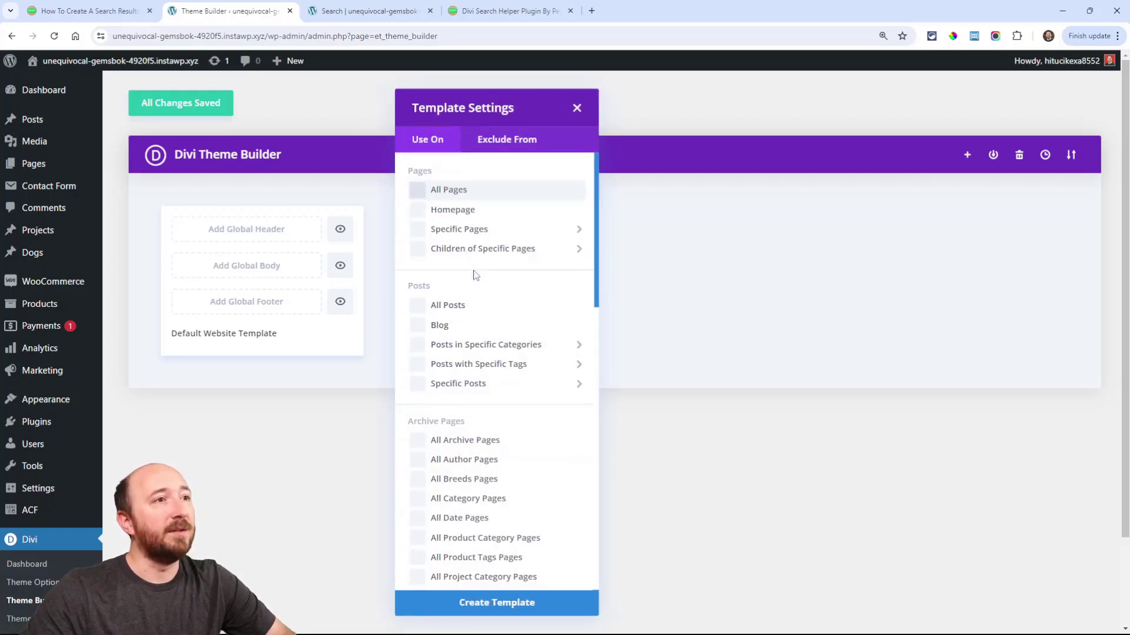
scroll(down, 3)
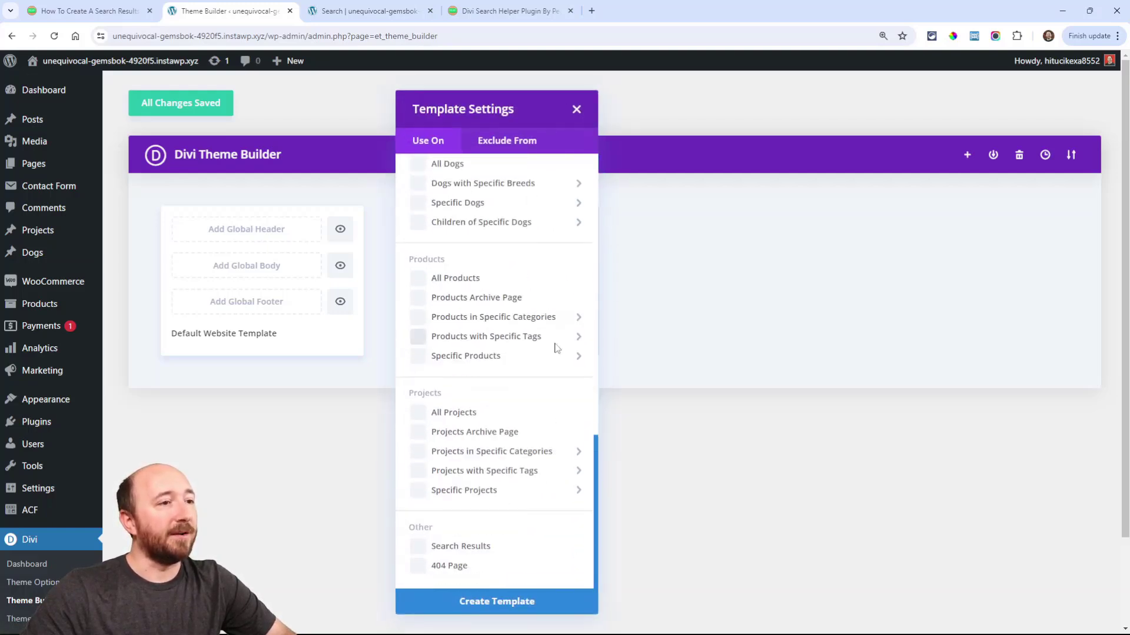
click(579, 183)
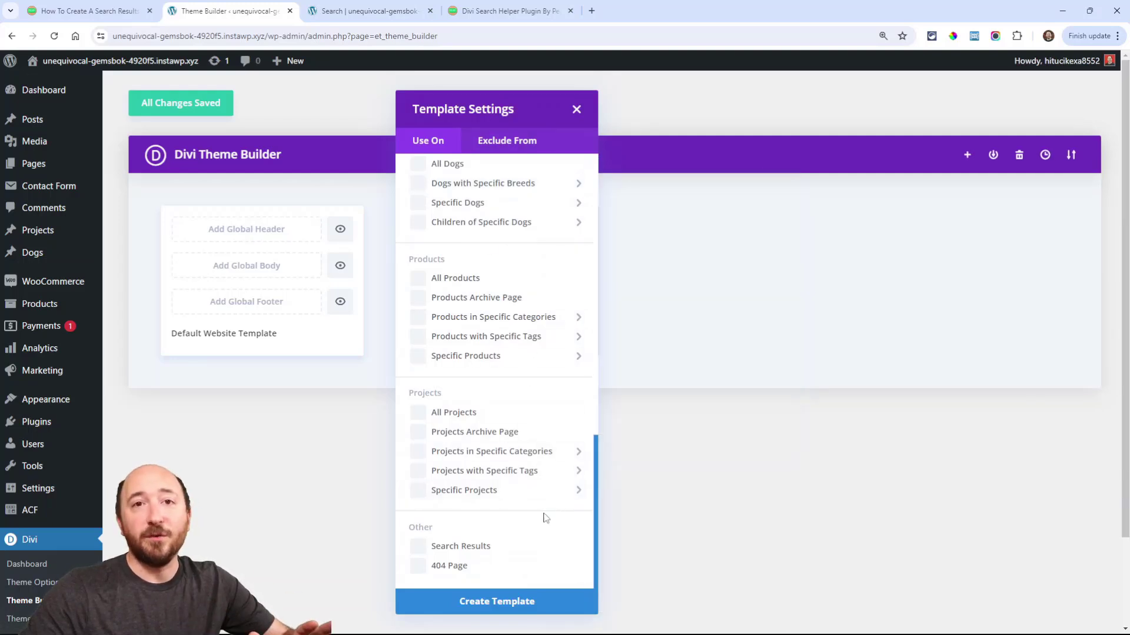
mouse_move(487, 529)
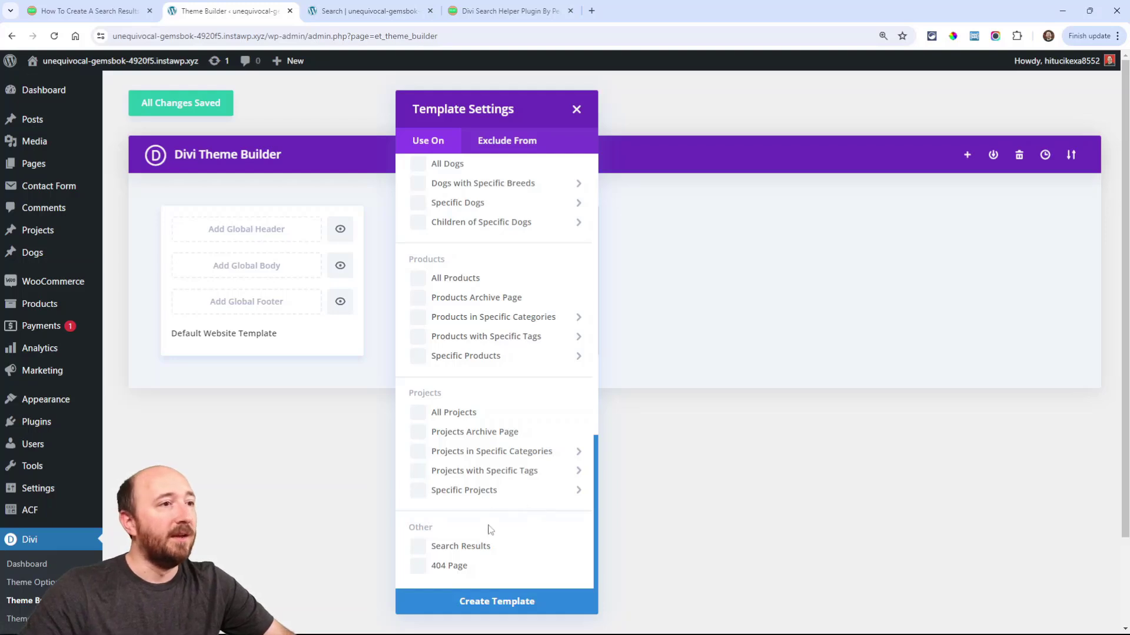
click(484, 471)
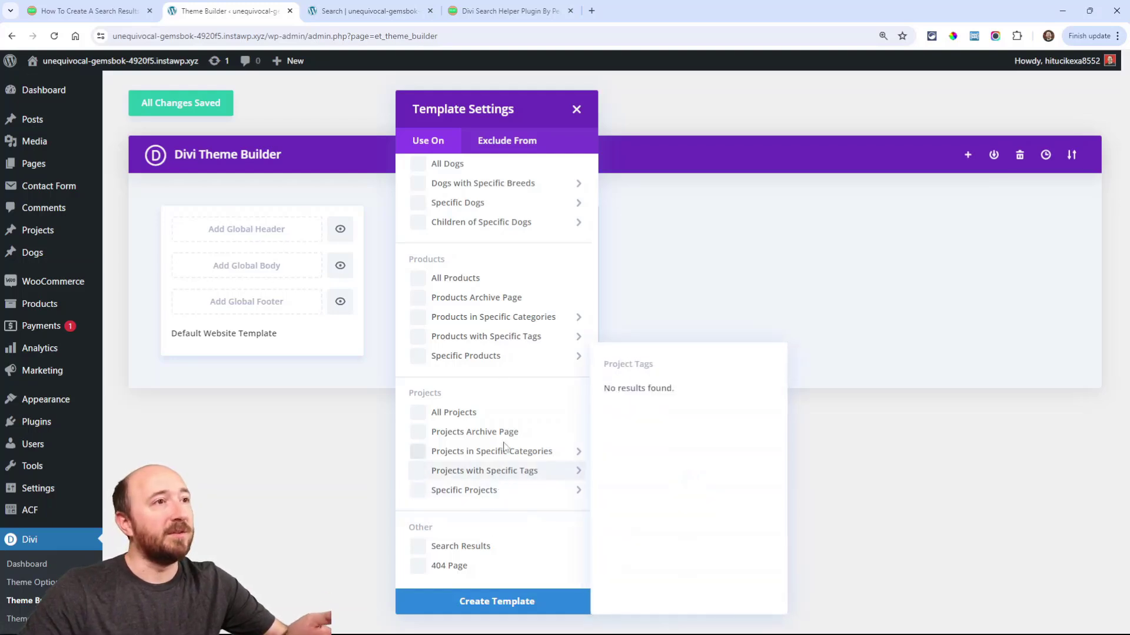
click(485, 336)
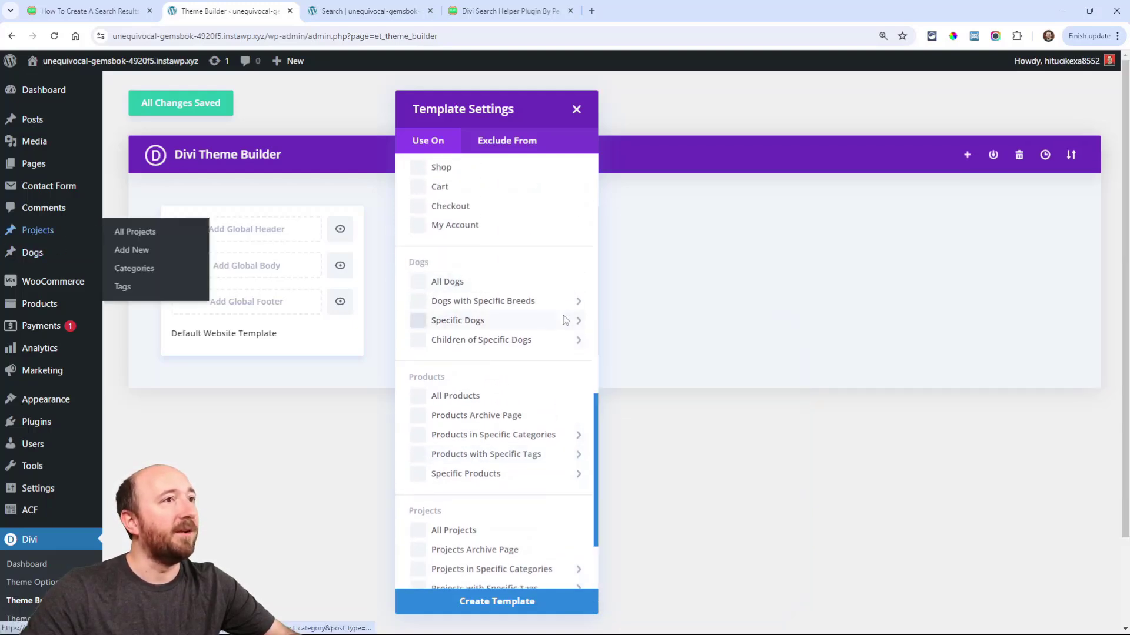
scroll(down, 3)
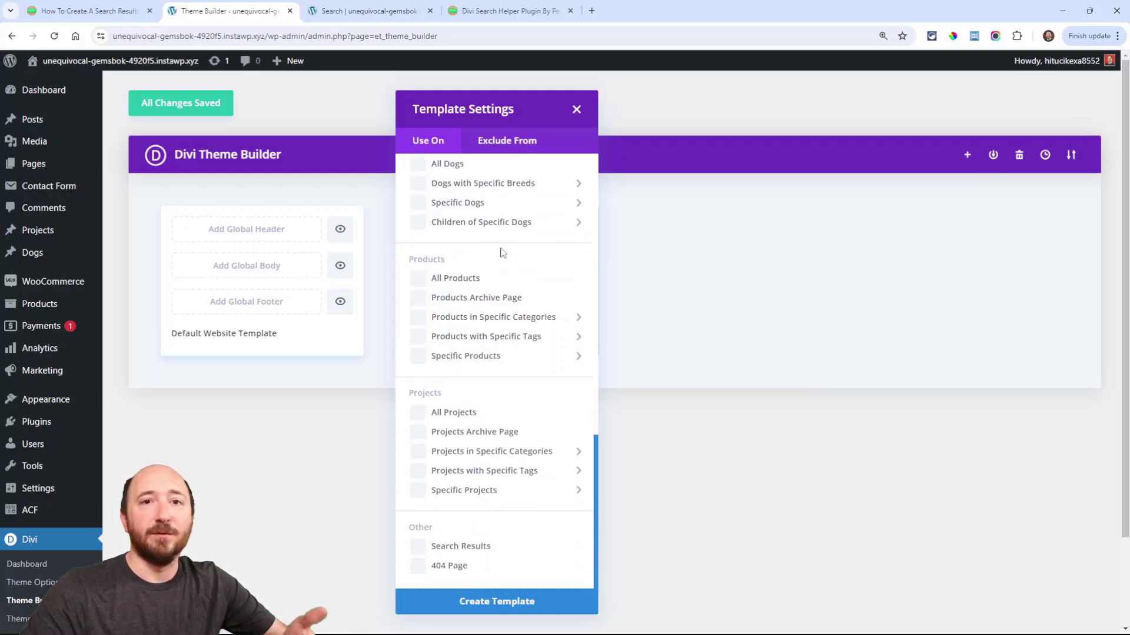
mouse_move(424, 72)
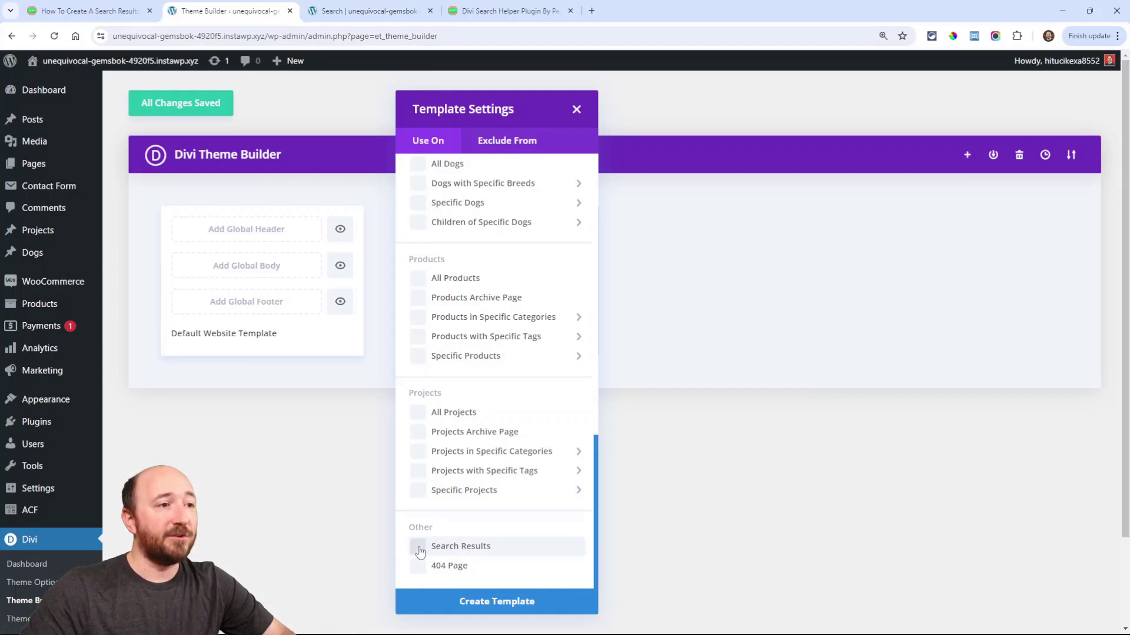
click(418, 546)
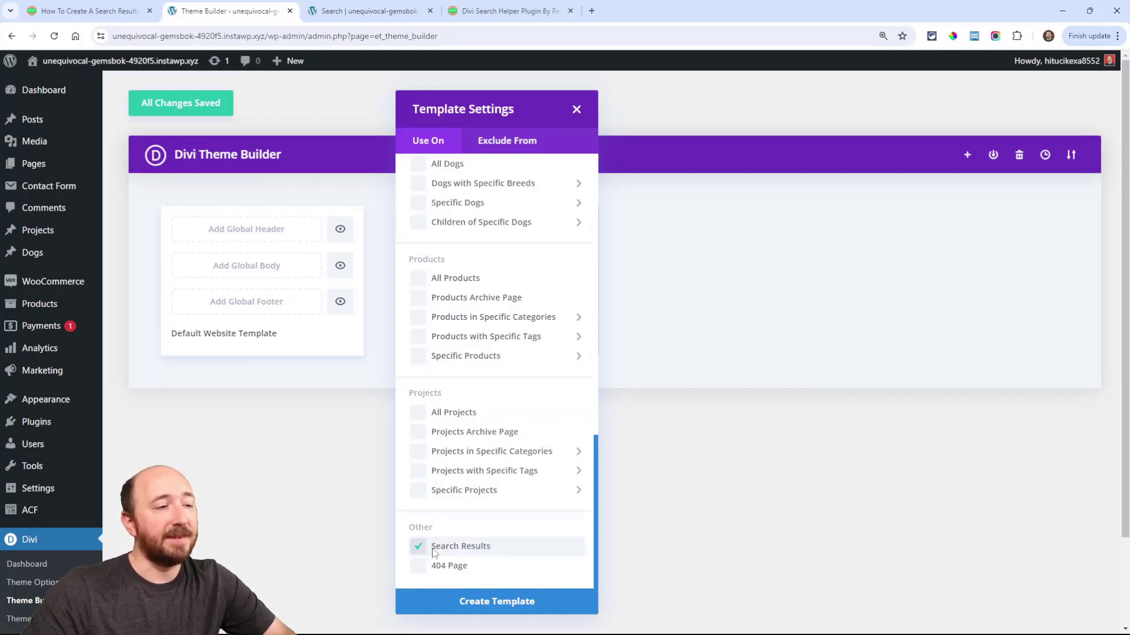
Step: Add the Search Results template and save the Theme Builder changes
click(496, 601)
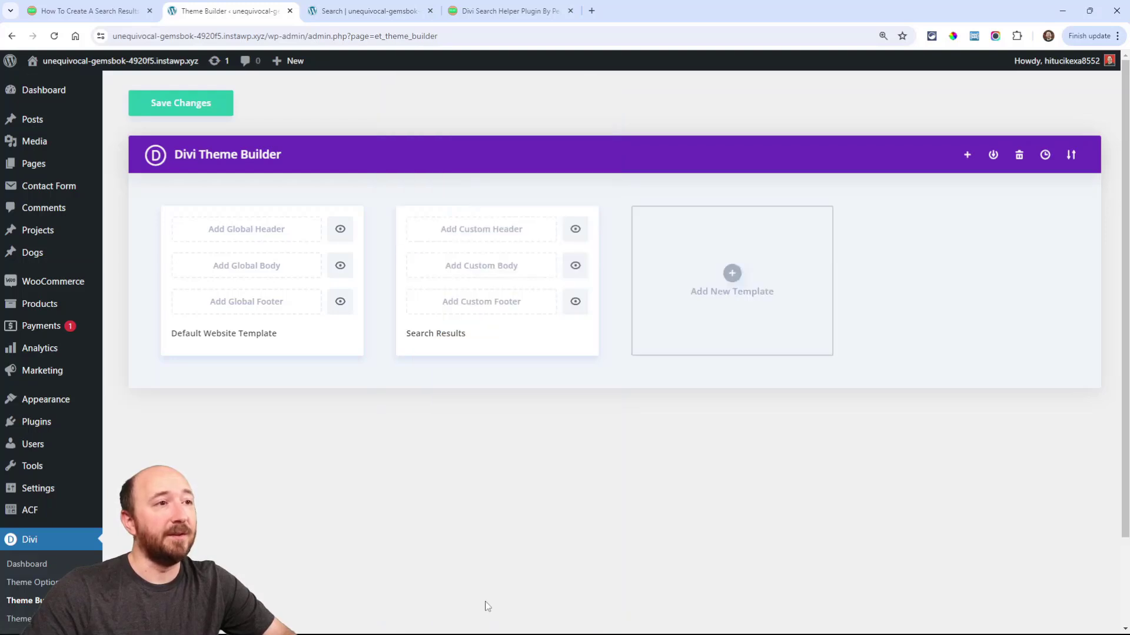
mouse_move(210, 128)
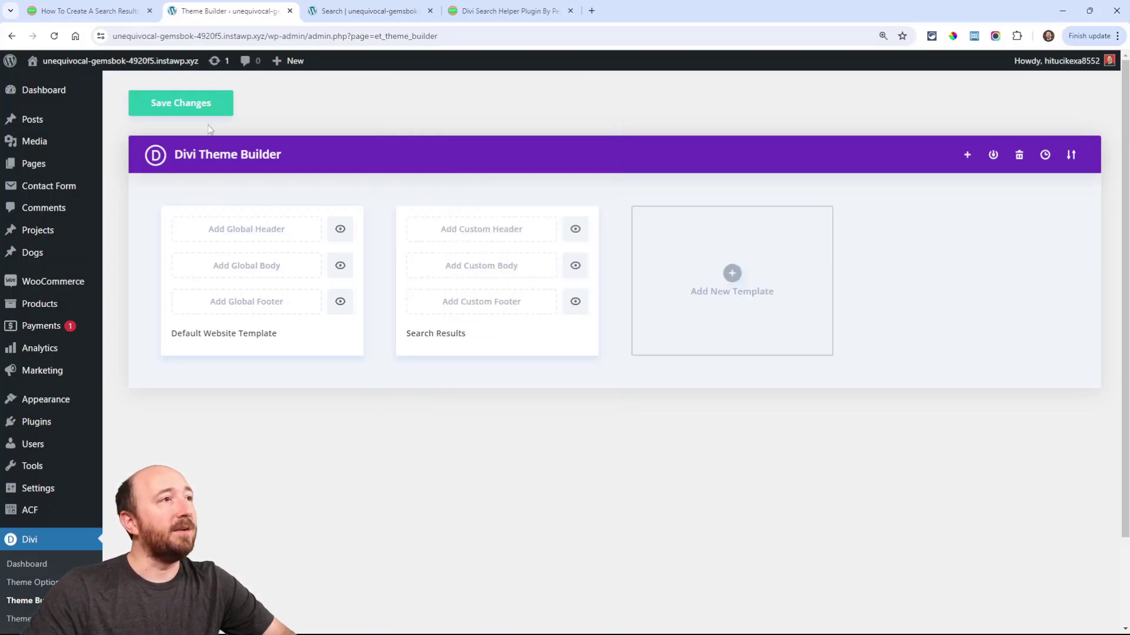
click(181, 102)
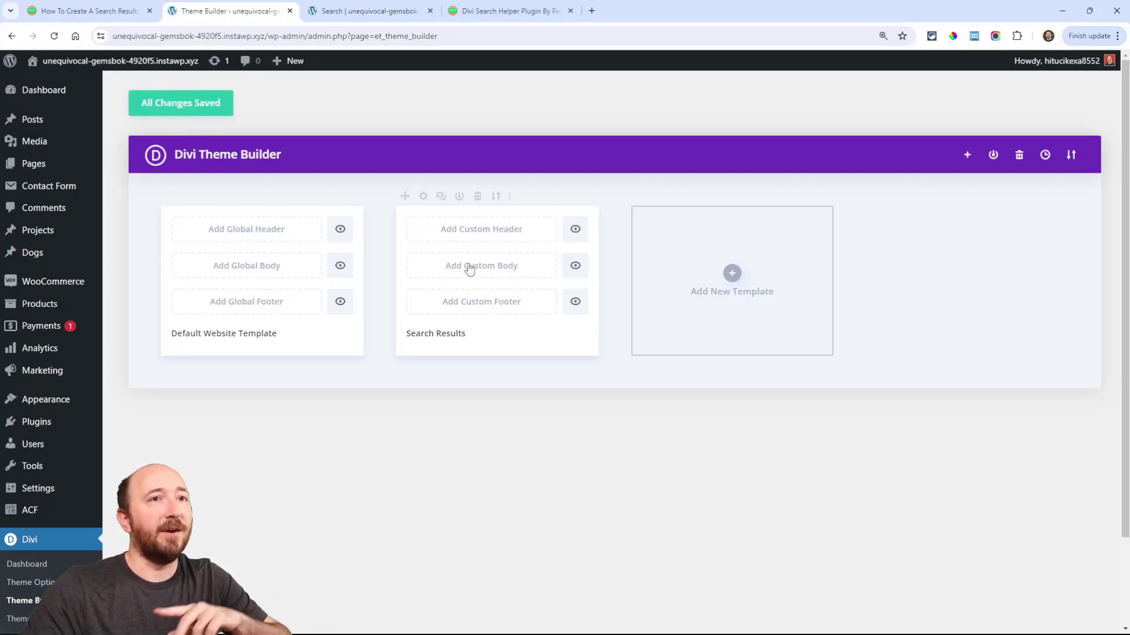
mouse_move(504, 213)
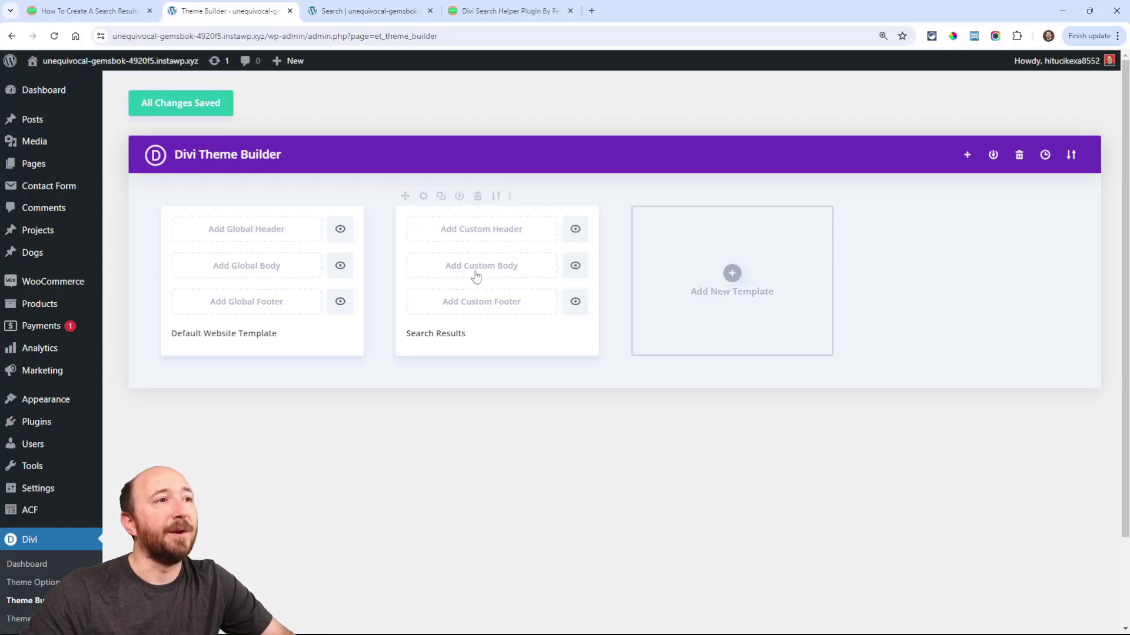
mouse_move(576, 310)
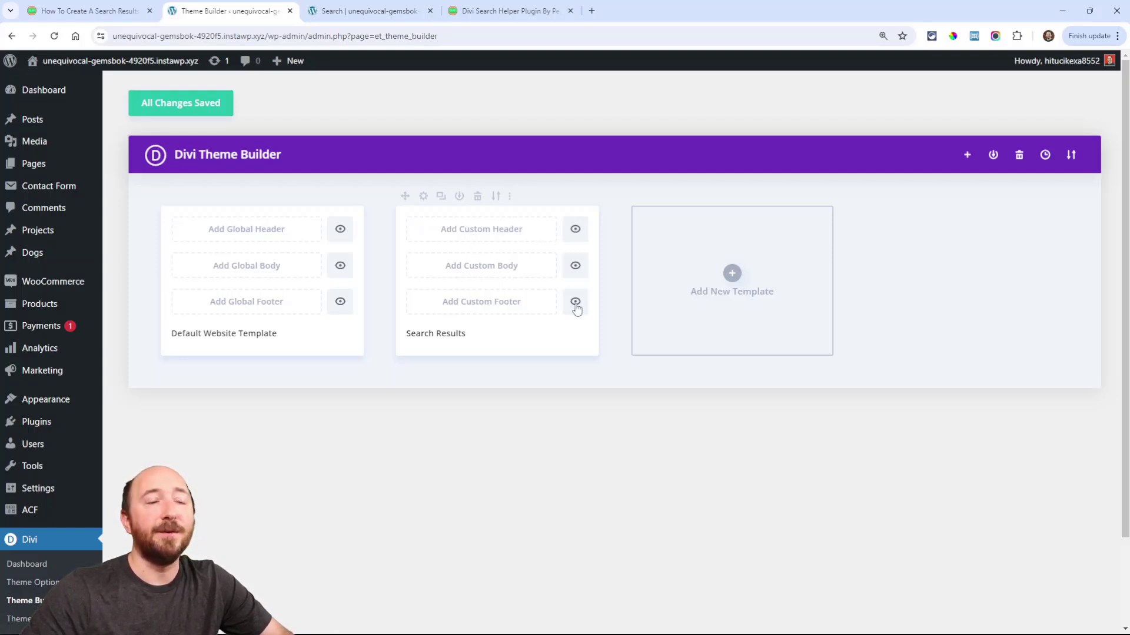
mouse_move(477, 276)
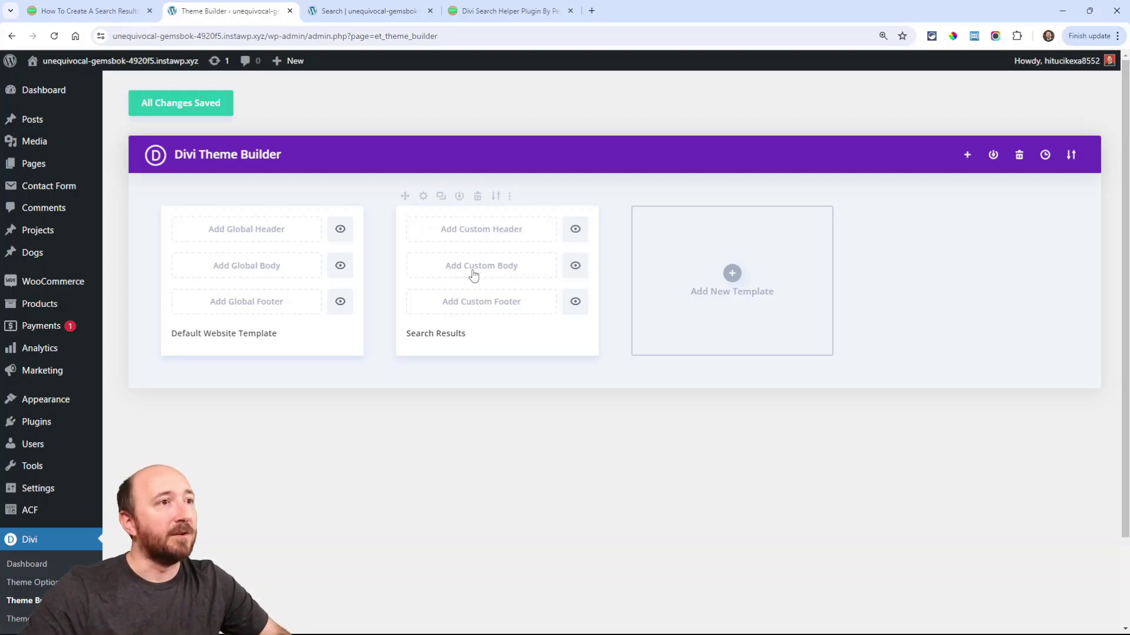
Step: Build a custom body from scratch for the Search Results template
click(481, 266)
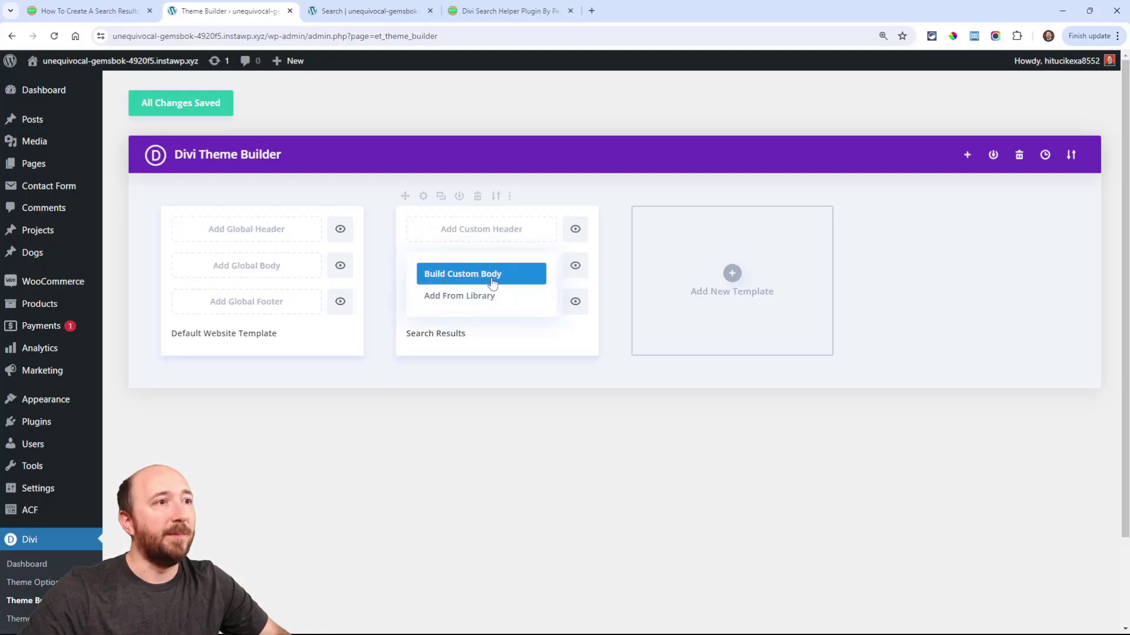
click(462, 273)
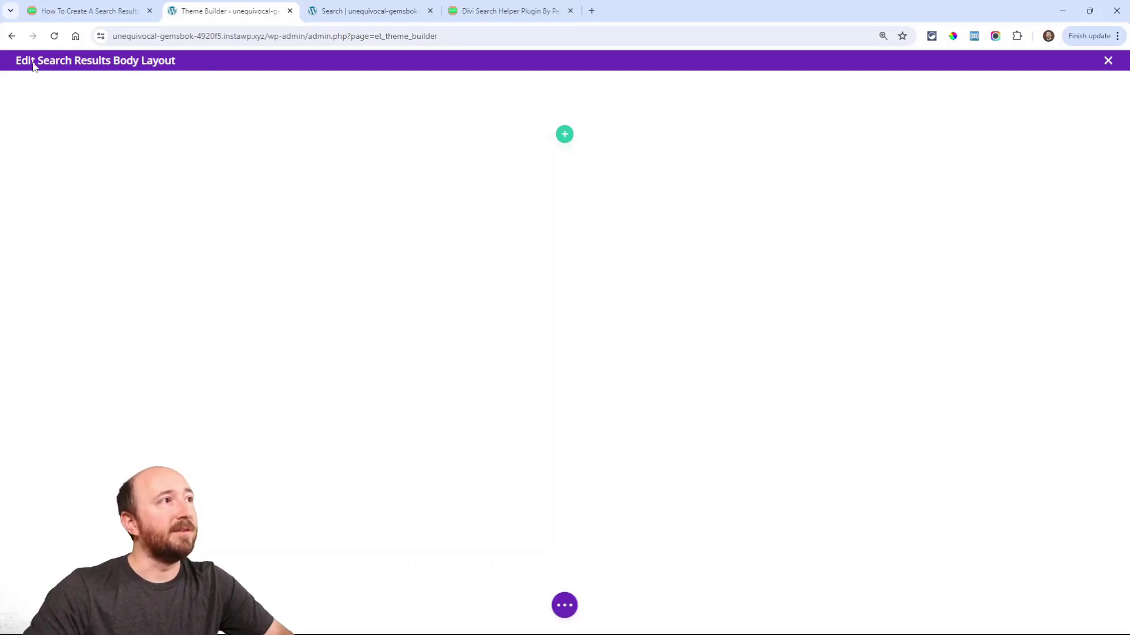
mouse_move(167, 67)
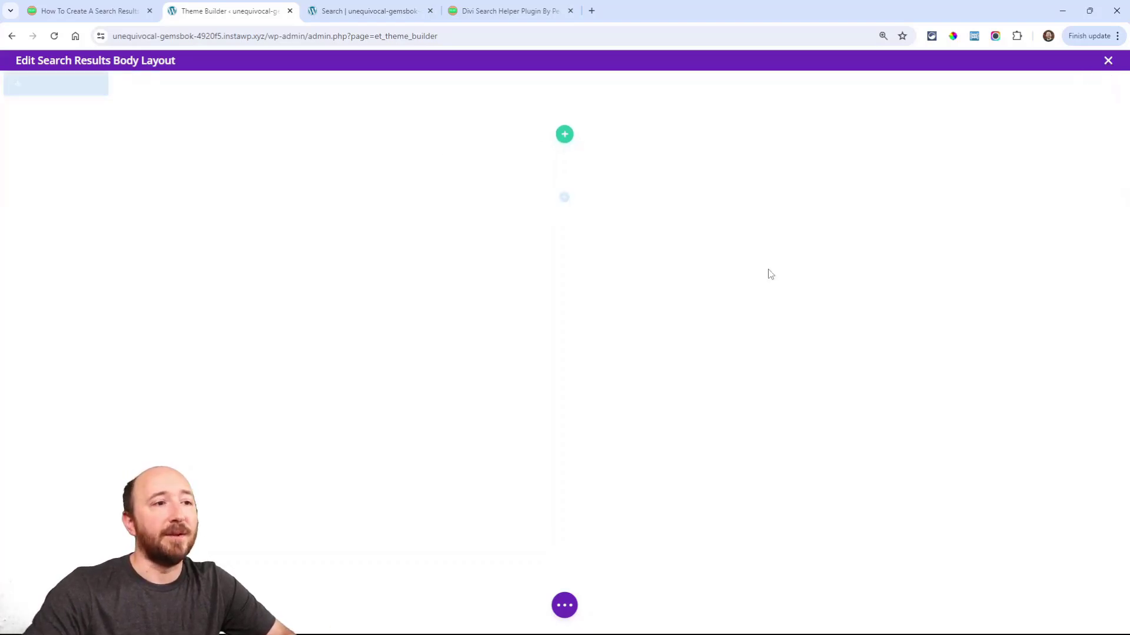
click(565, 605)
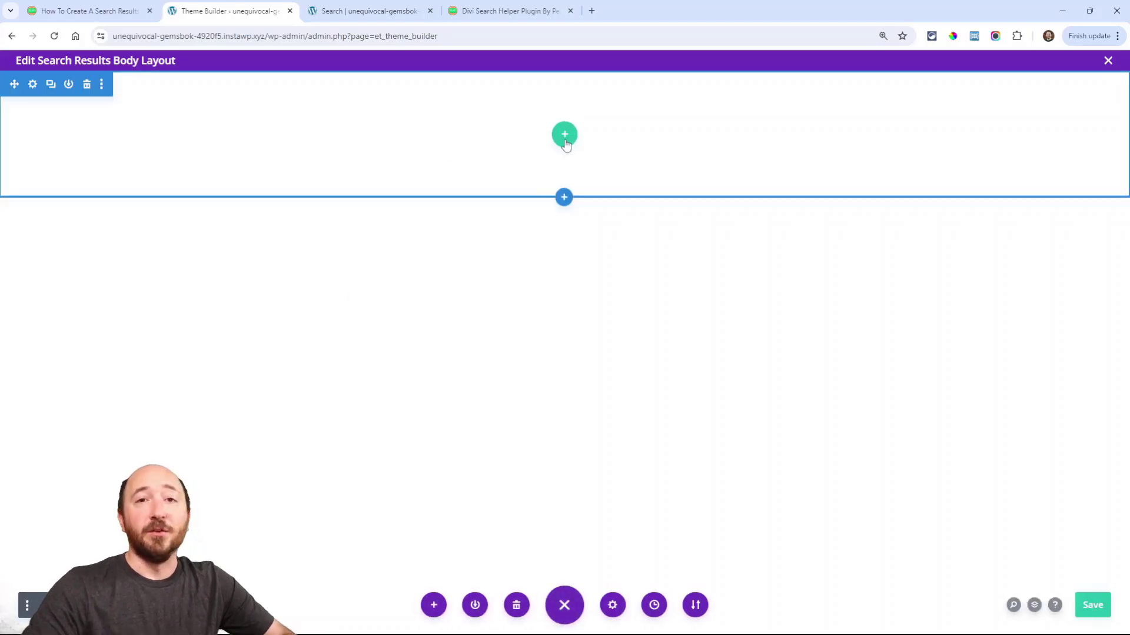
mouse_move(564, 134)
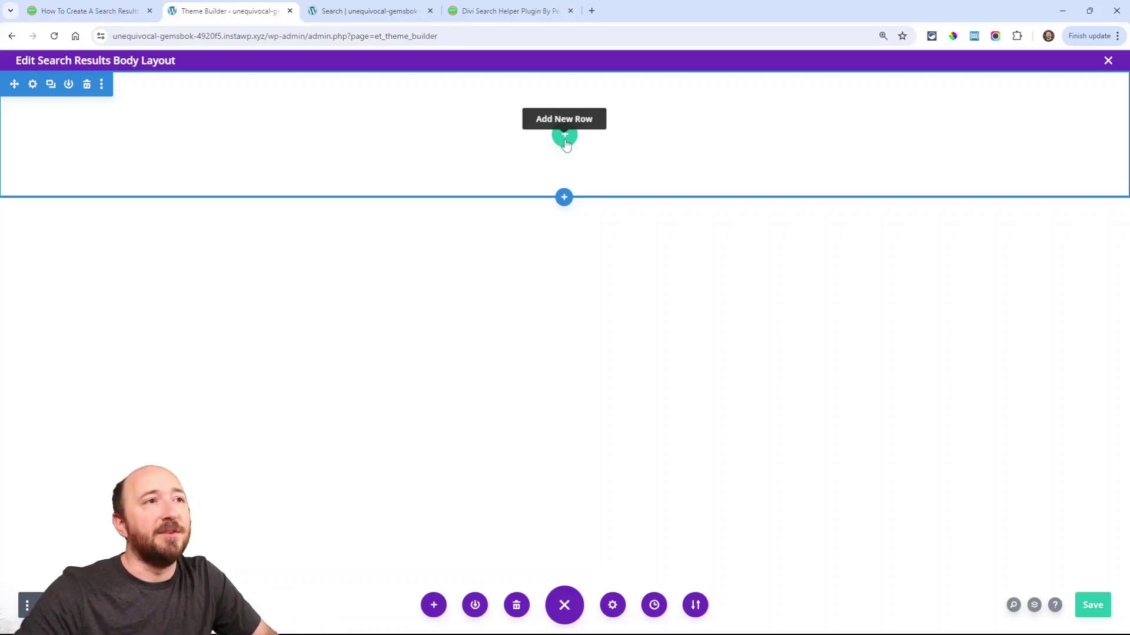
Step: Insert a Text module into a new row and open its dynamic content sources
click(564, 137)
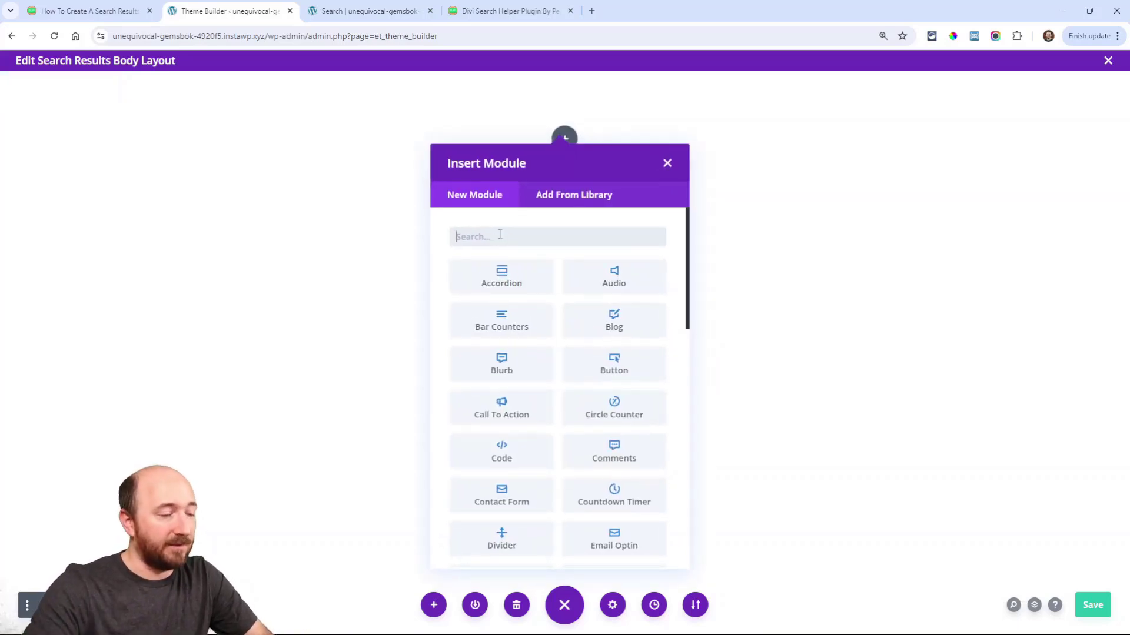
text(text)
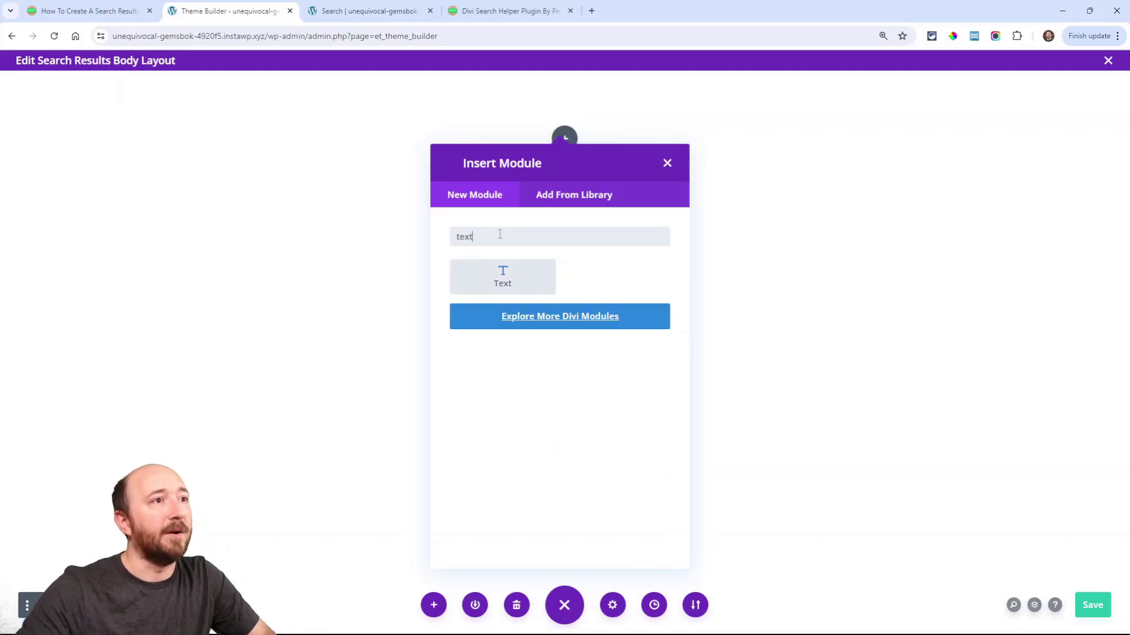
click(502, 276)
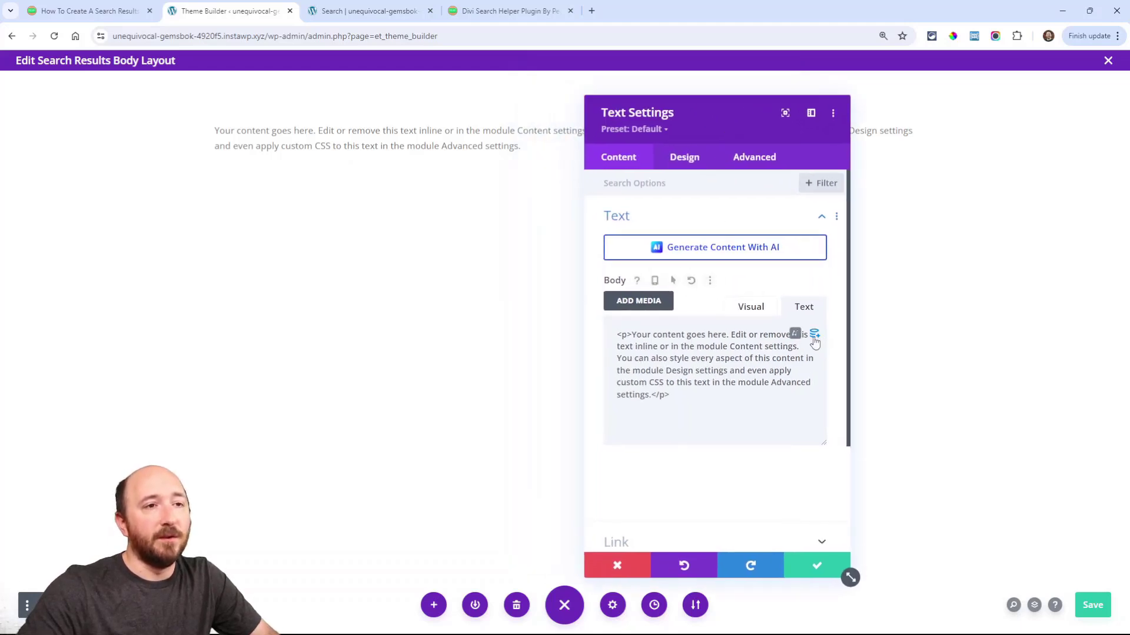
mouse_move(812, 337)
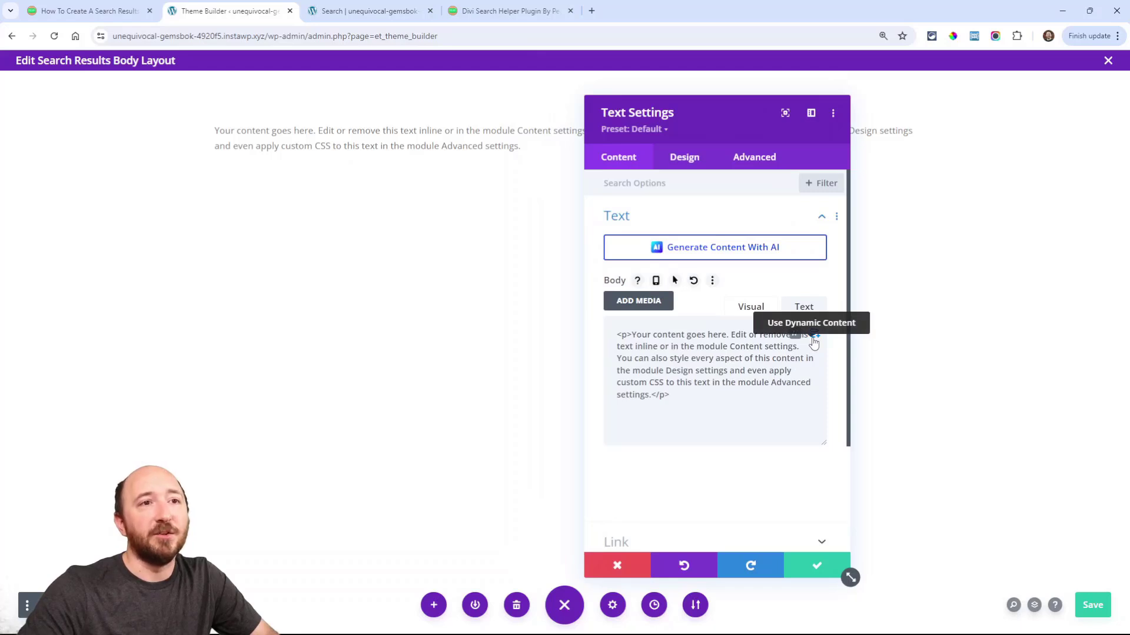
click(750, 306)
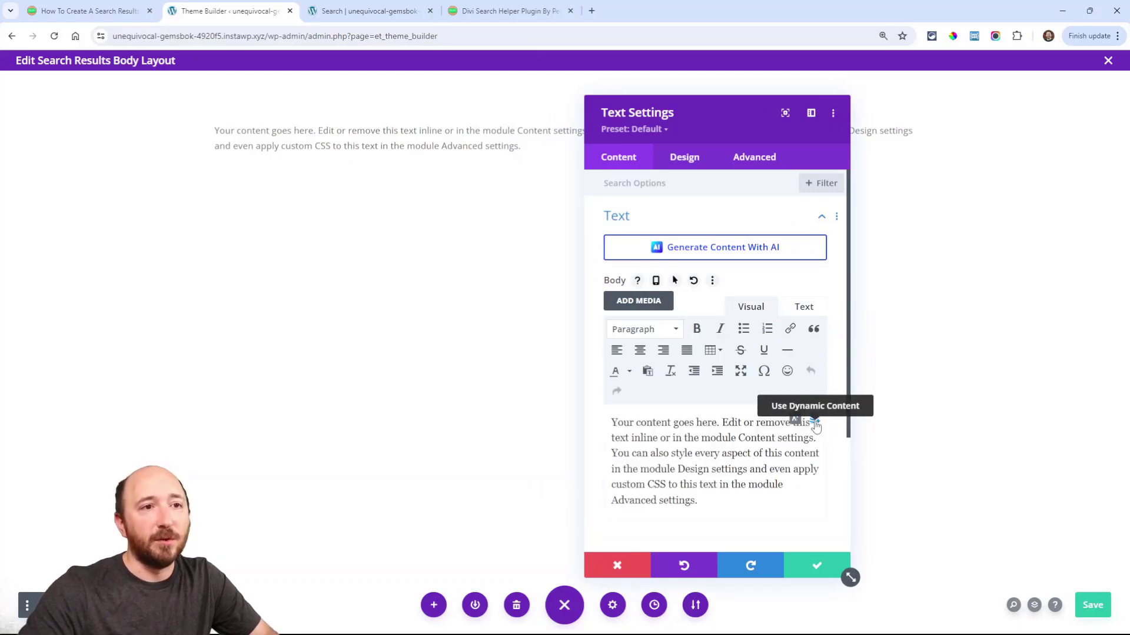
click(815, 422)
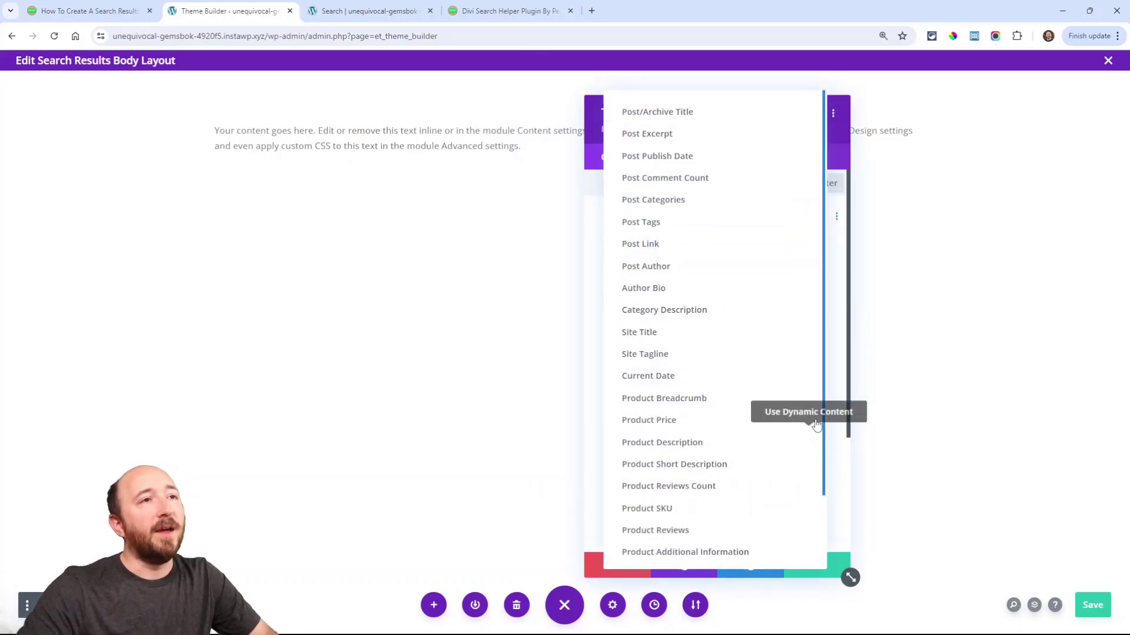
mouse_move(656, 112)
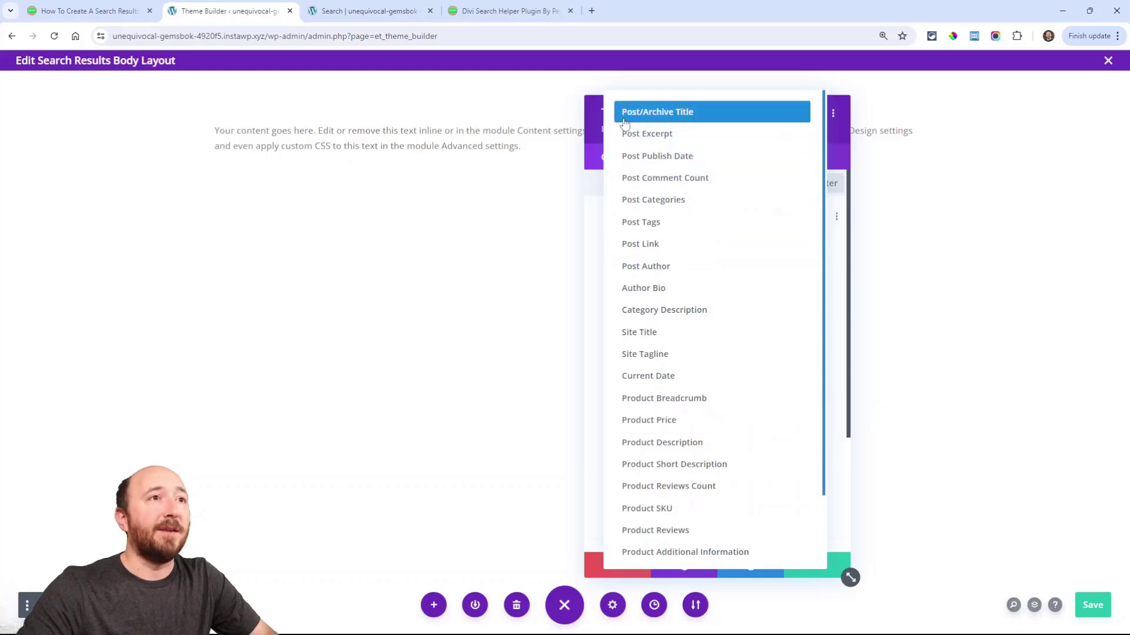
mouse_move(666, 122)
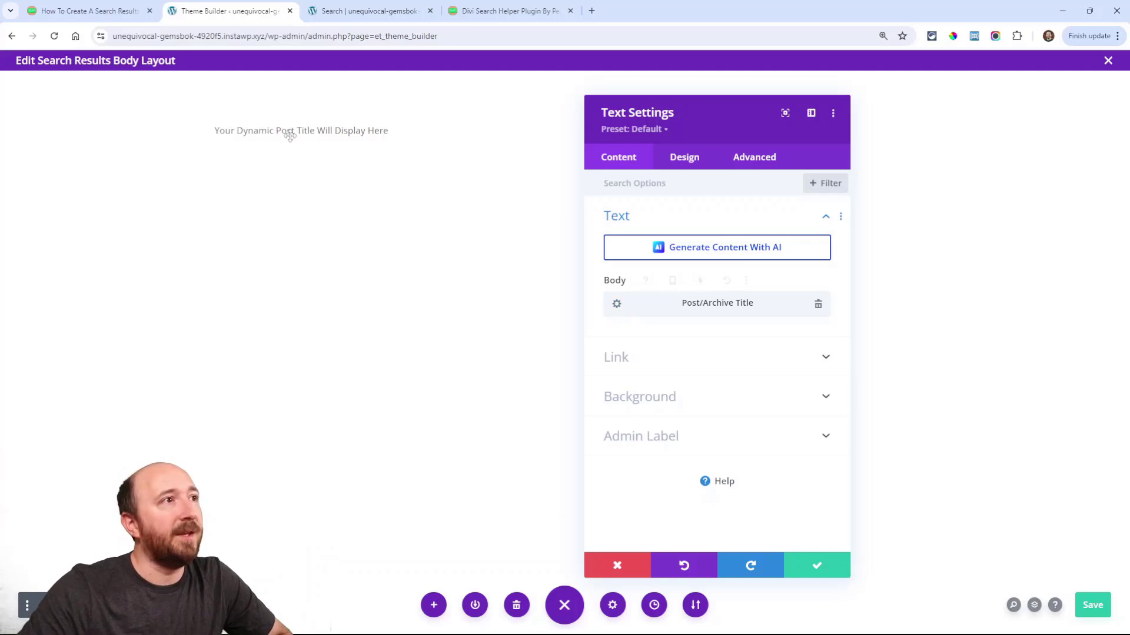
mouse_move(525, 288)
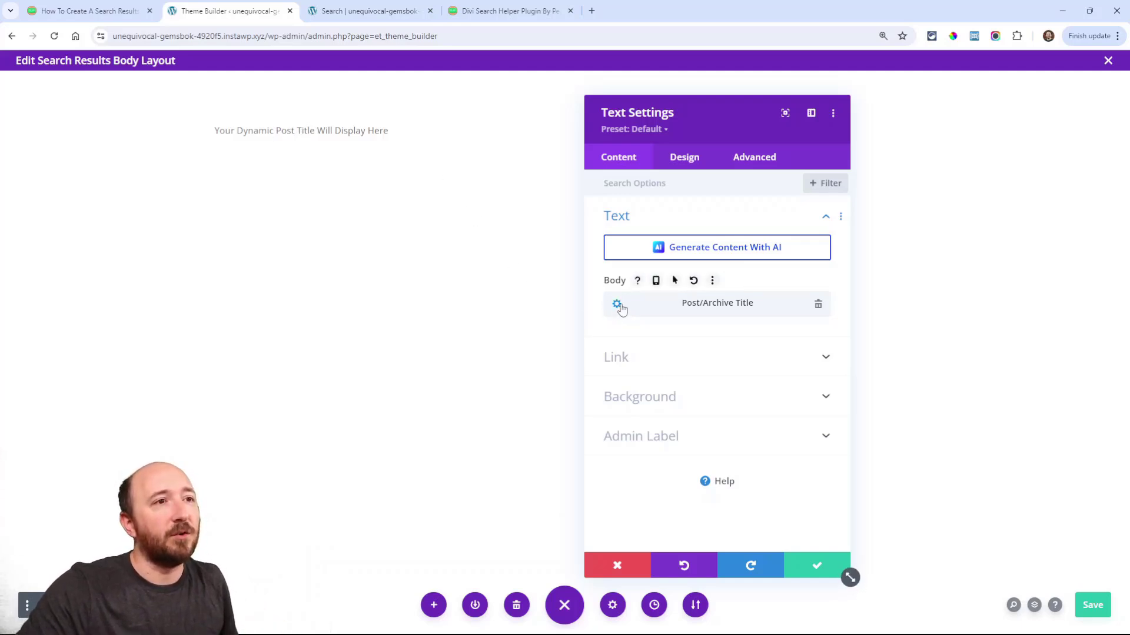
Step: Set the Post/Archive Title's Before to <h1> and After to </h1>, and confirm
click(615, 303)
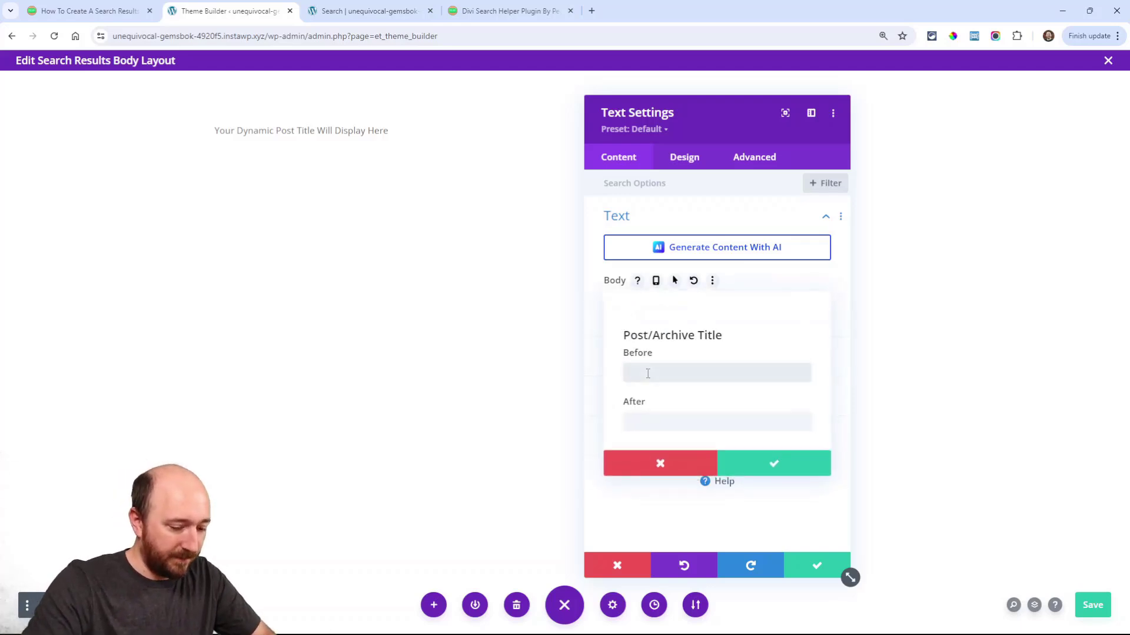
text(<)
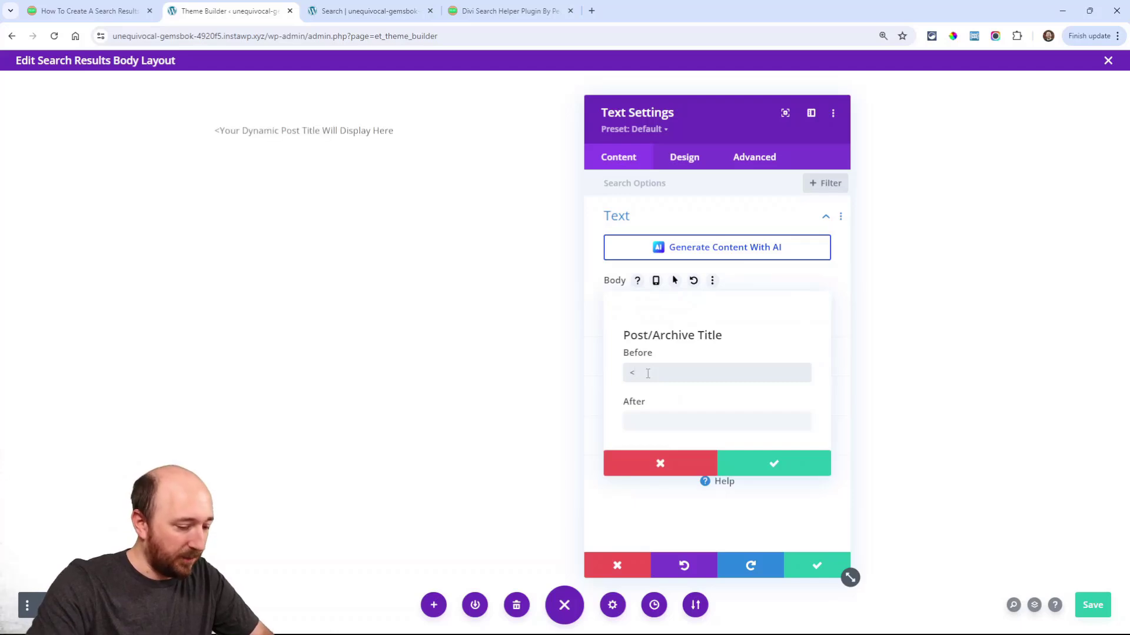
text(h1)
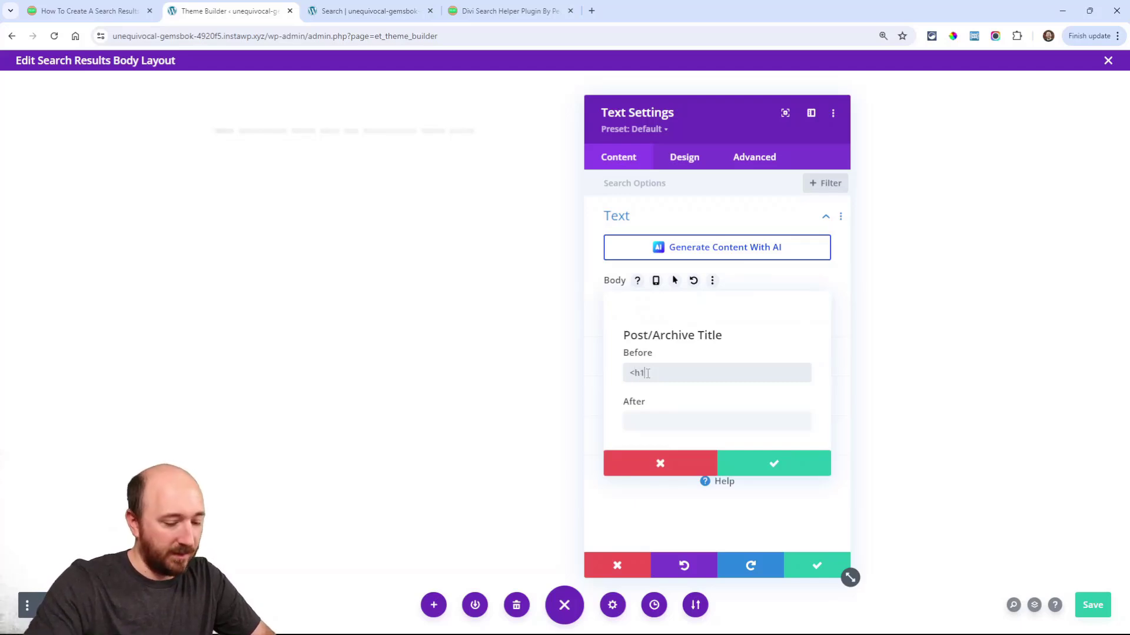
text(>)
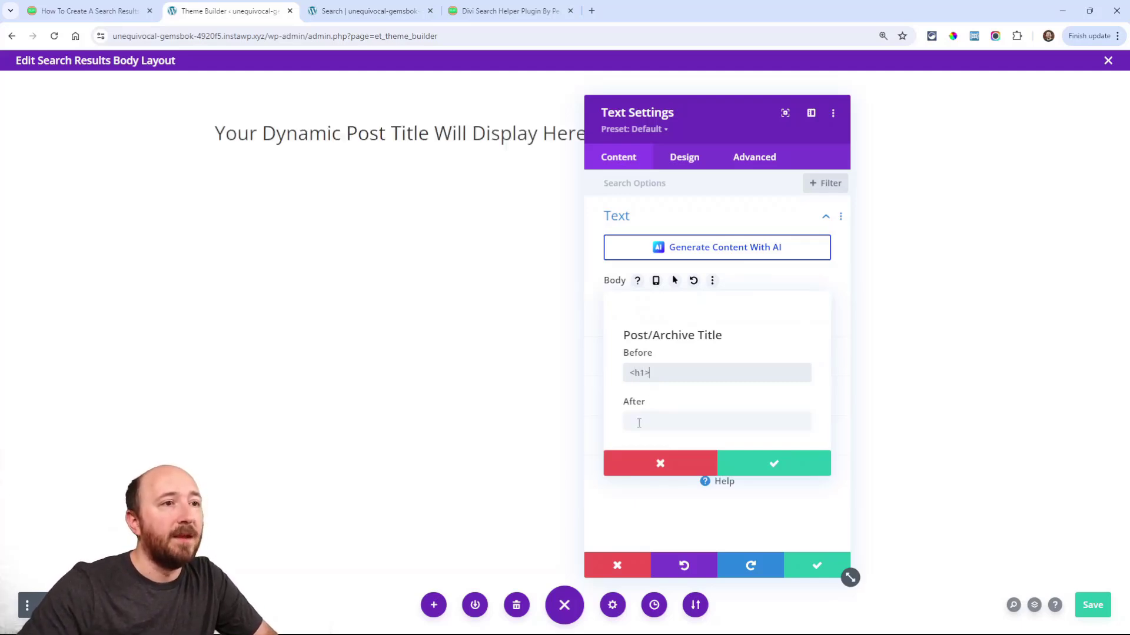
click(716, 421)
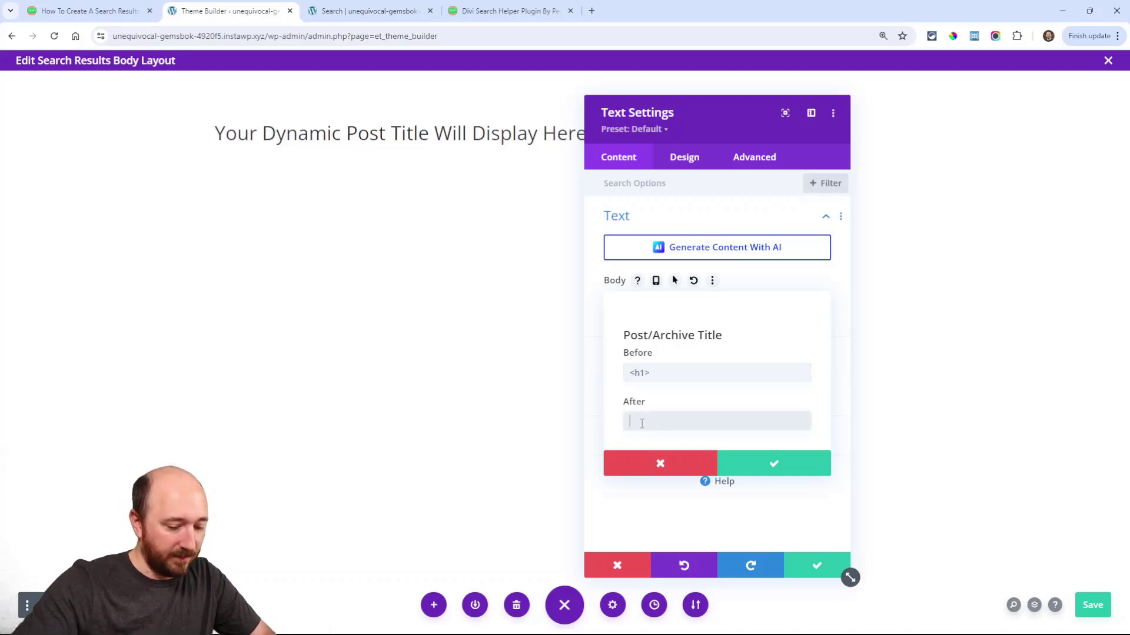
text(</)
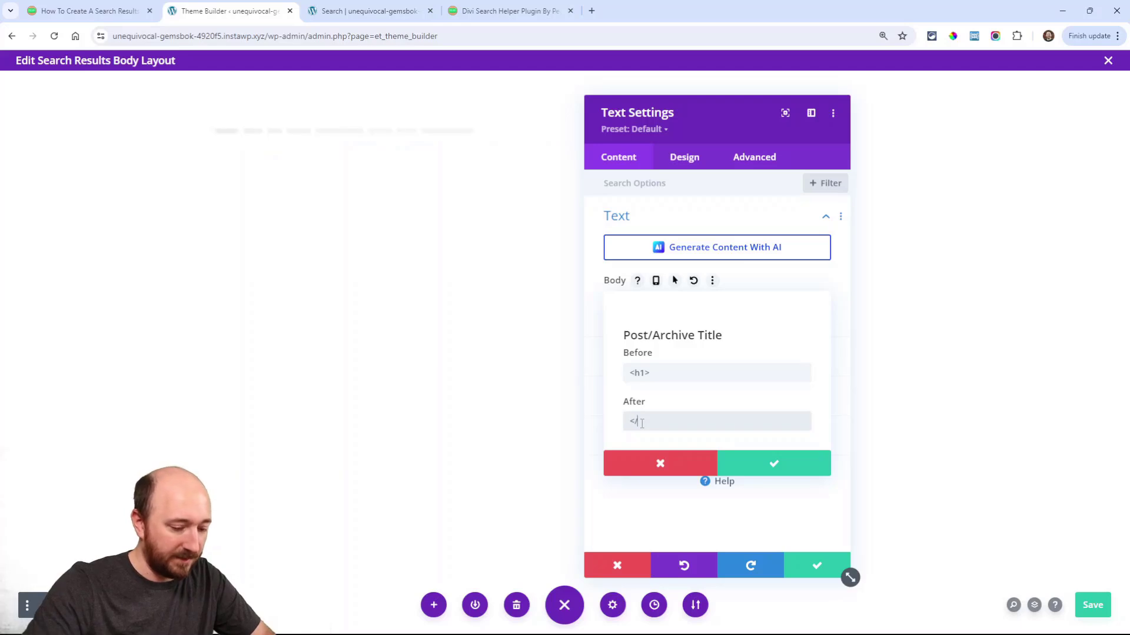
text(h1>)
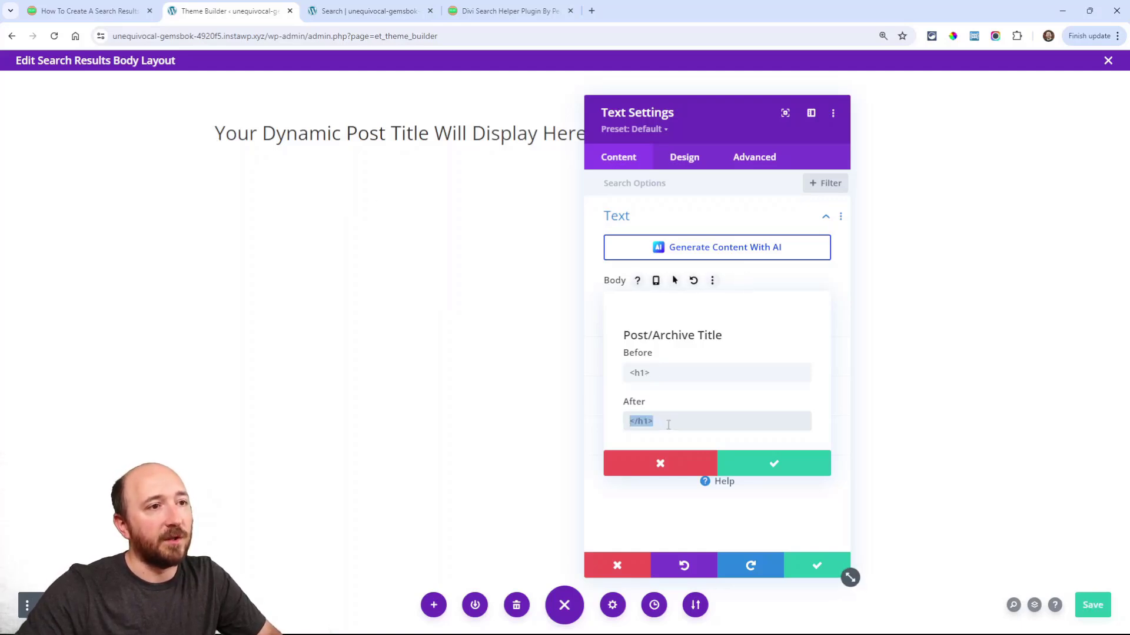
click(773, 463)
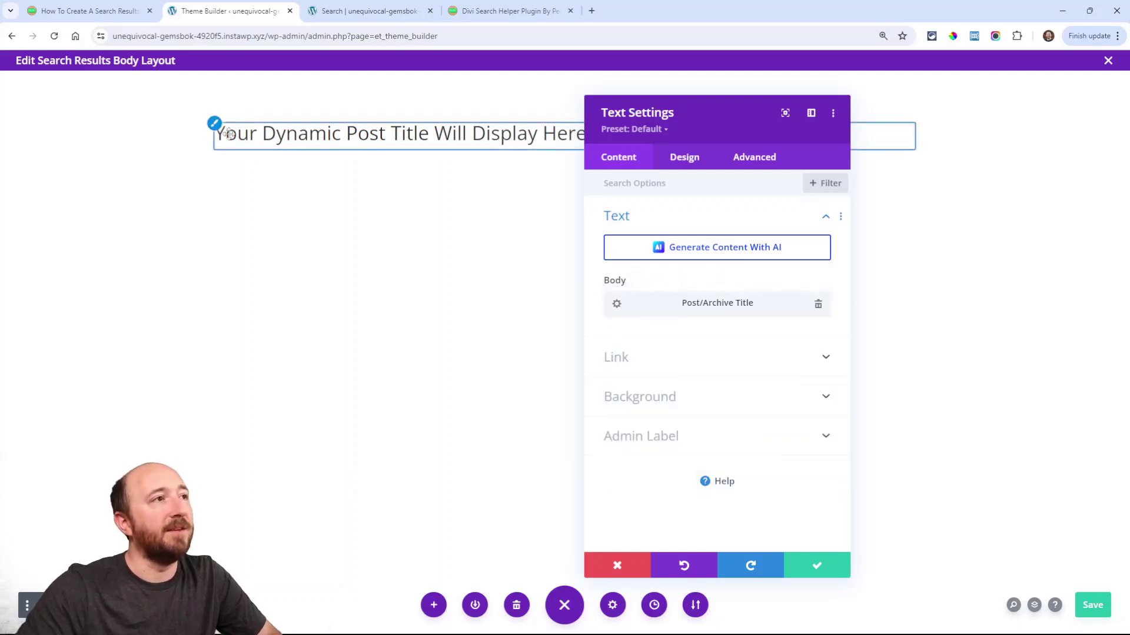
Step: Review the Design text options, then recheck and confirm the h1 before/after tags
click(683, 157)
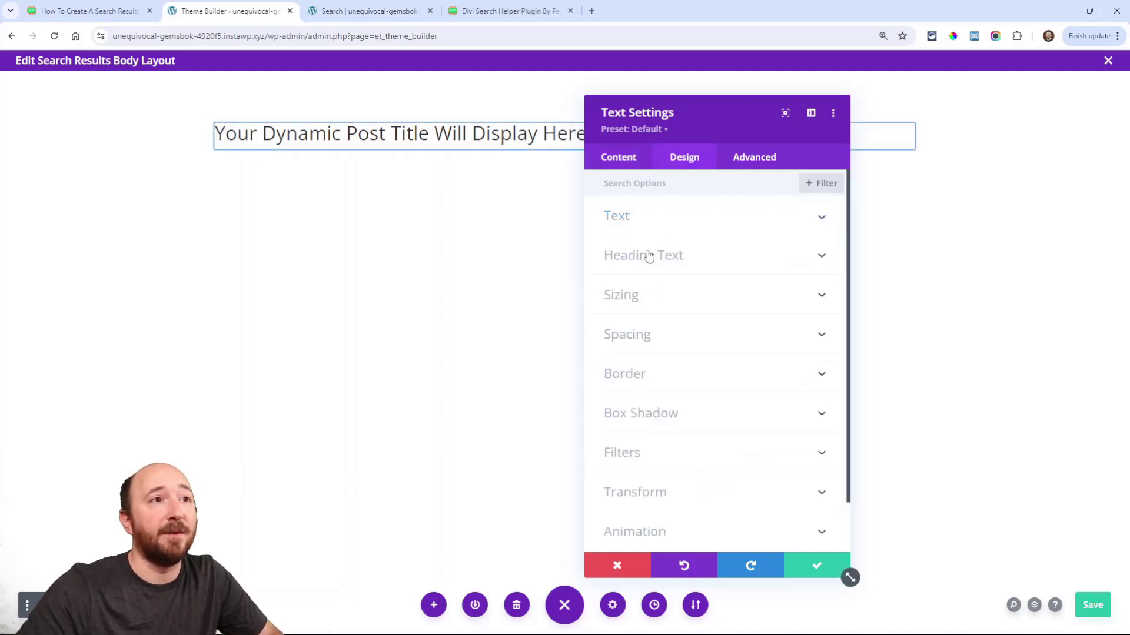
click(643, 254)
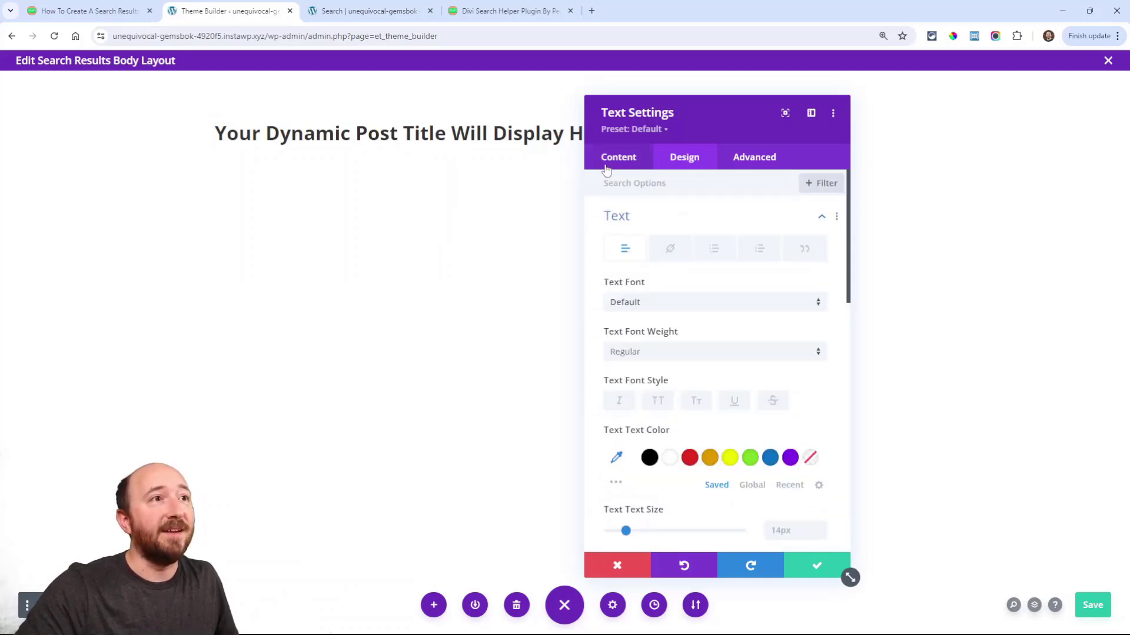
click(618, 157)
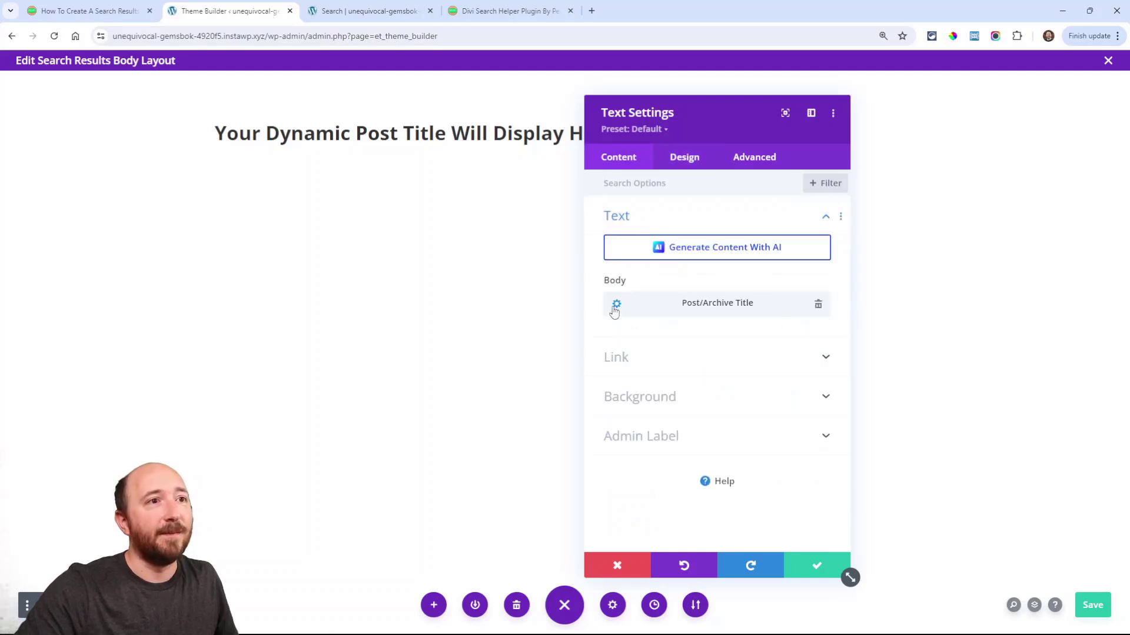
click(615, 302)
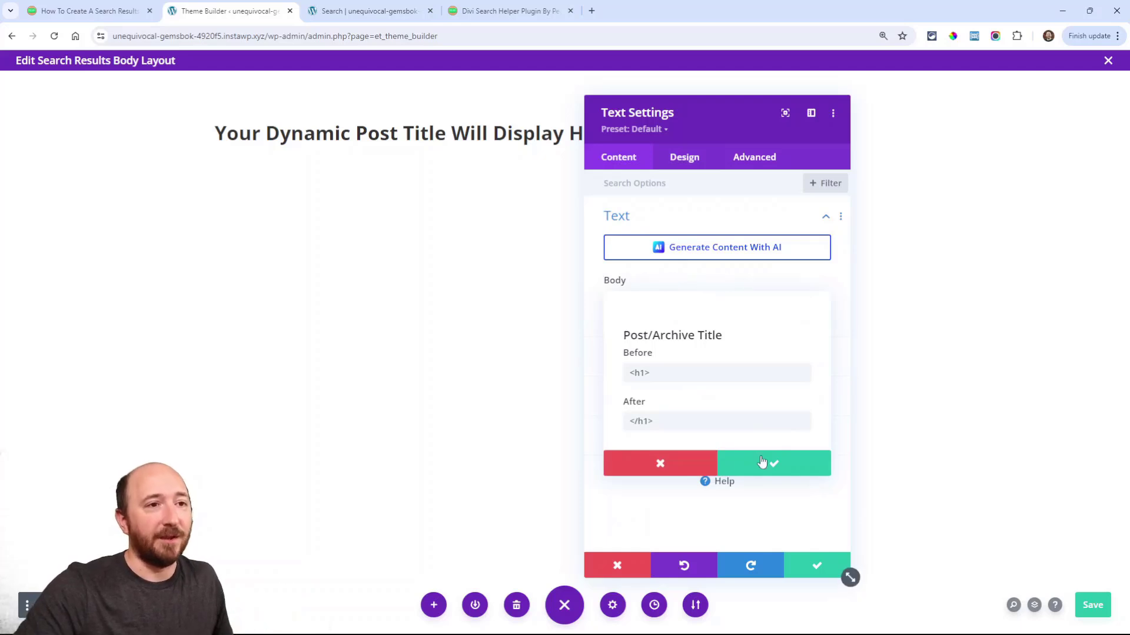
click(773, 462)
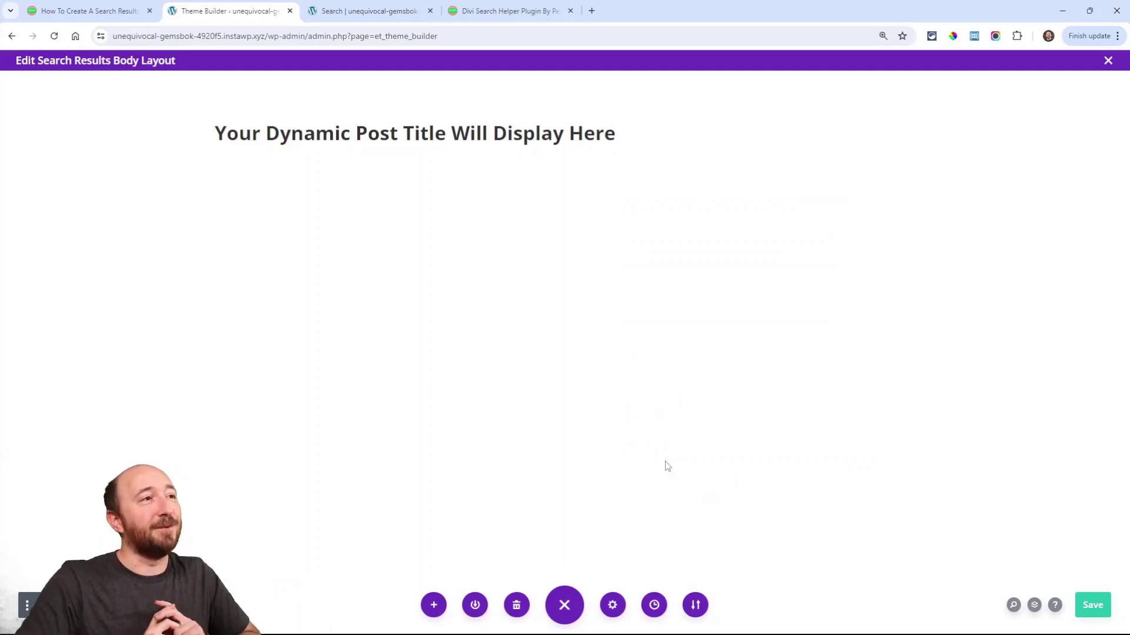
mouse_move(517, 208)
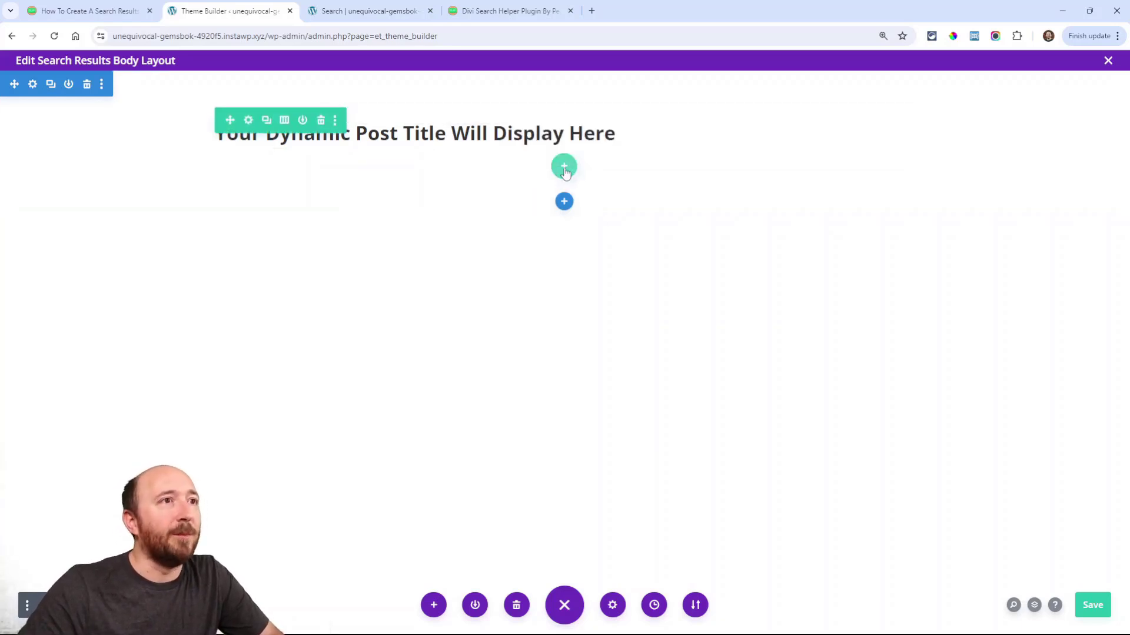
Step: Search 'blog' in Insert Module and add the Blog module below the title
click(564, 166)
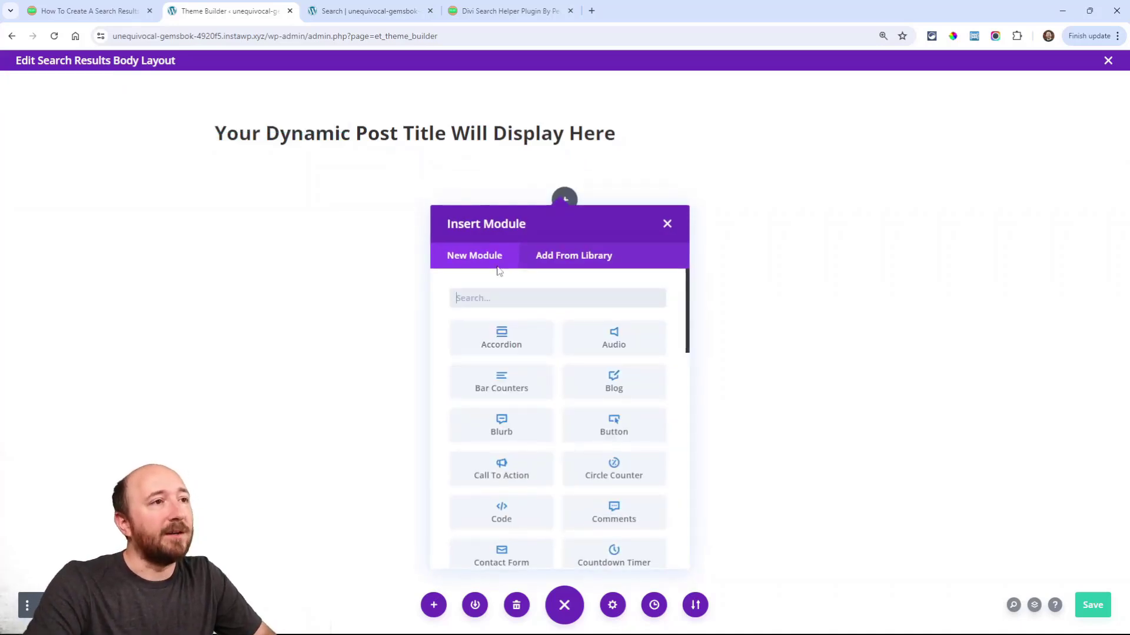
text(blog)
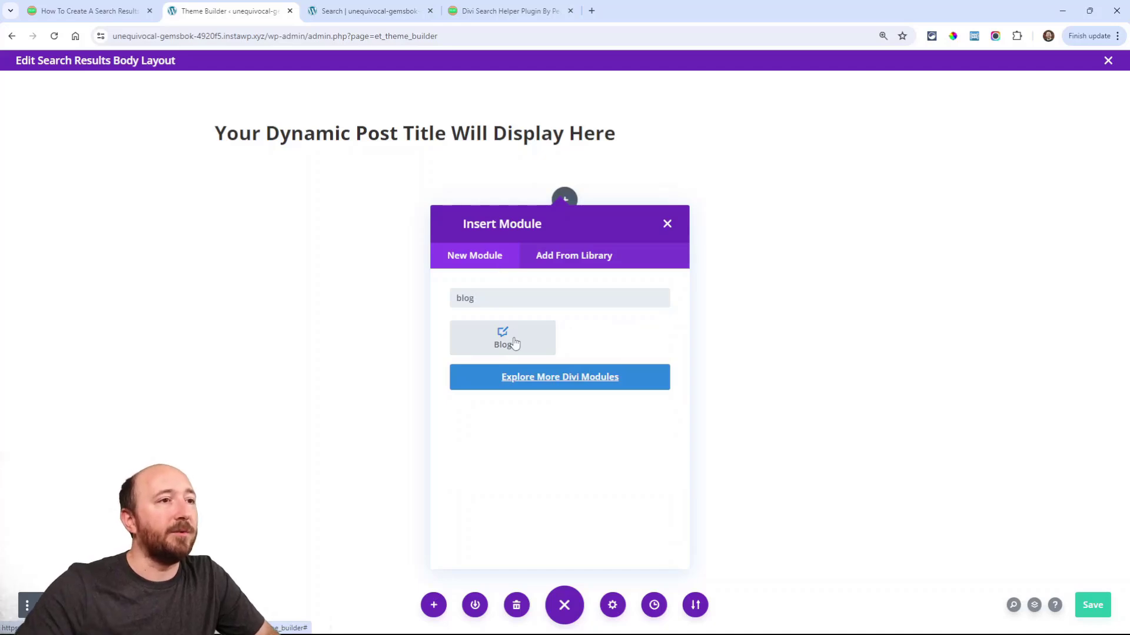
click(501, 338)
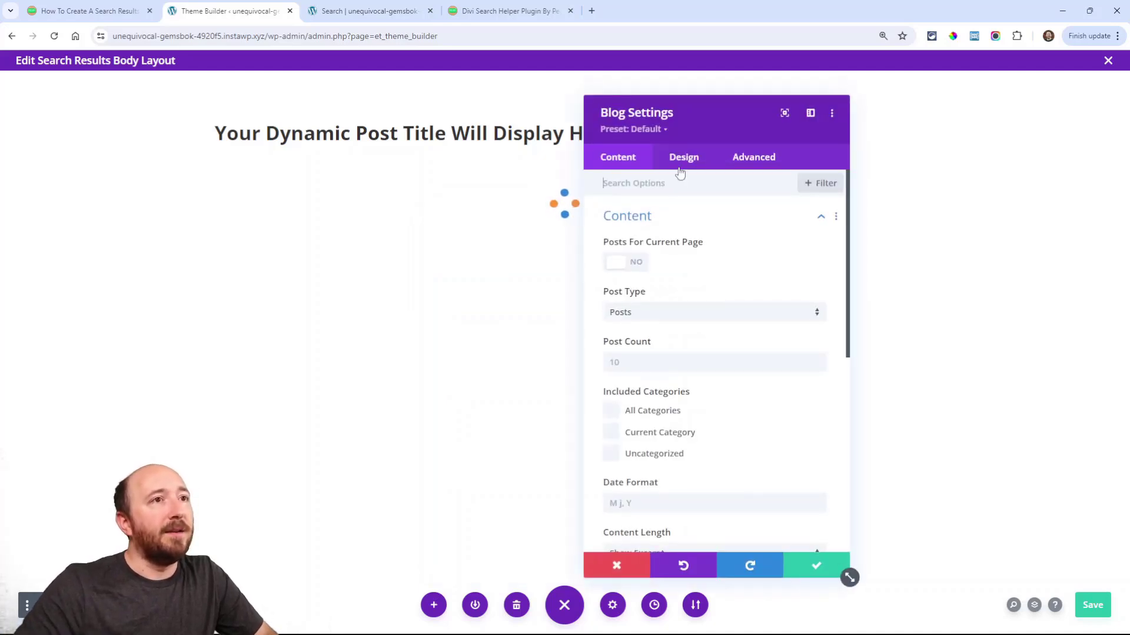
Step: Change the Blog module's Design layout from Fullwidth to Grid
click(683, 157)
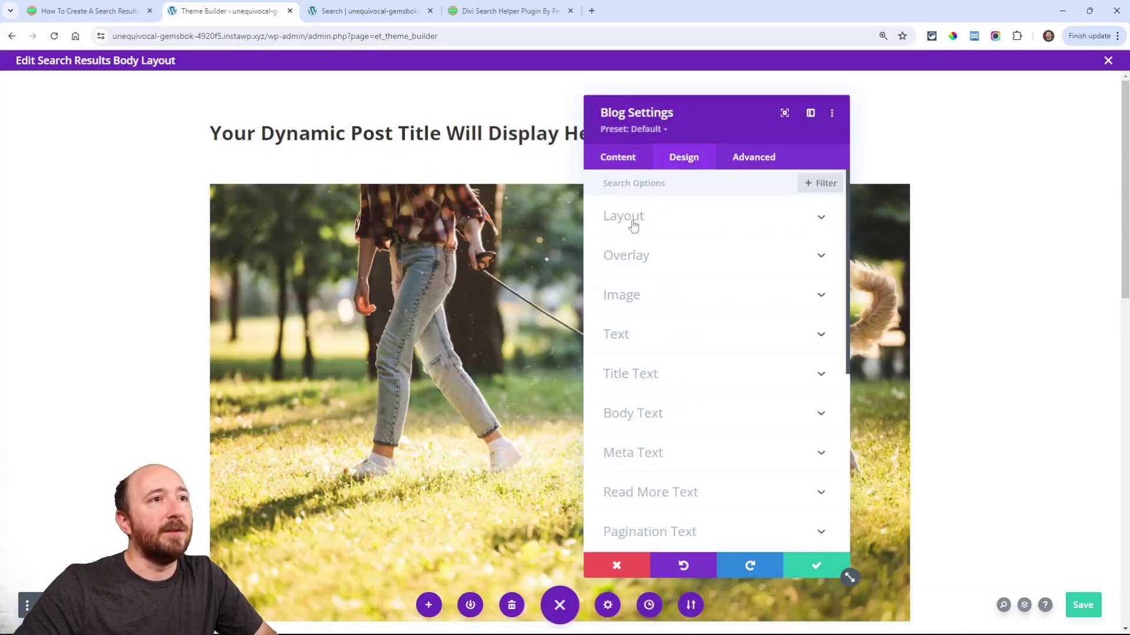
click(623, 216)
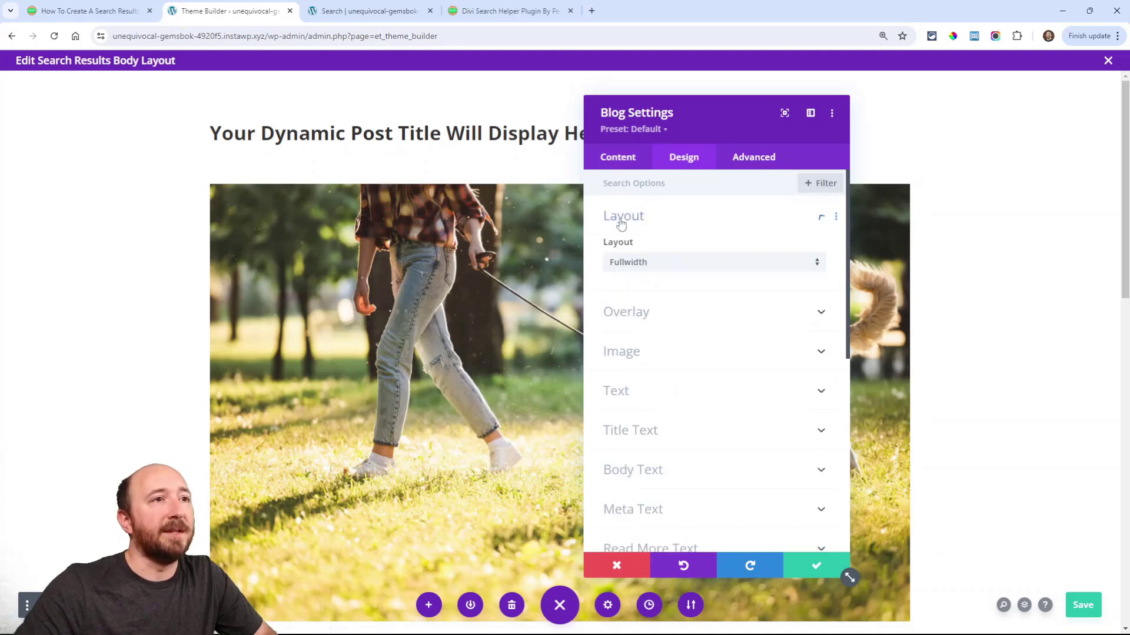
click(713, 261)
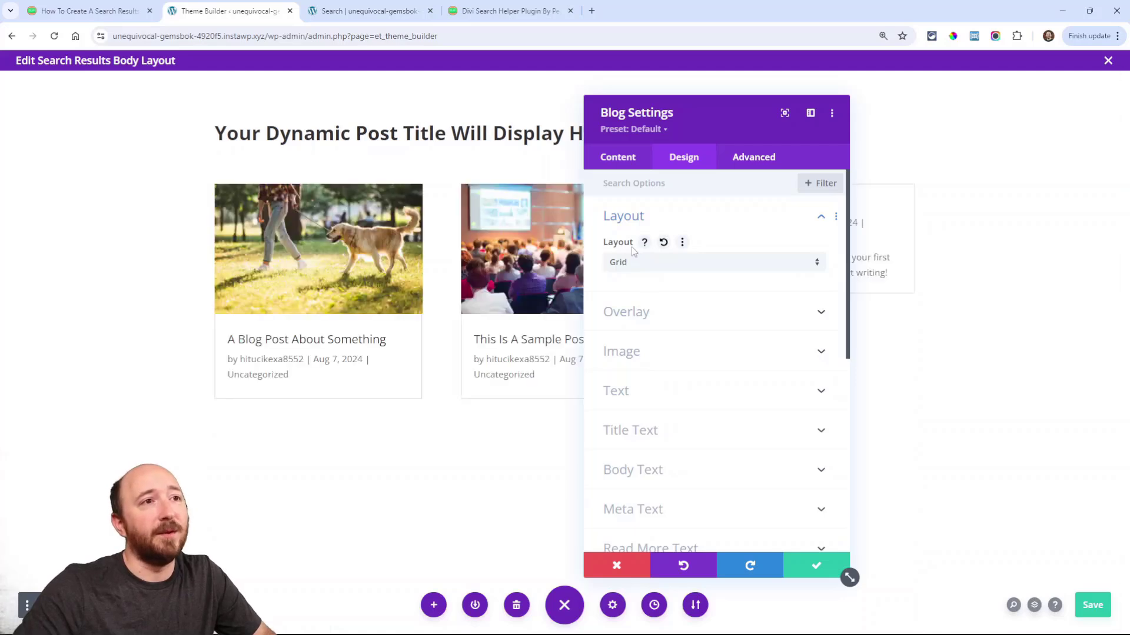
drag(636, 112, 859, 199)
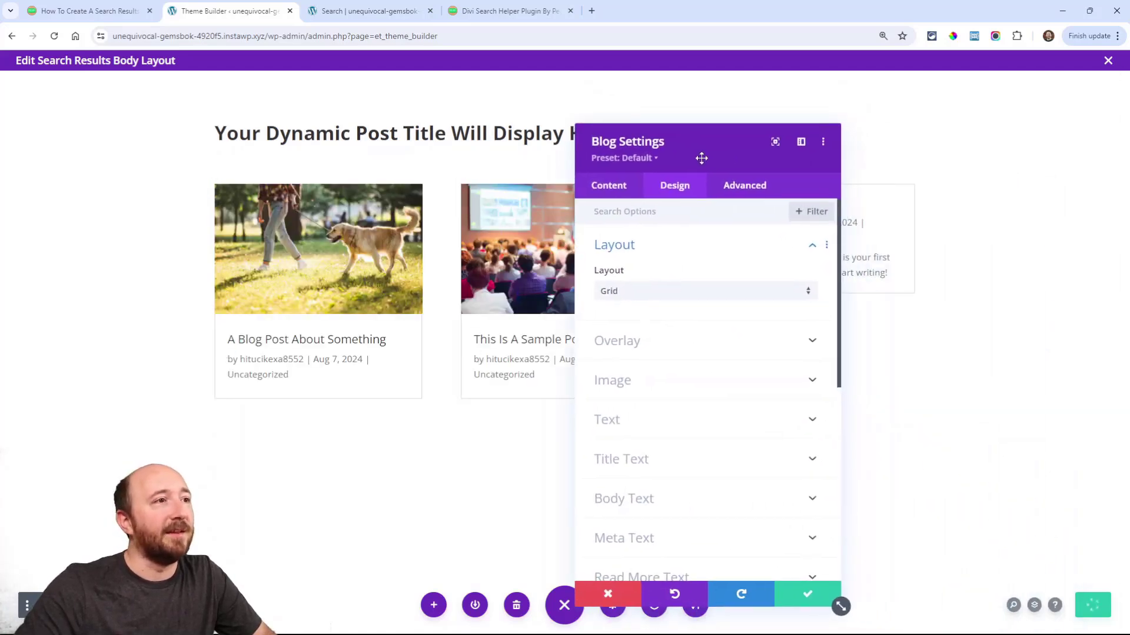
click(614, 244)
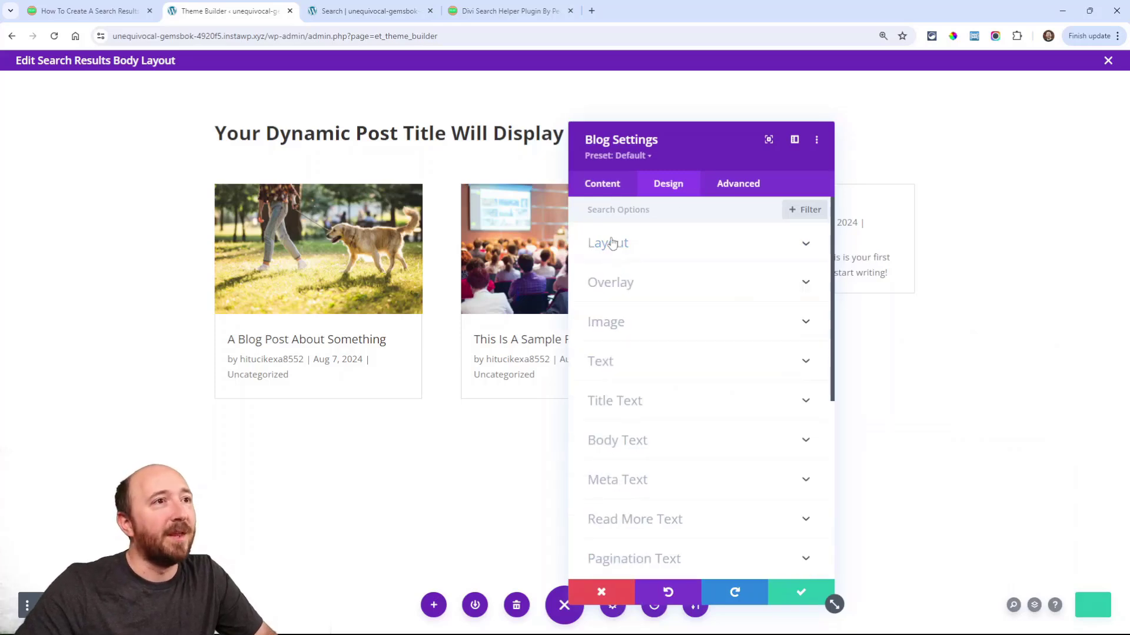
click(603, 183)
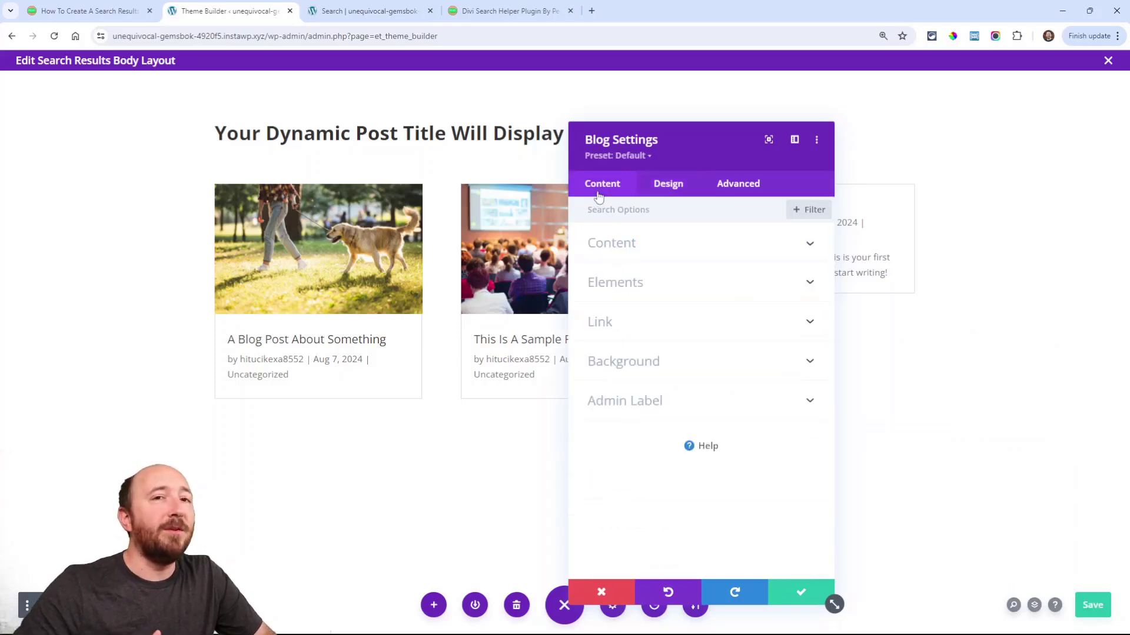
mouse_move(616, 251)
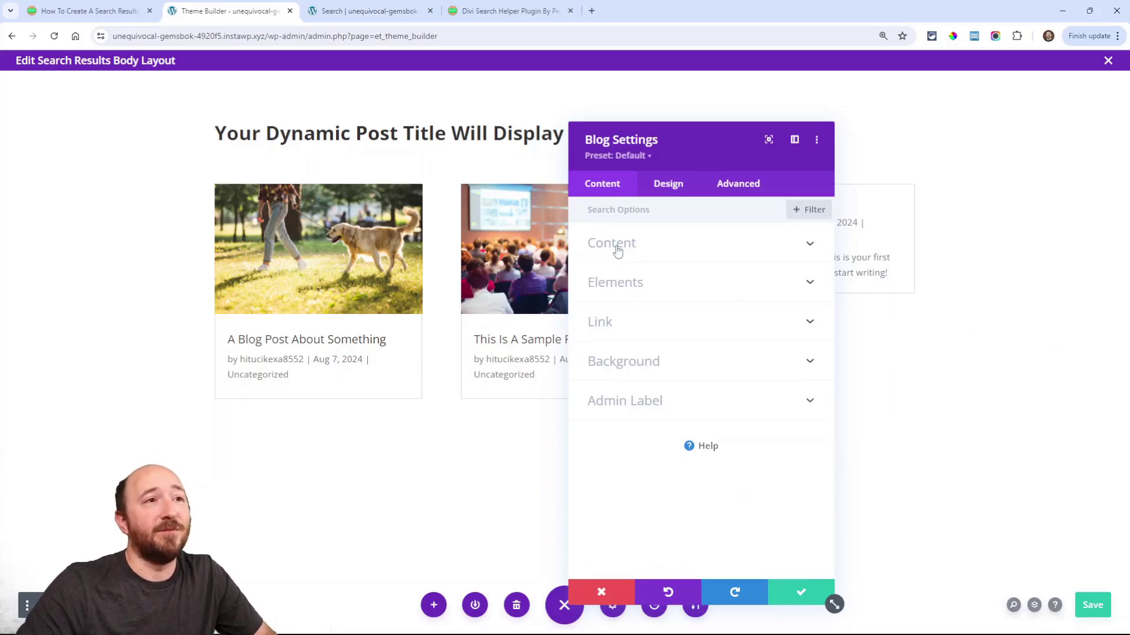
Step: Turn on Posts For Current Page in the Blog content options and close settings
click(610, 242)
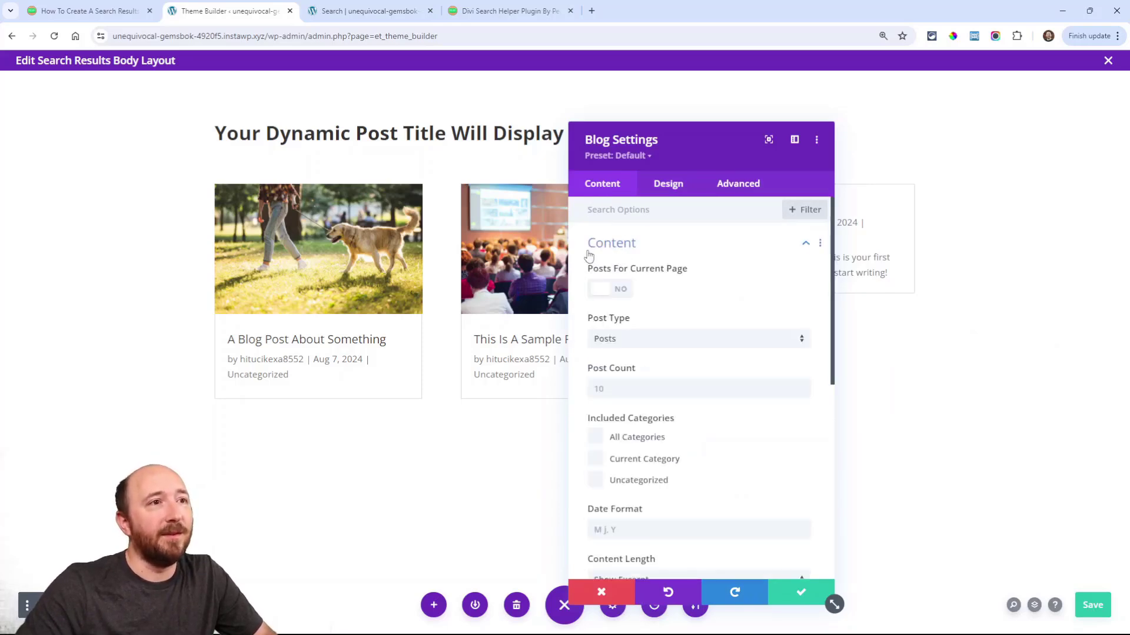
mouse_move(629, 276)
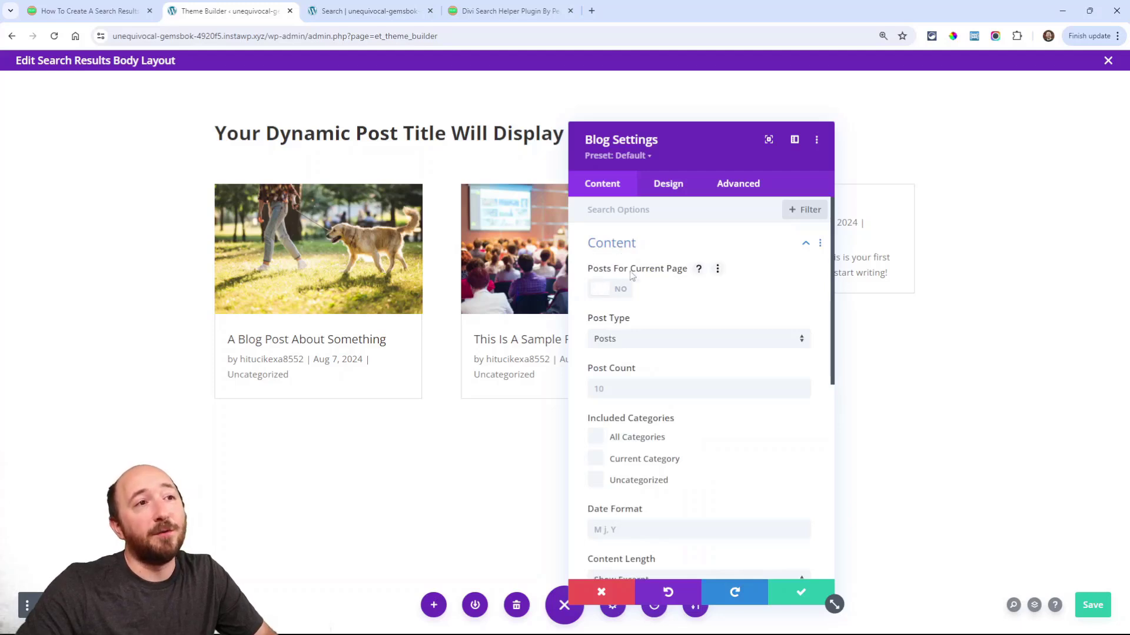
click(608, 289)
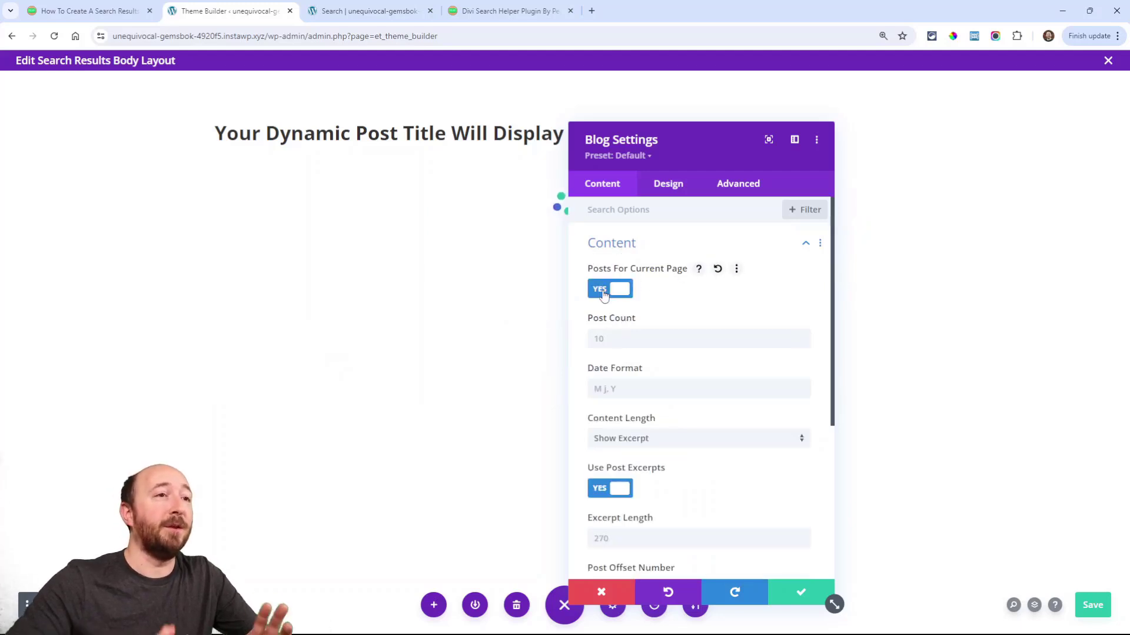
click(610, 289)
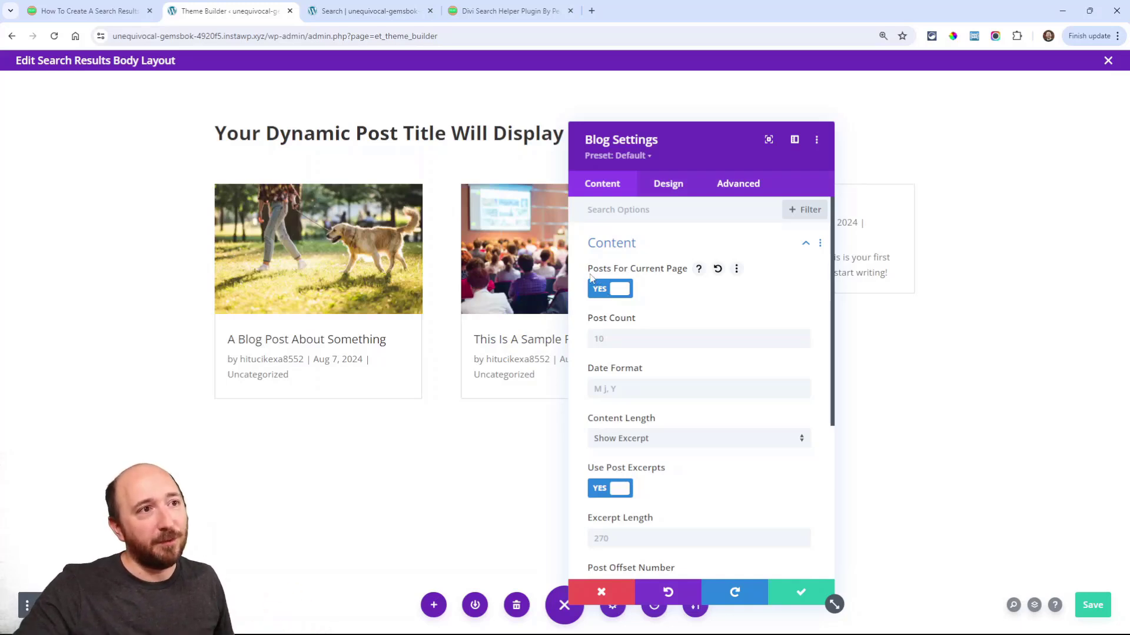
mouse_move(706, 312)
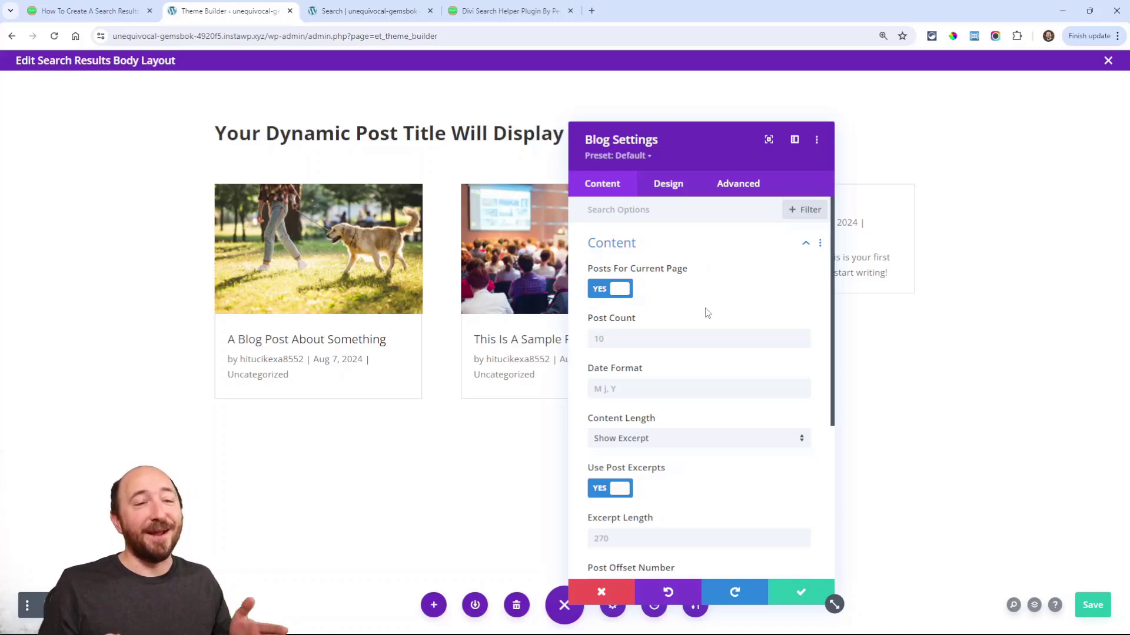
drag(619, 139, 634, 108)
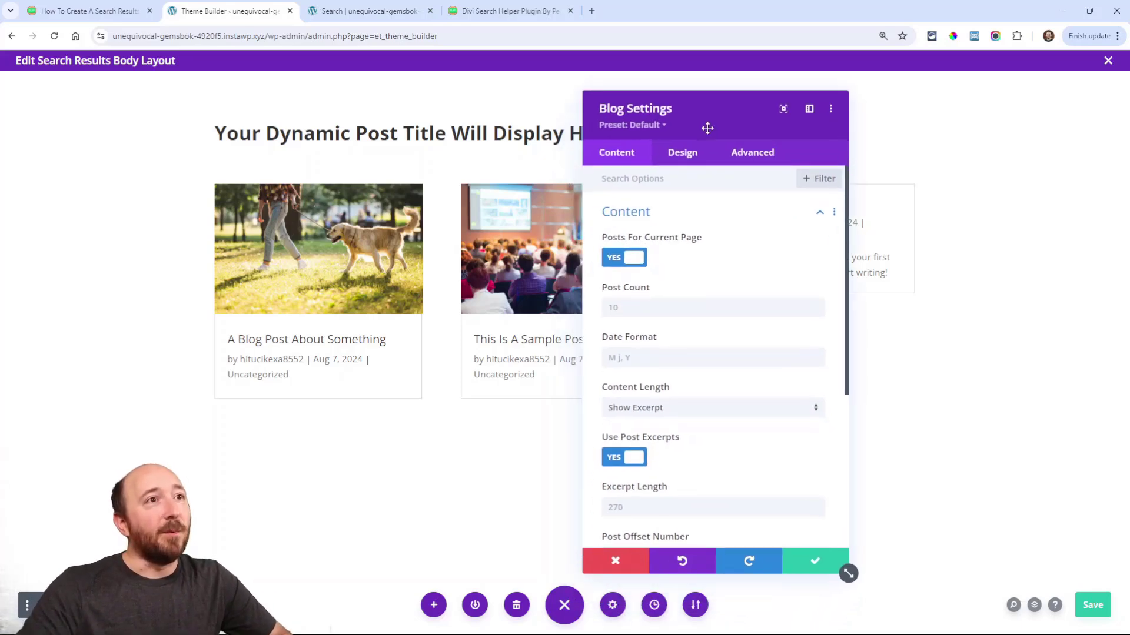
click(815, 562)
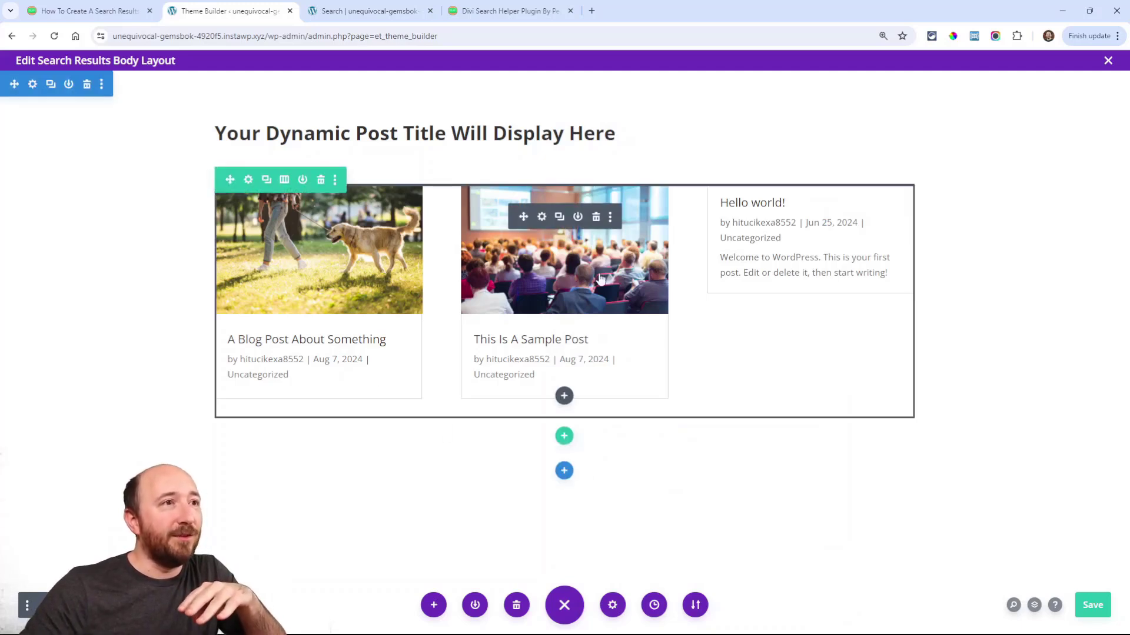
mouse_move(487, 323)
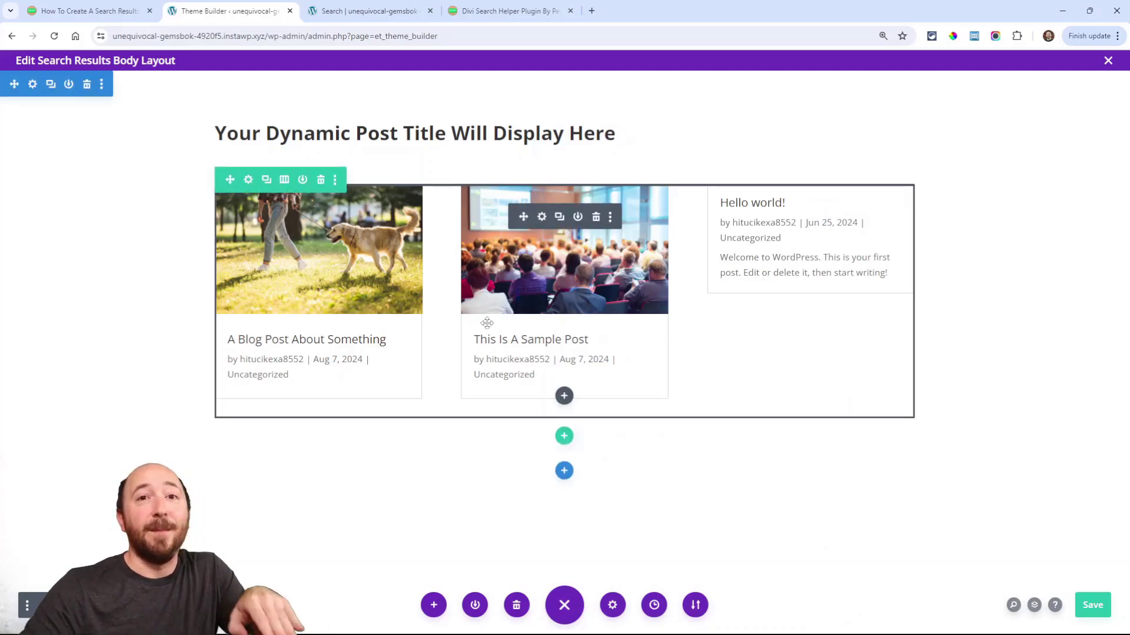
Step: Reopen the Blog settings and toggle Posts For Current Page off and back on
click(248, 180)
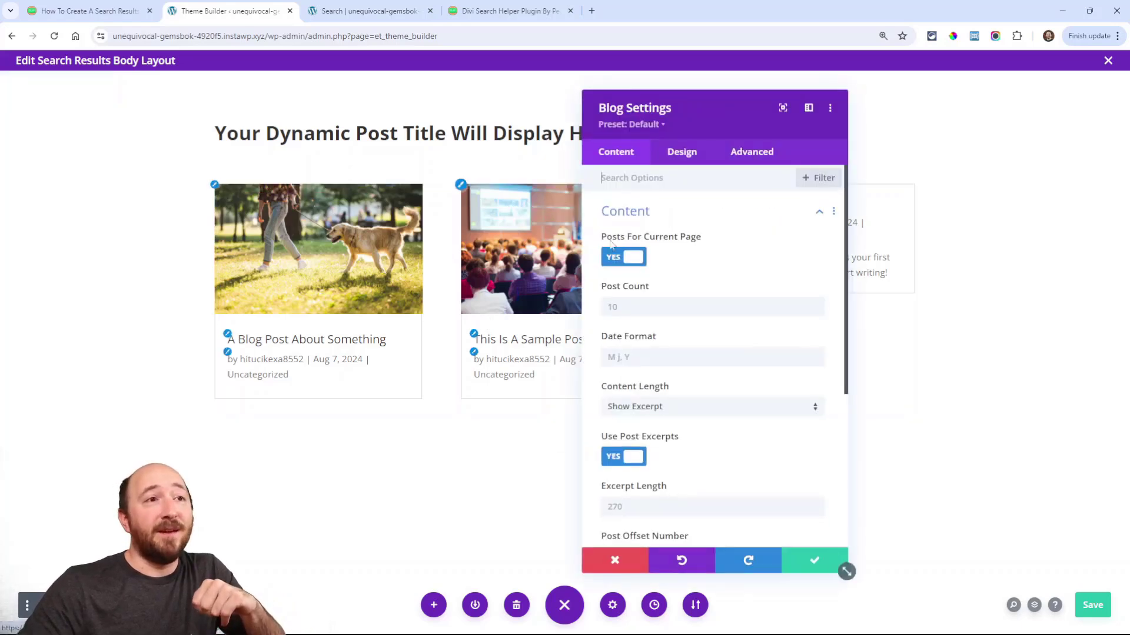
click(623, 257)
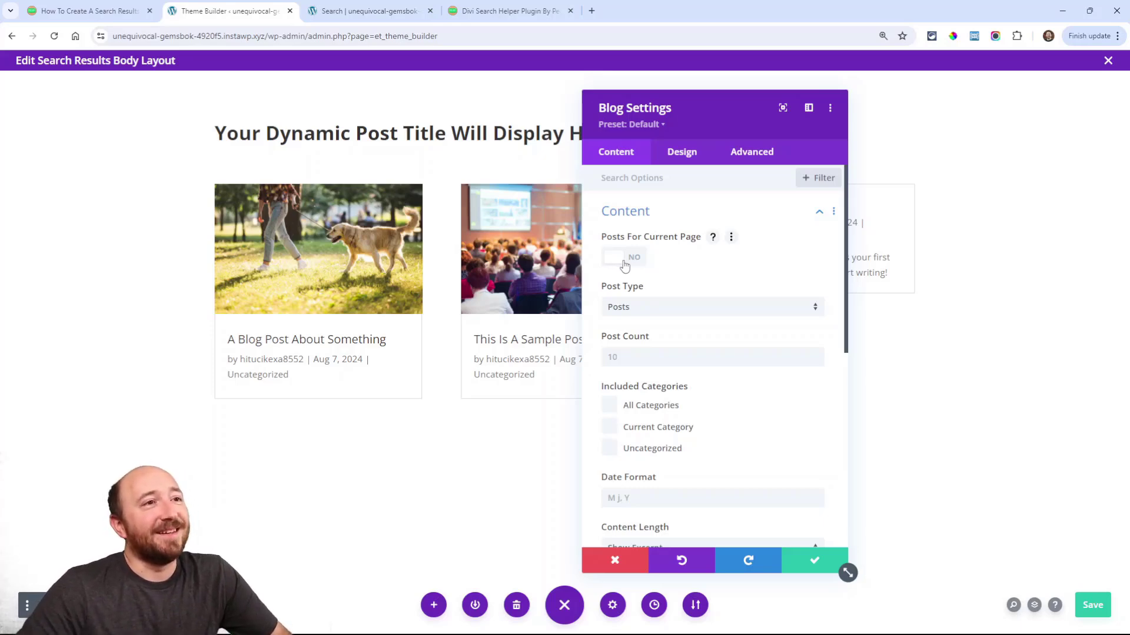
click(623, 256)
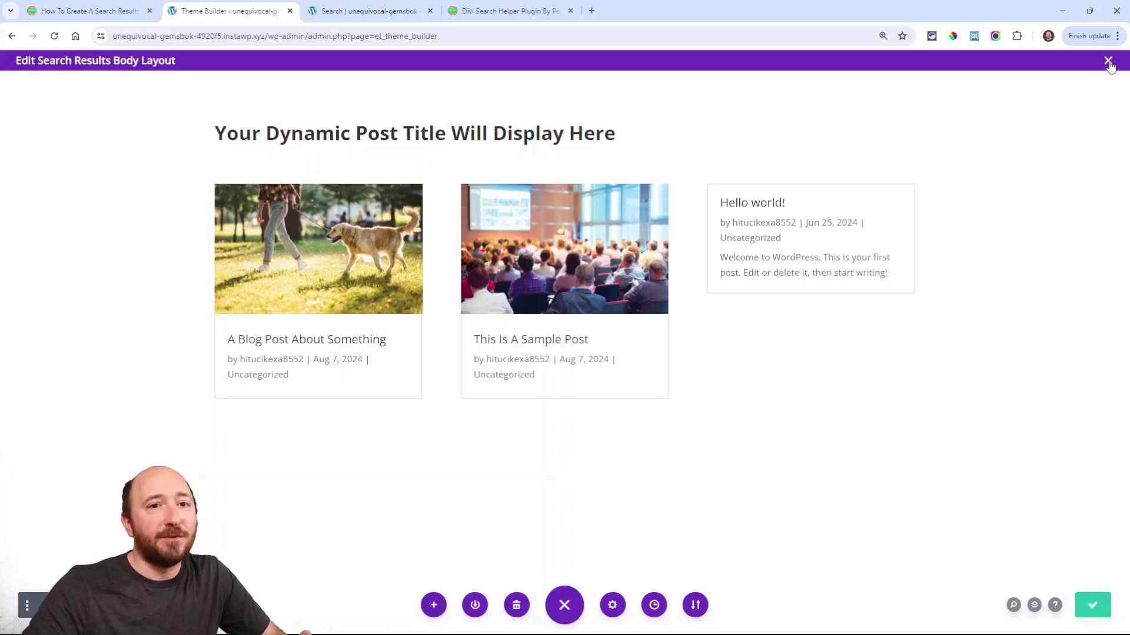
Step: Close the custom body layout and save the Search Results template changes
click(1108, 61)
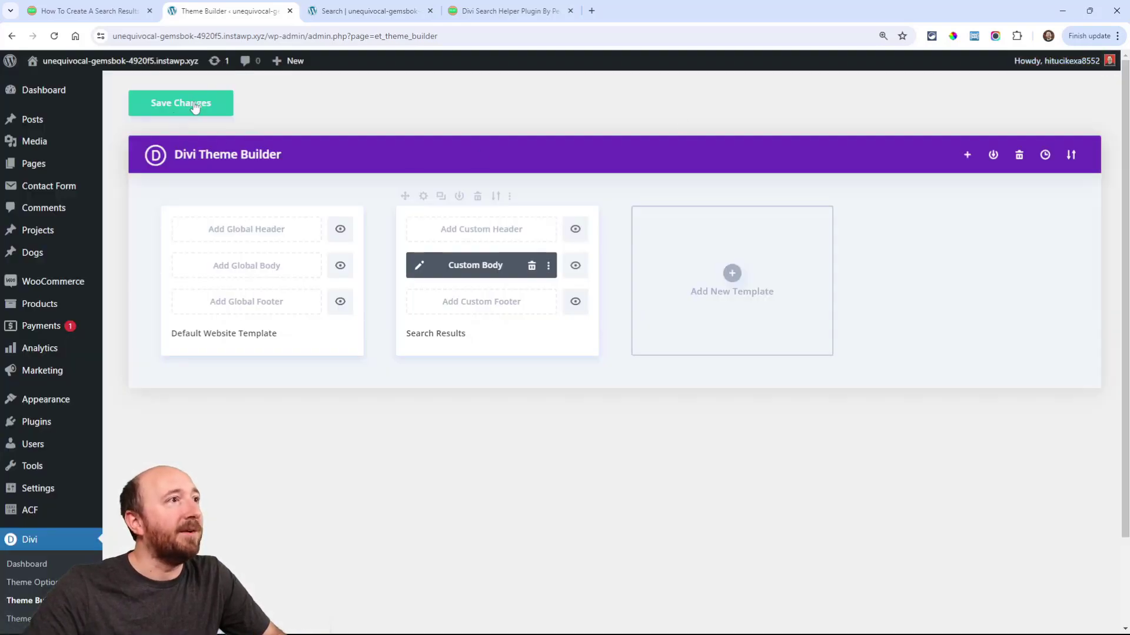
click(180, 103)
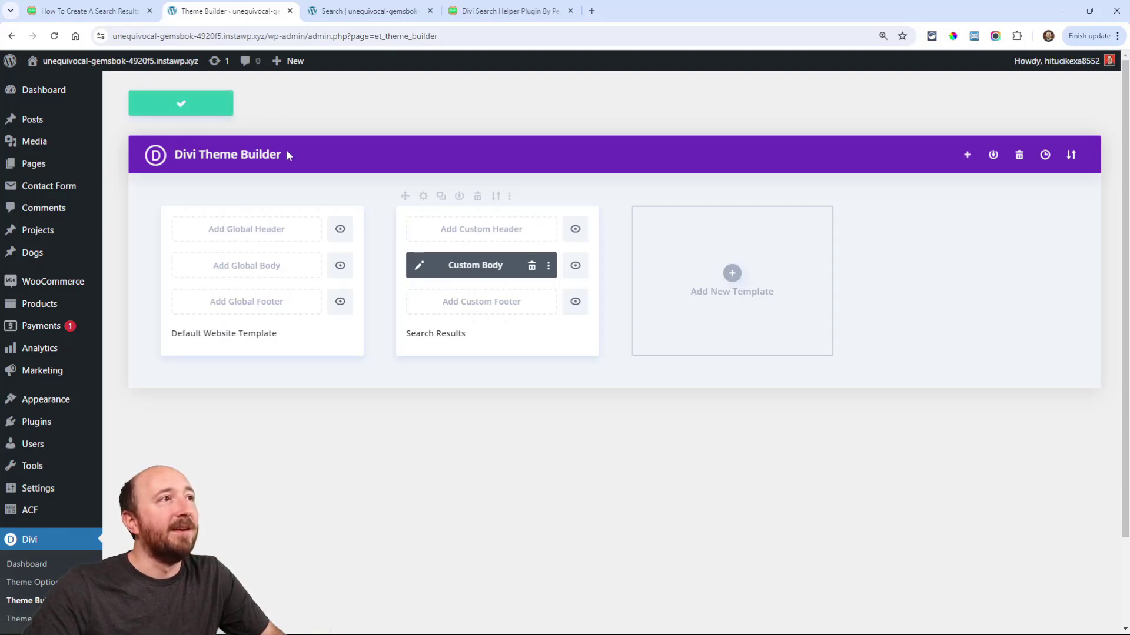
click(180, 103)
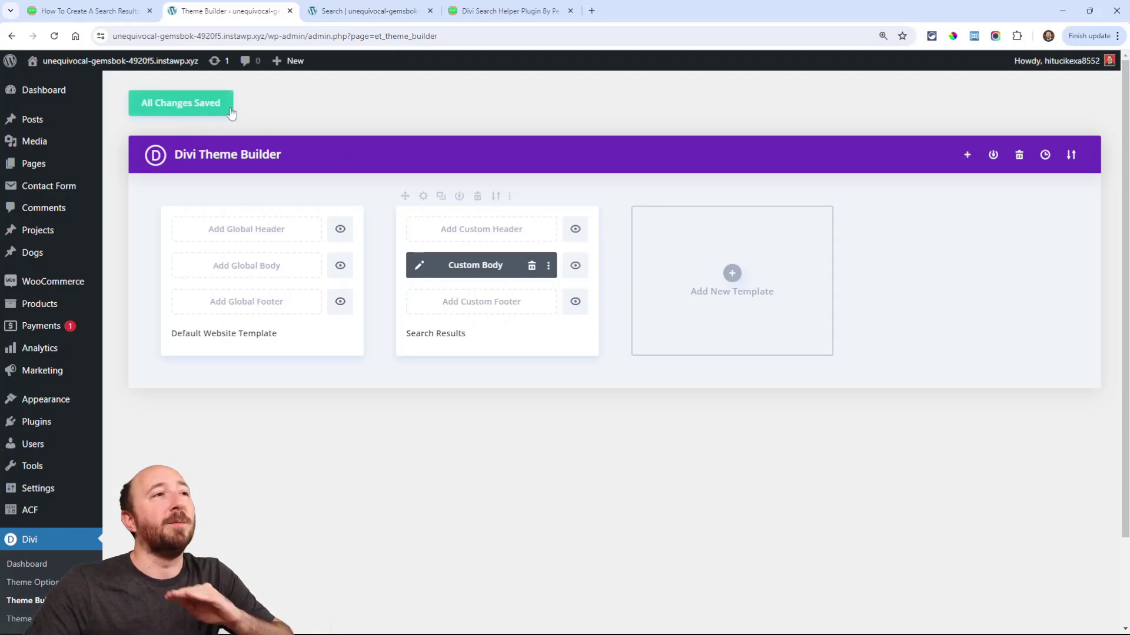
mouse_move(311, 142)
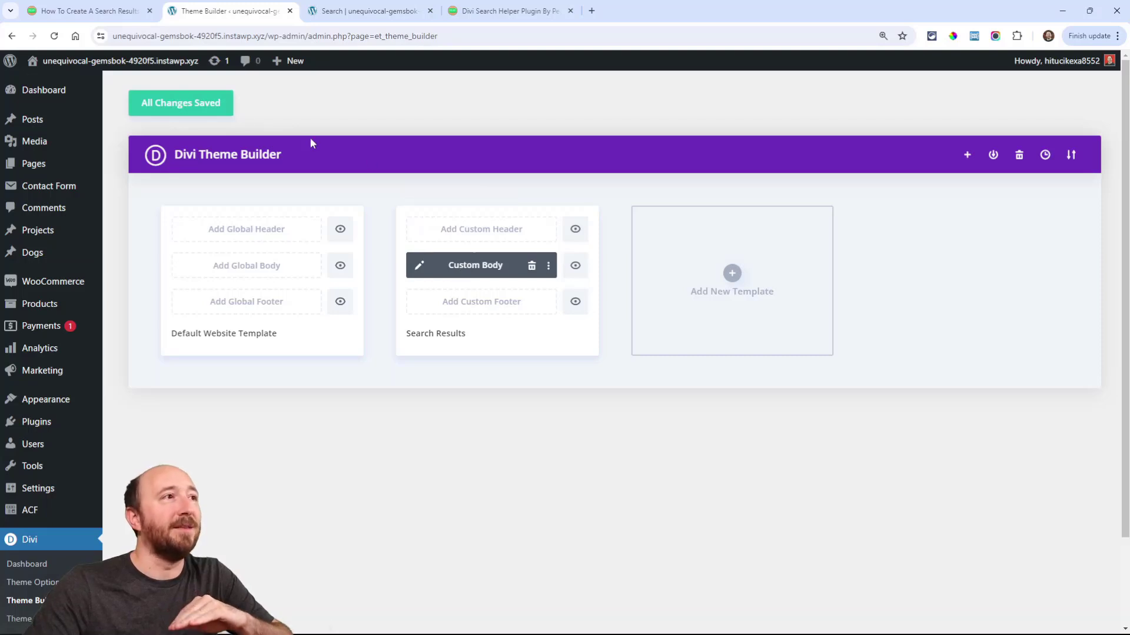
mouse_move(429, 270)
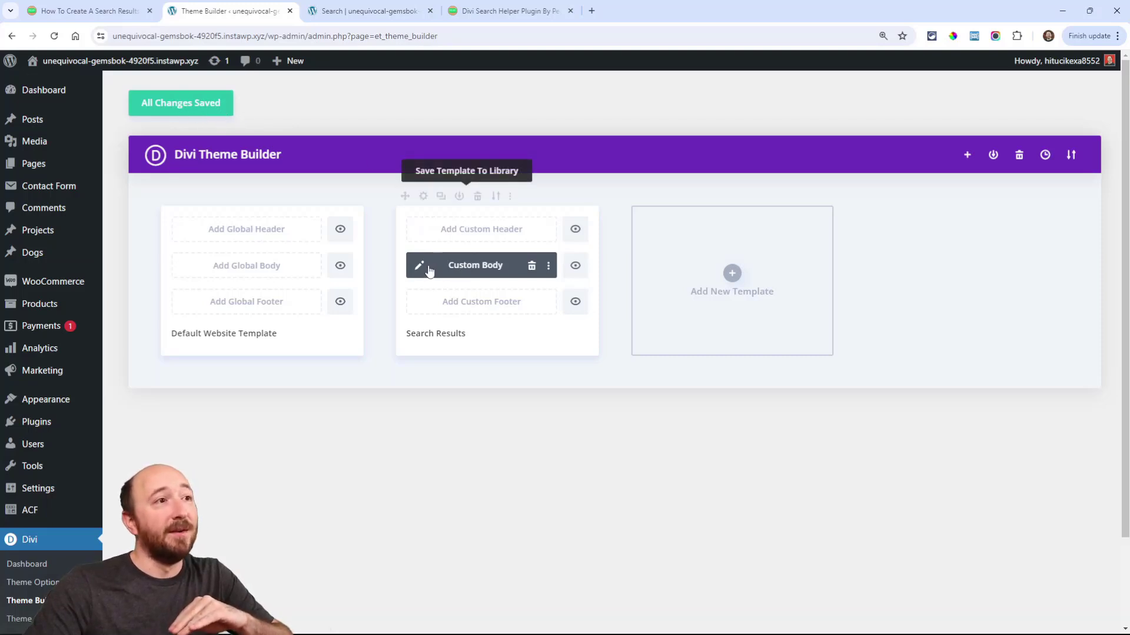
mouse_move(420, 265)
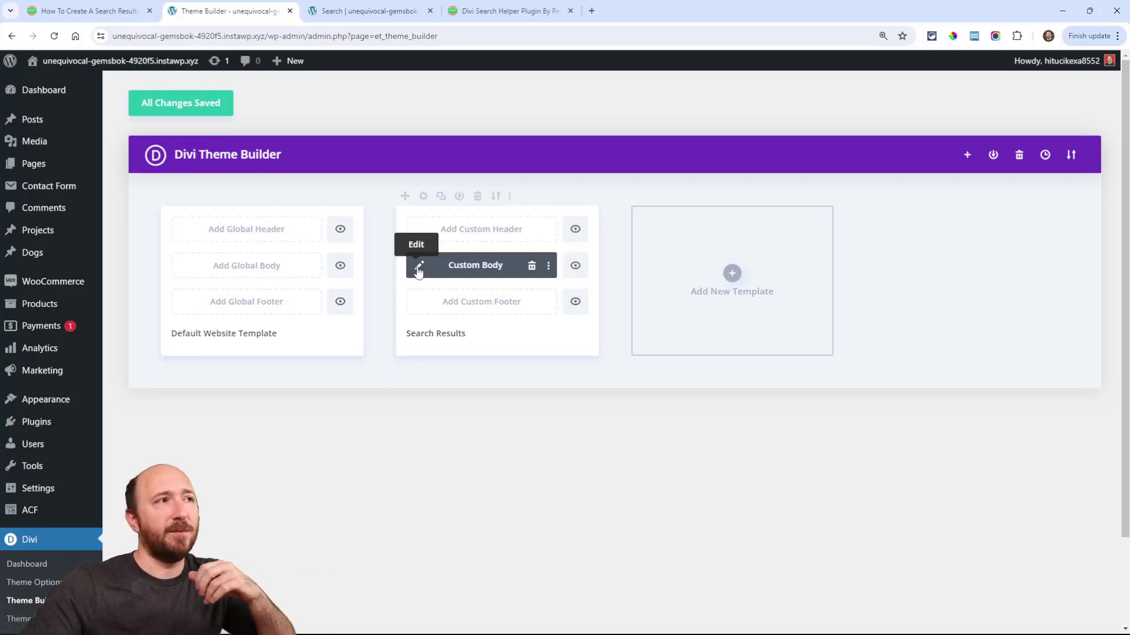
mouse_move(169, 111)
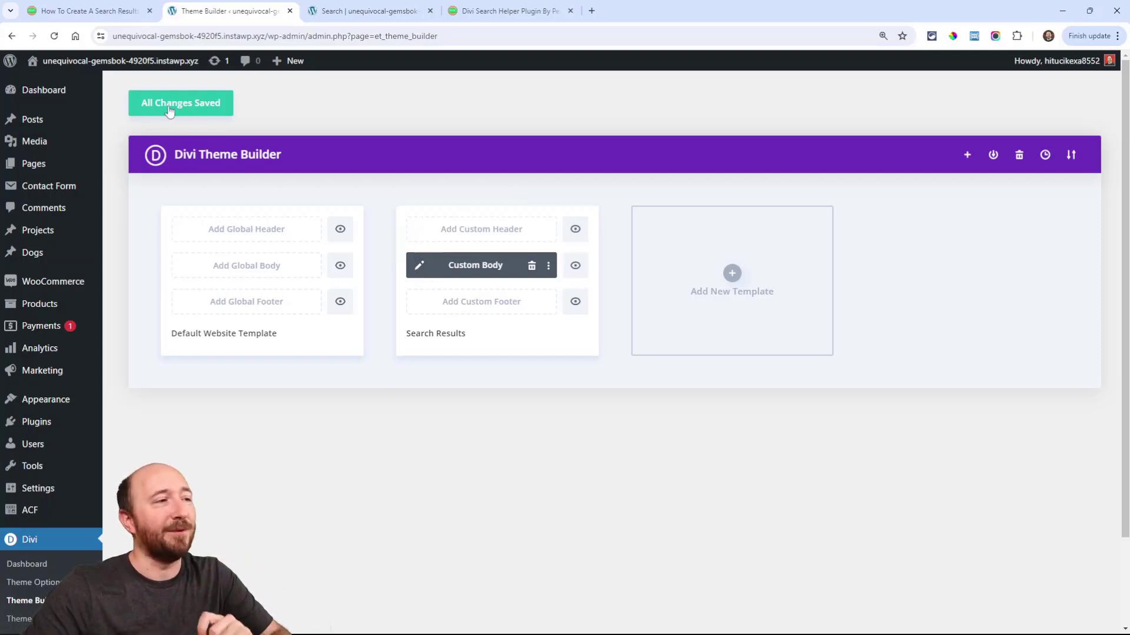
mouse_move(340, 360)
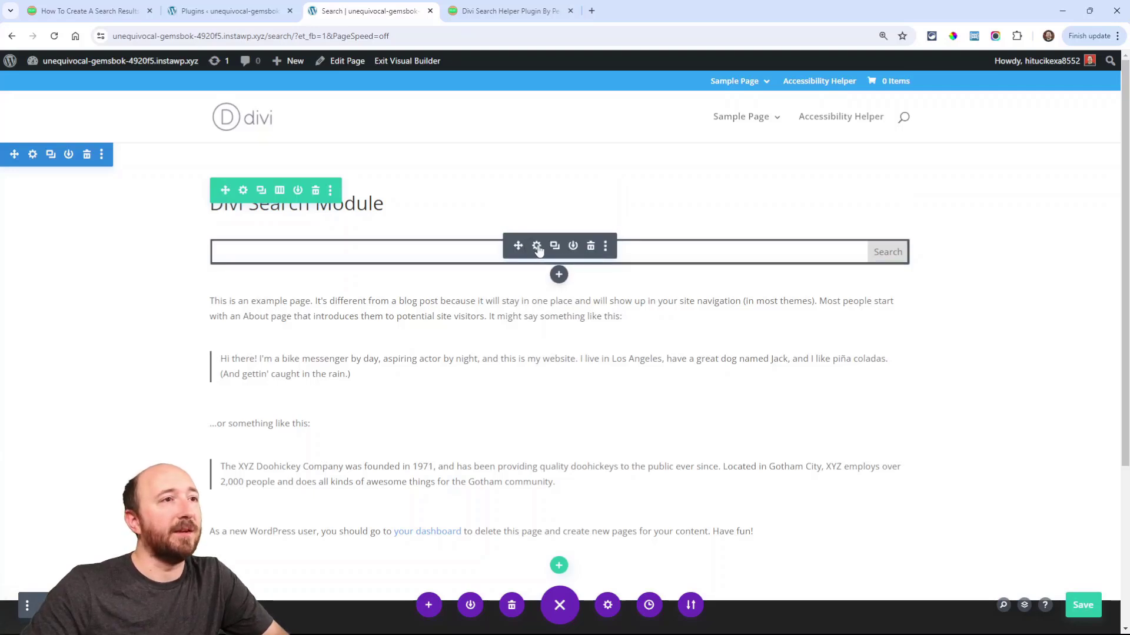
mouse_move(558, 274)
text(sear)
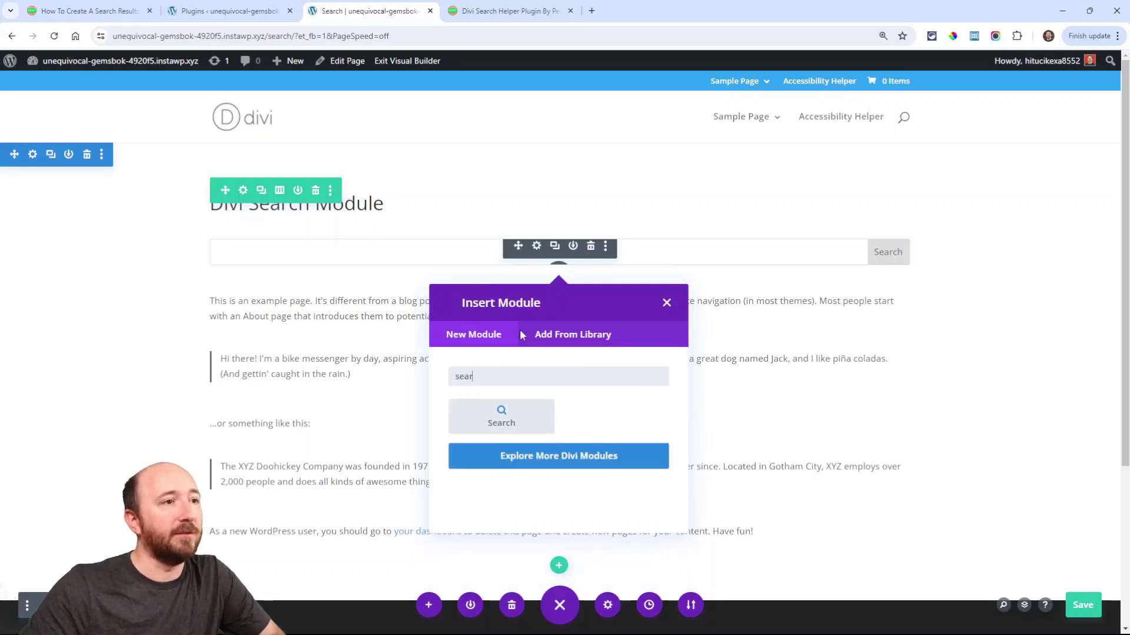
Step: Add a second Search module, delete the duplicate, and review the original's text settings
click(501, 417)
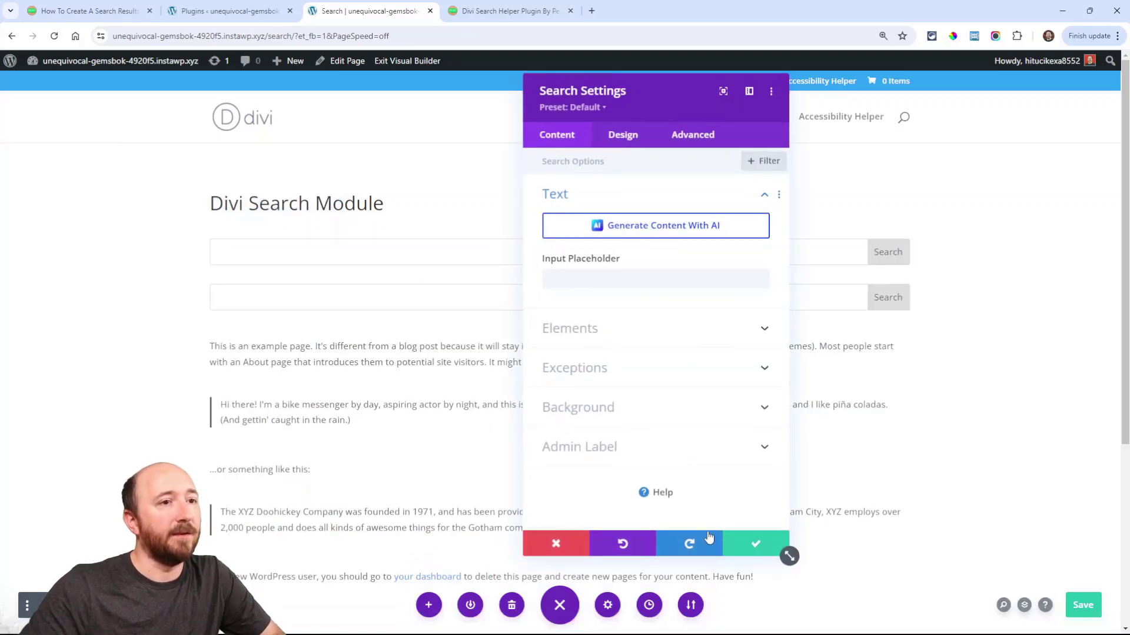
click(754, 543)
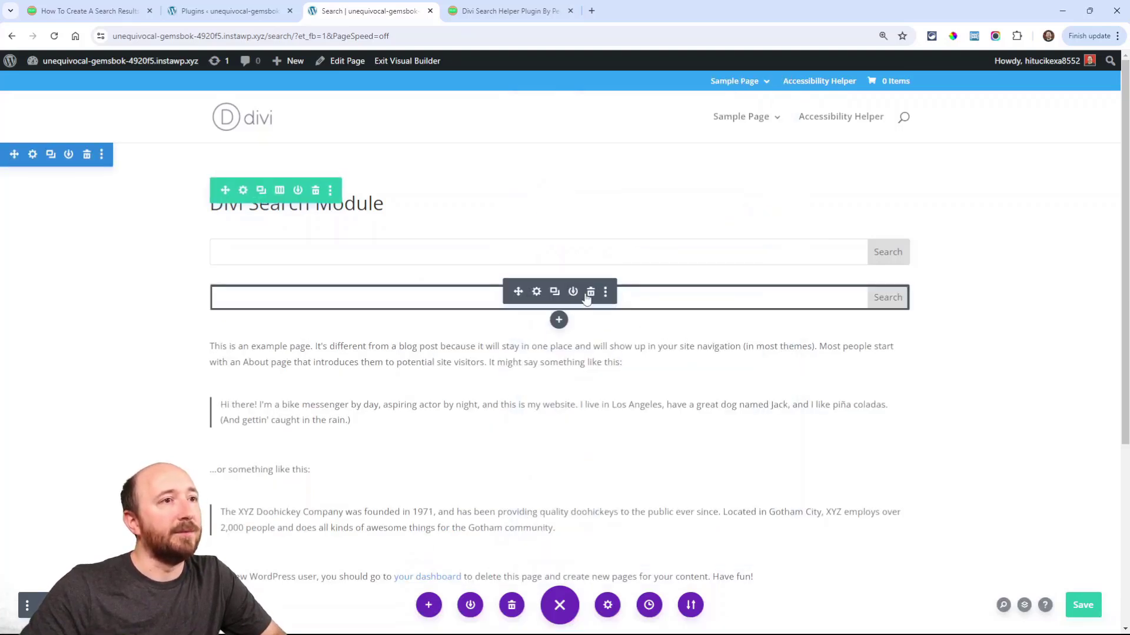
click(589, 292)
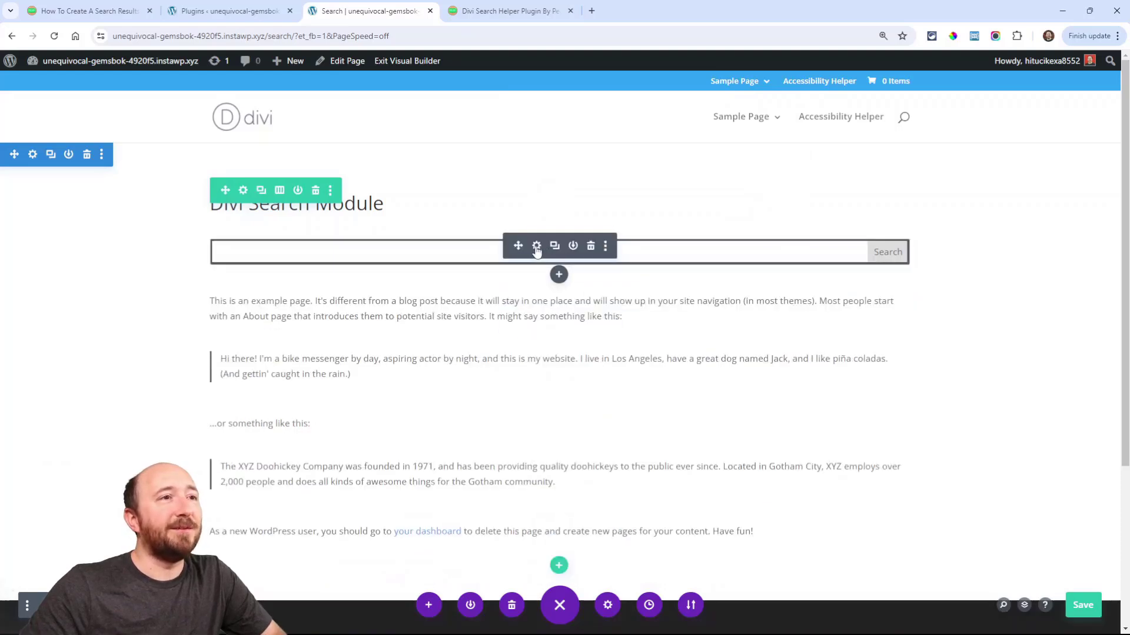
click(536, 246)
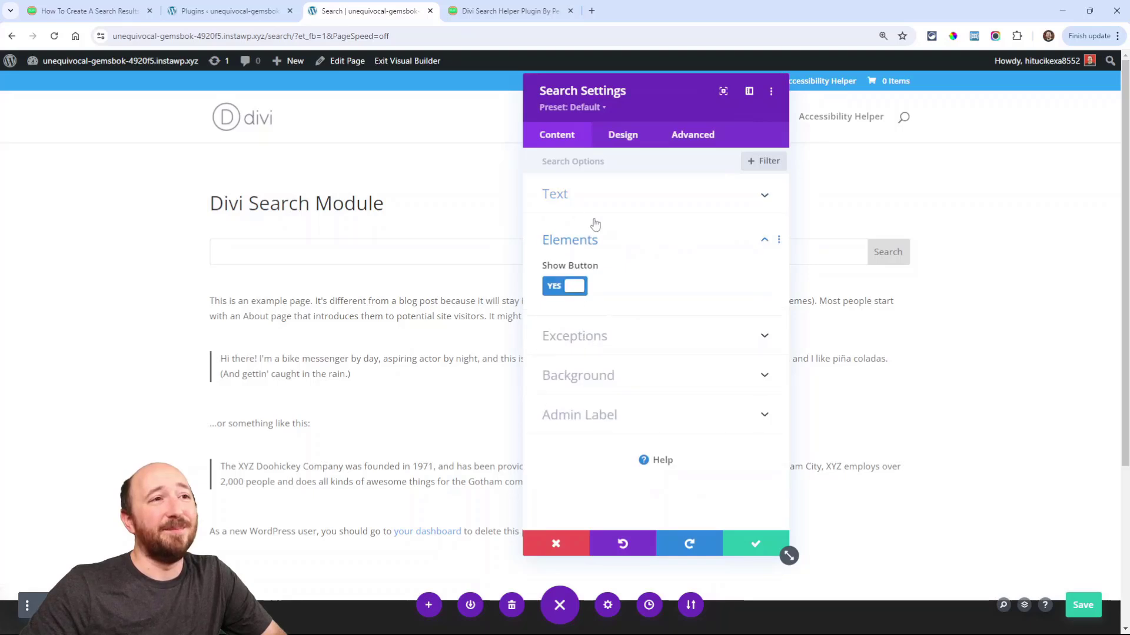
click(574, 336)
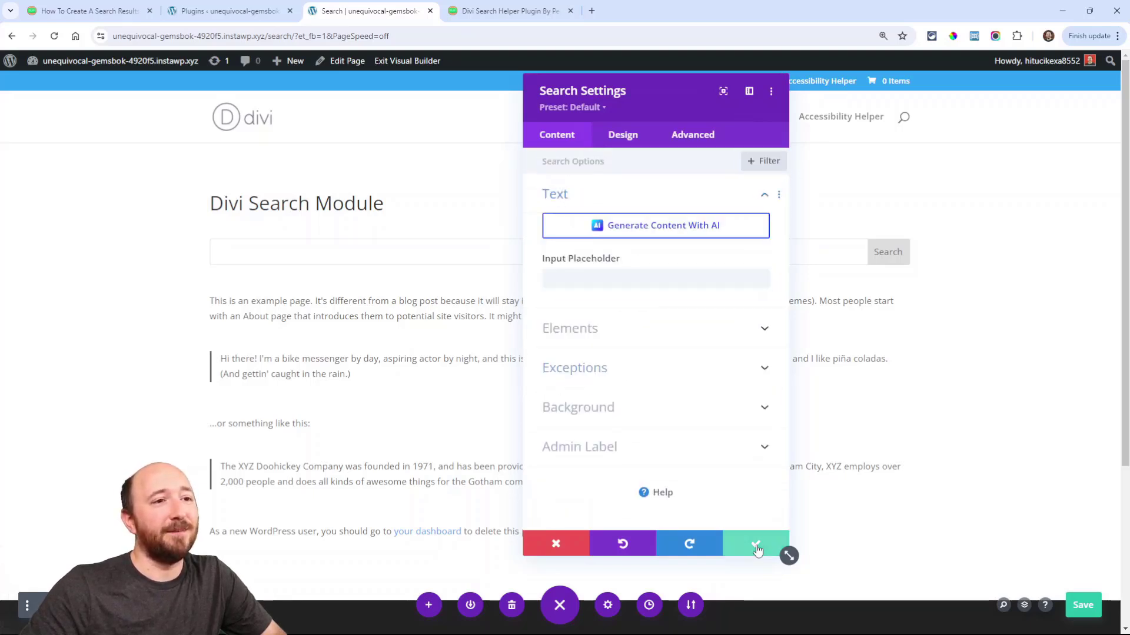
click(755, 544)
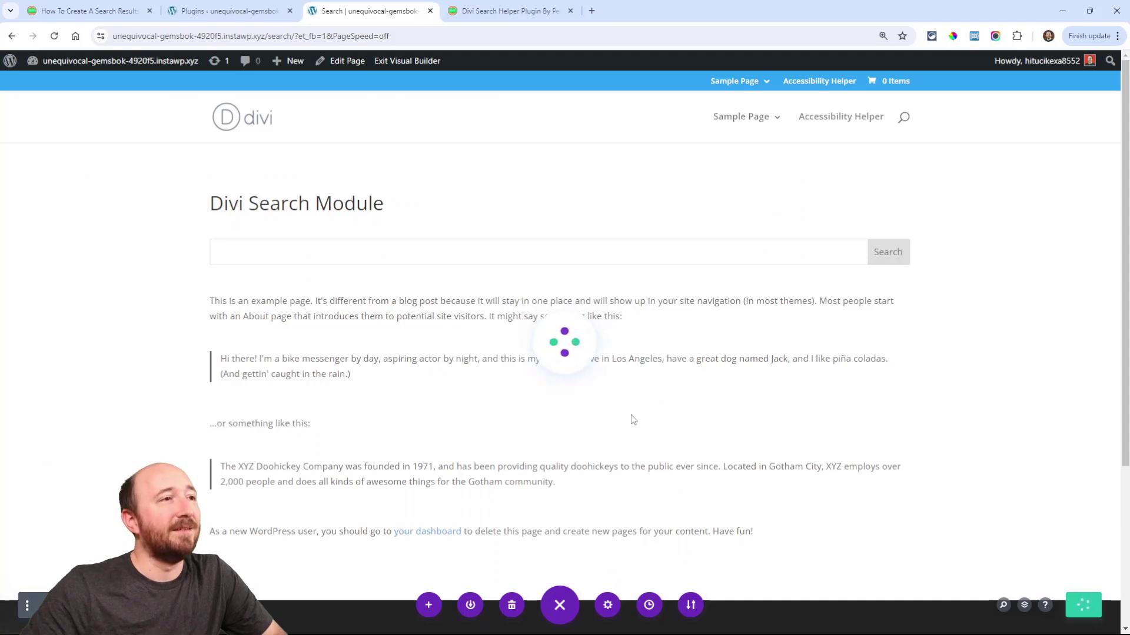
Step: Exit the Visual Builder and search 'blog', highlighting text on the three-result page
click(406, 60)
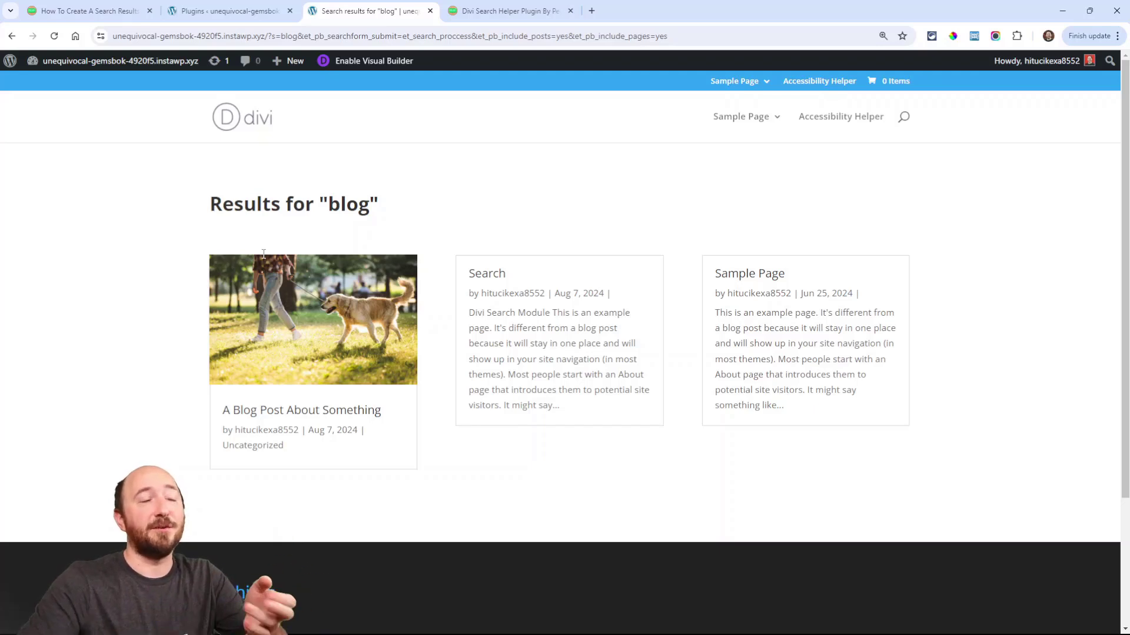
triple_click(293, 204)
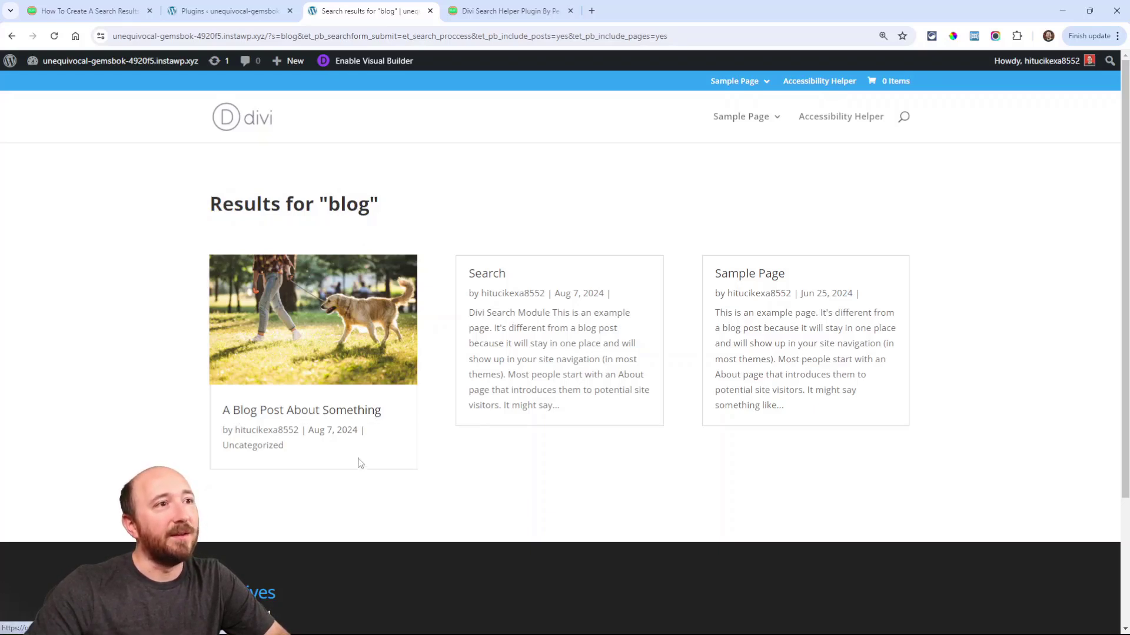
mouse_move(576, 317)
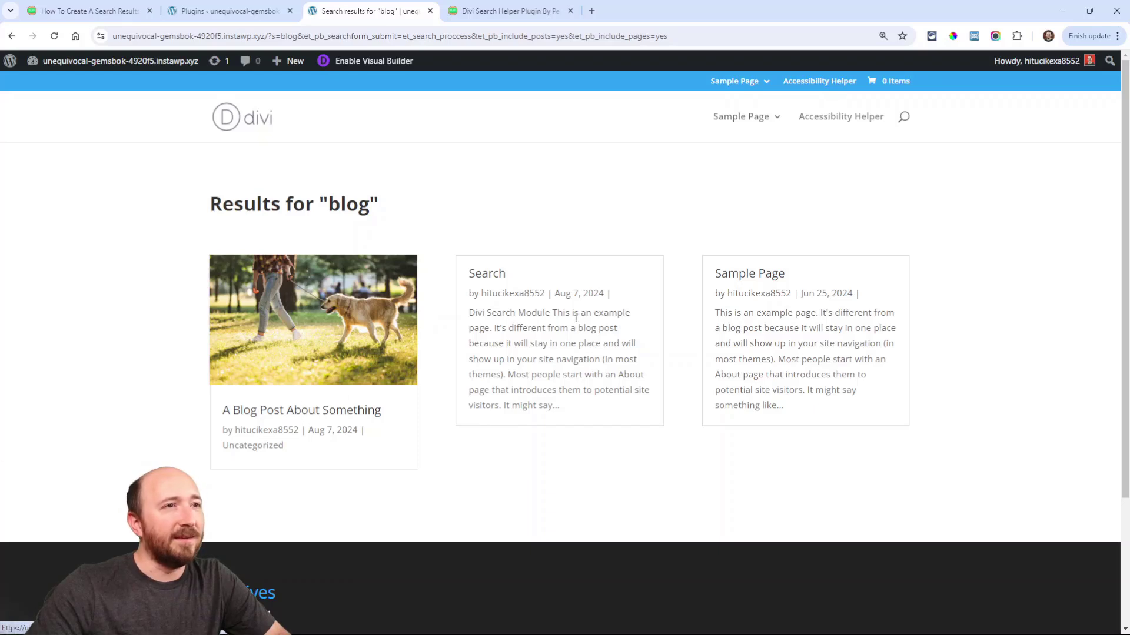
double_click(587, 328)
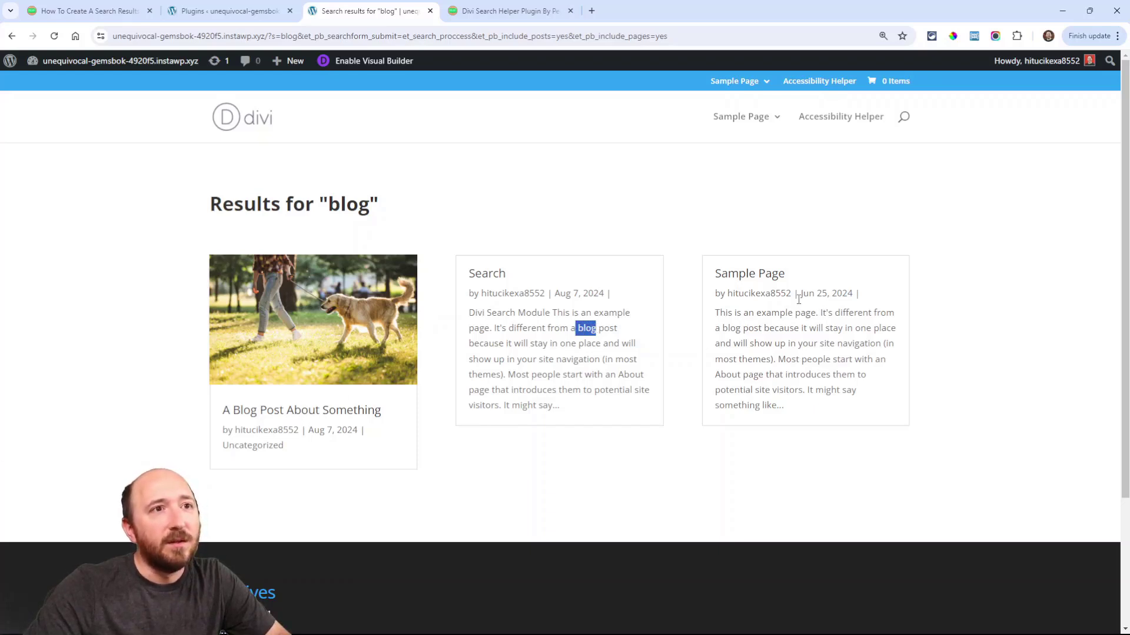
mouse_move(776, 395)
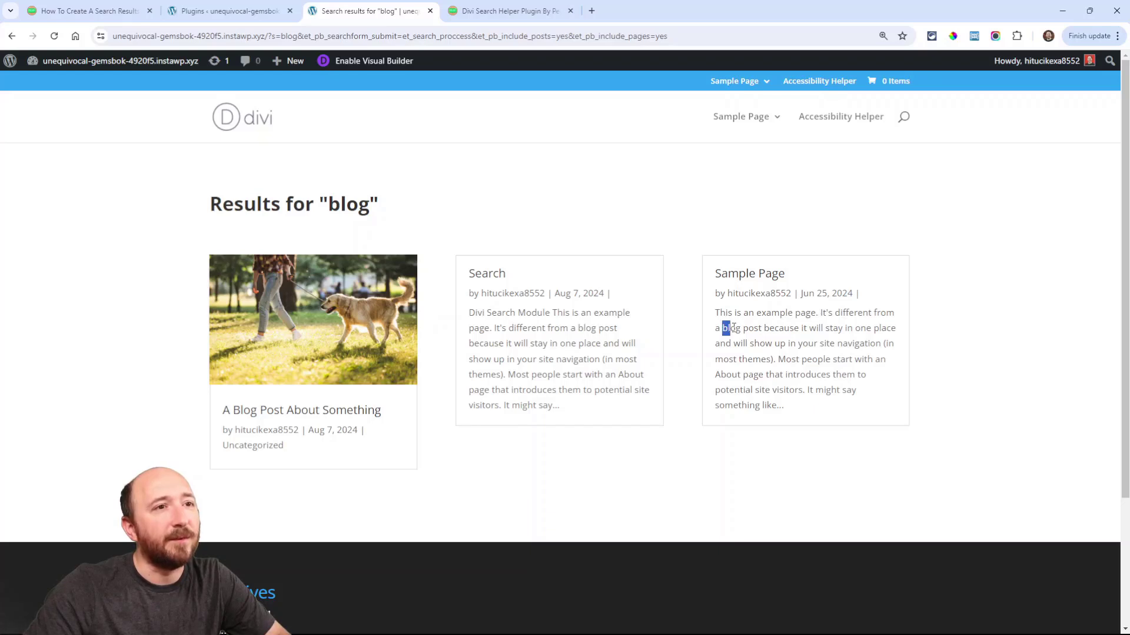
mouse_move(946, 368)
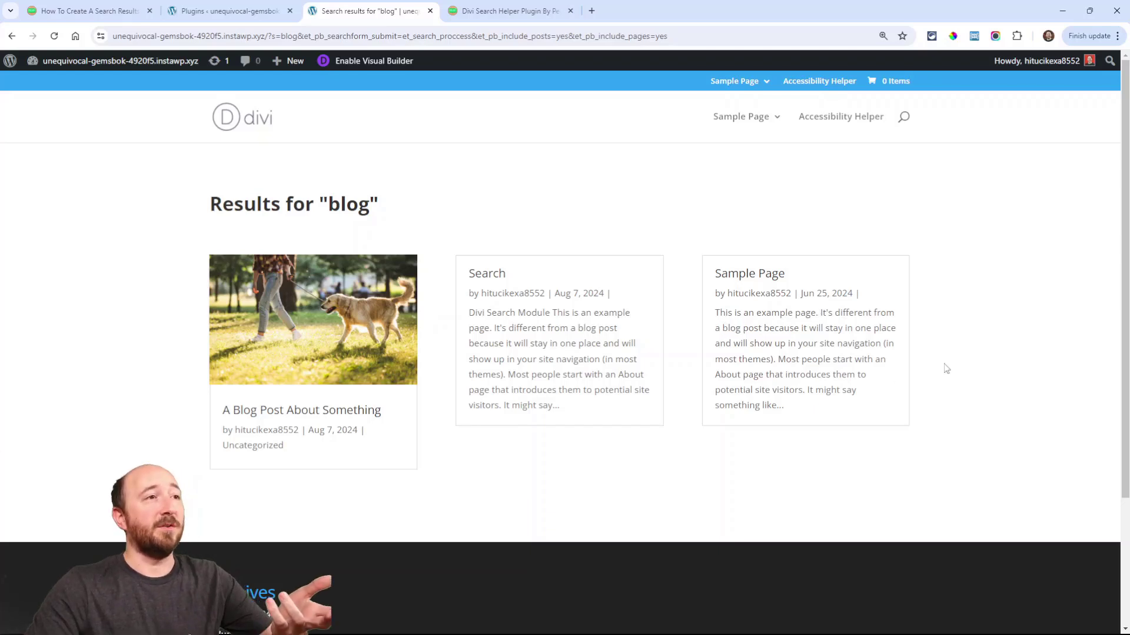
mouse_move(716, 488)
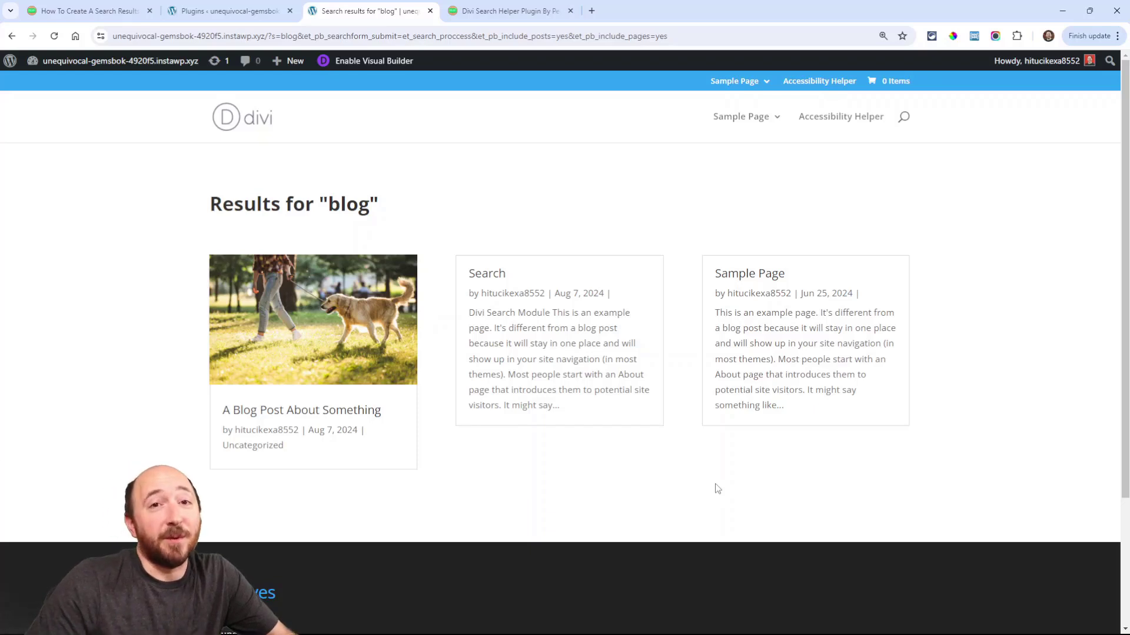
triple_click(293, 204)
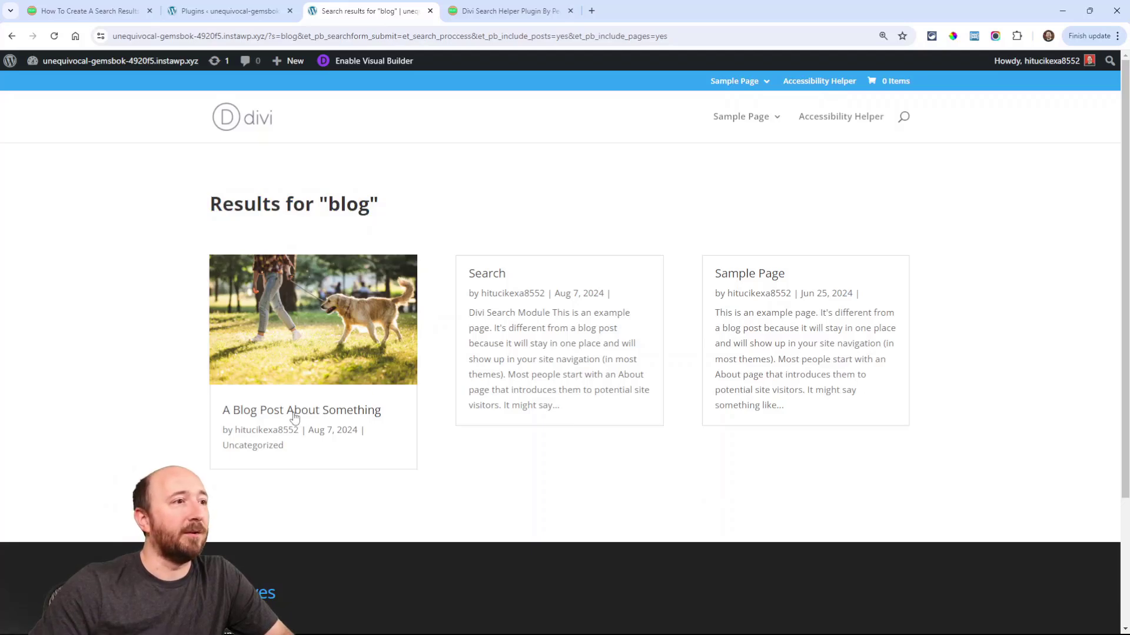
click(301, 410)
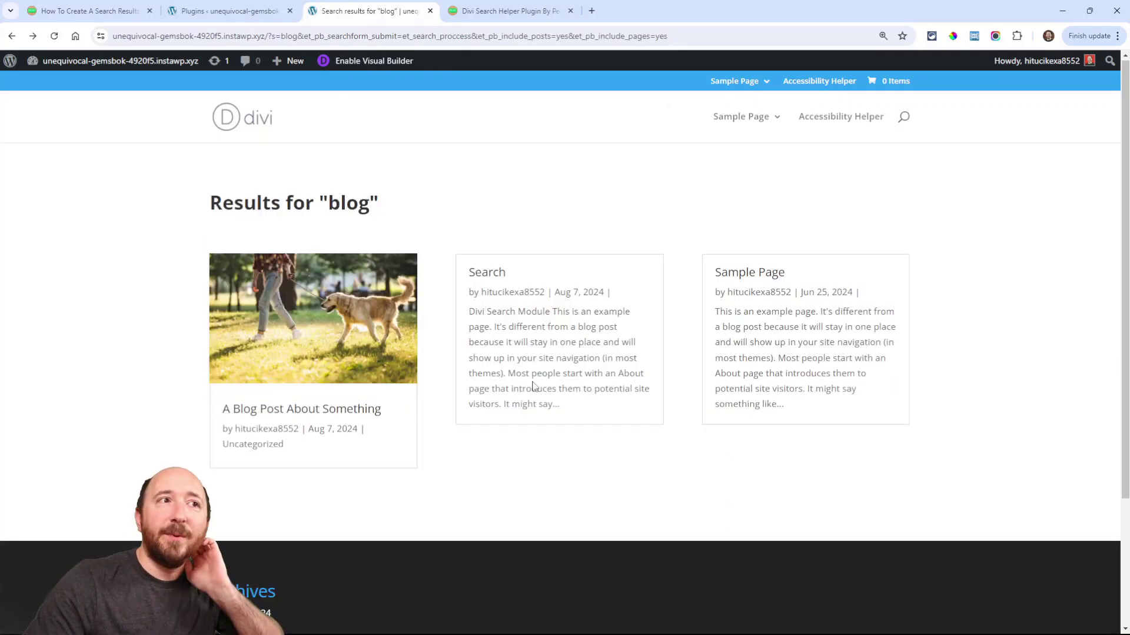
mouse_move(432, 282)
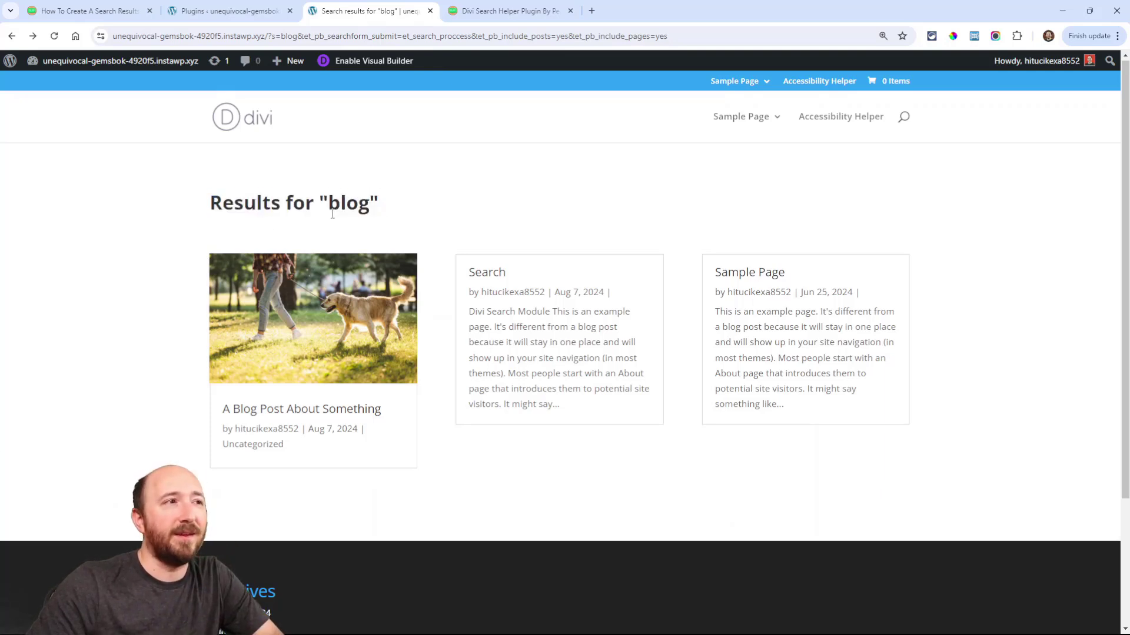
mouse_move(412, 231)
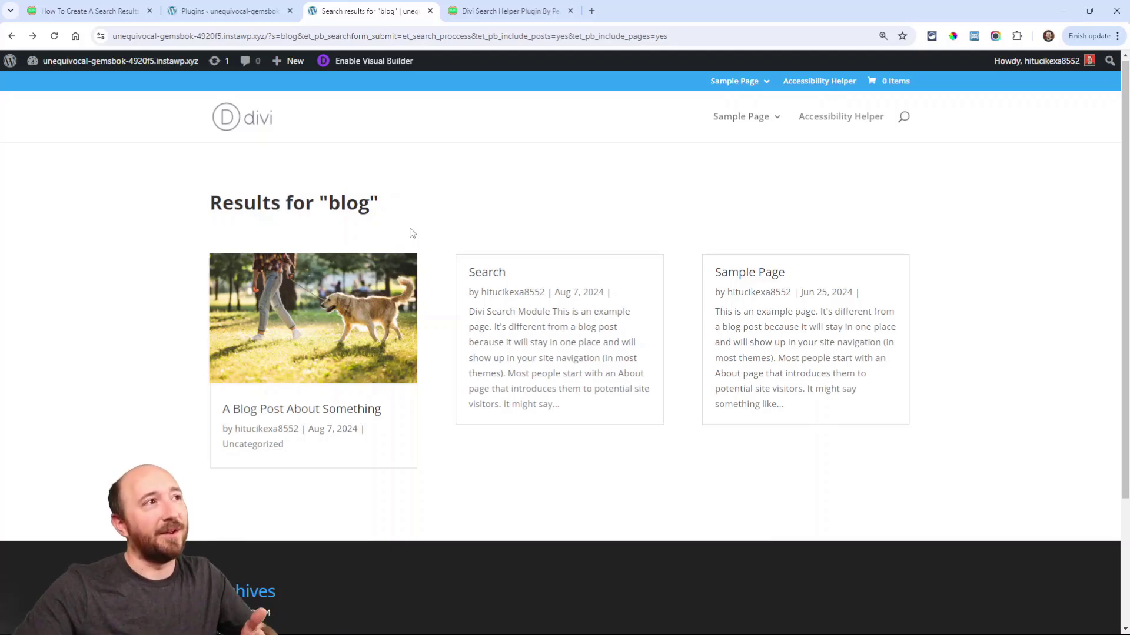
Step: Switch between the Divi Search Helper and Search page tabs, ending on the product page
click(508, 10)
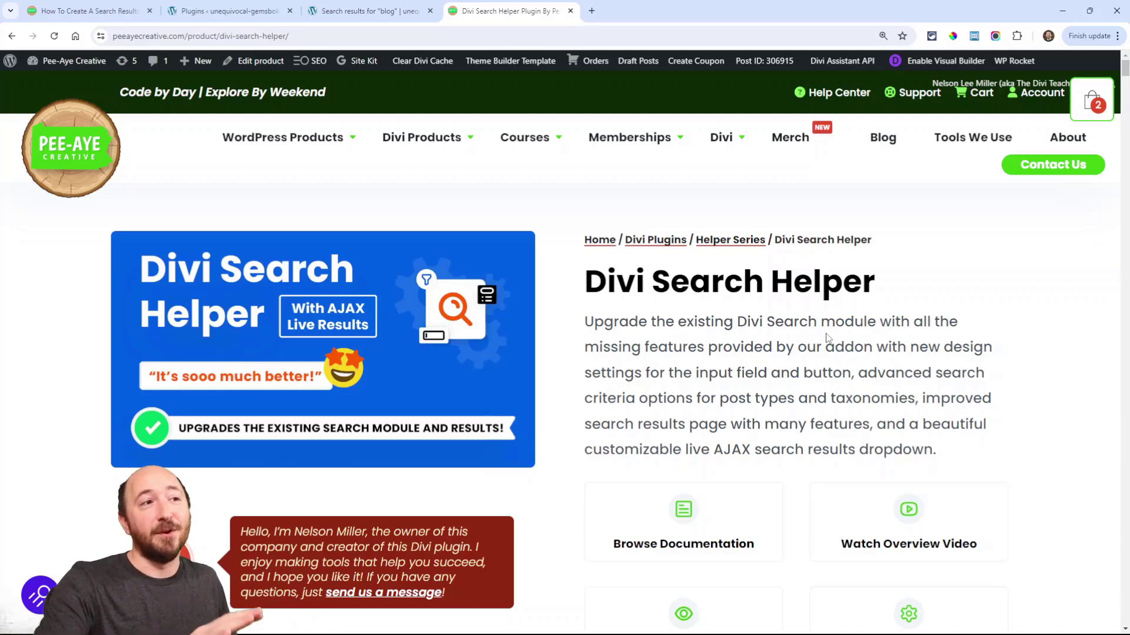
click(367, 10)
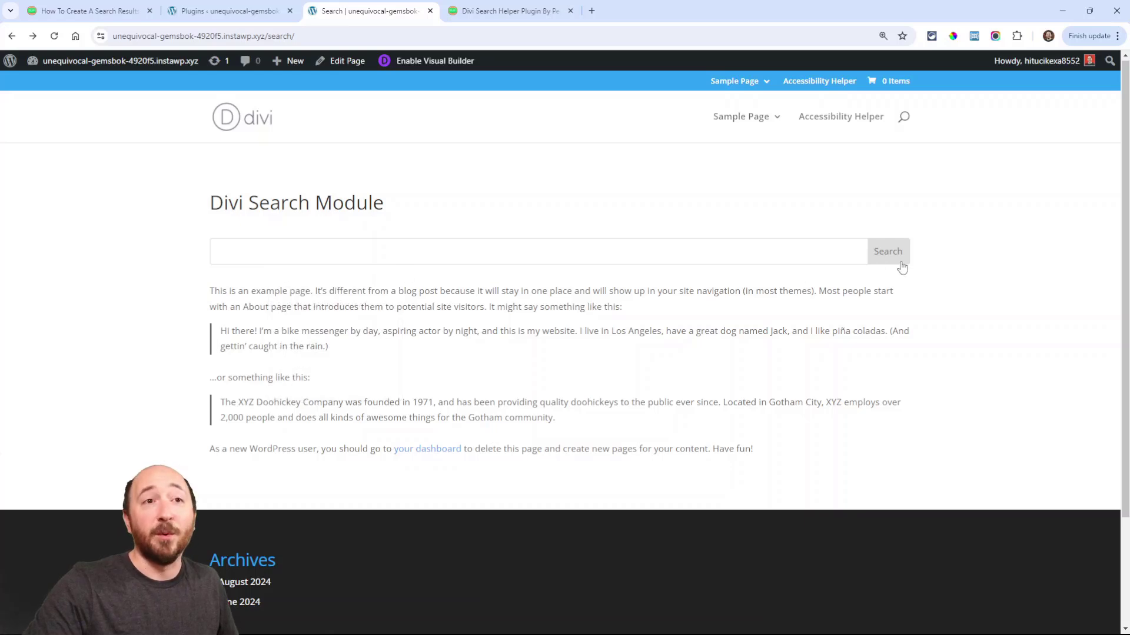
mouse_move(178, 288)
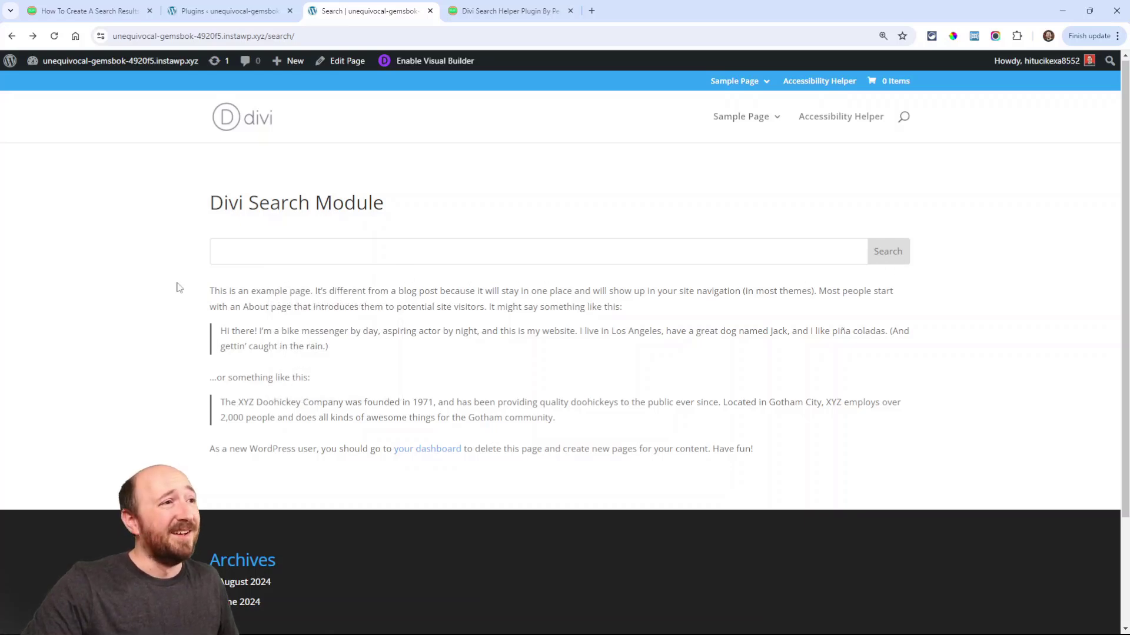
mouse_move(793, 276)
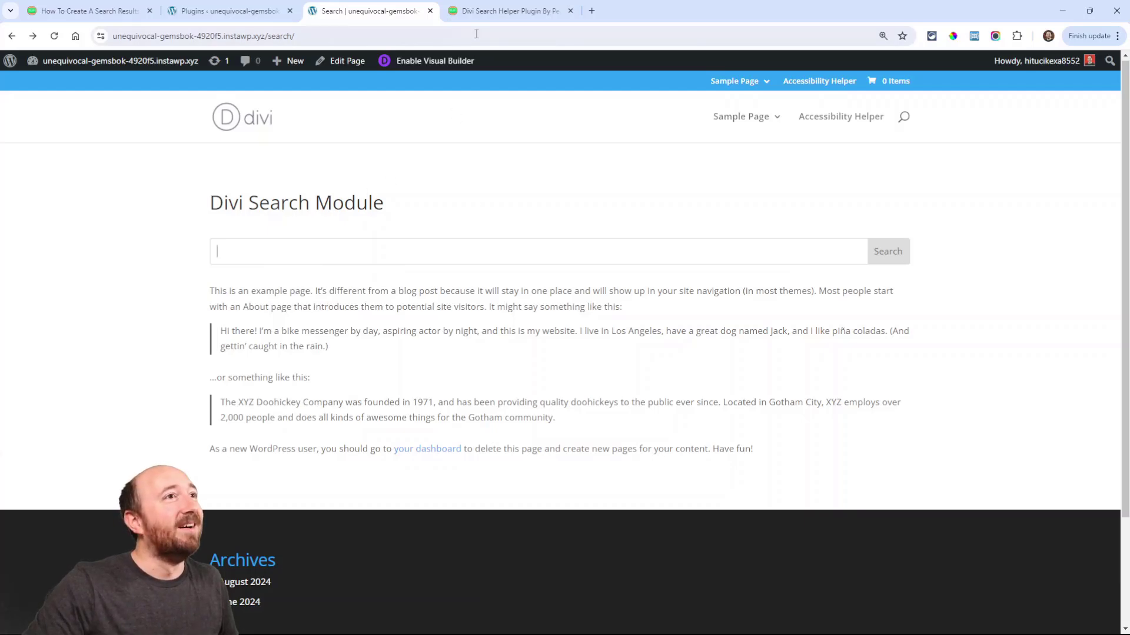
click(505, 10)
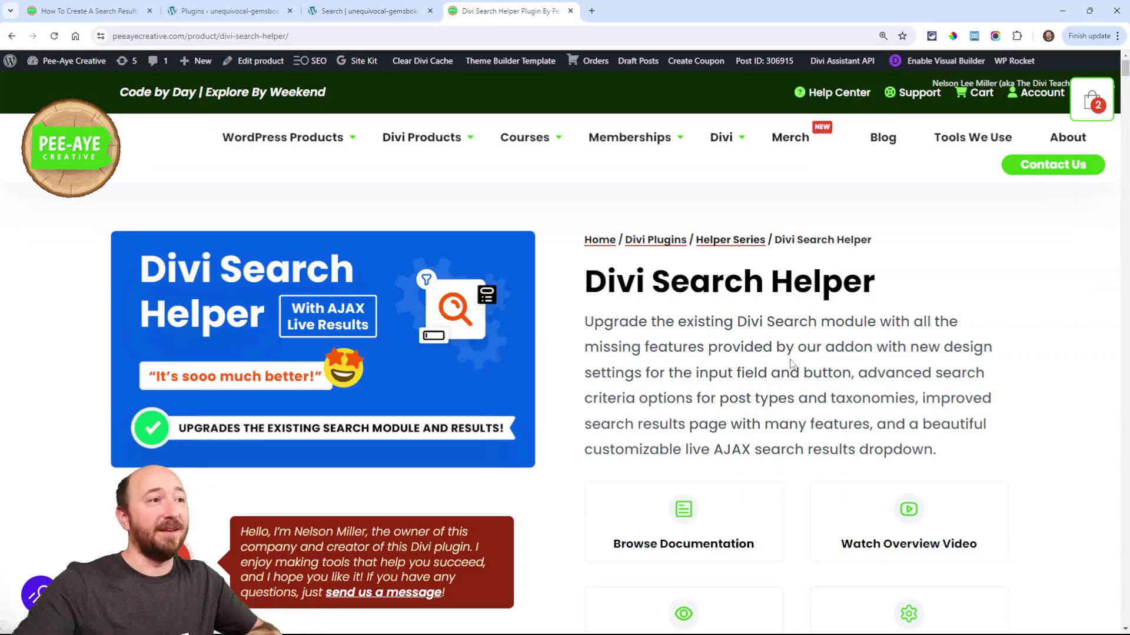
scroll(down, 3)
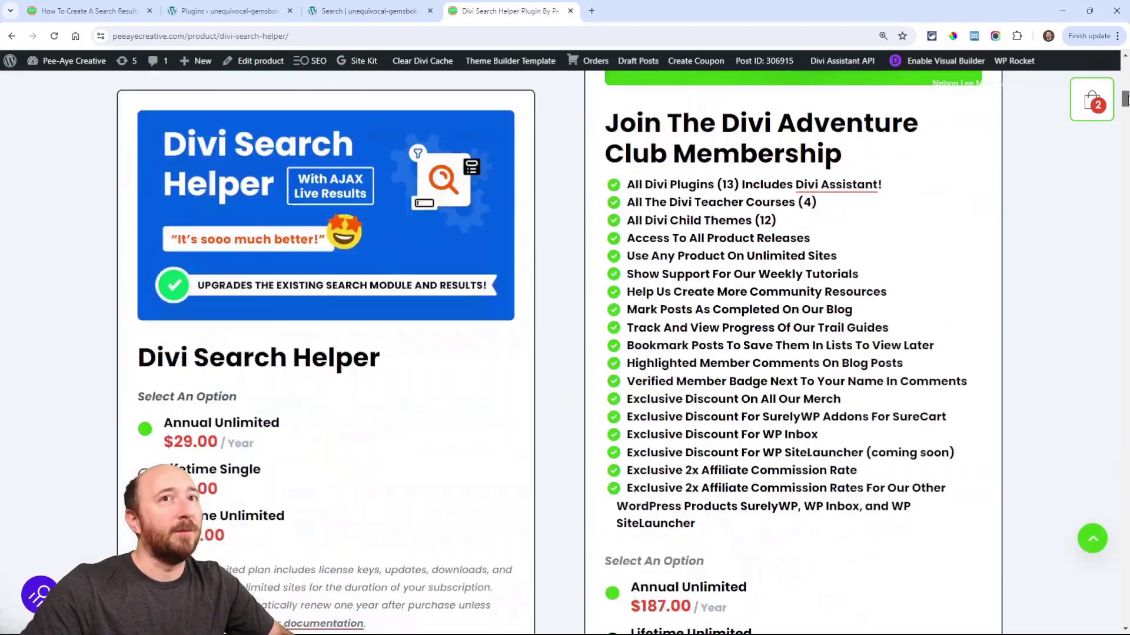
scroll(down, 3)
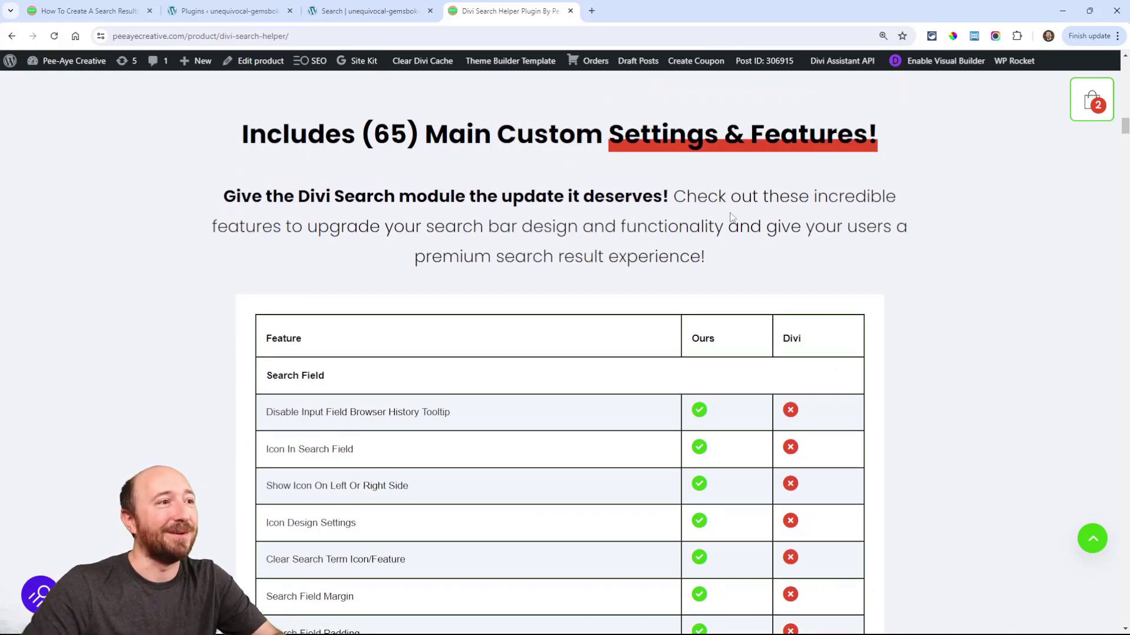
scroll(down, 3)
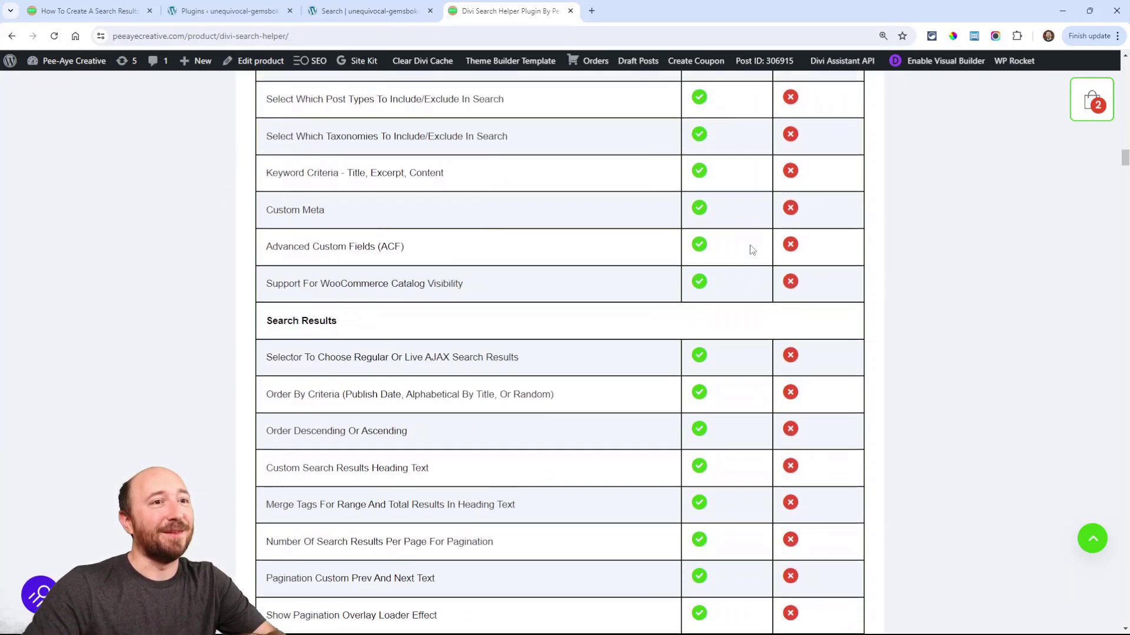
scroll(down, 3)
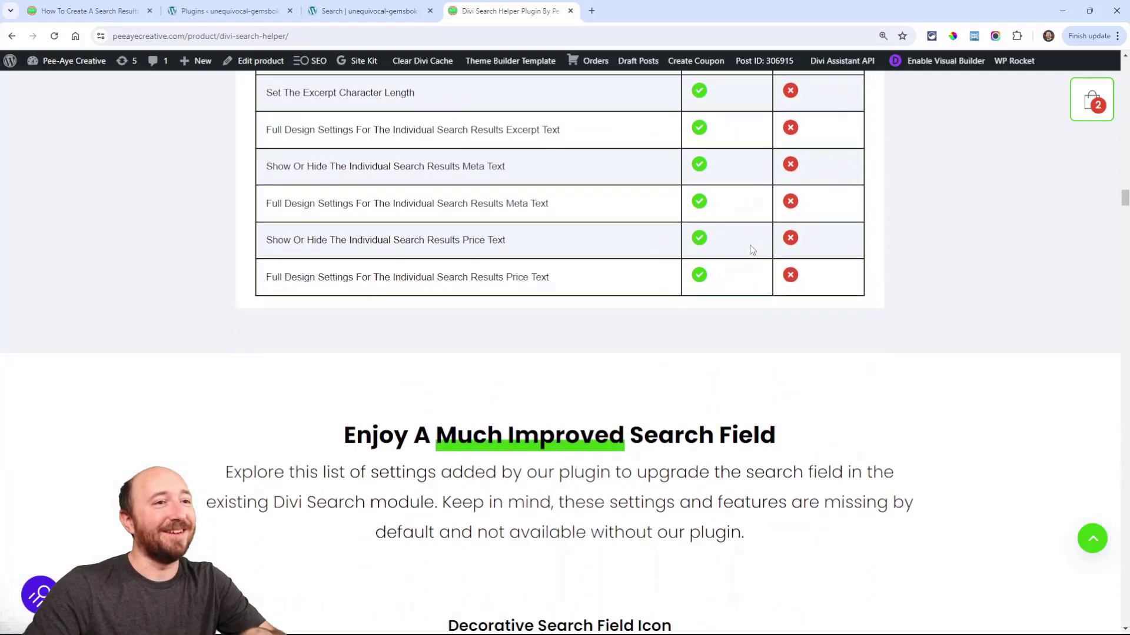
scroll(down, 3)
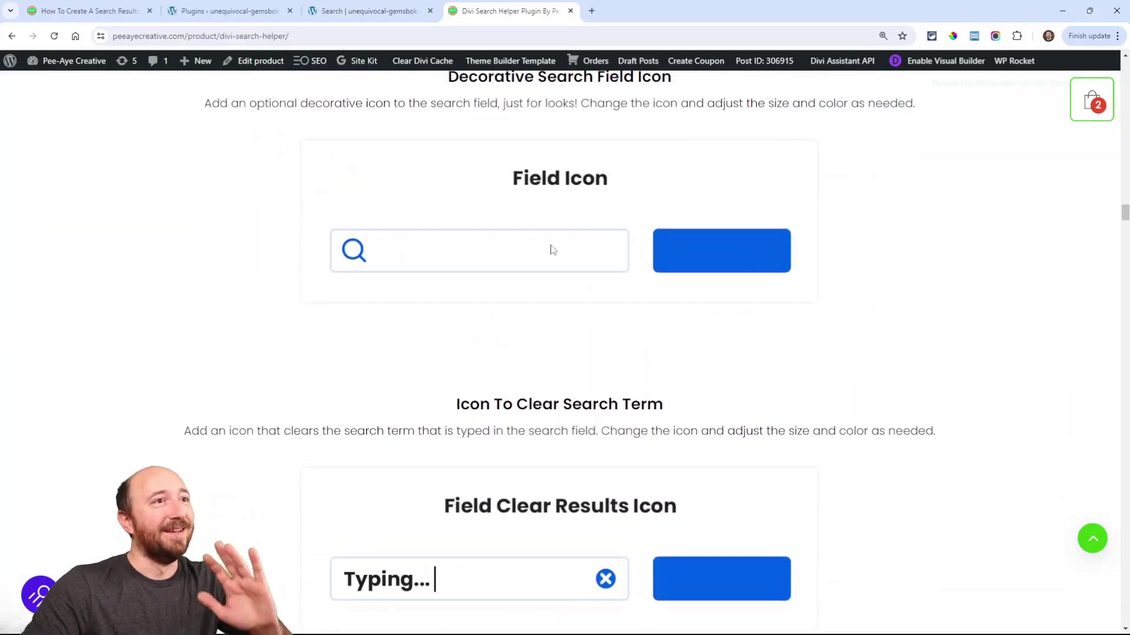
scroll(down, 3)
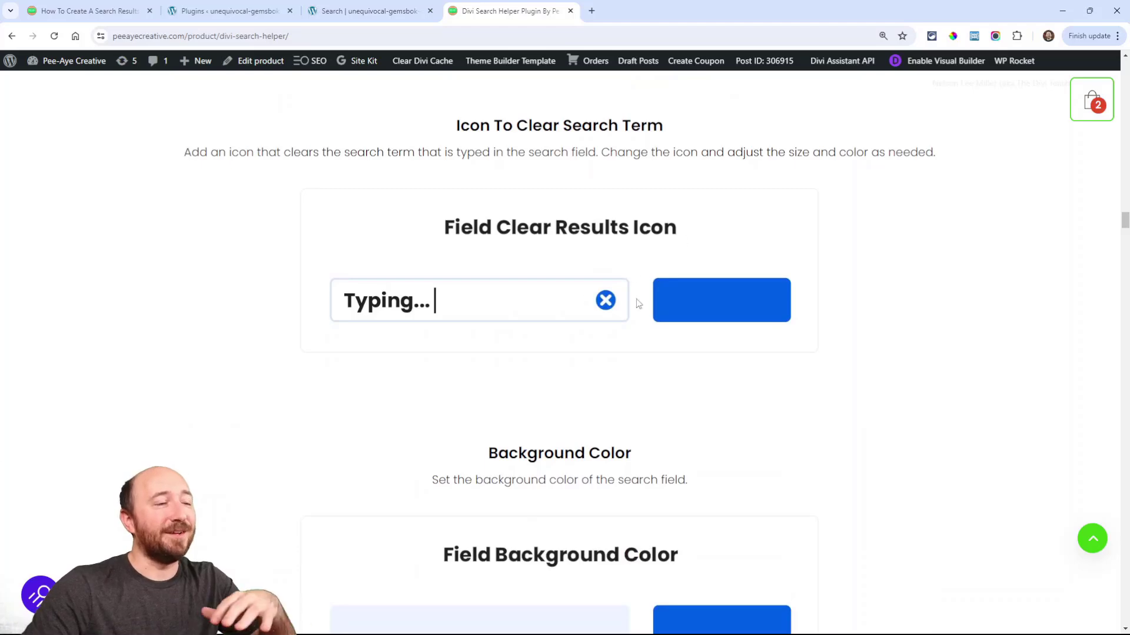
scroll(down, 3)
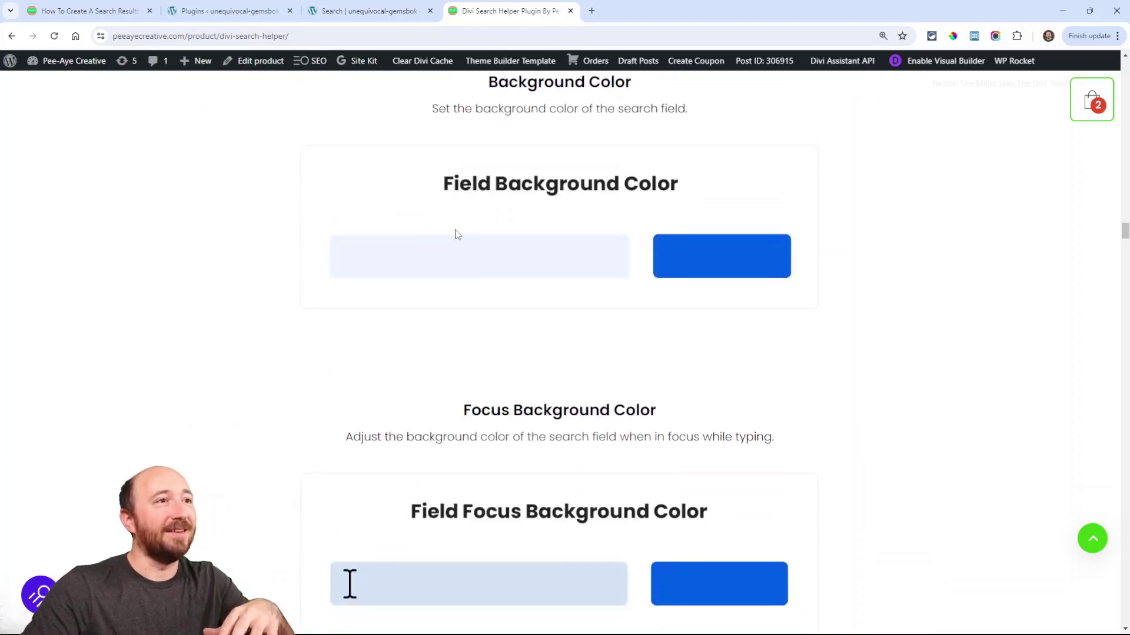
scroll(down, 3)
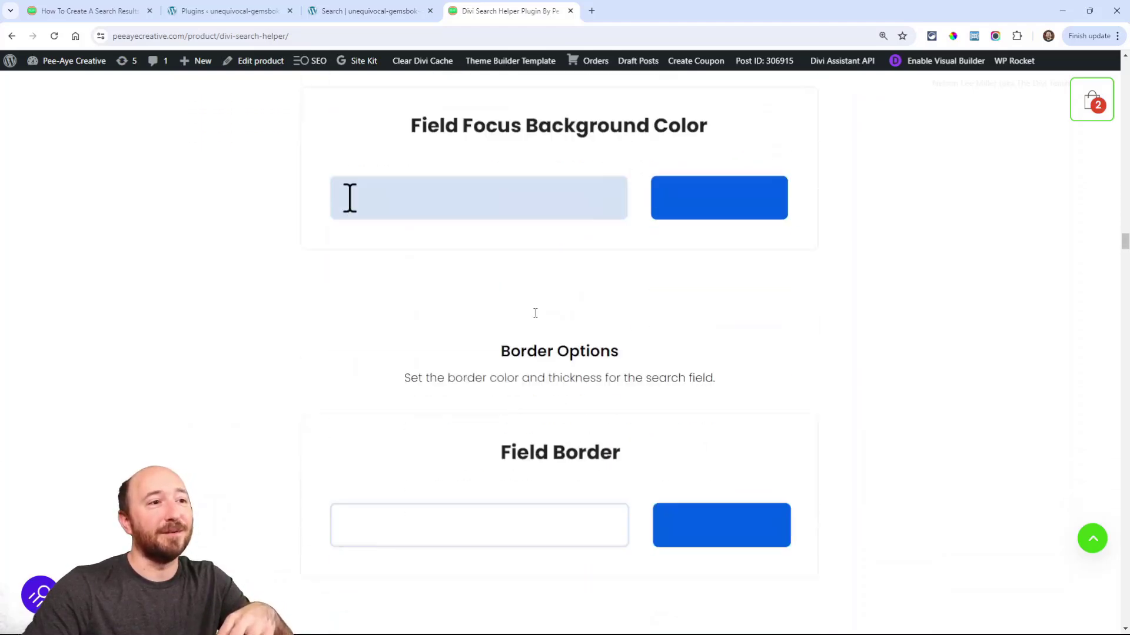
scroll(down, 3)
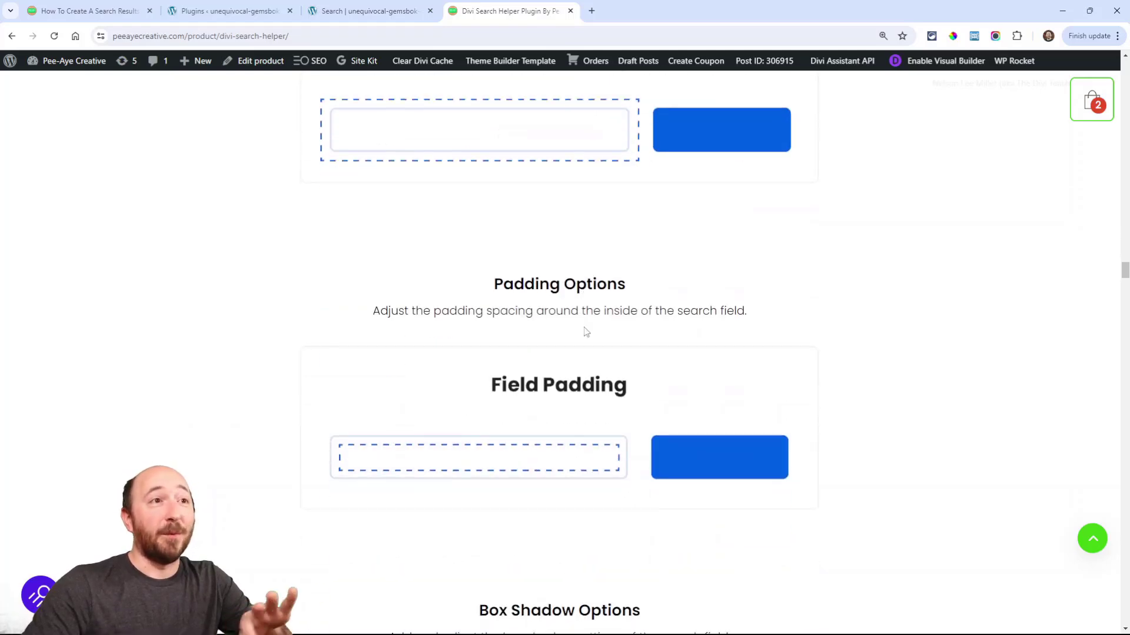
scroll(down, 3)
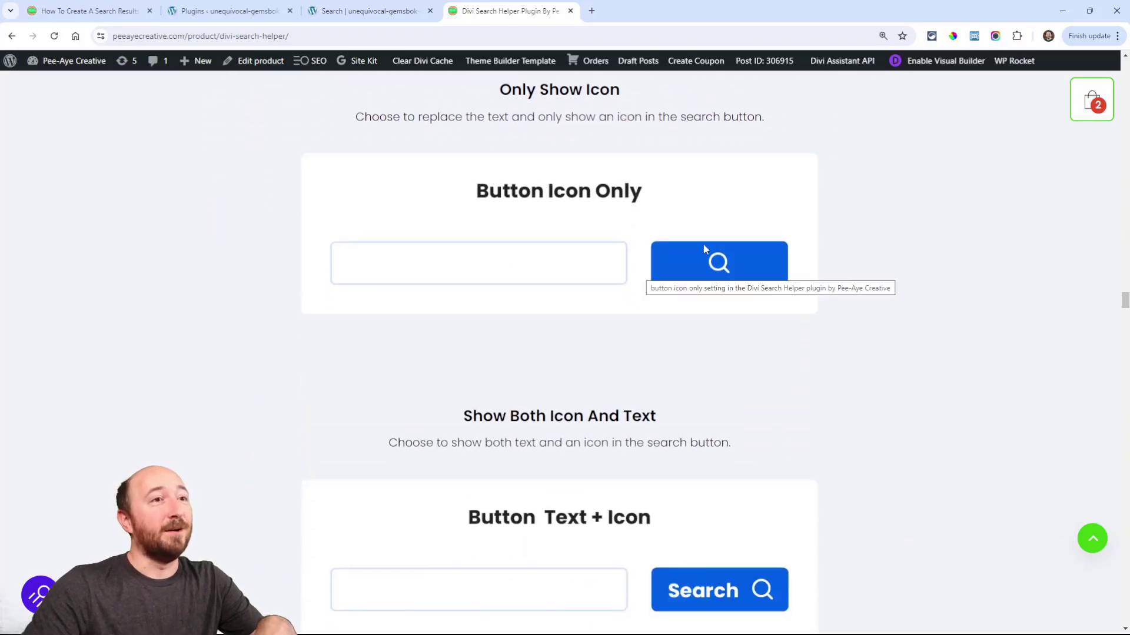
scroll(down, 3)
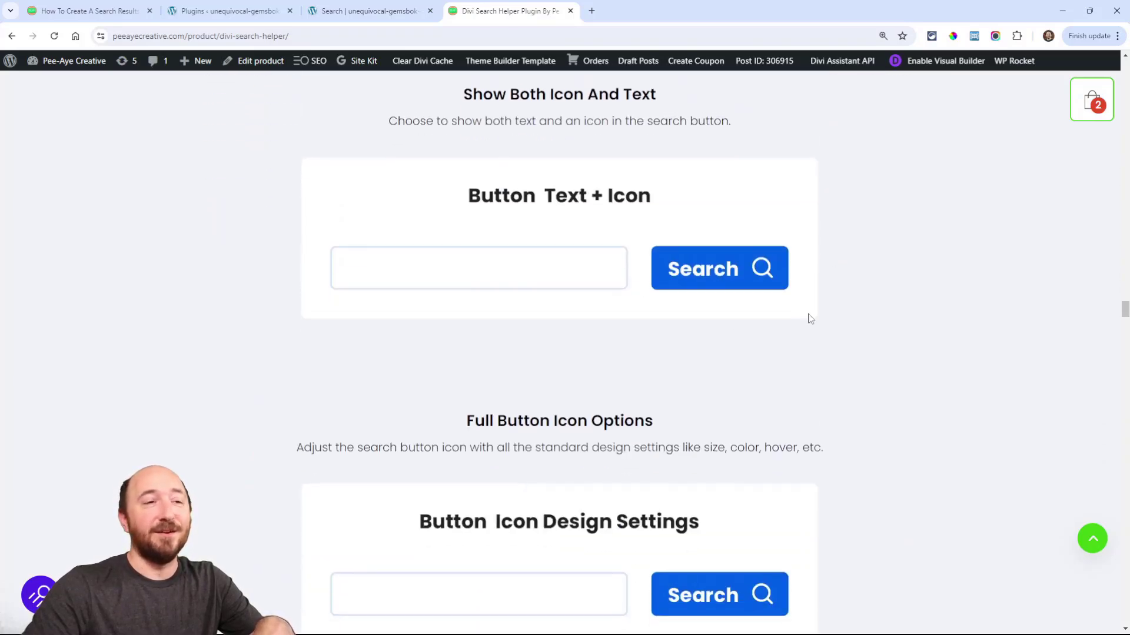
scroll(down, 3)
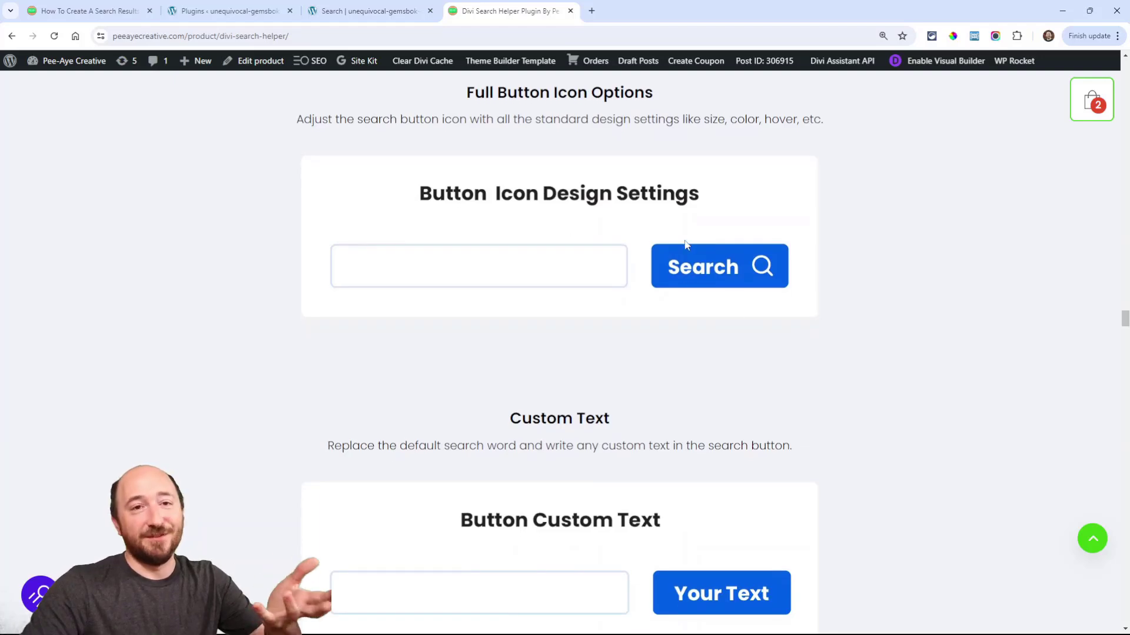
scroll(down, 3)
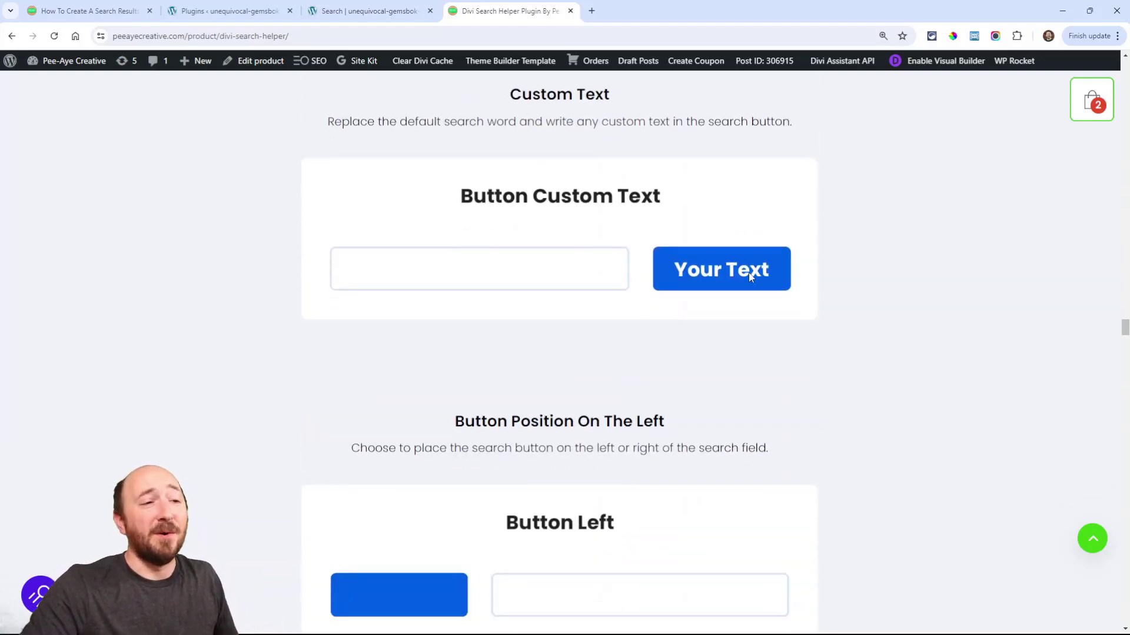
scroll(down, 3)
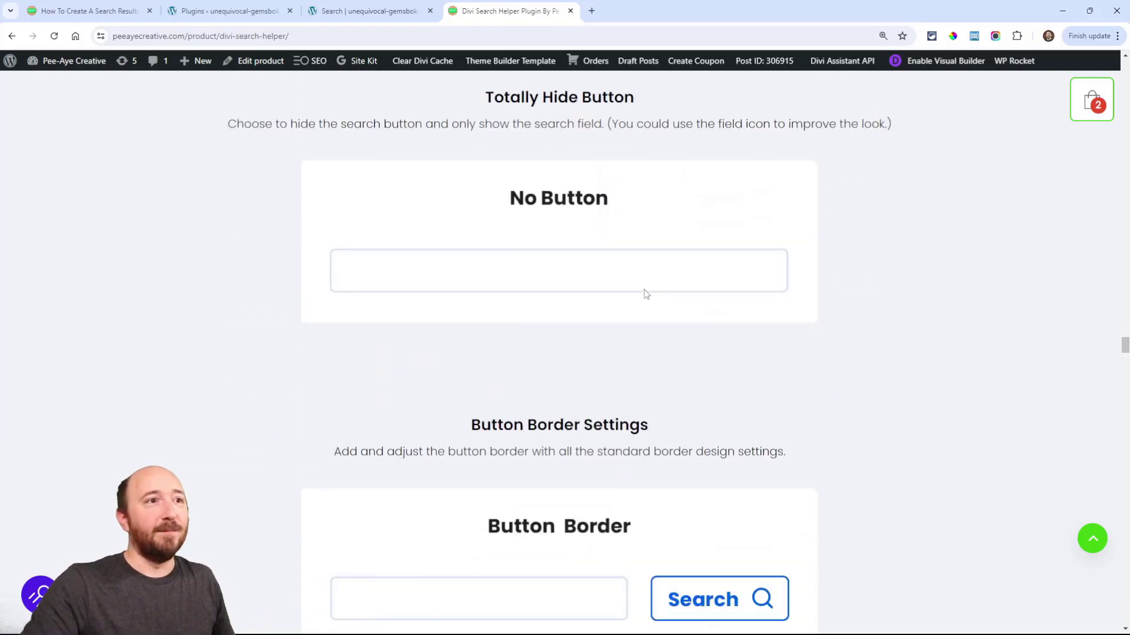
scroll(down, 3)
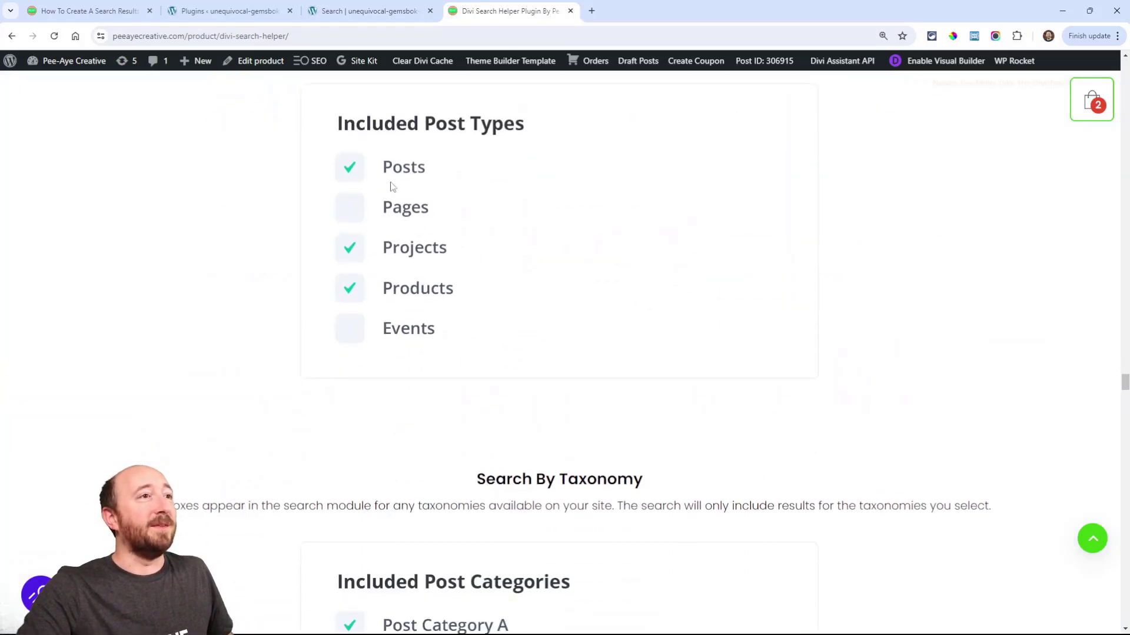
scroll(down, 3)
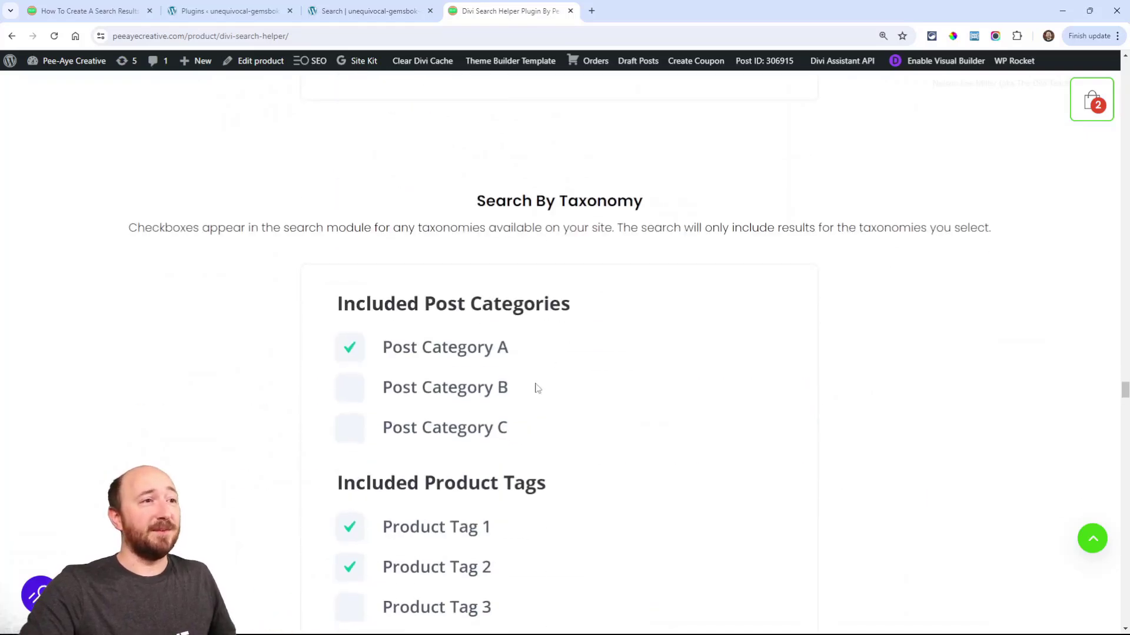
scroll(down, 3)
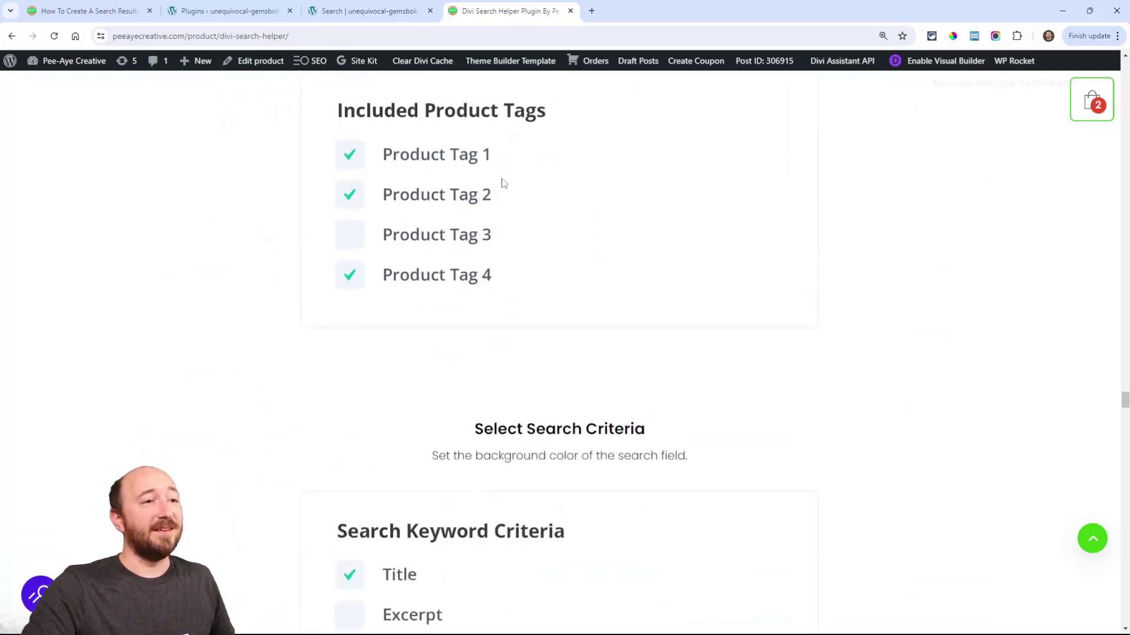
scroll(down, 3)
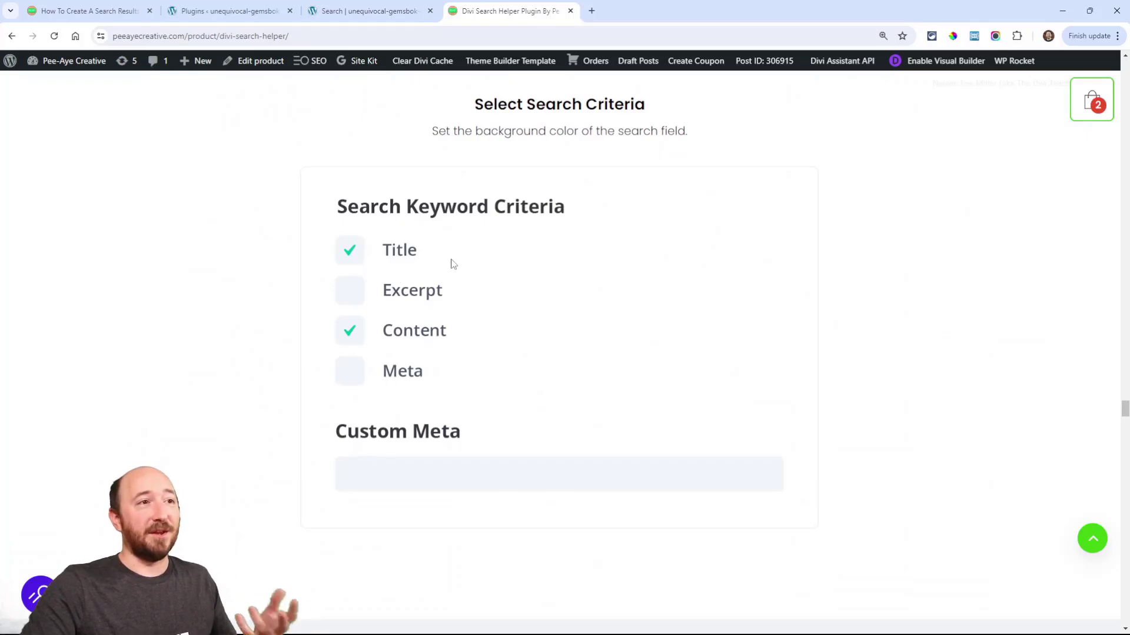
mouse_move(594, 247)
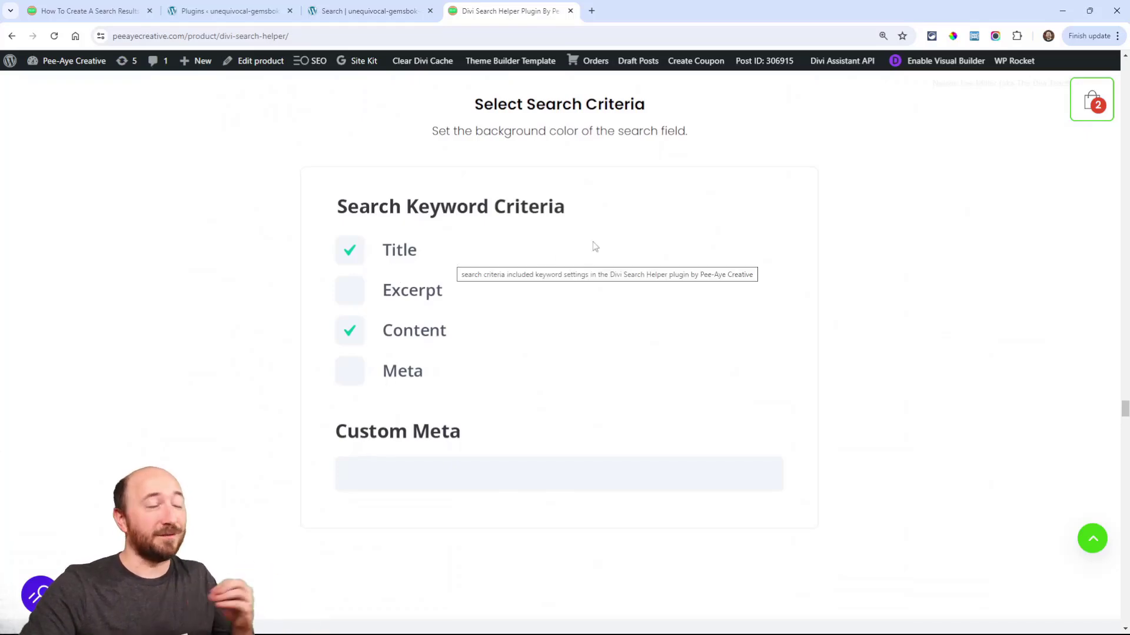
scroll(down, 3)
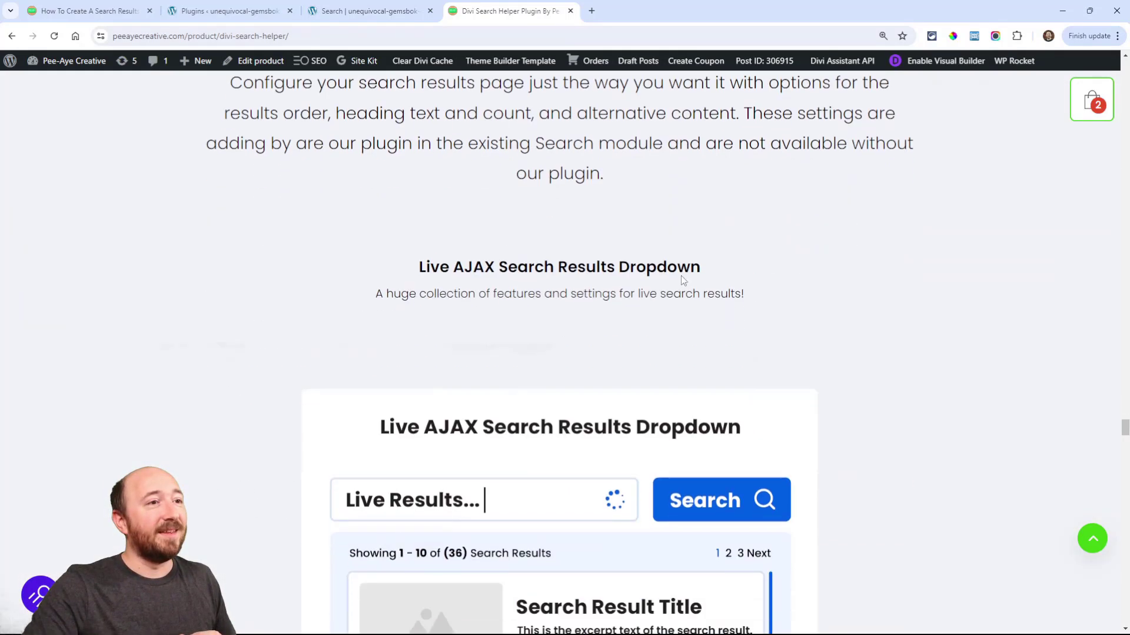
scroll(down, 3)
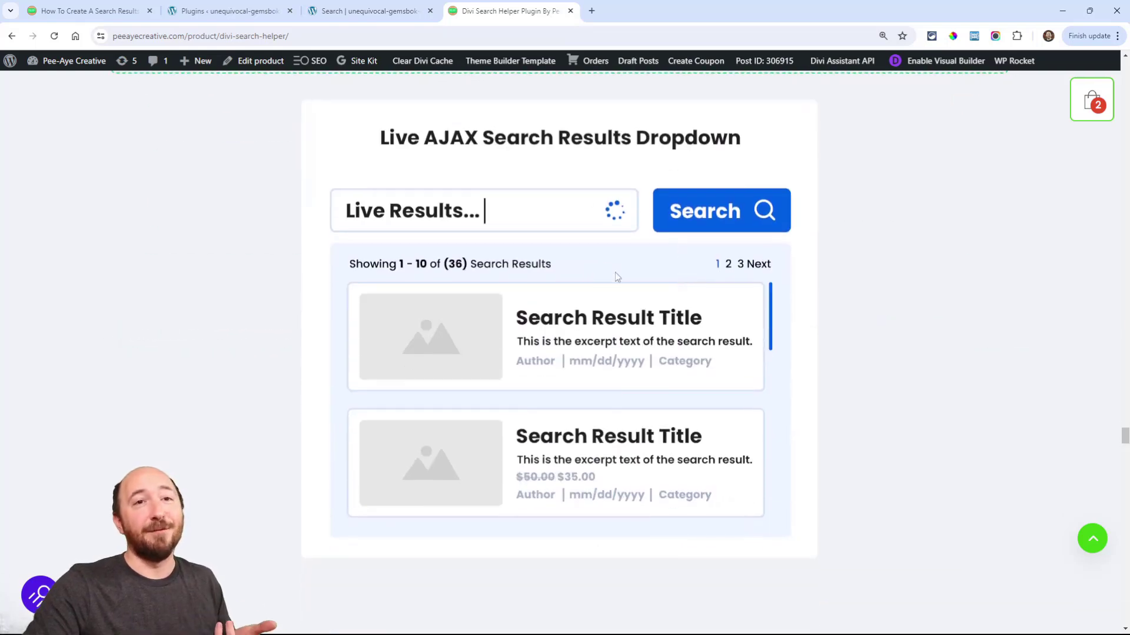
mouse_move(367, 210)
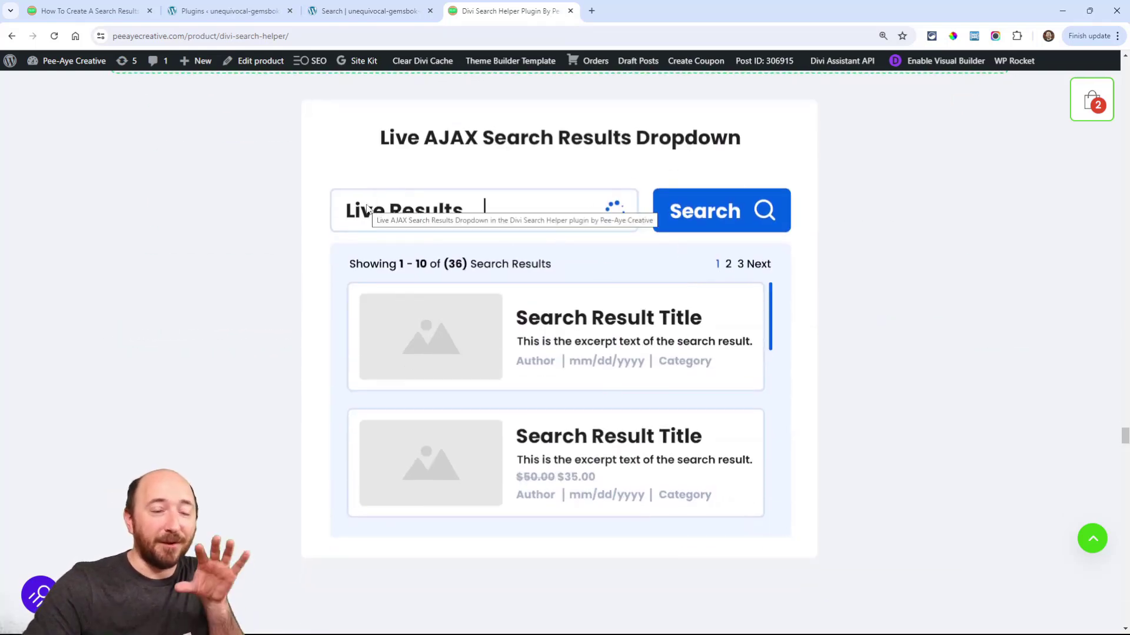
scroll(down, 3)
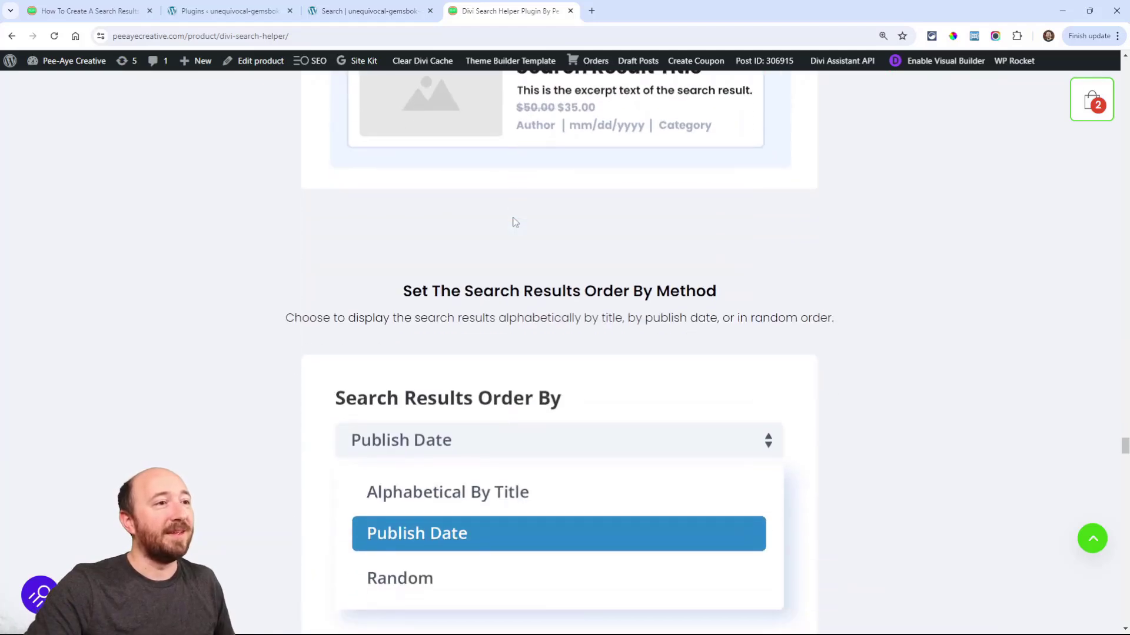
scroll(down, 3)
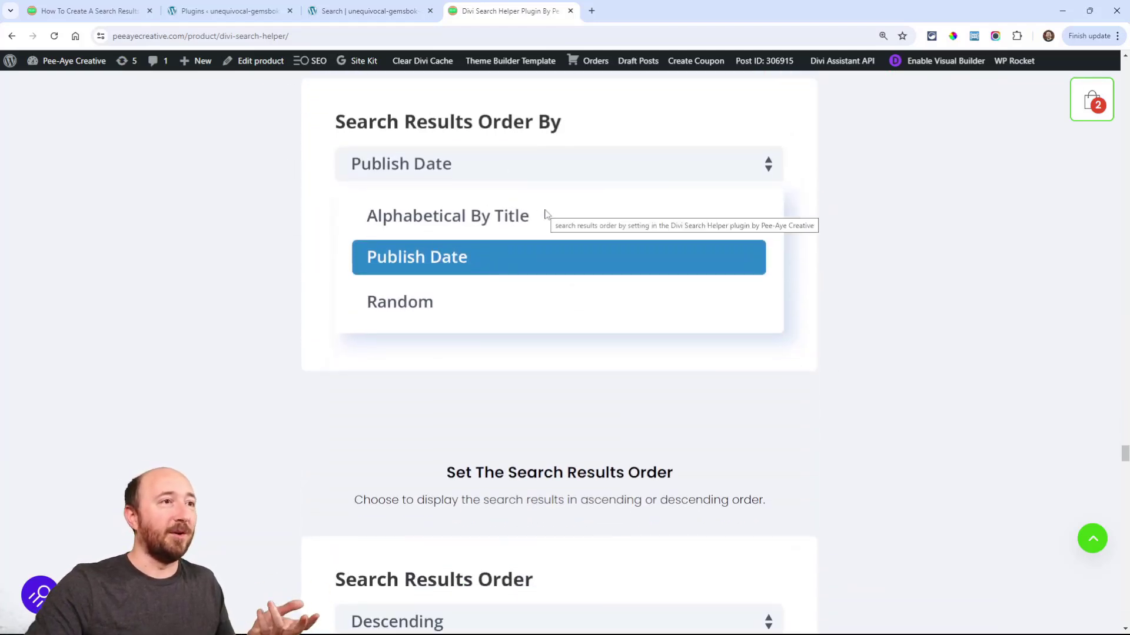
scroll(down, 3)
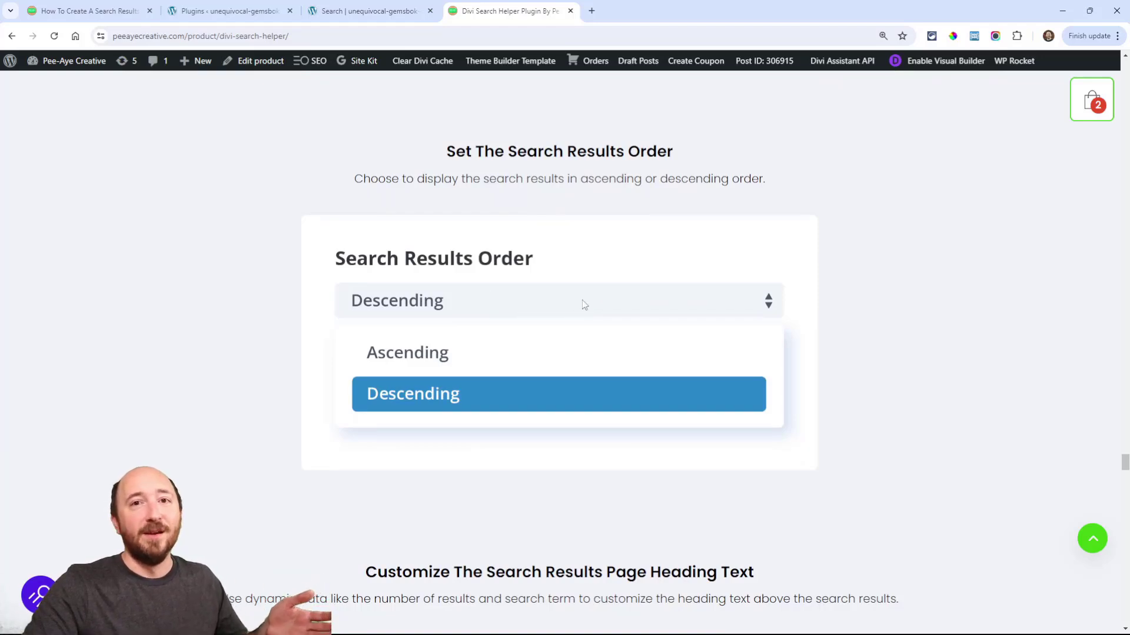
scroll(down, 3)
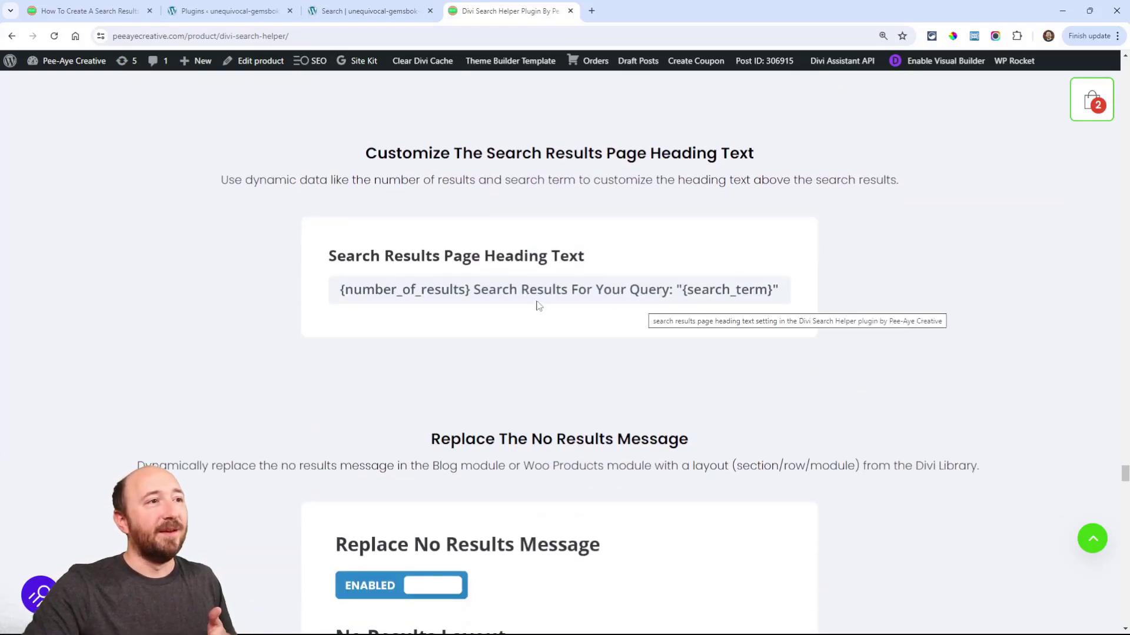
mouse_move(874, 352)
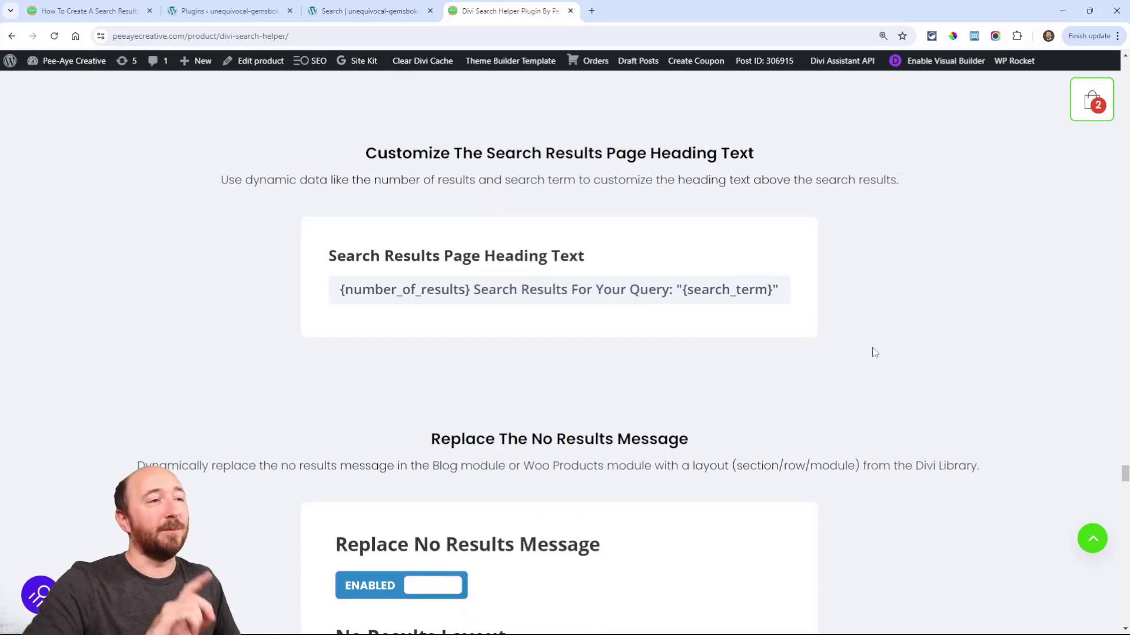
mouse_move(342, 303)
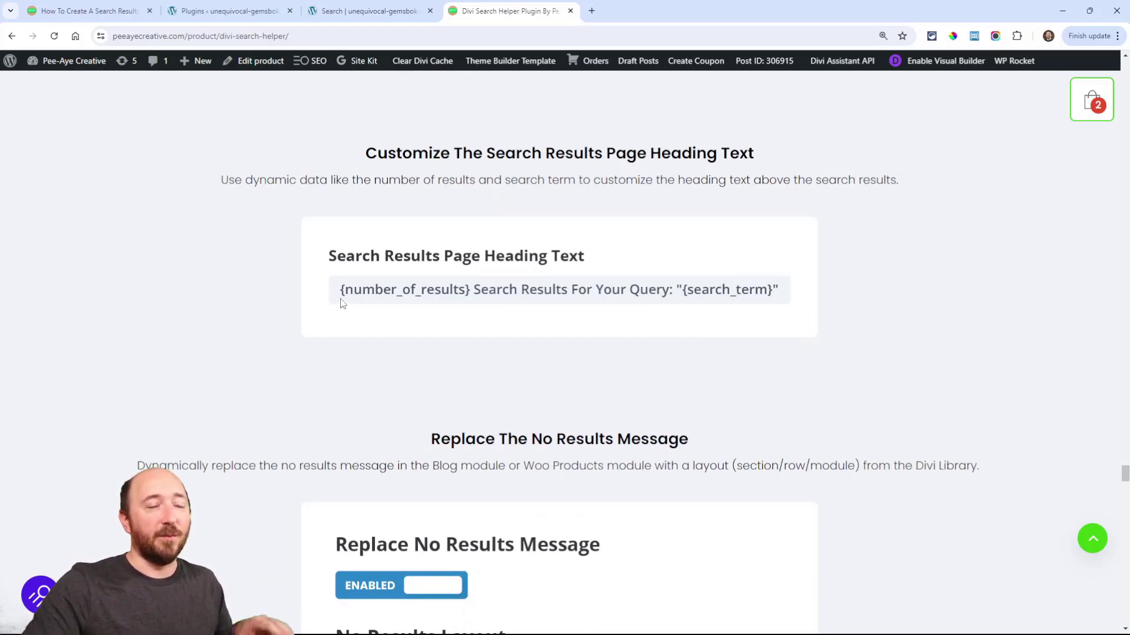
mouse_move(699, 360)
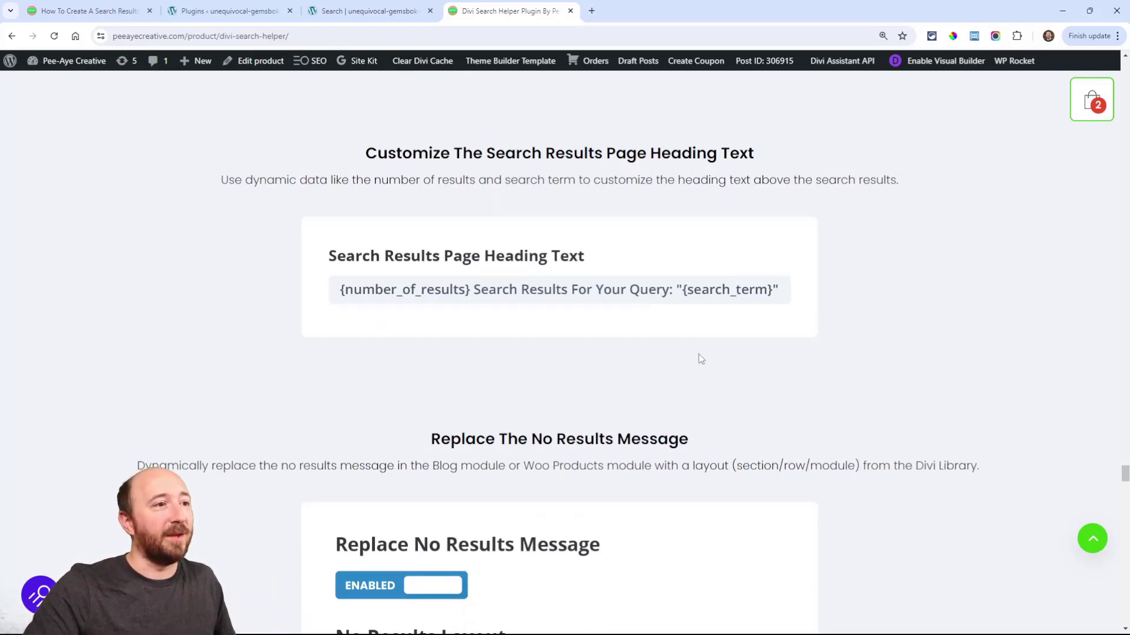
scroll(down, 3)
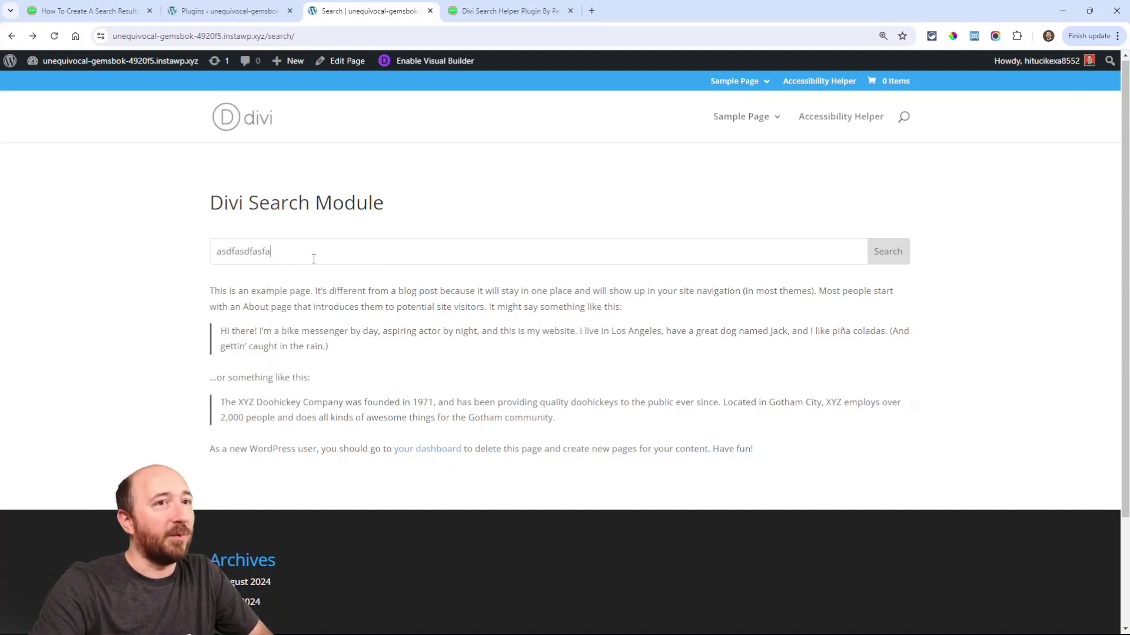
Step: Highlight the 'No Results Found' message, then return to the Divi Search Module page tab
click(886, 251)
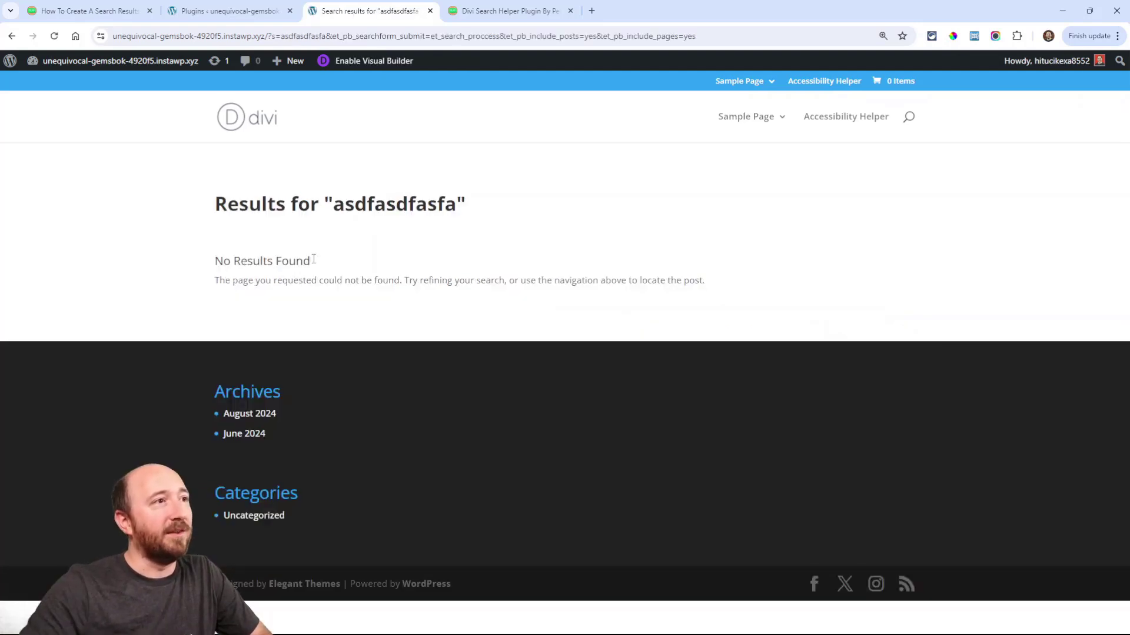
double_click(382, 204)
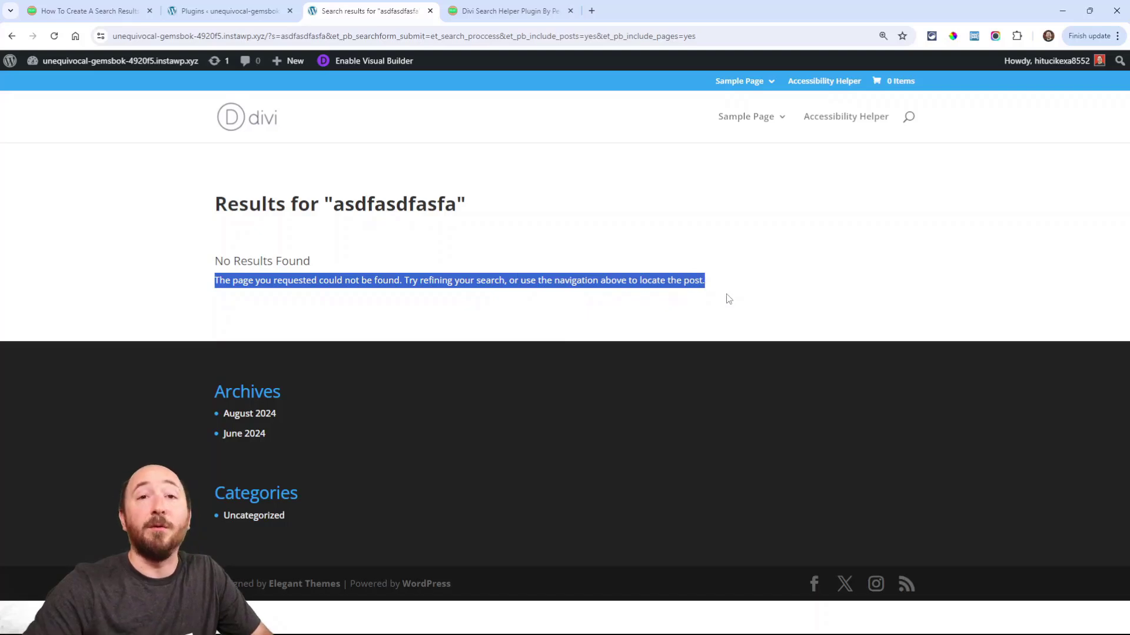
click(333, 280)
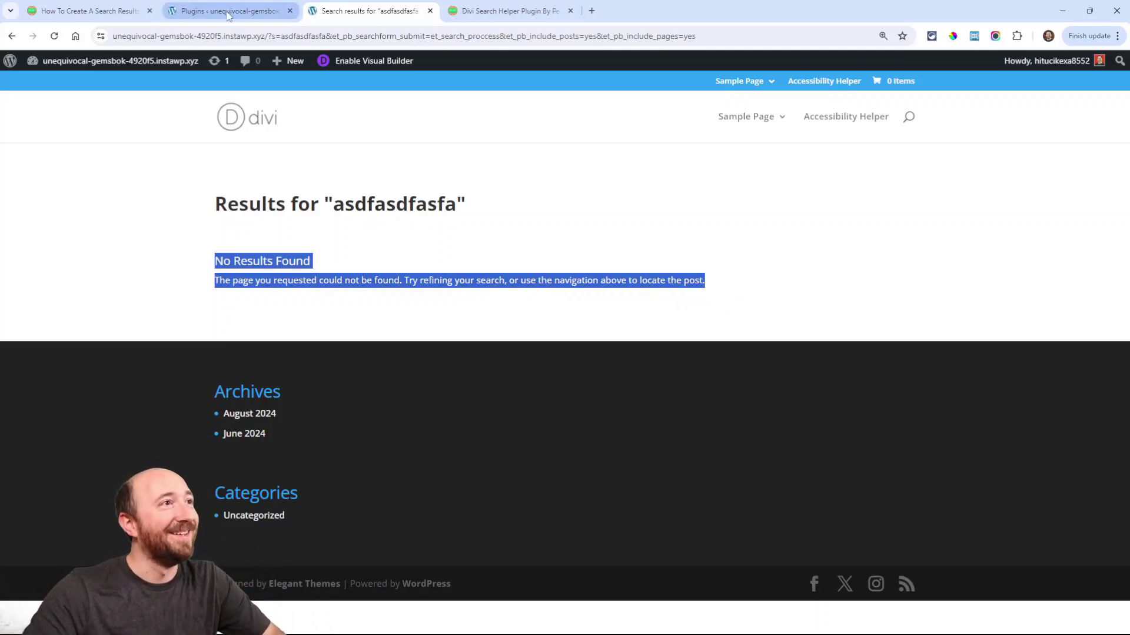
click(227, 10)
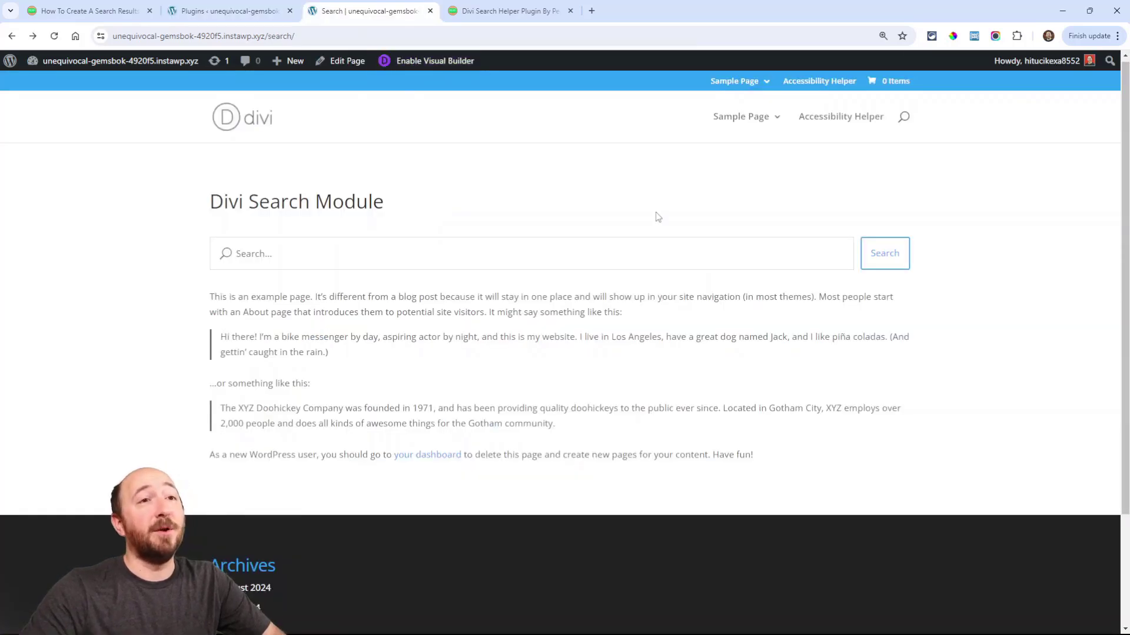
mouse_move(991, 279)
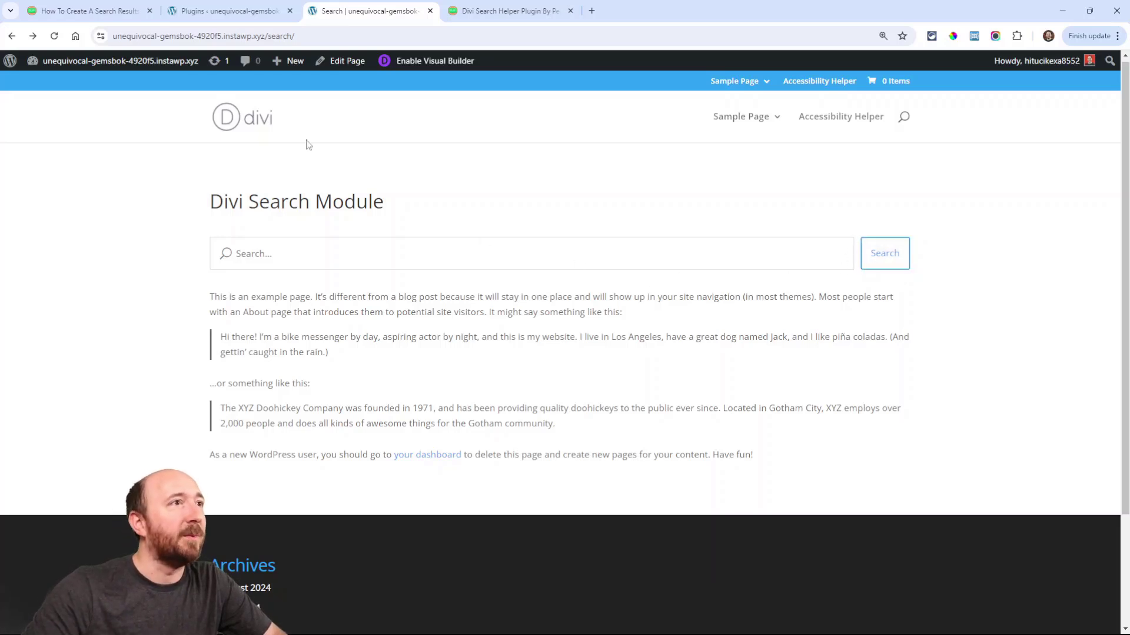
Step: Enable the Visual Builder on the Divi Search Module page and open Search Settings
click(425, 60)
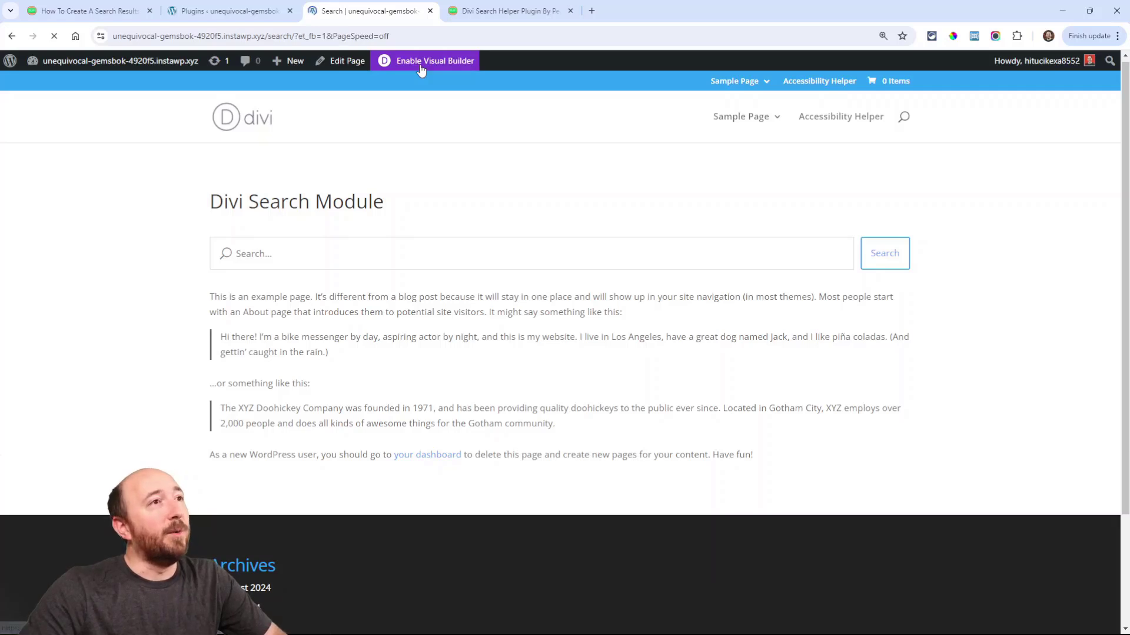
click(434, 61)
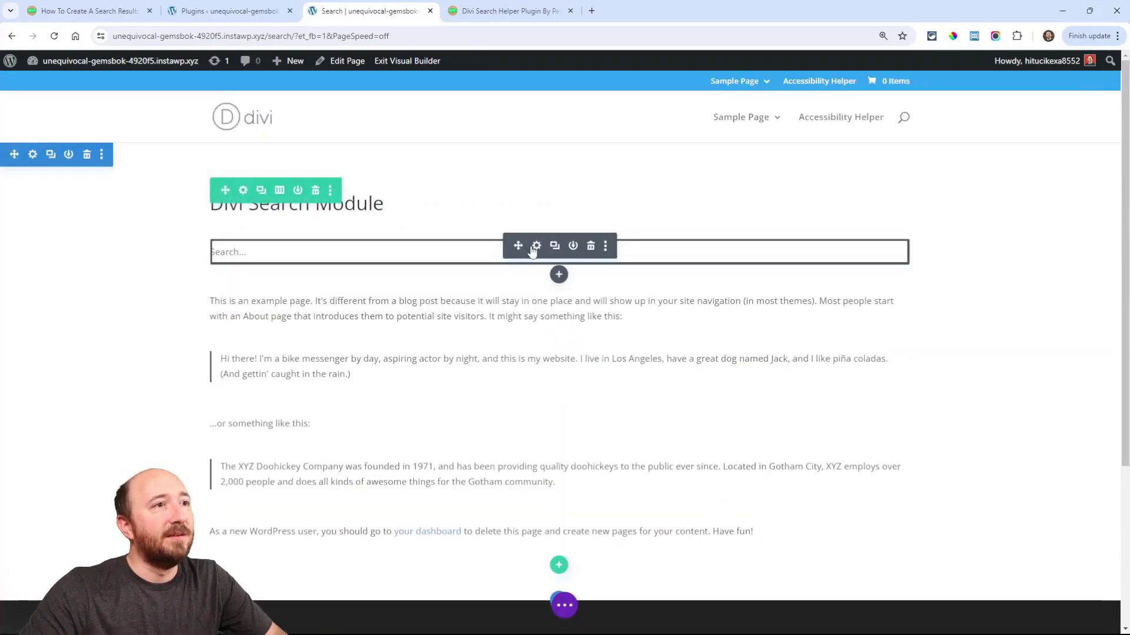
click(536, 246)
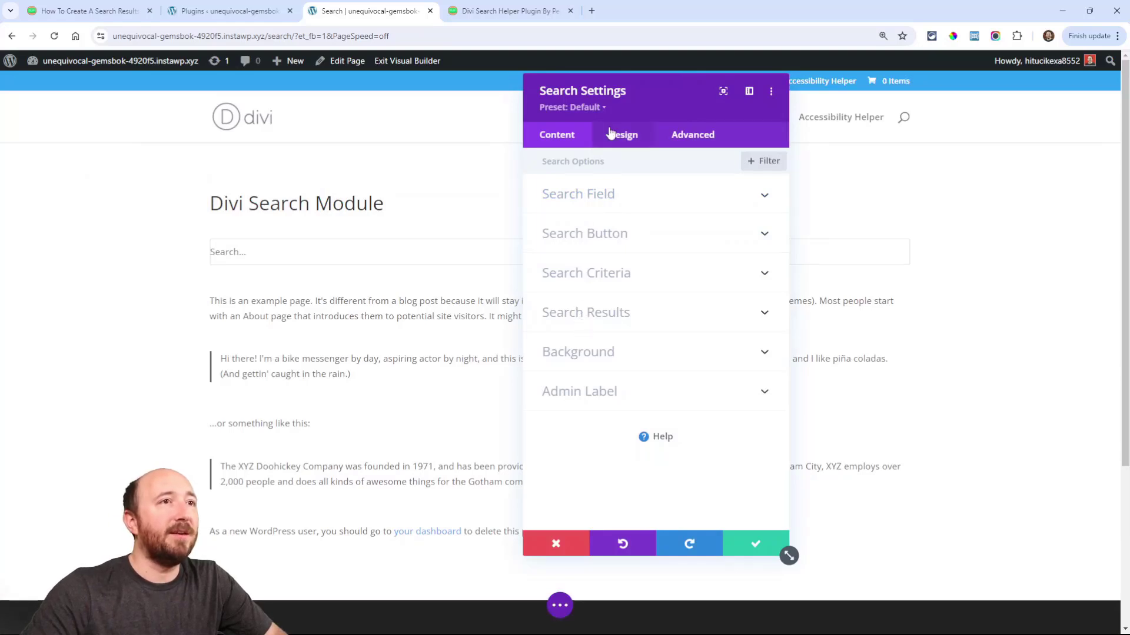
Step: Set the search input placeholder to 'Type your query...'
click(622, 135)
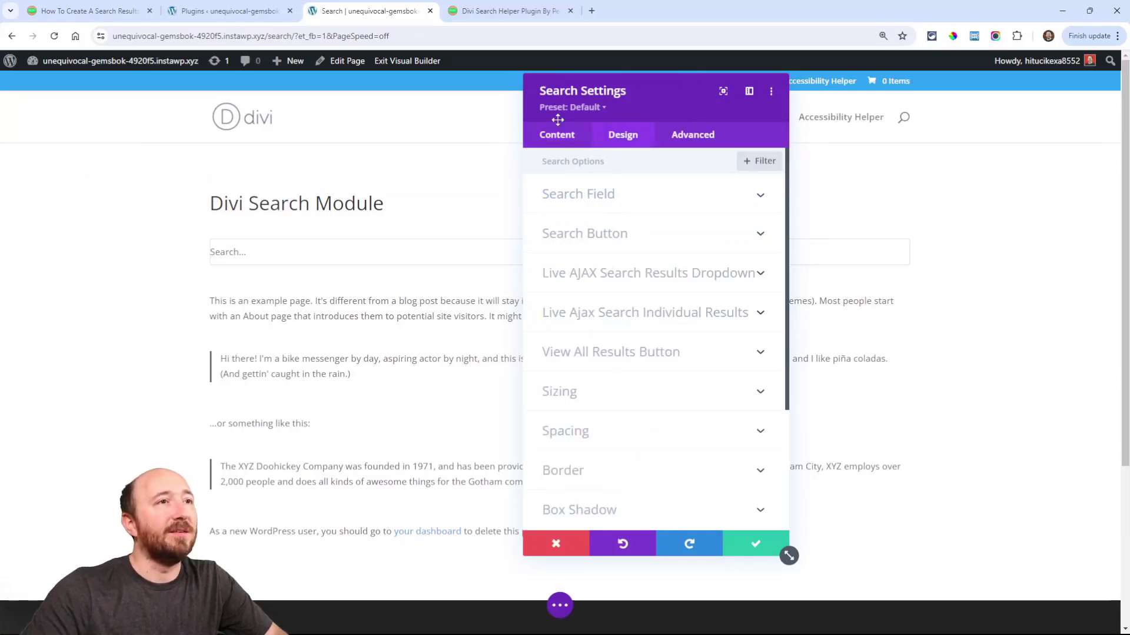
click(577, 194)
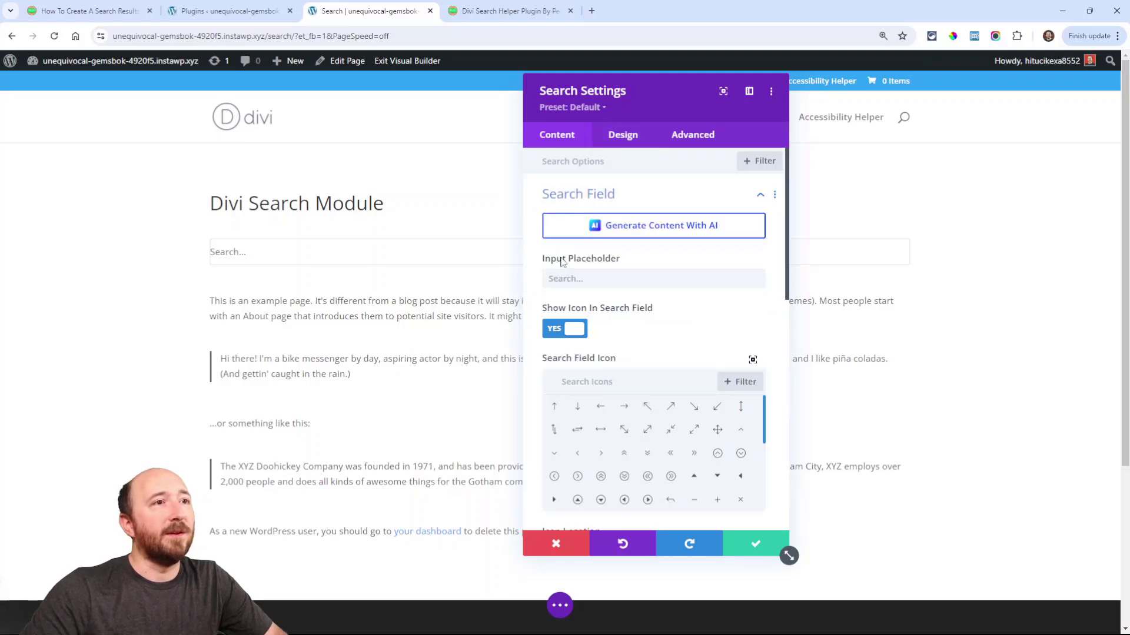
click(634, 279)
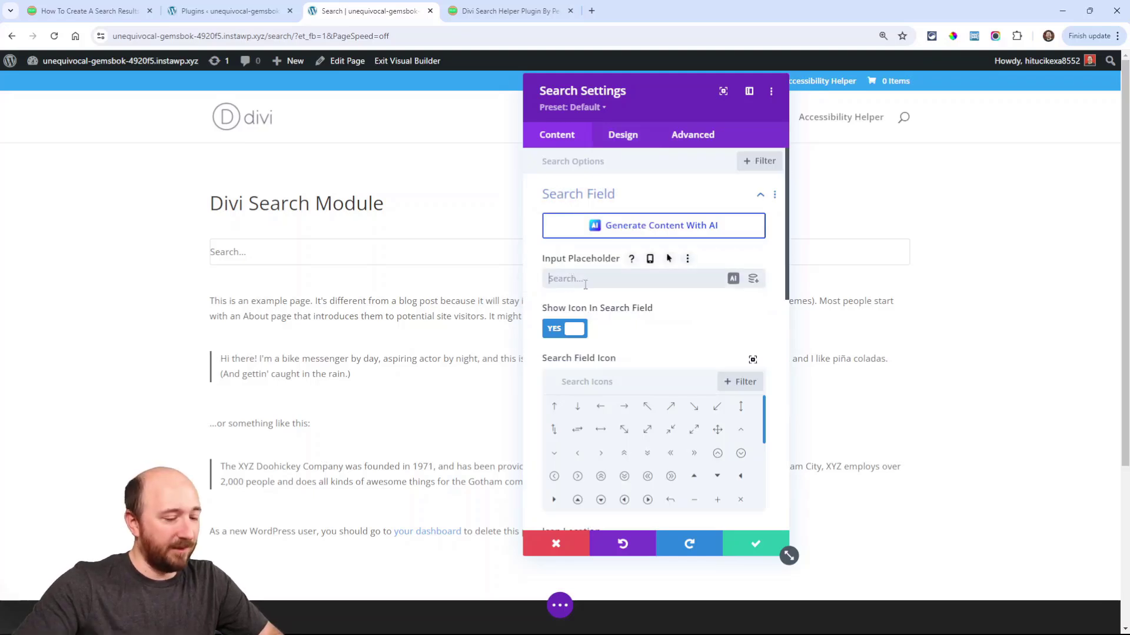
text(Type your)
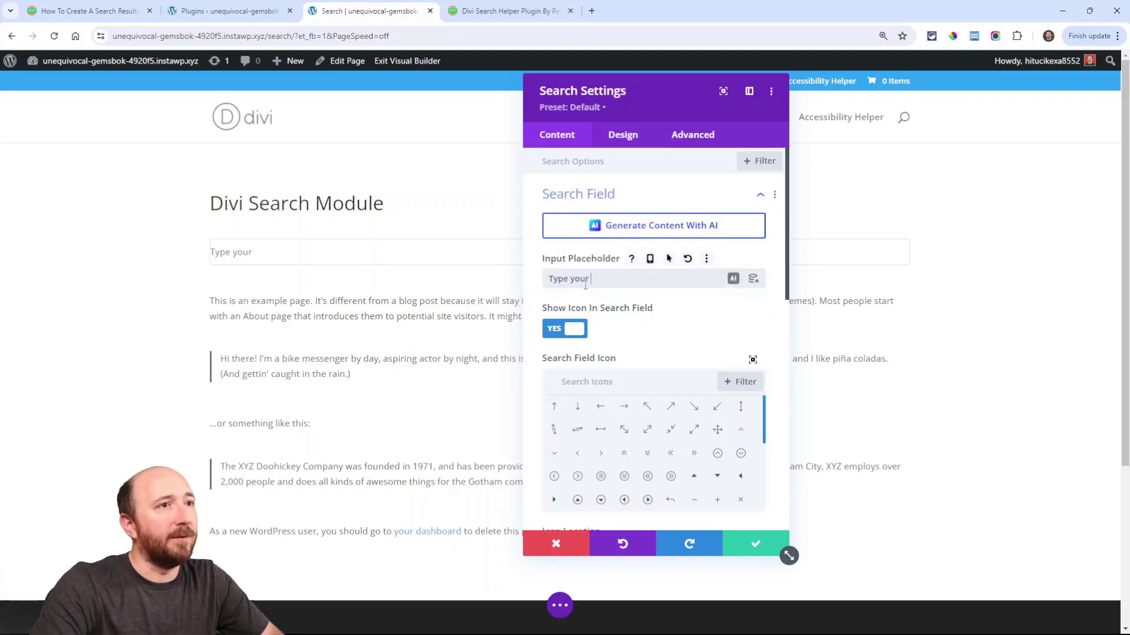
text(query...)
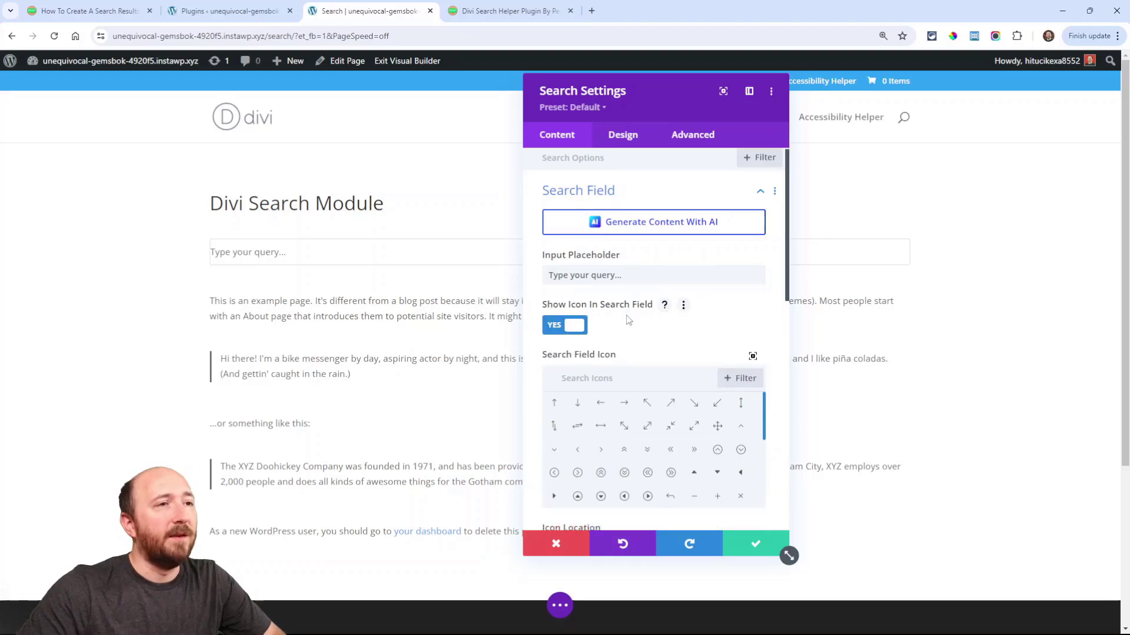
Step: Disable input field history and set the search button text to 'Find'
scroll(down, 3)
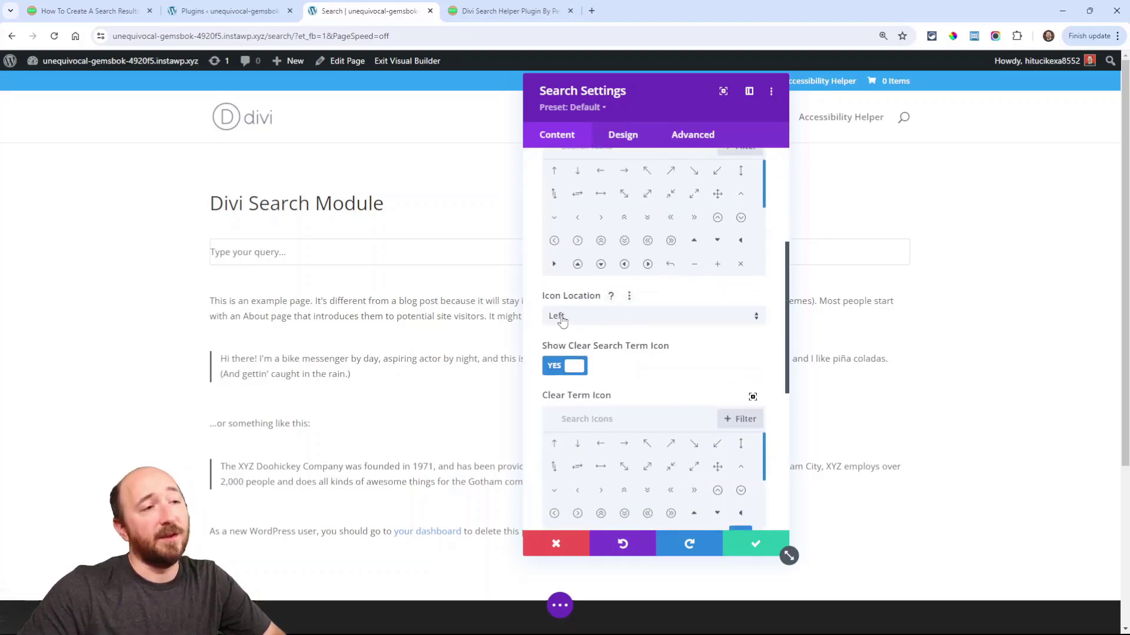
mouse_move(751, 382)
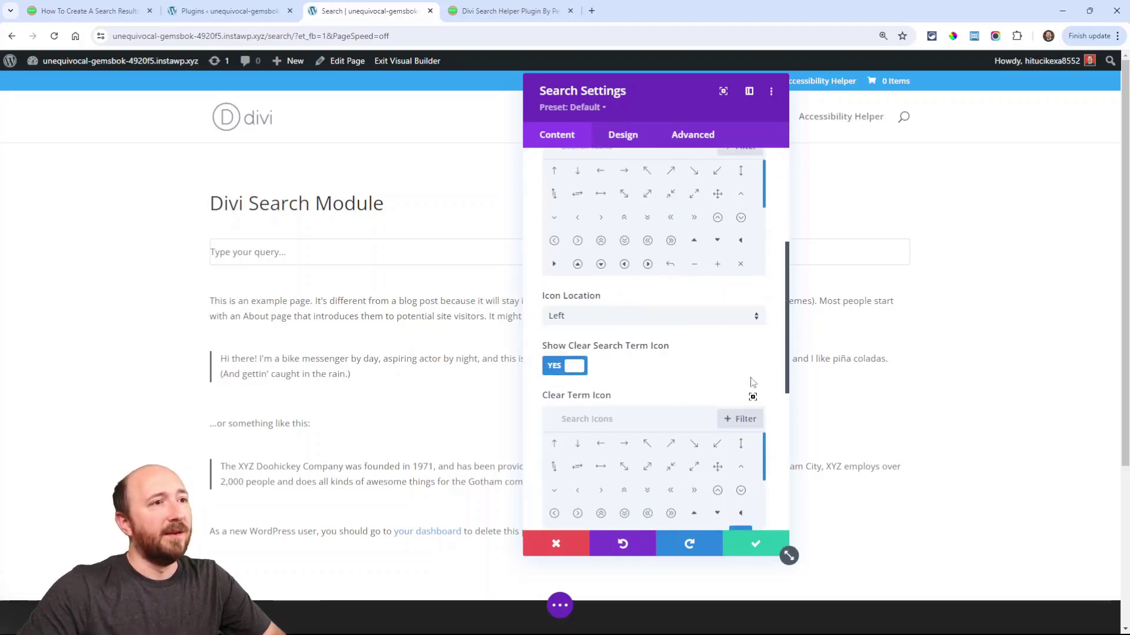
scroll(down, 3)
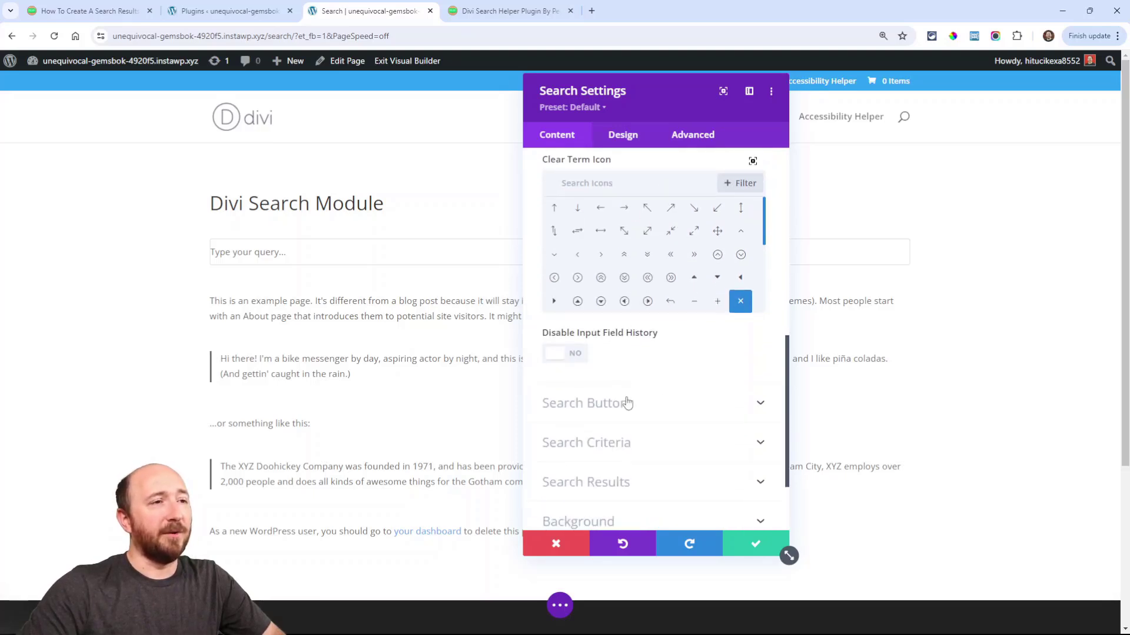
click(564, 353)
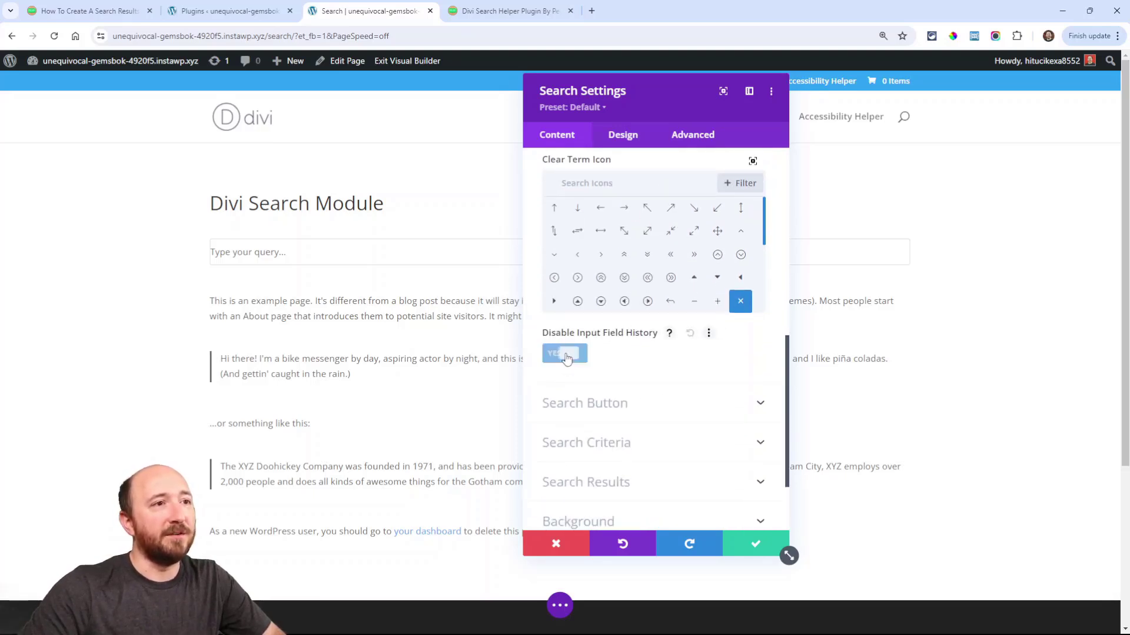
click(564, 353)
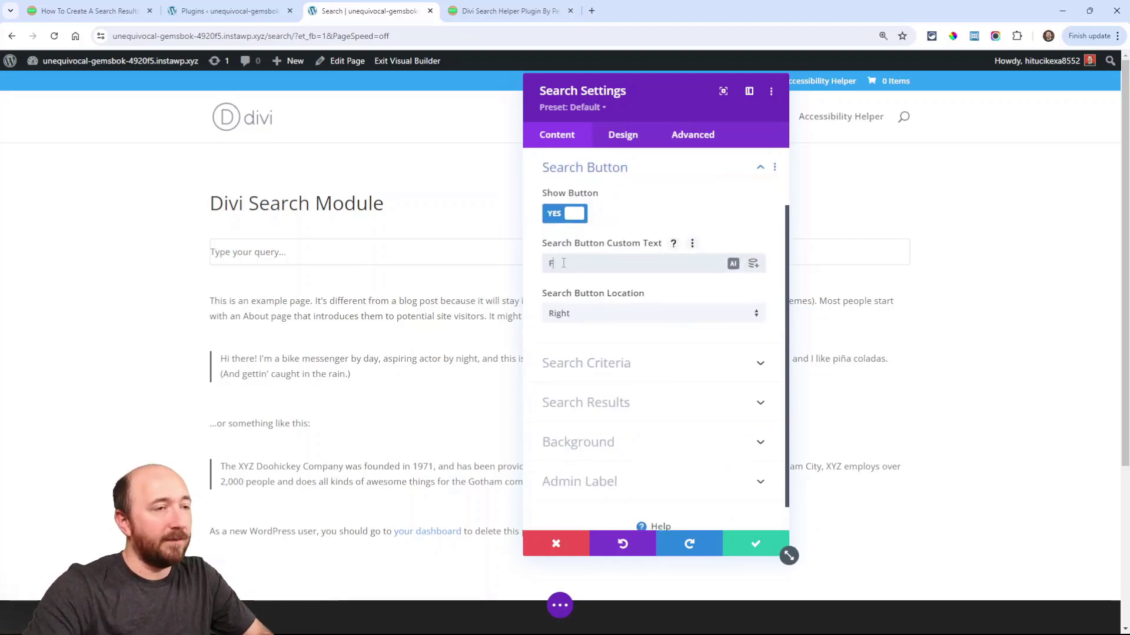
text(Find)
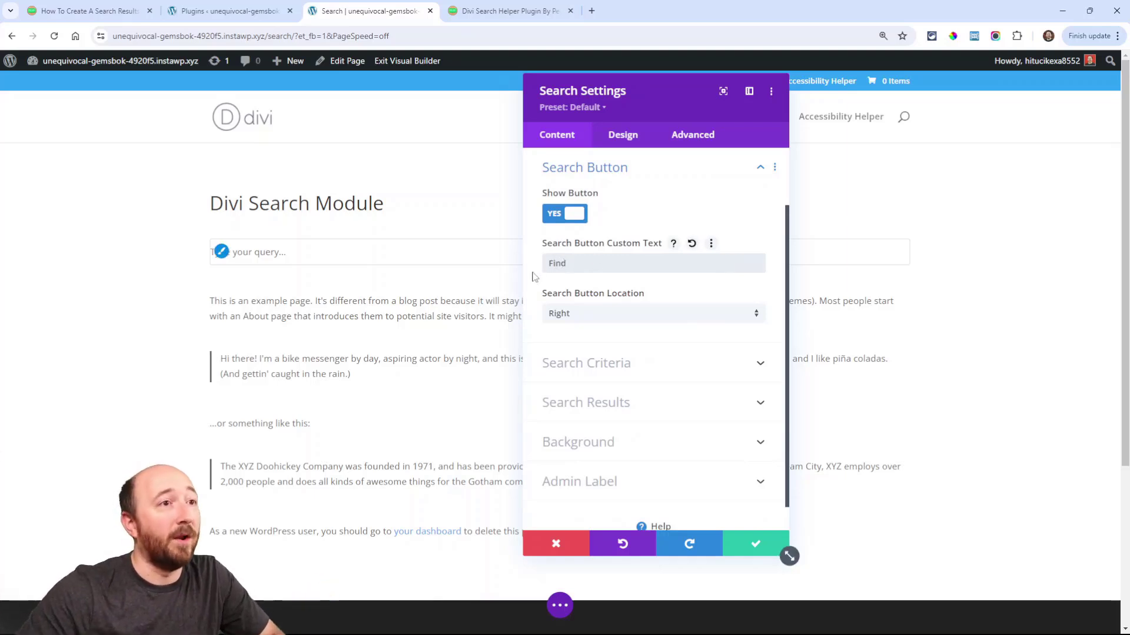
mouse_move(710, 301)
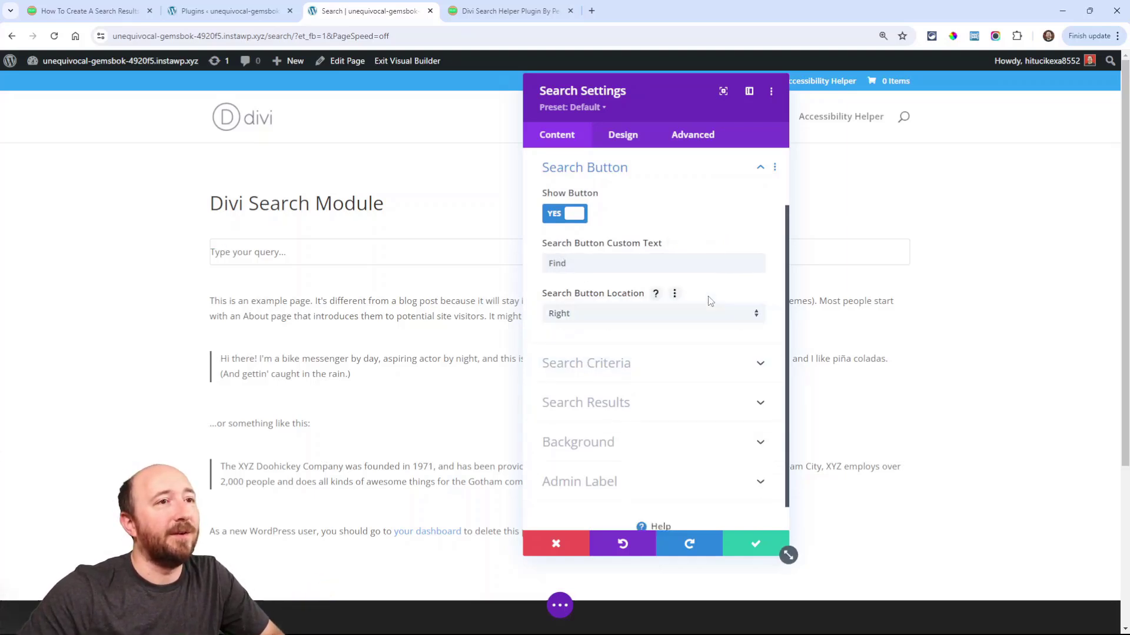
Step: Open Search Criteria and keep post types set to Include
click(586, 363)
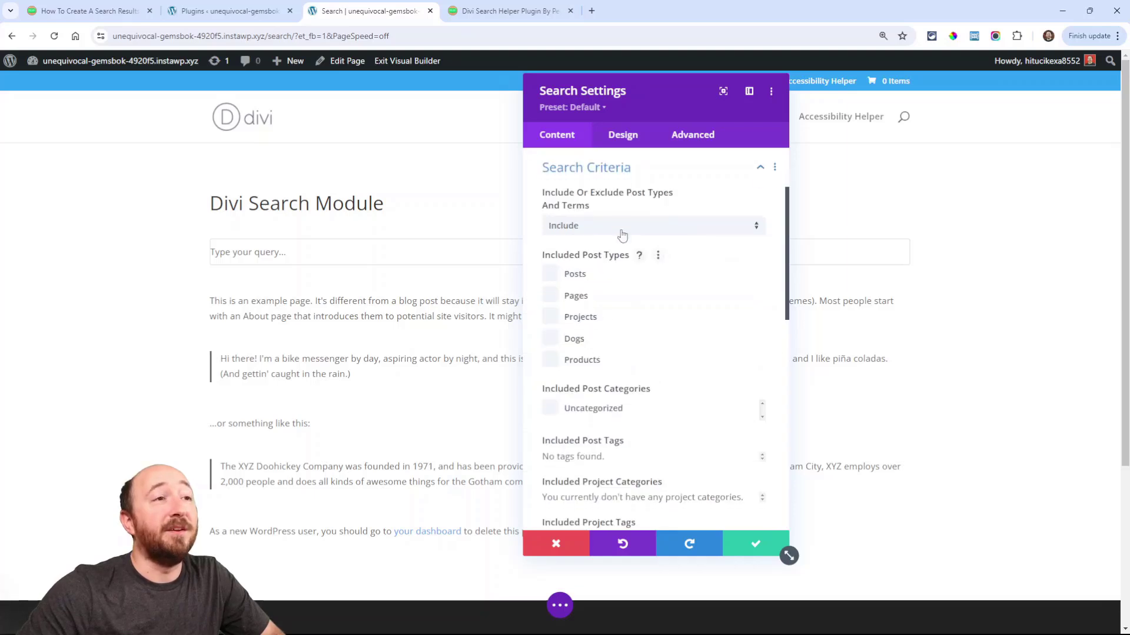
click(652, 225)
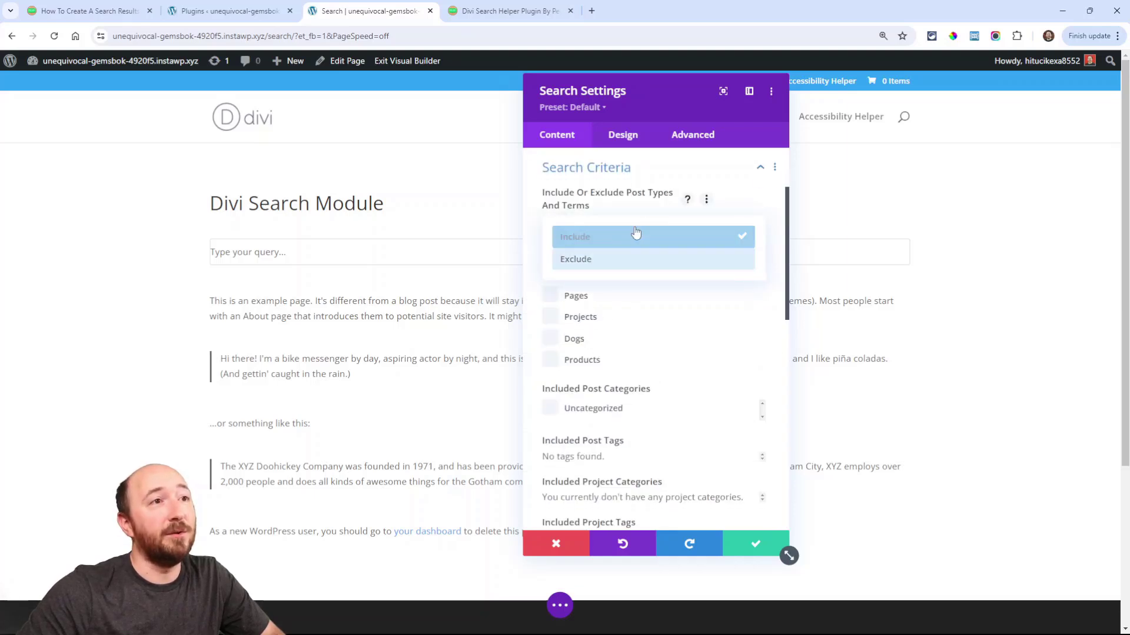
click(574, 237)
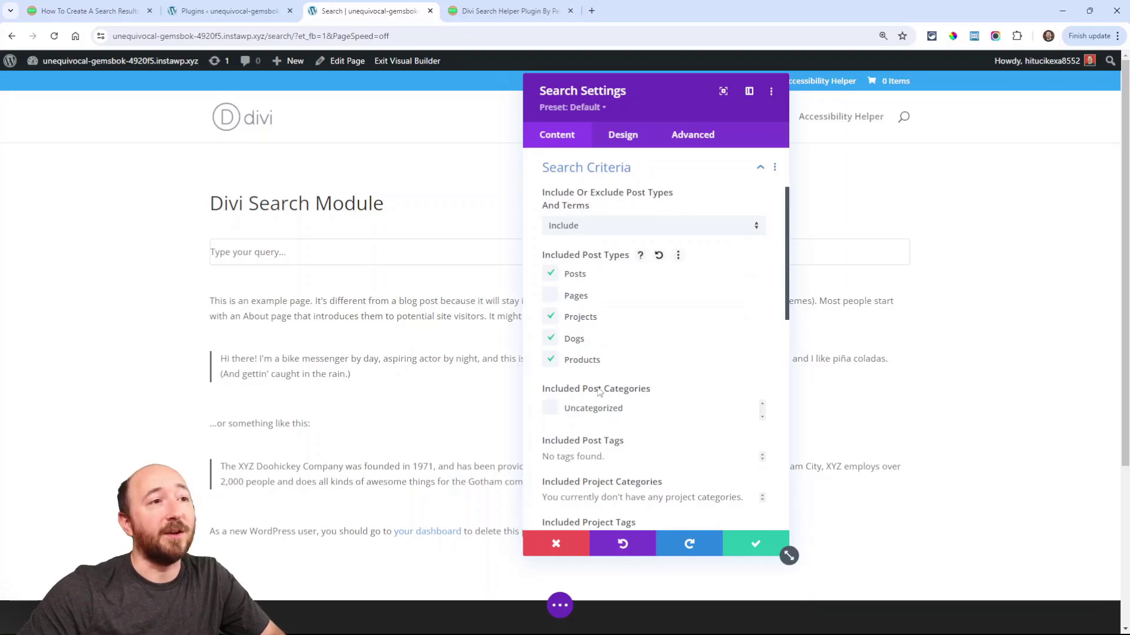
Step: Toggle the Title, Excerpt and Content keyword criteria, leaving all unchecked
scroll(down, 3)
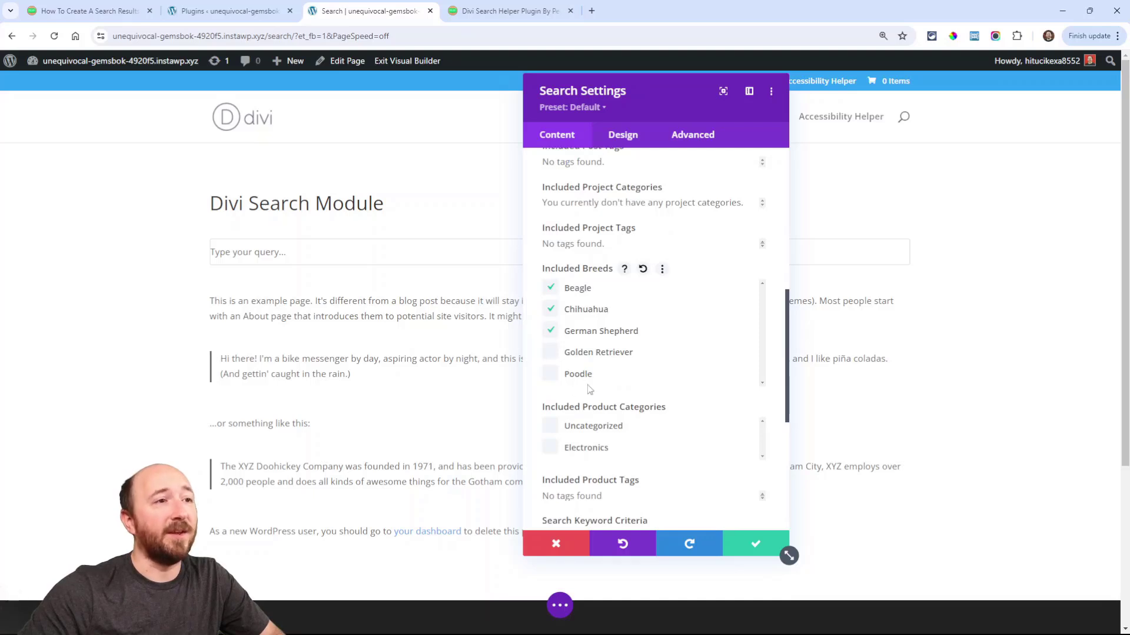
scroll(down, 3)
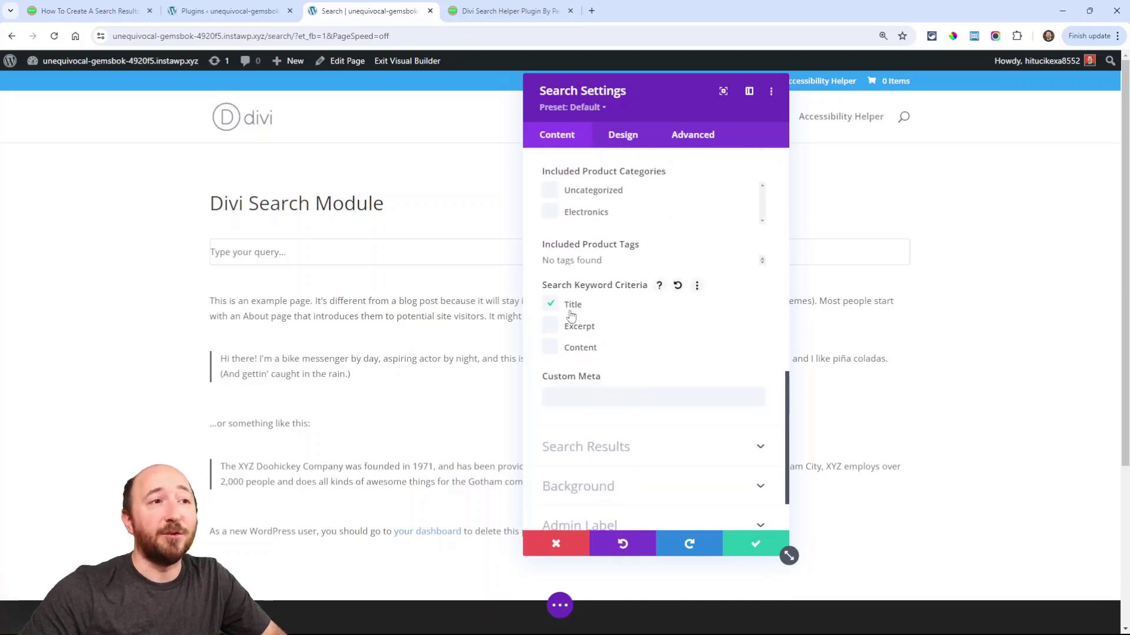
mouse_move(576, 315)
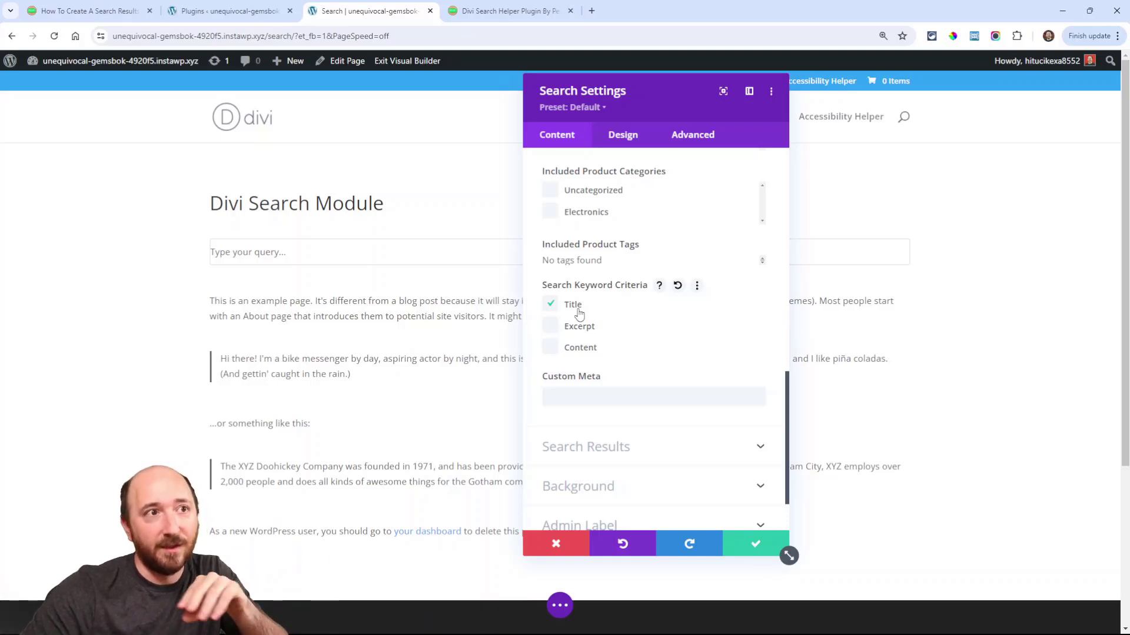
mouse_move(577, 337)
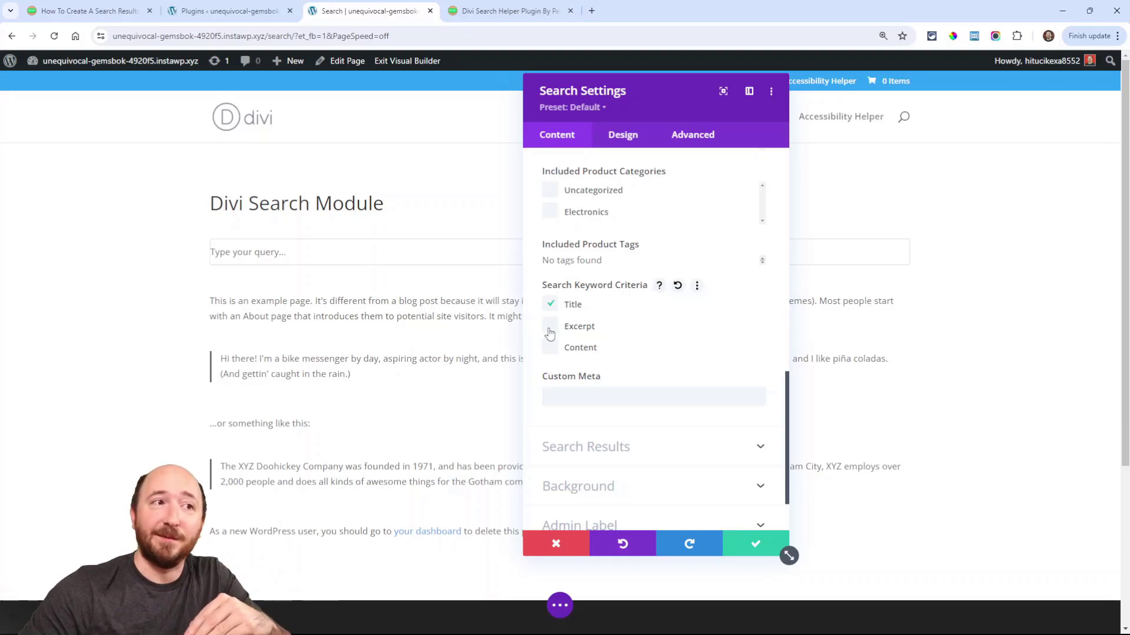
click(551, 325)
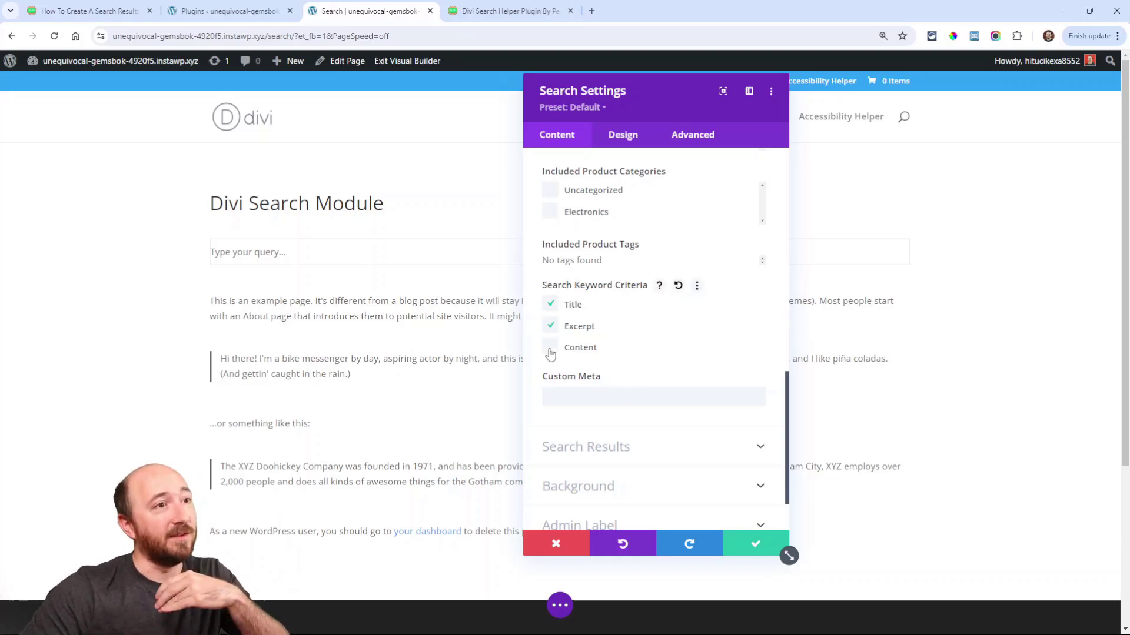
click(551, 347)
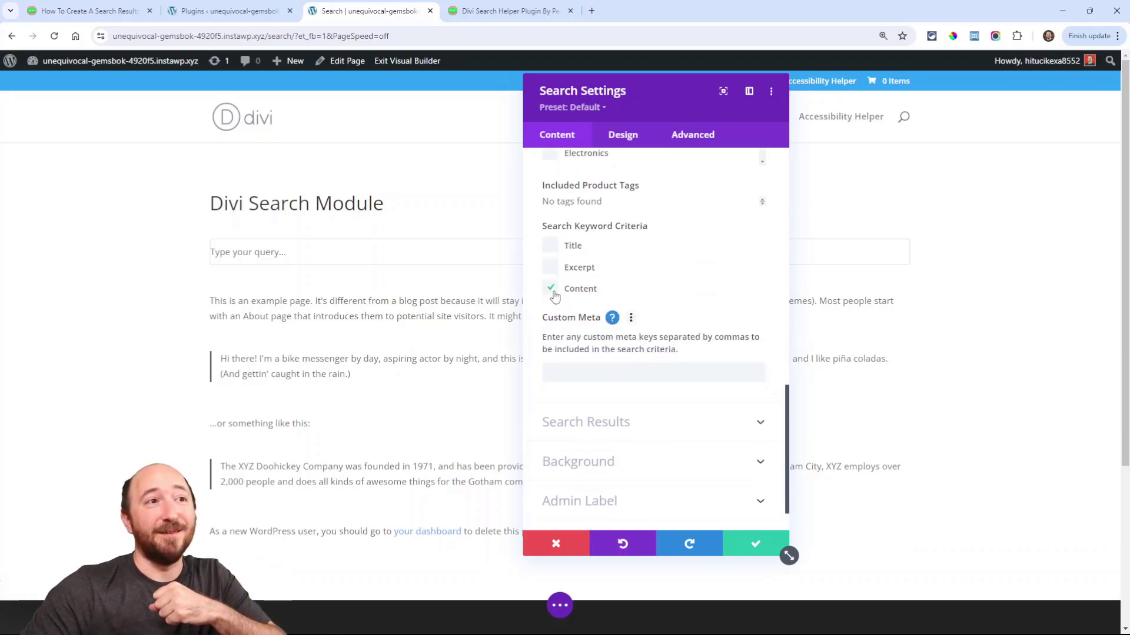
click(549, 288)
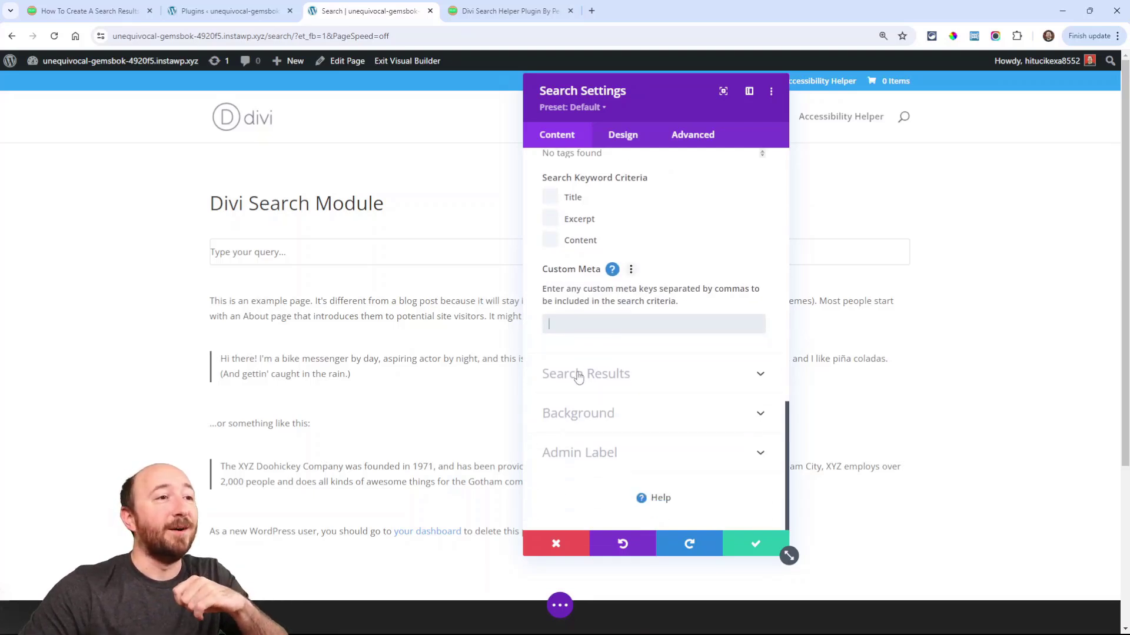
Step: Try the live AJAX dropdown method, then keep Theme Builder Search Results Page
click(586, 373)
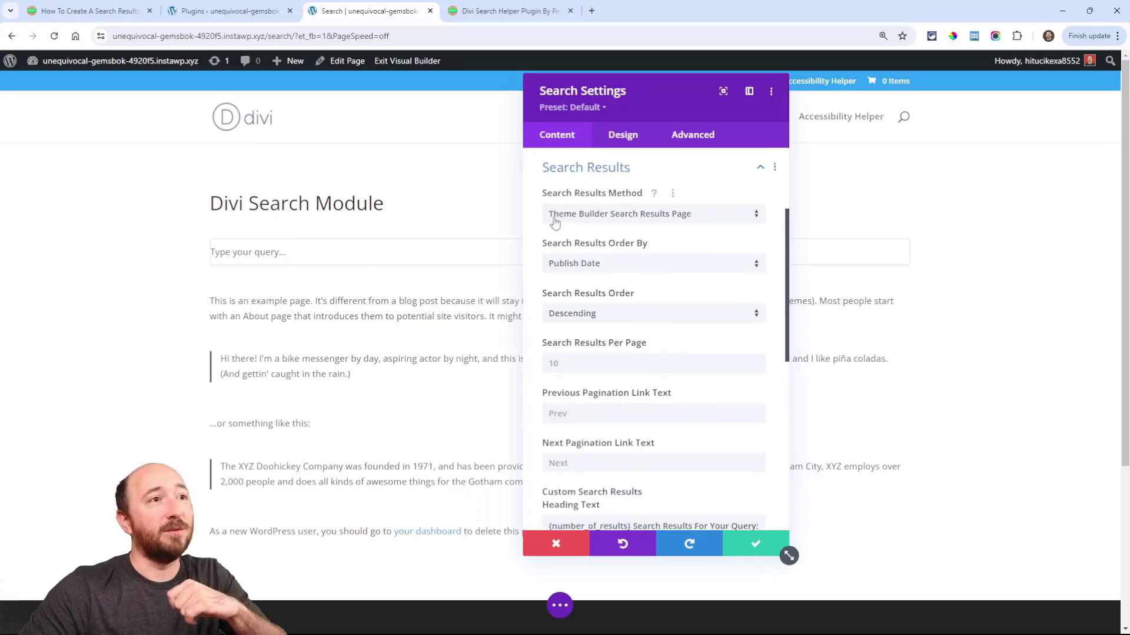
mouse_move(684, 225)
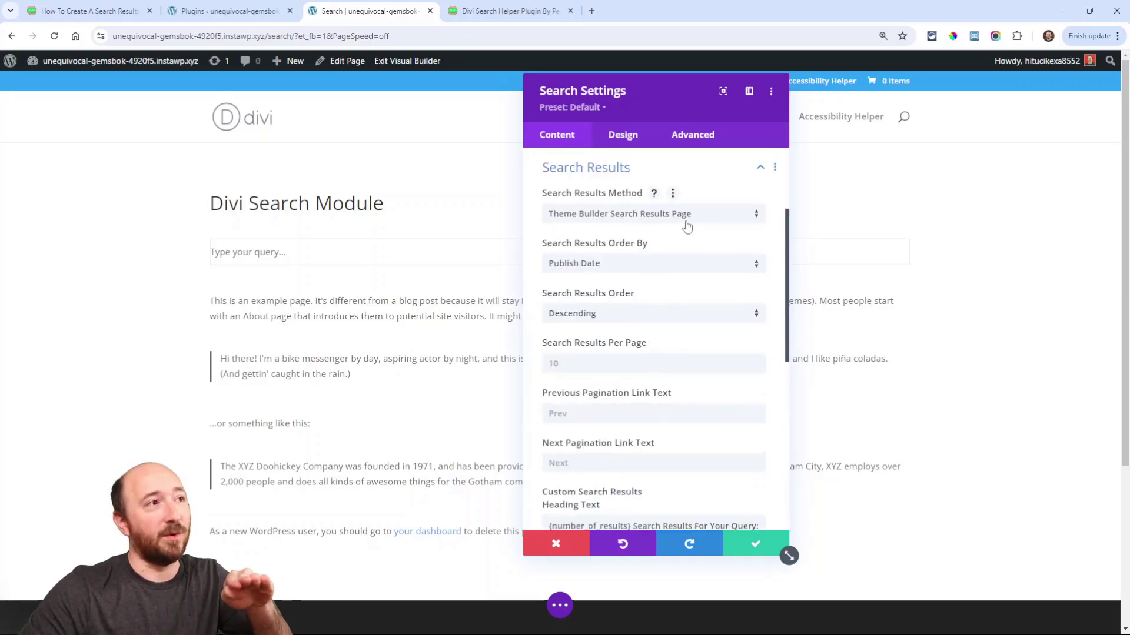
click(652, 213)
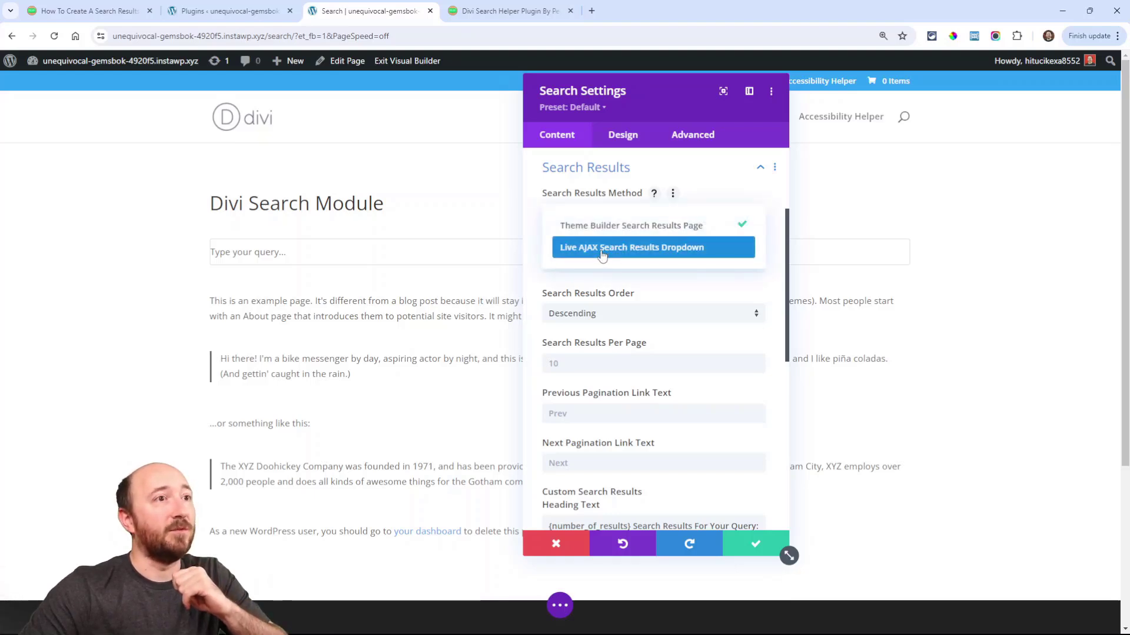
click(631, 247)
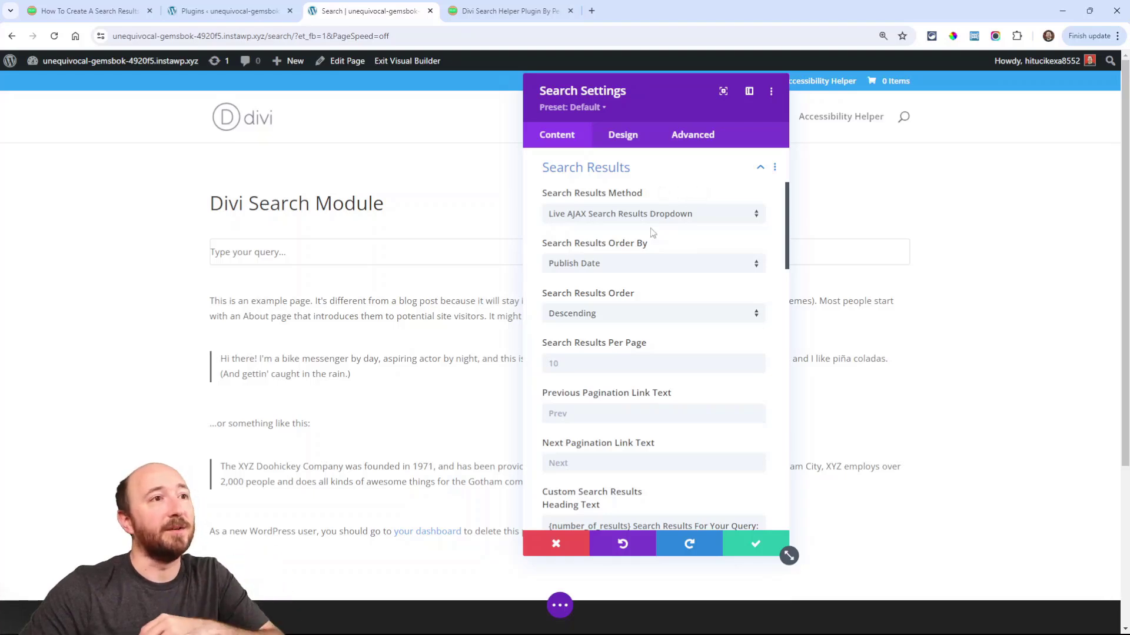
click(651, 213)
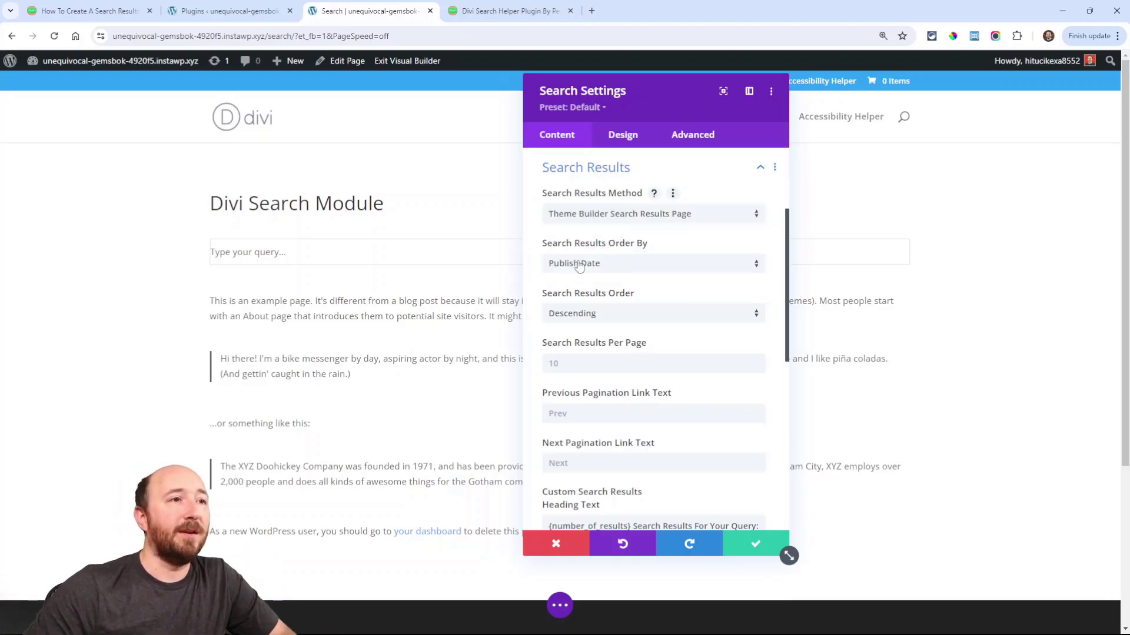
Step: Order search results by Relevance in Descending order
click(651, 263)
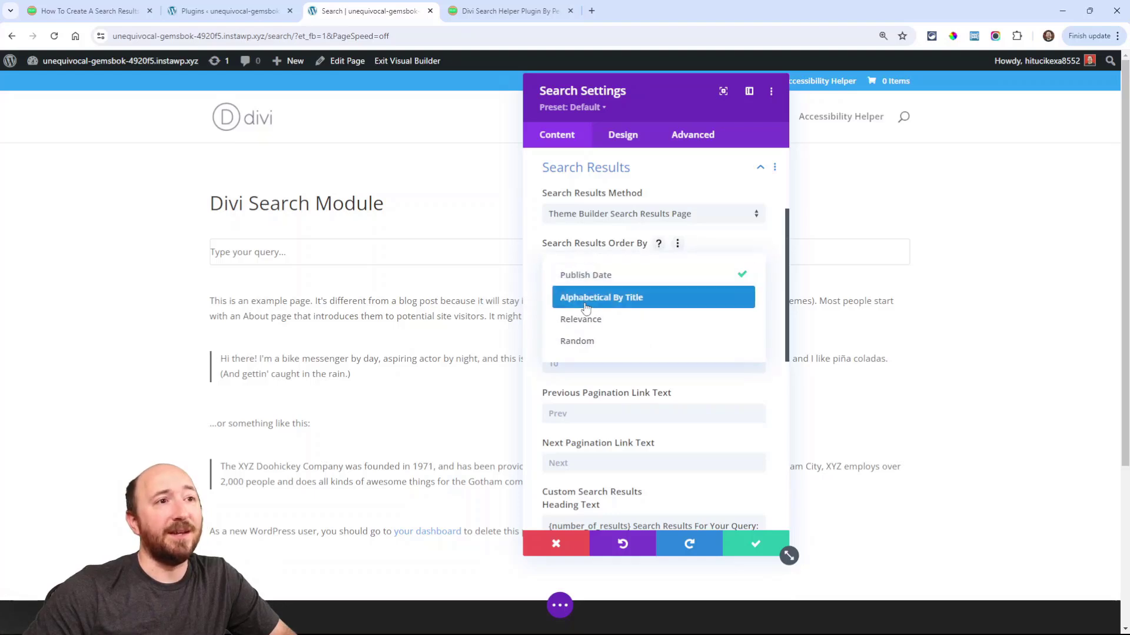
click(585, 275)
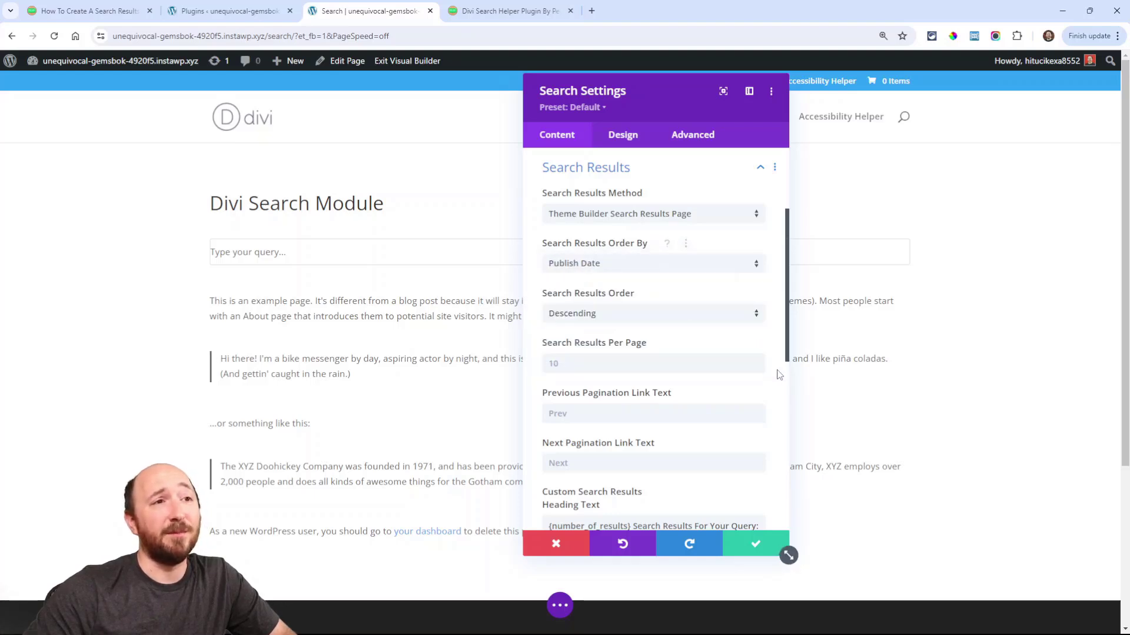
mouse_move(526, 299)
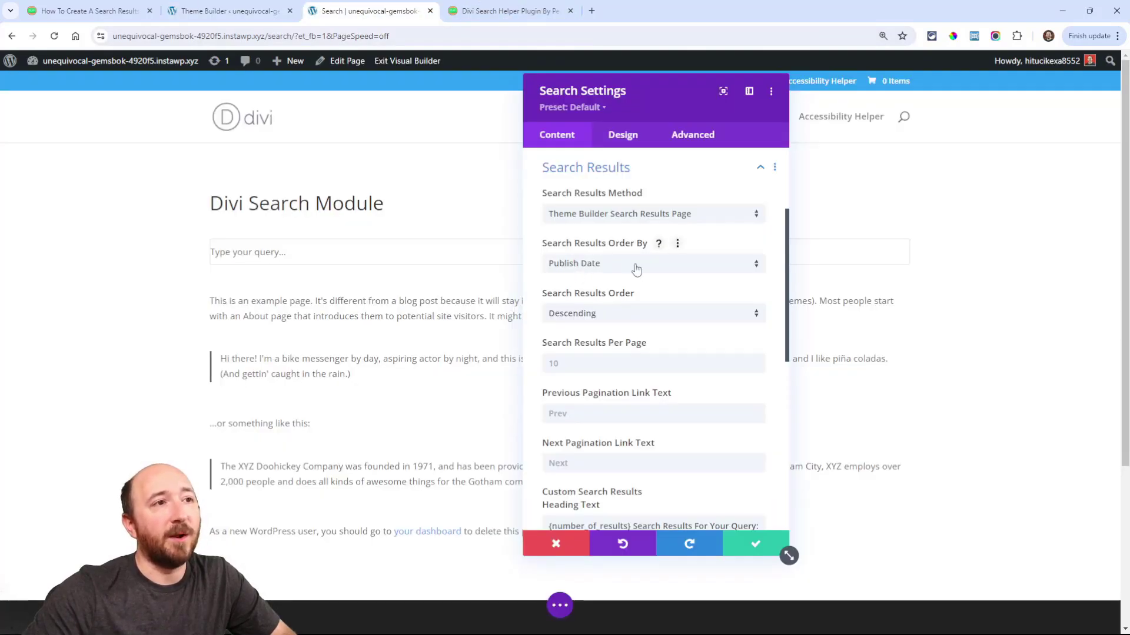
click(651, 263)
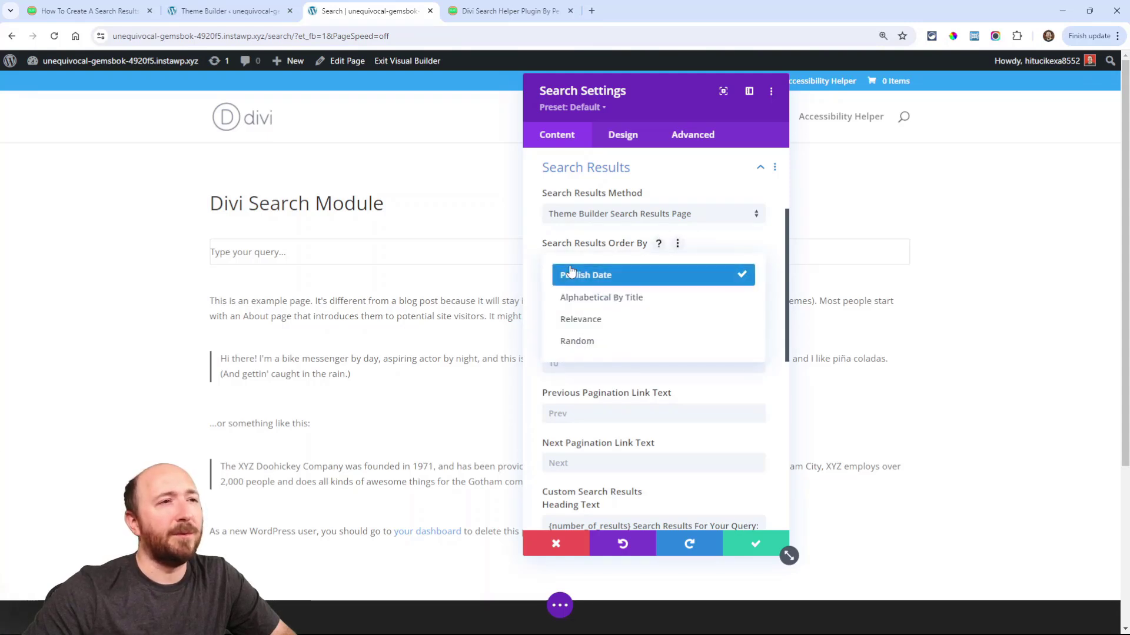
click(581, 319)
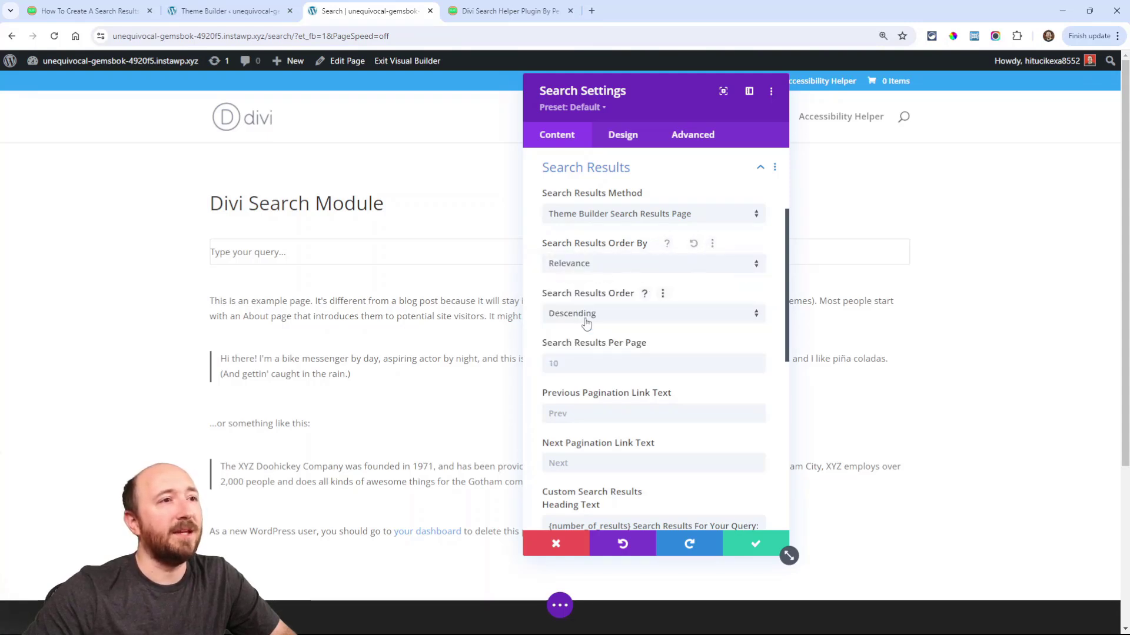
click(652, 312)
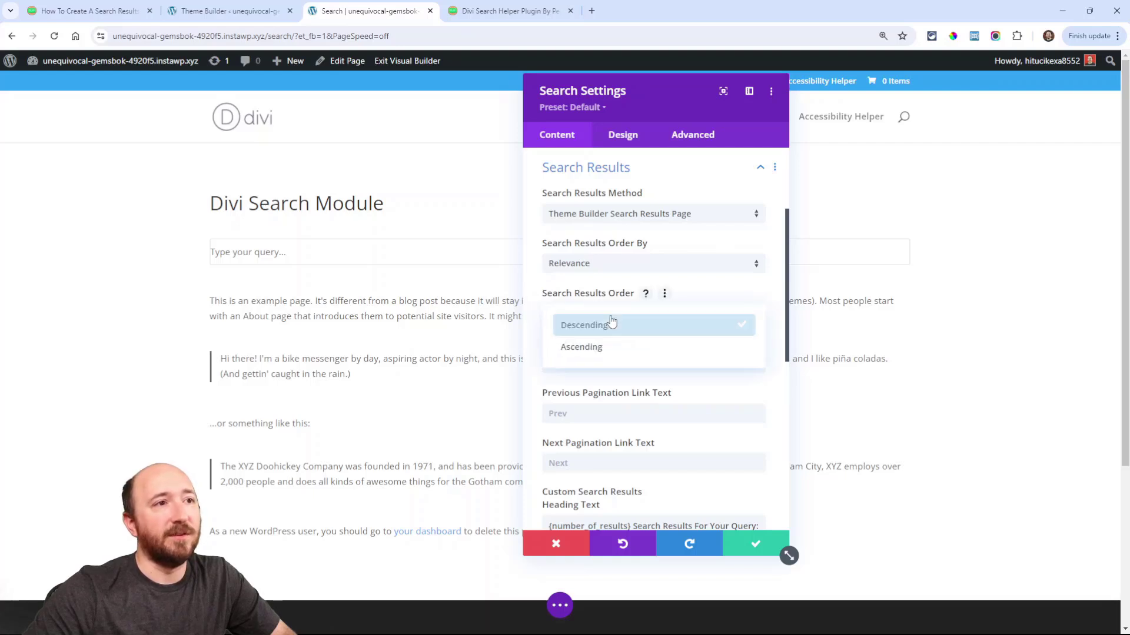
click(584, 325)
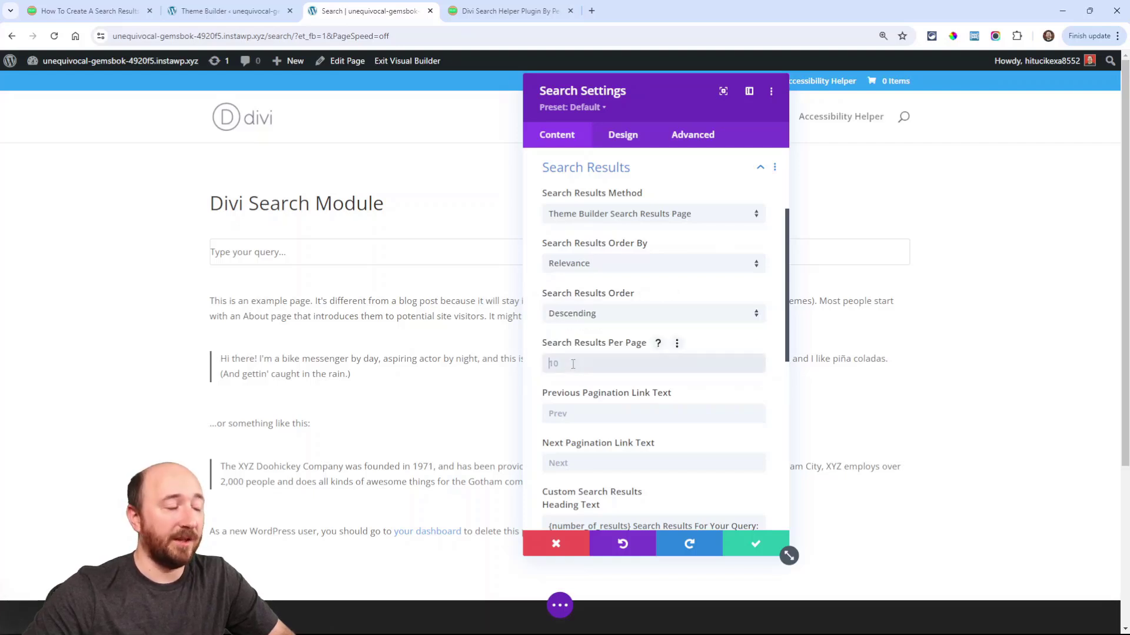
scroll(down, 3)
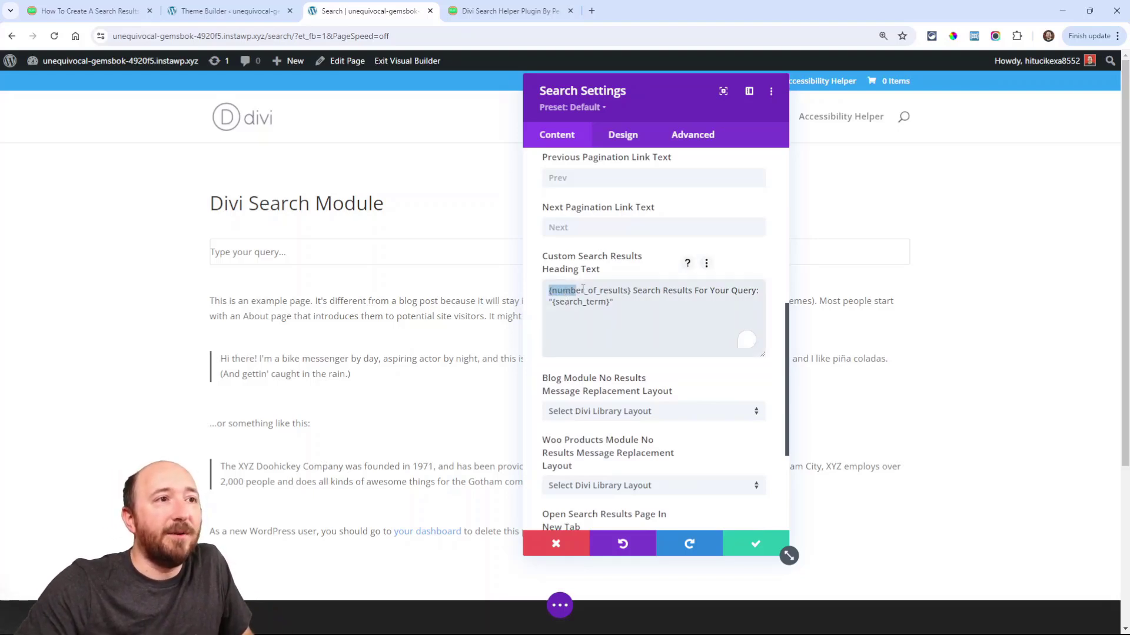
Step: Show the heading text help for merge tags and select the shortcode name
click(626, 301)
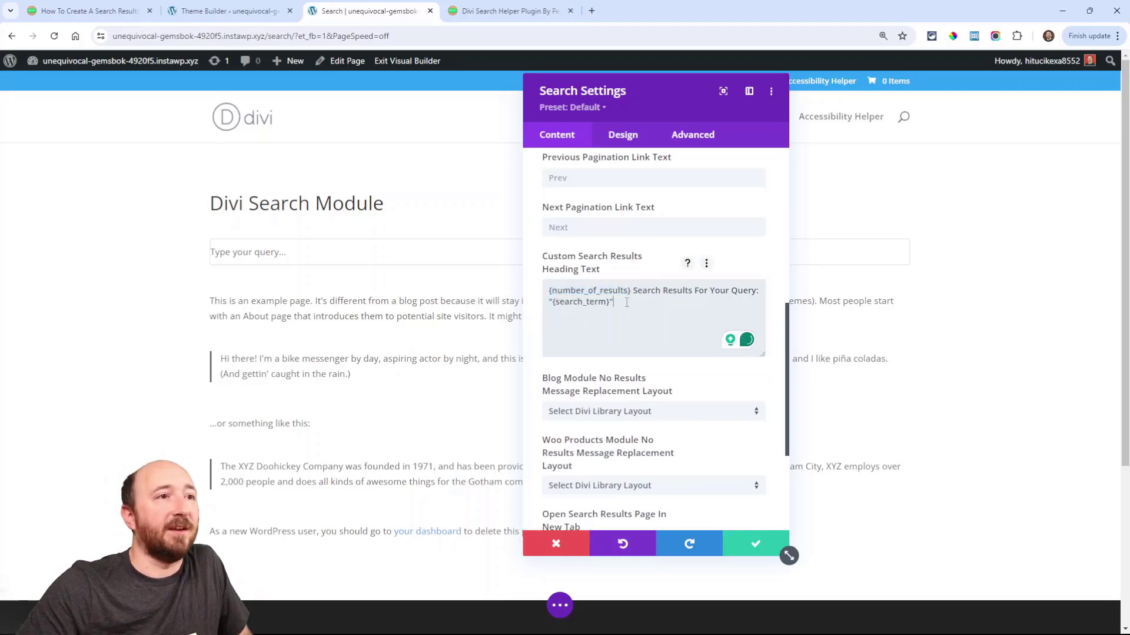
double_click(589, 290)
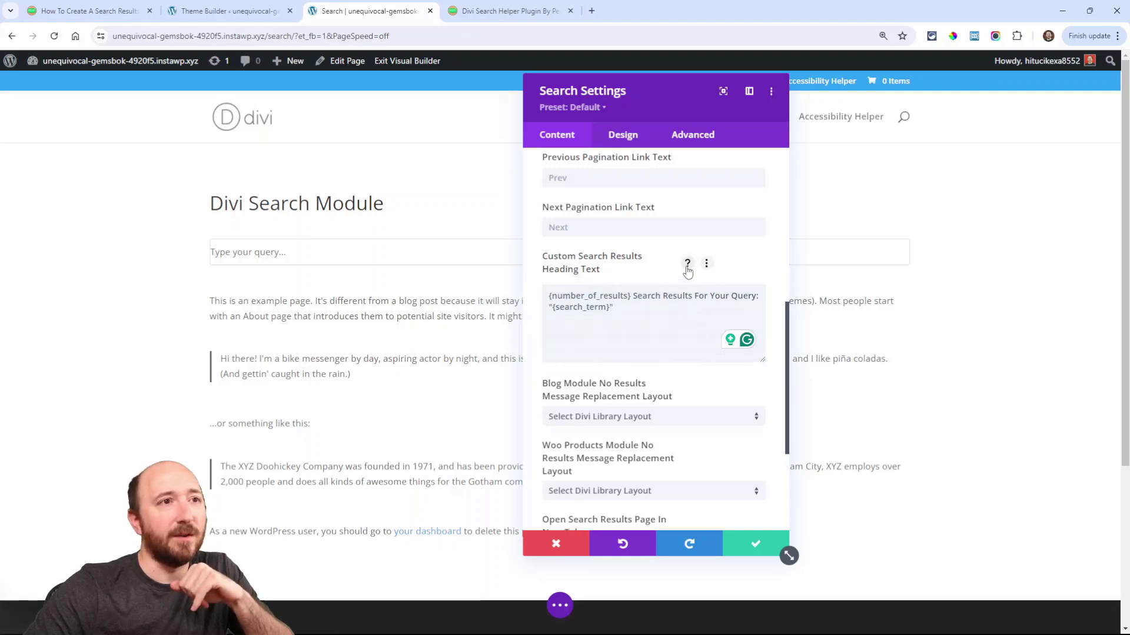
click(686, 263)
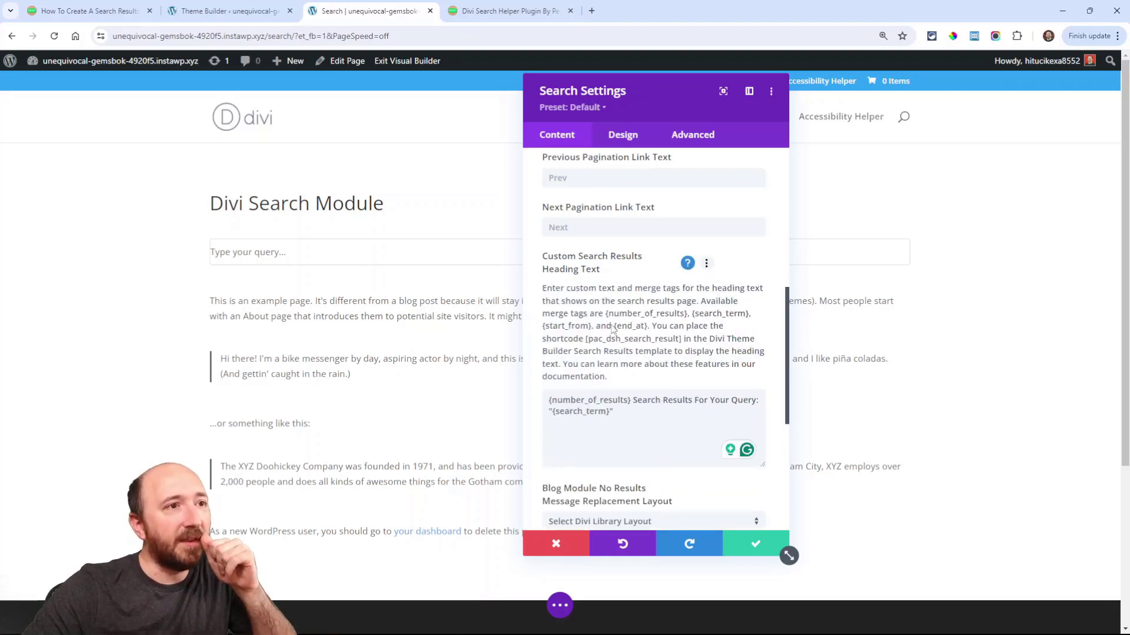
double_click(634, 339)
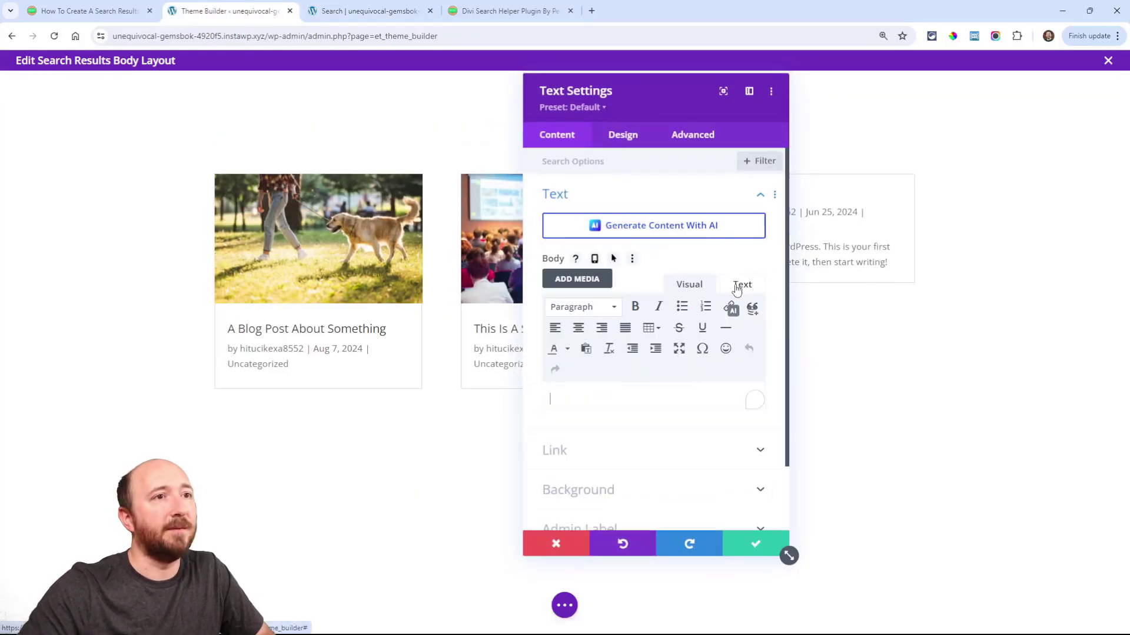
Step: Put [pac_dsh_search_result] in the Text module via the Text tab and format it as a heading
click(742, 283)
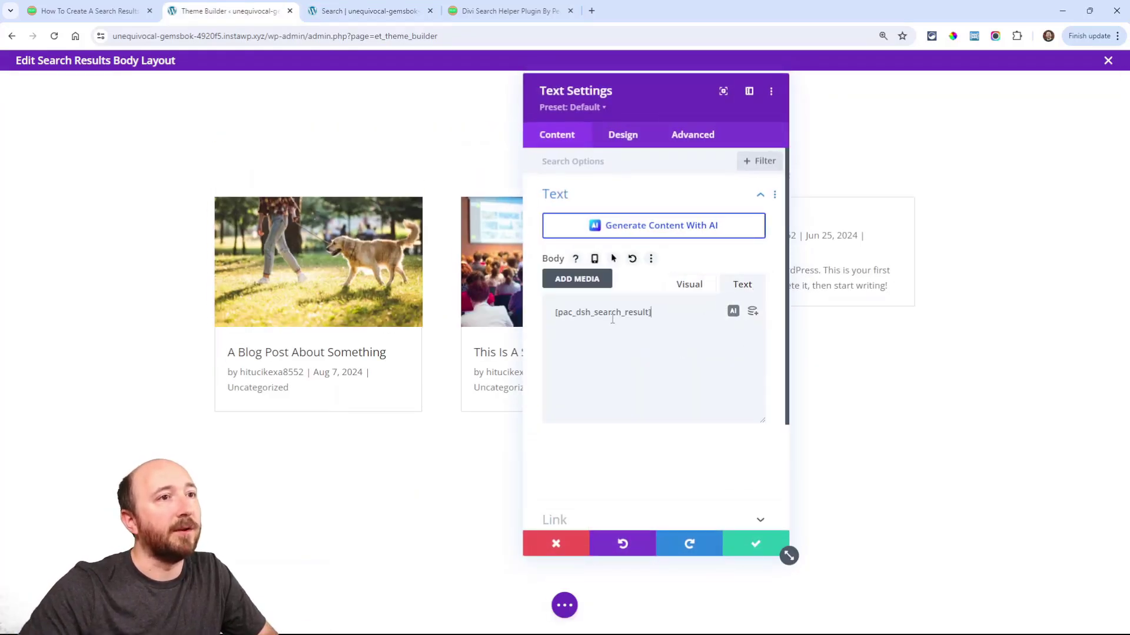
click(687, 284)
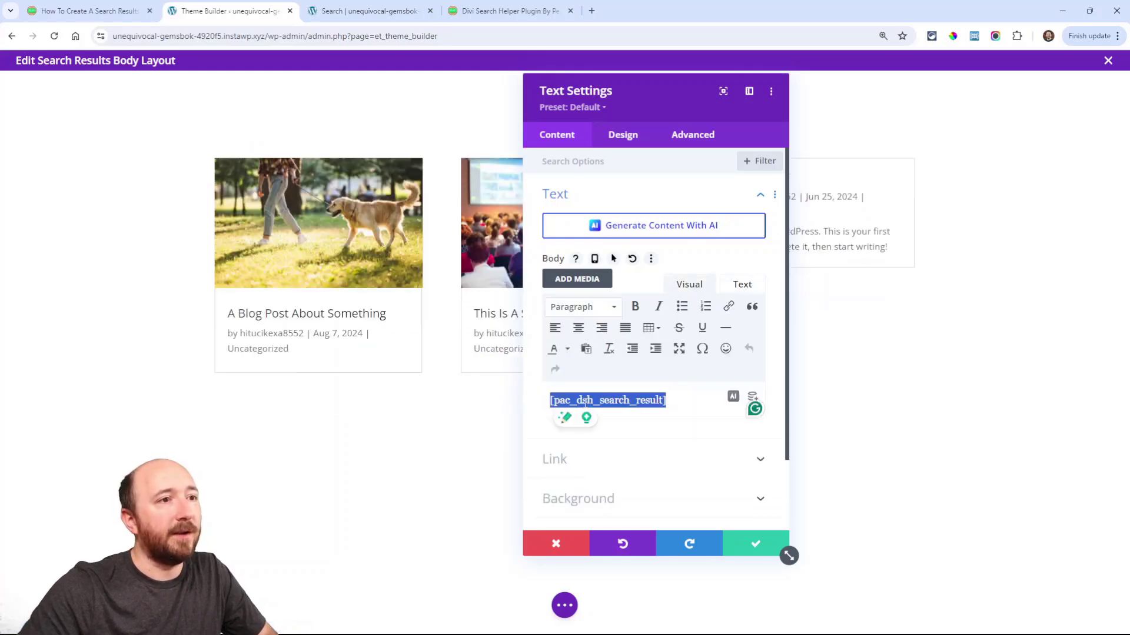
click(582, 306)
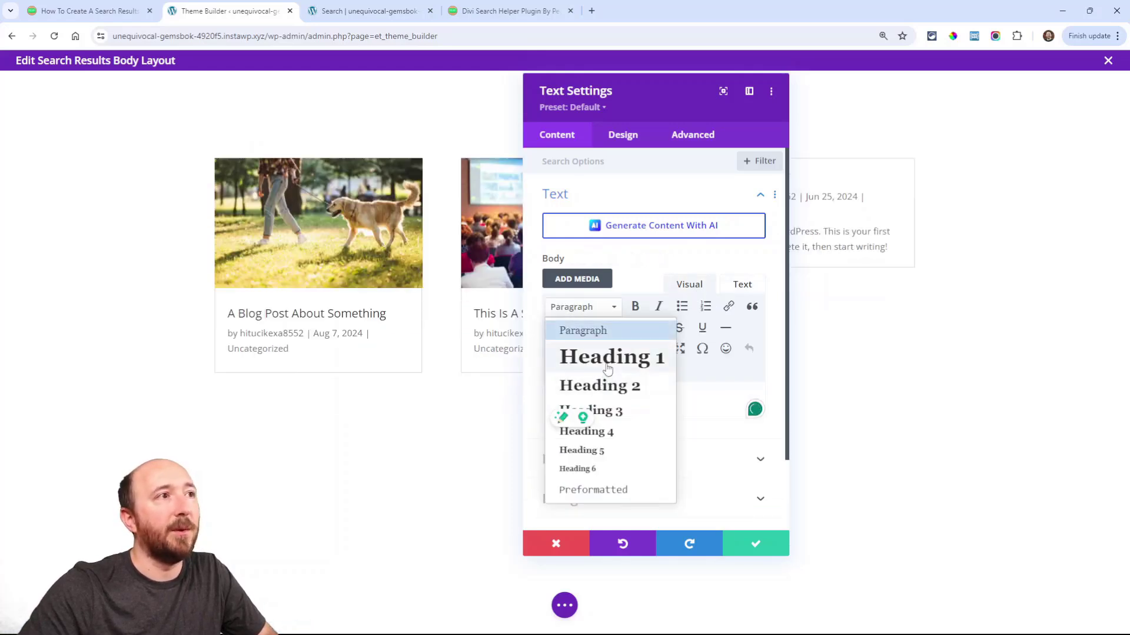
click(611, 356)
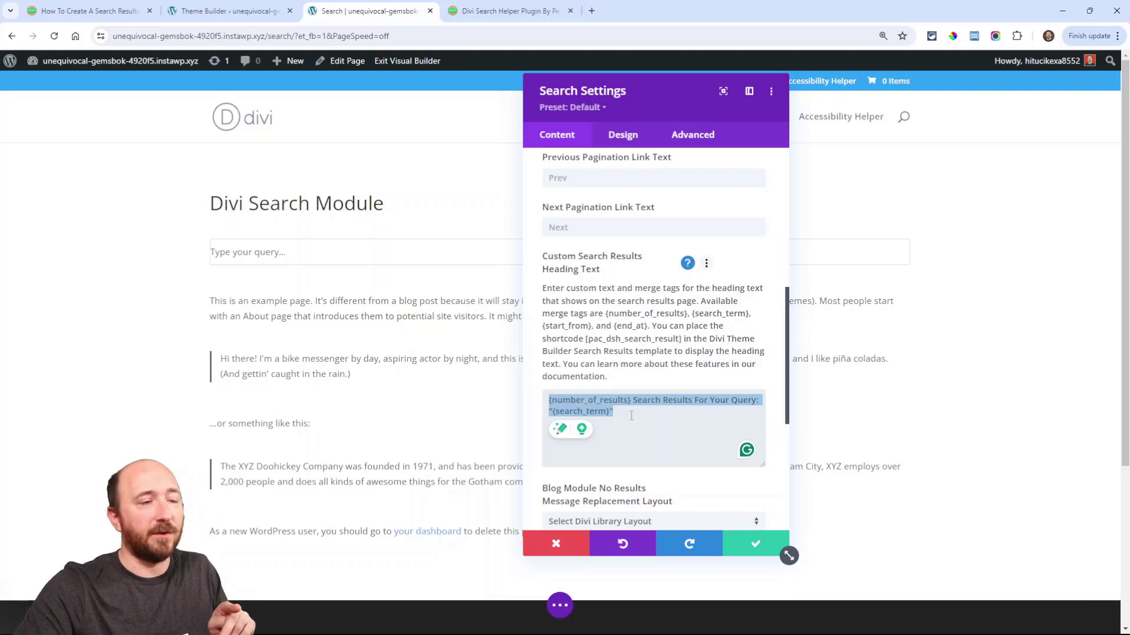
Step: Reopen the Search module settings and set Search Results Order By to Alphabetical By Title
double_click(661, 400)
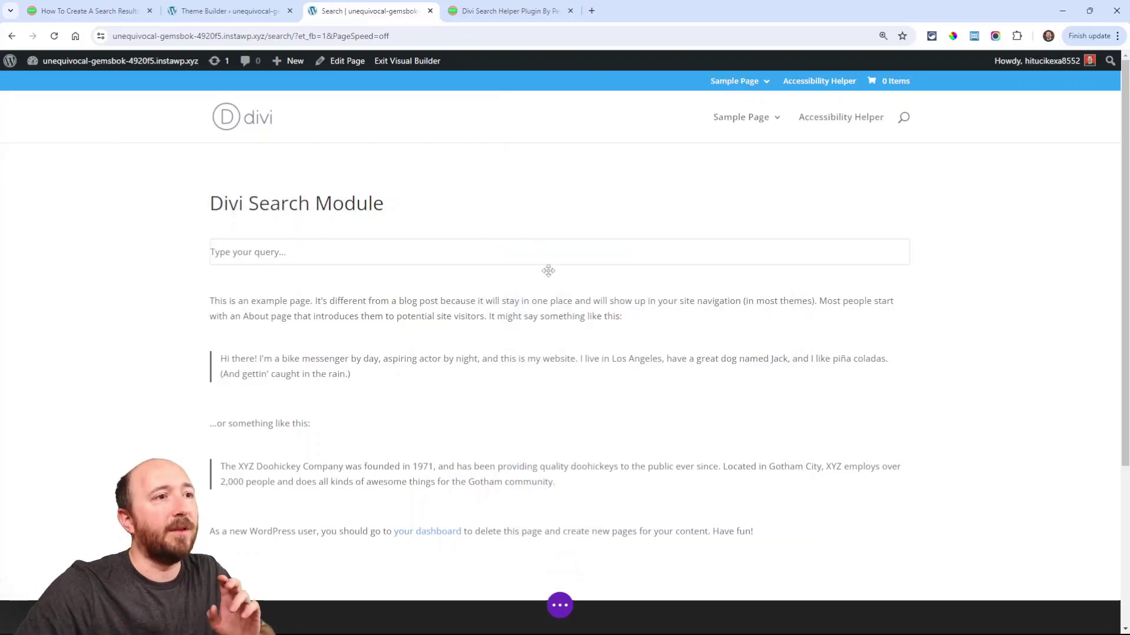
click(548, 270)
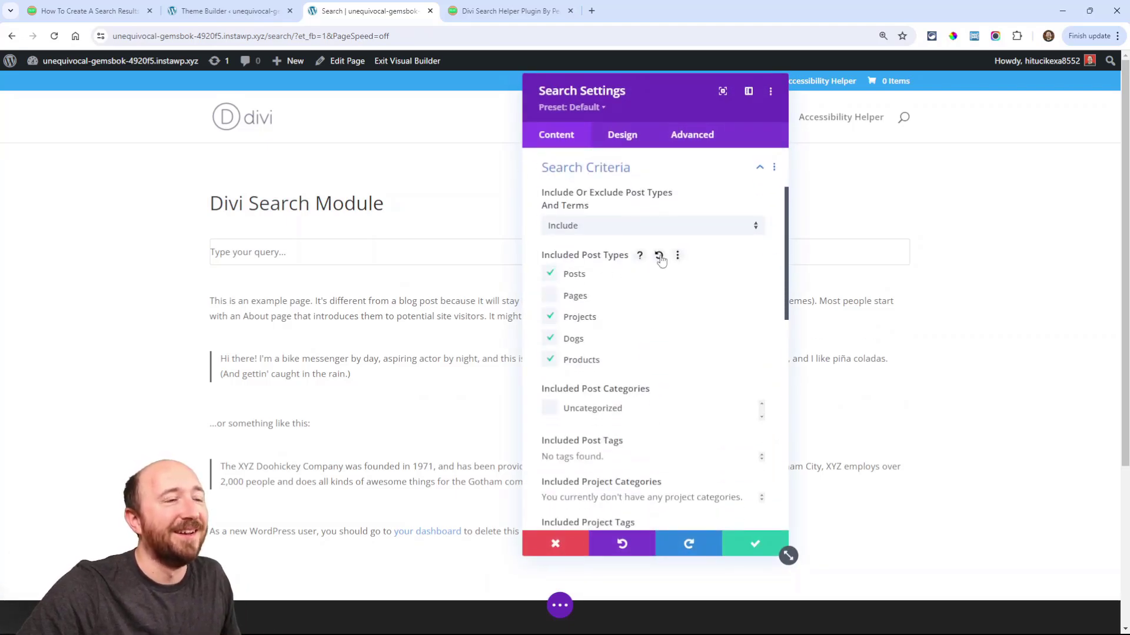
scroll(down, 3)
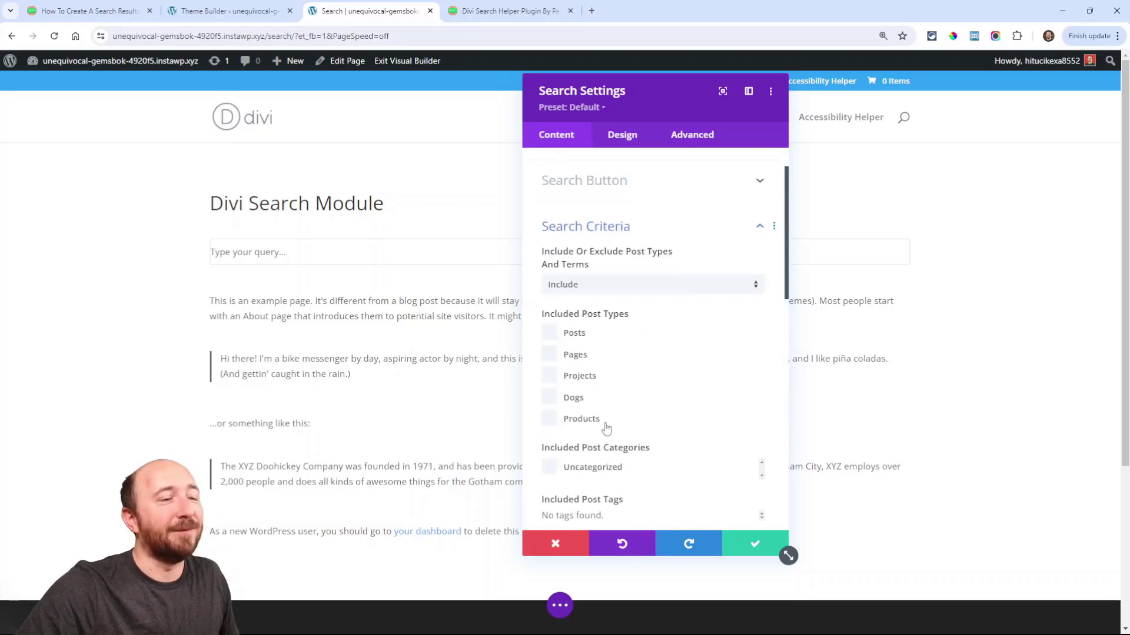
scroll(down, 3)
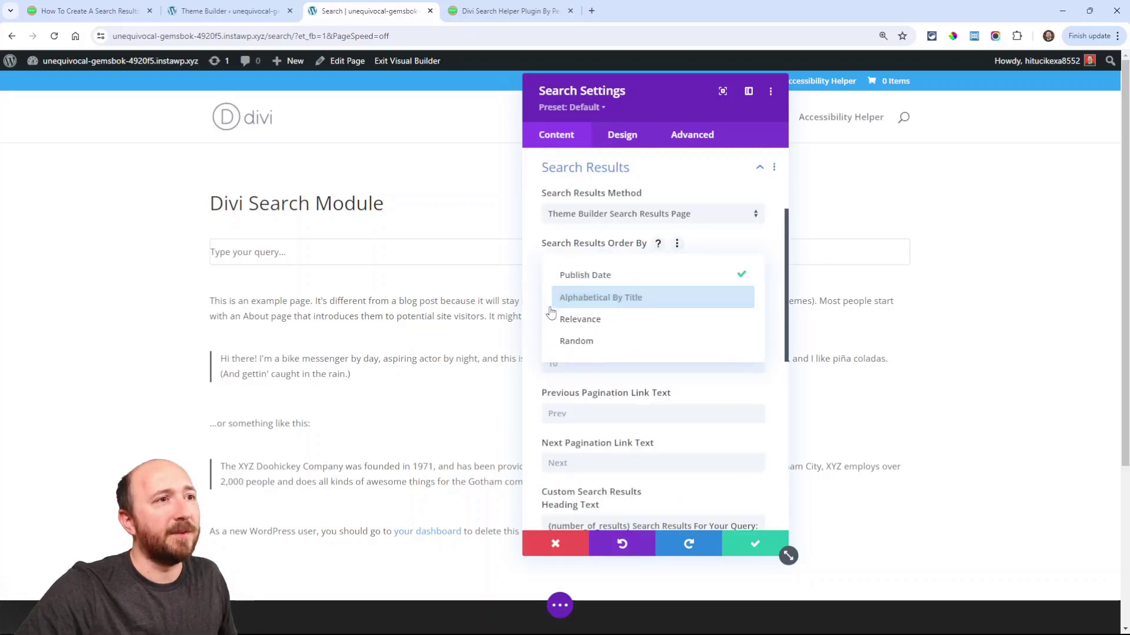
click(600, 296)
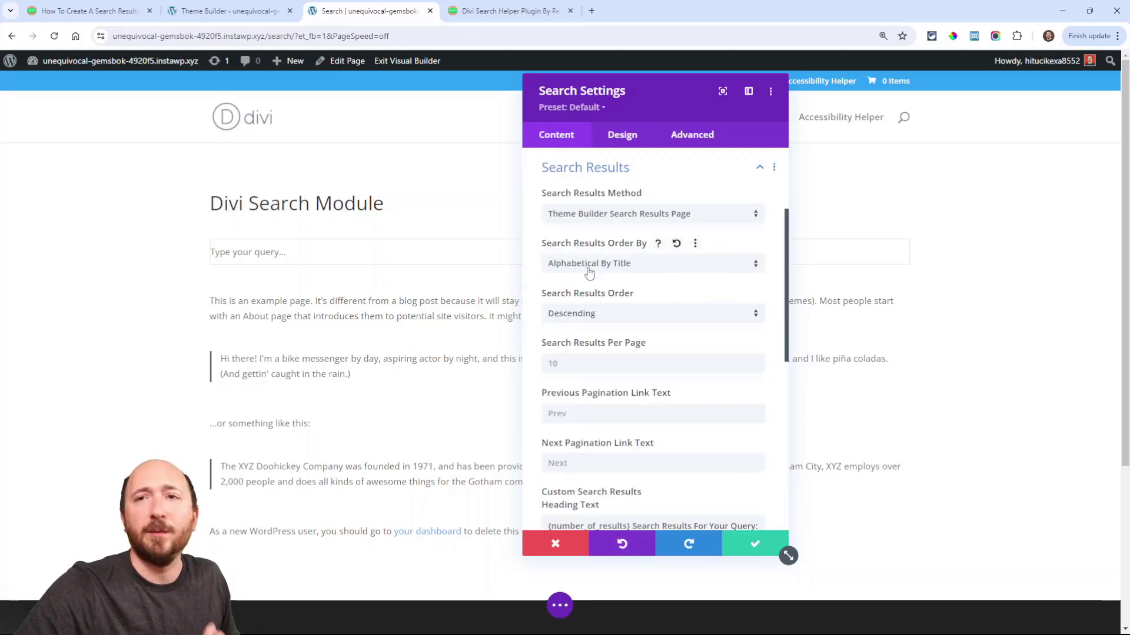
Step: Make search results open in a new tab and save the Search module settings
scroll(down, 3)
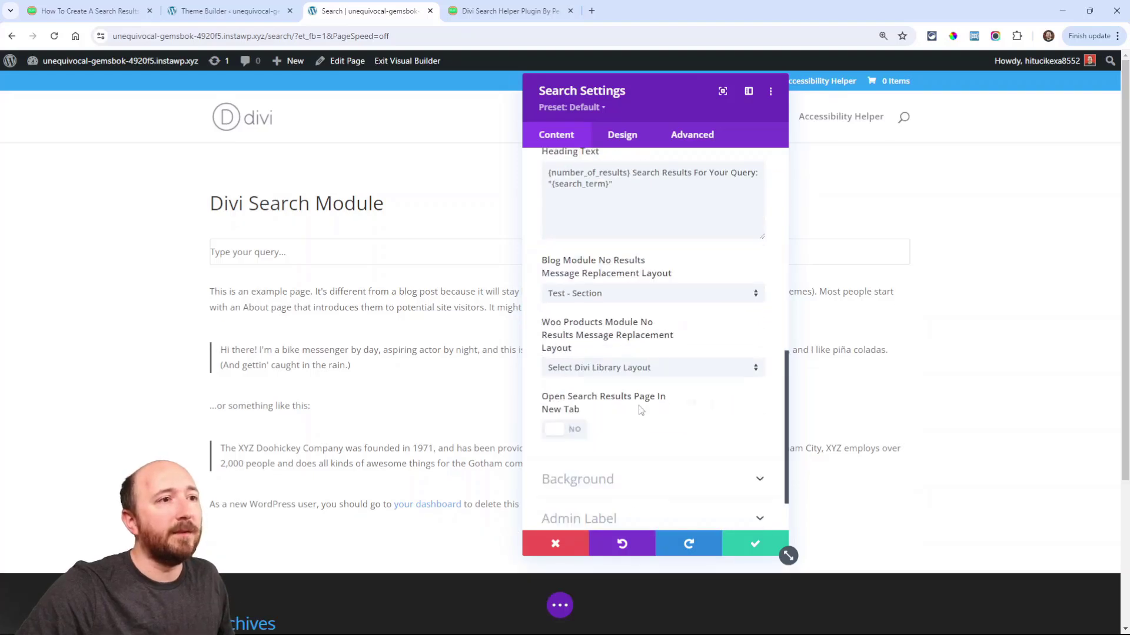
scroll(down, 3)
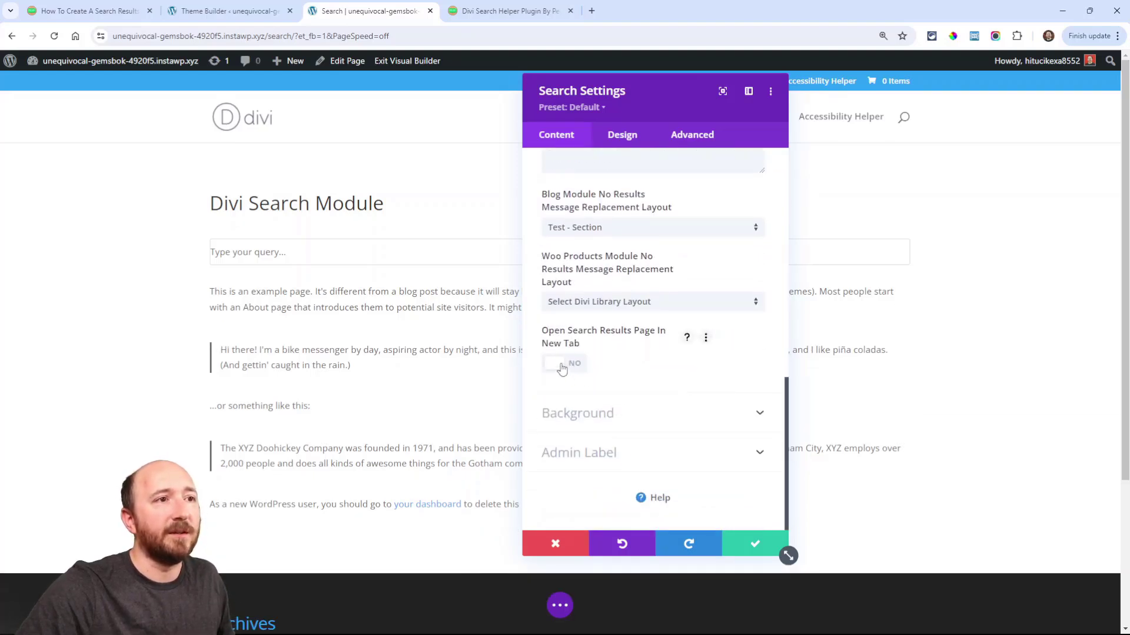
click(564, 363)
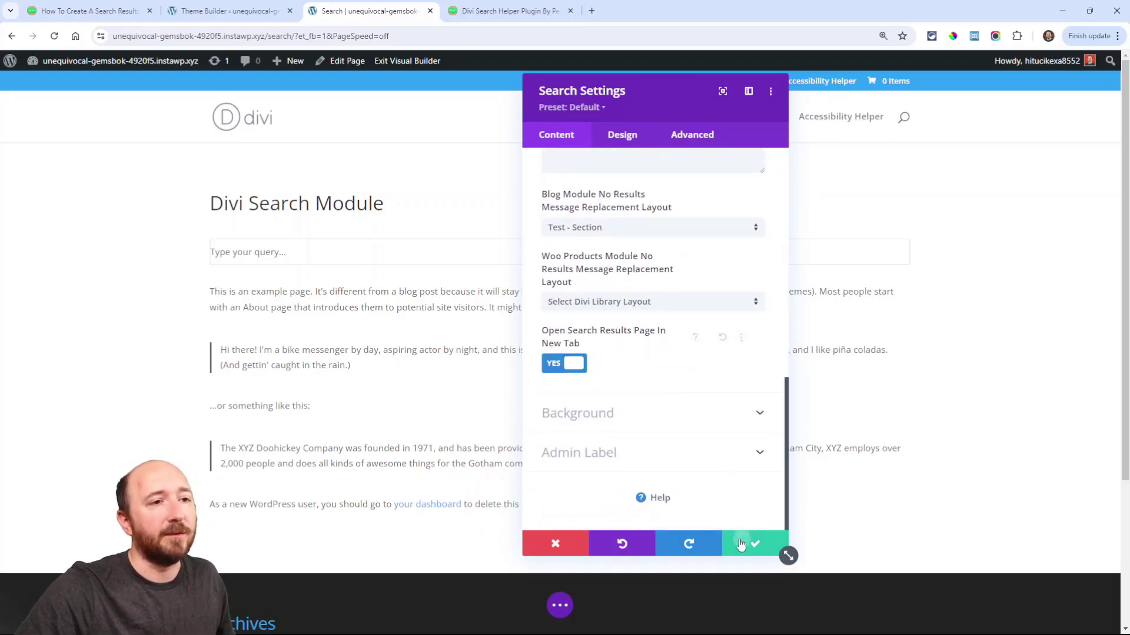
click(754, 544)
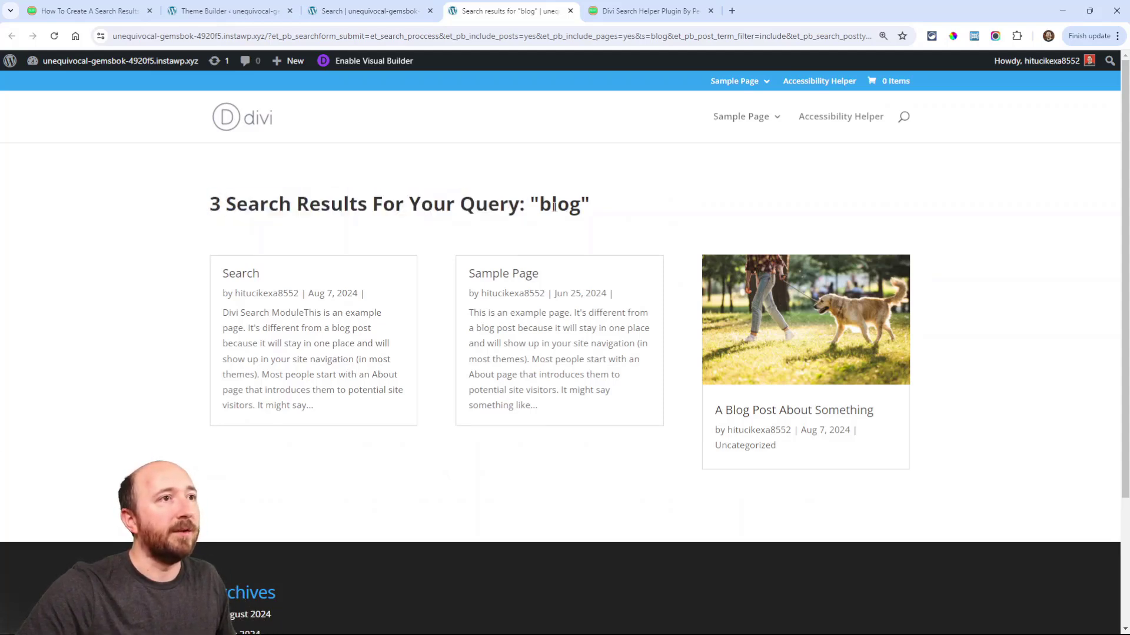
Step: Highlight the result count in the heading '3 Search Results For Your Query: "blog"', then switch browser tab
double_click(558, 204)
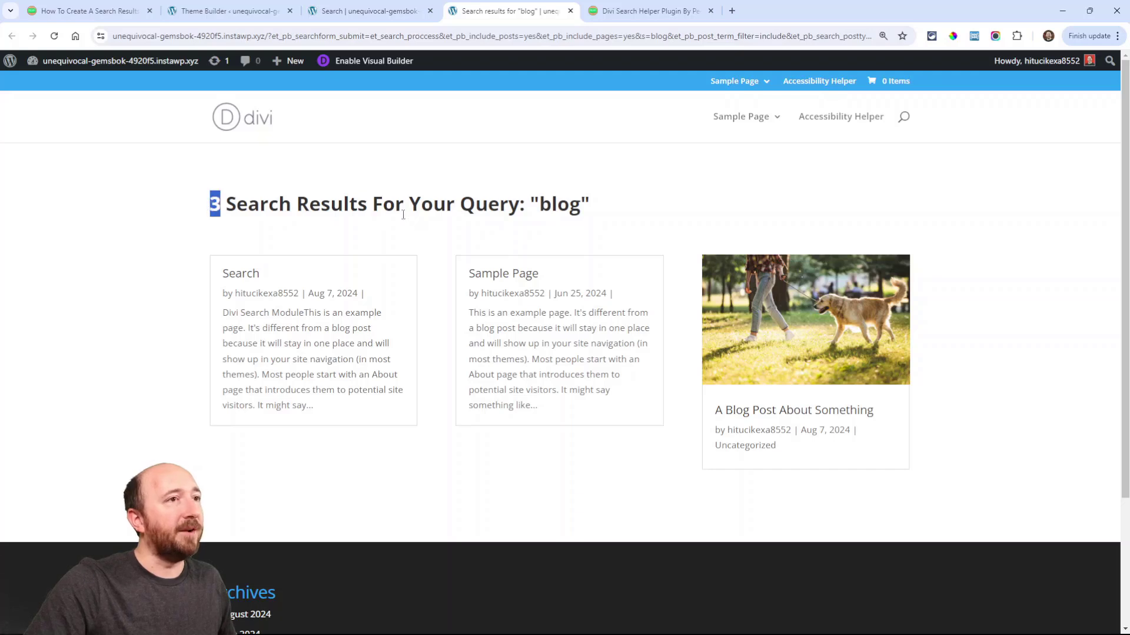
double_click(559, 204)
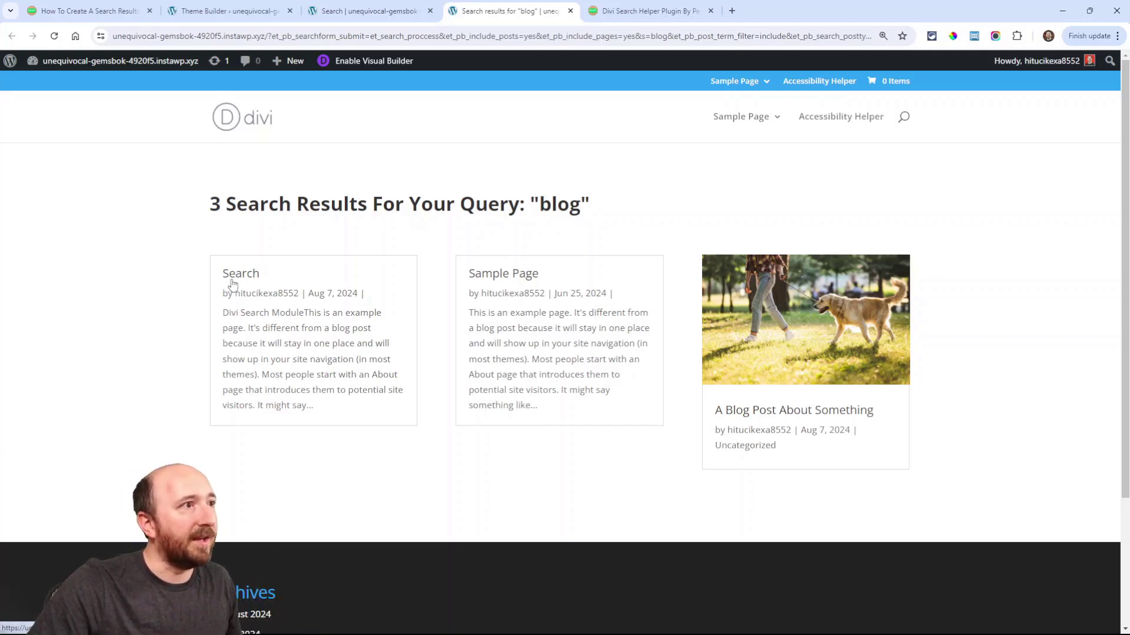
mouse_move(719, 423)
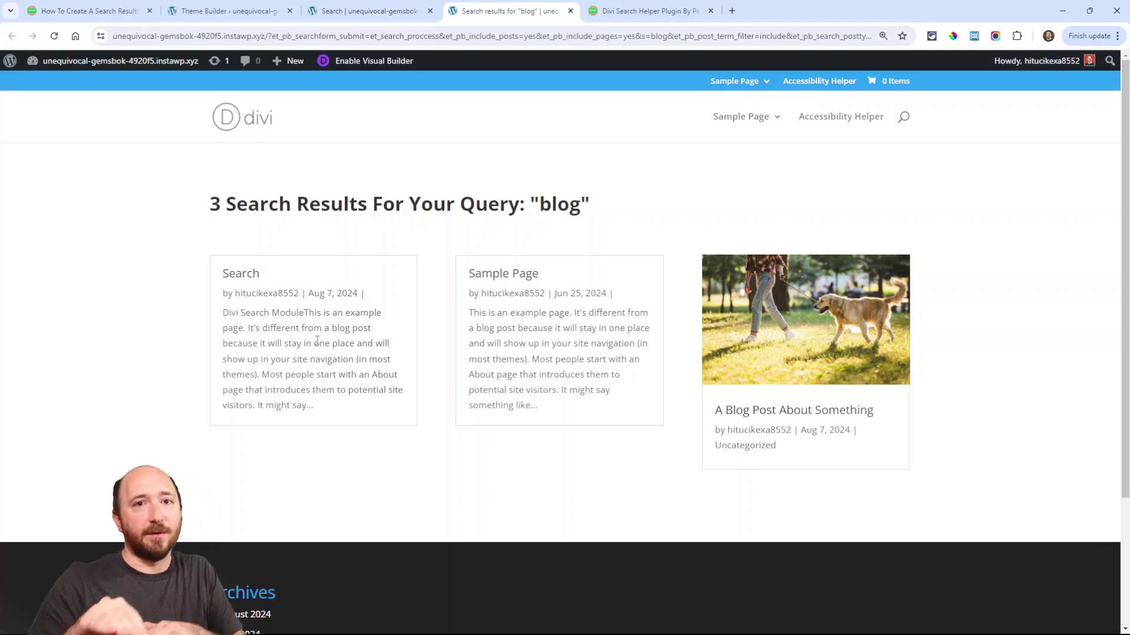
mouse_move(790, 327)
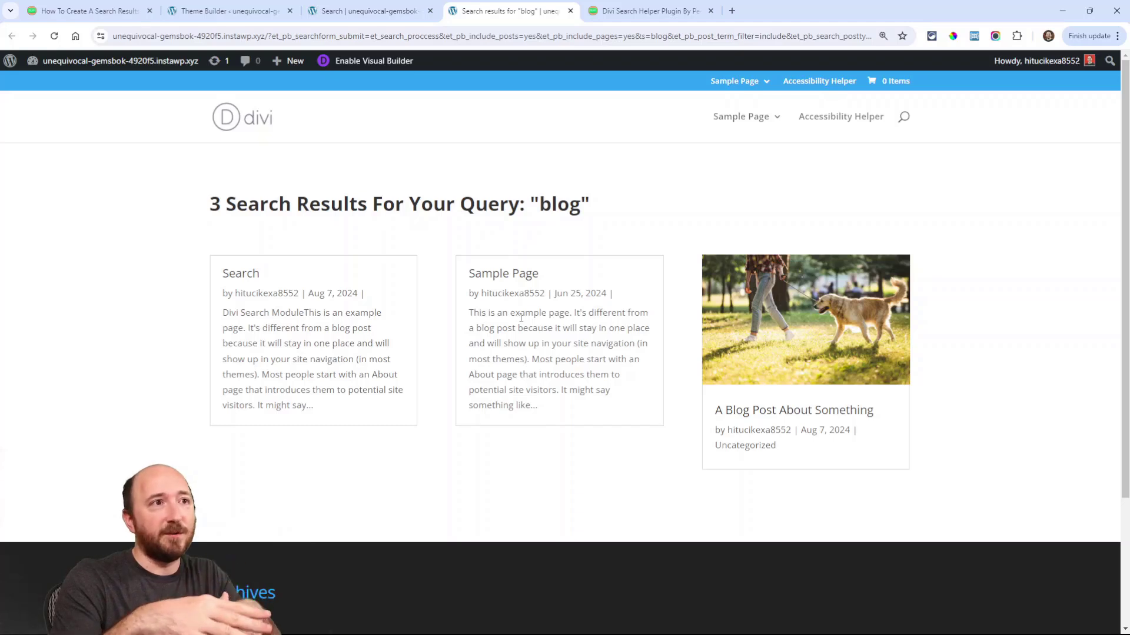
mouse_move(334, 274)
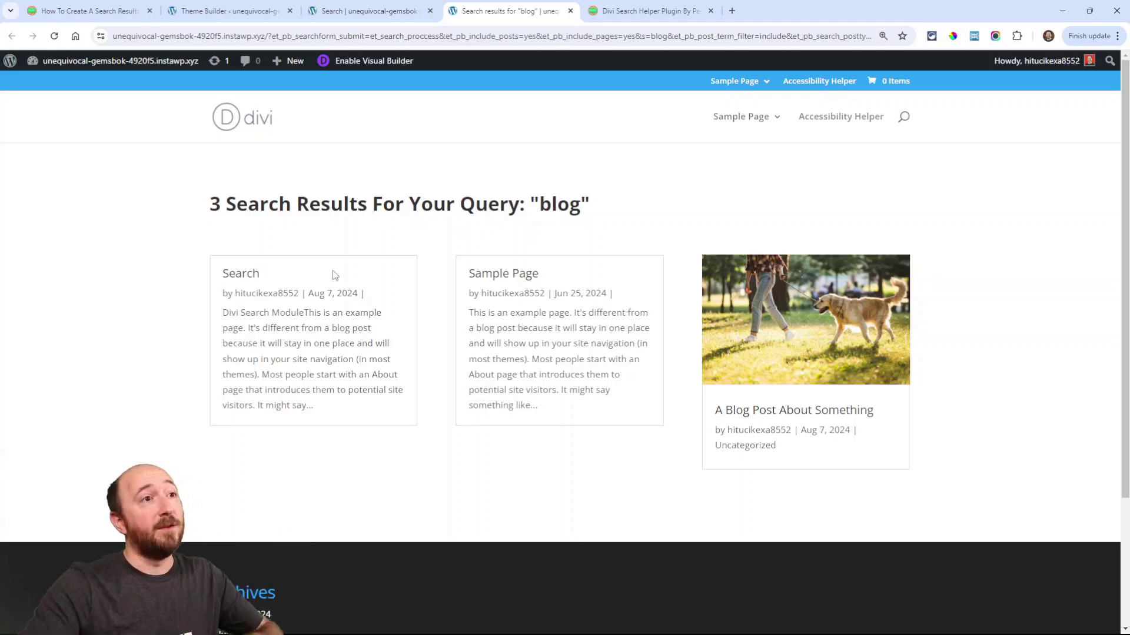
click(646, 10)
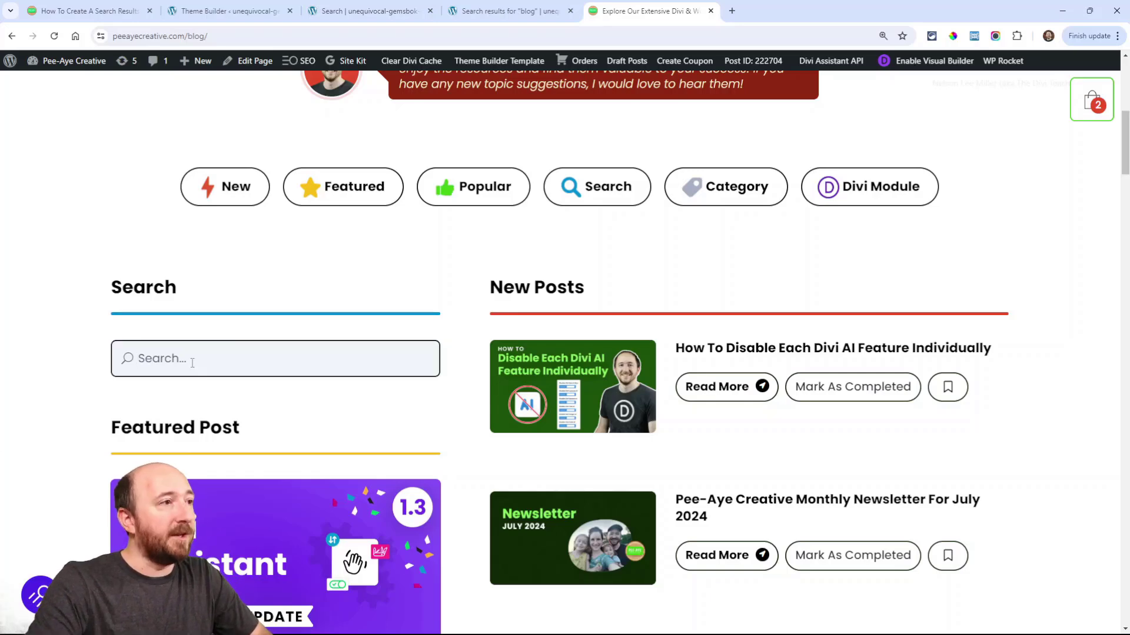
text(search helper)
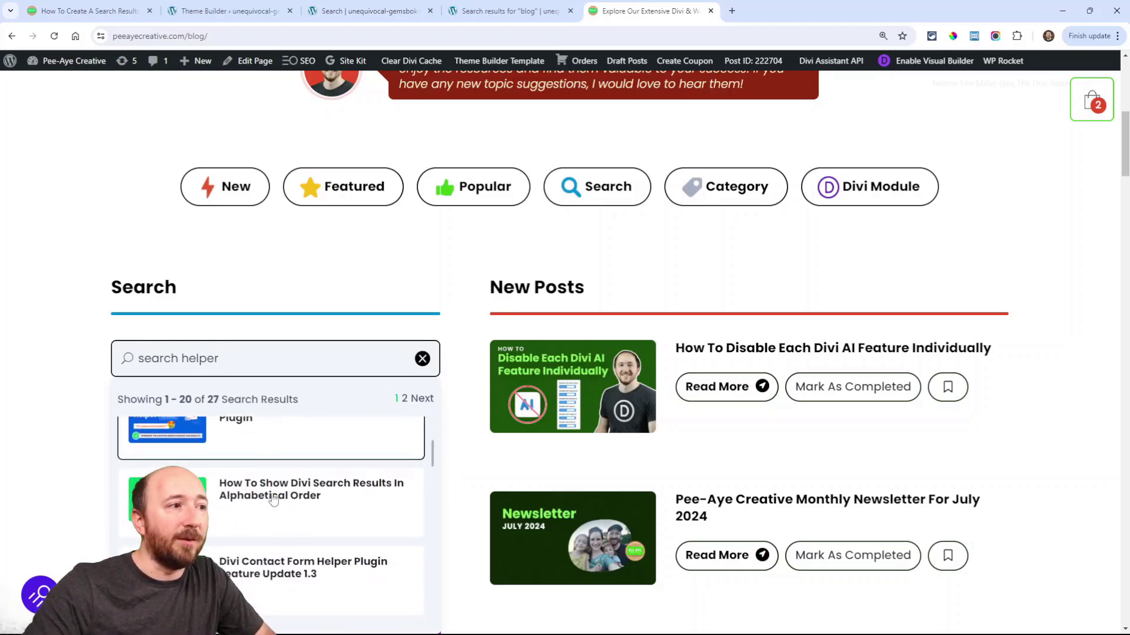
scroll(down, 3)
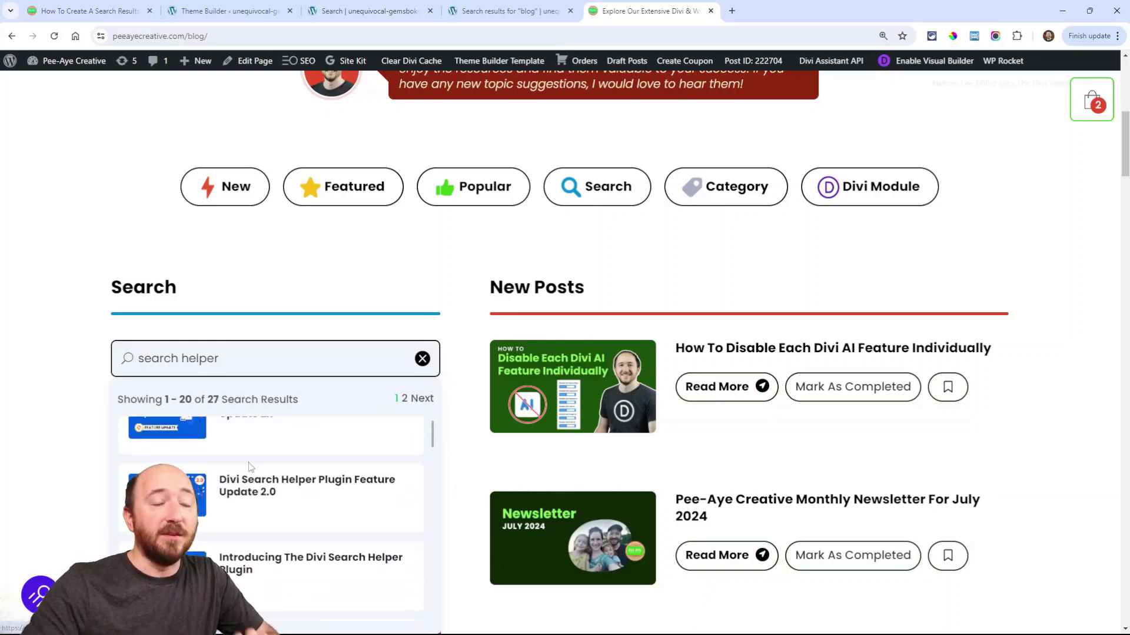
scroll(up, 3)
text(divi)
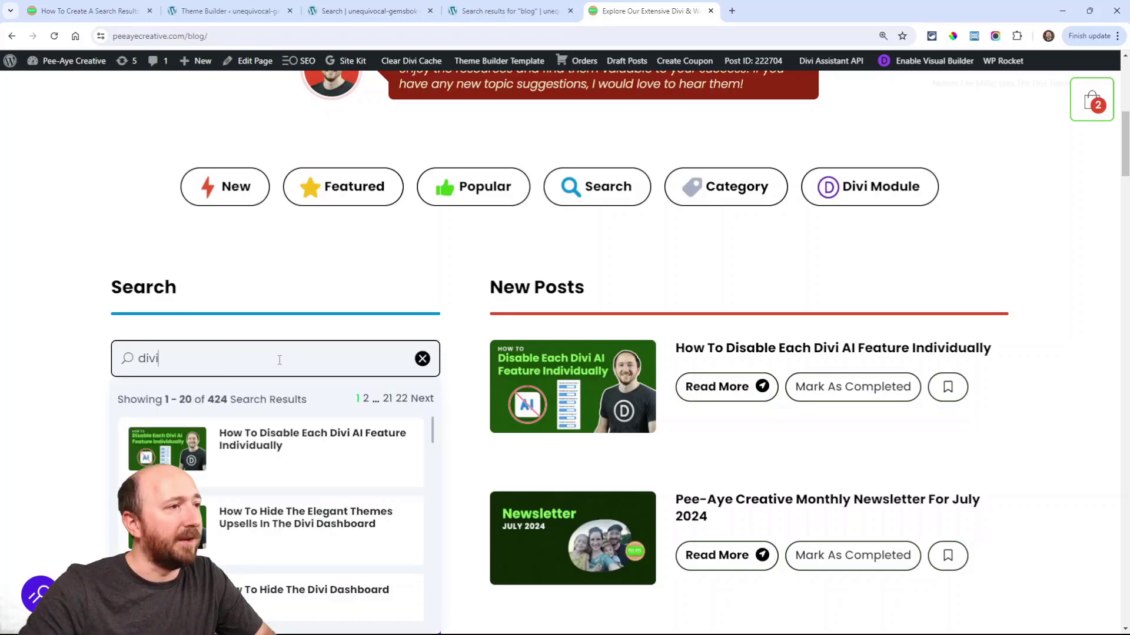
mouse_move(237, 422)
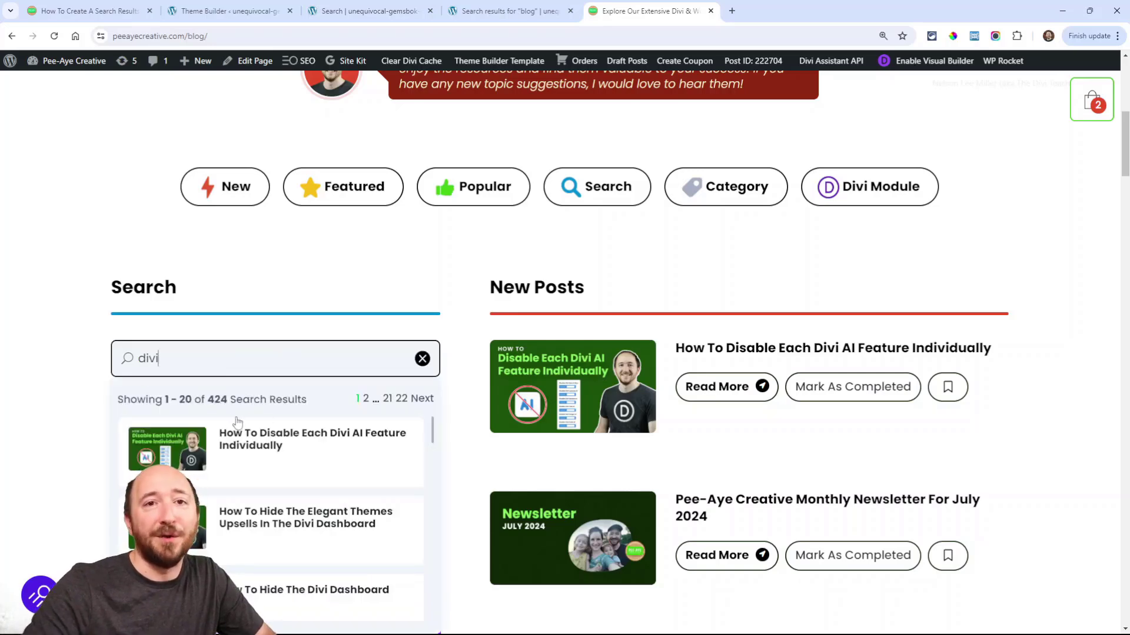
scroll(down, 3)
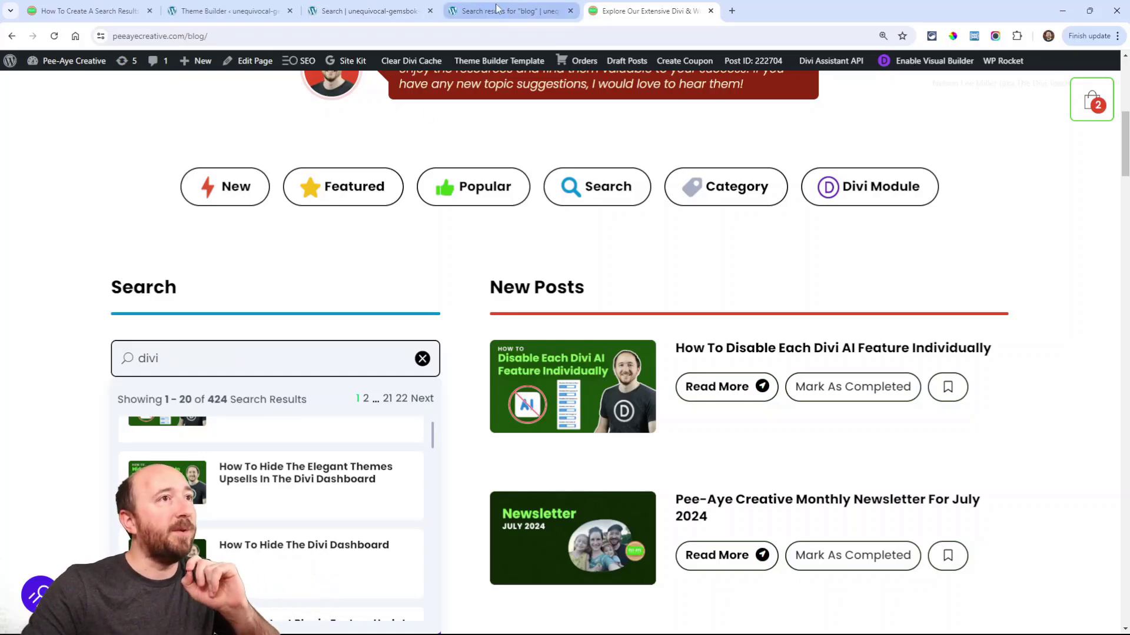
click(504, 11)
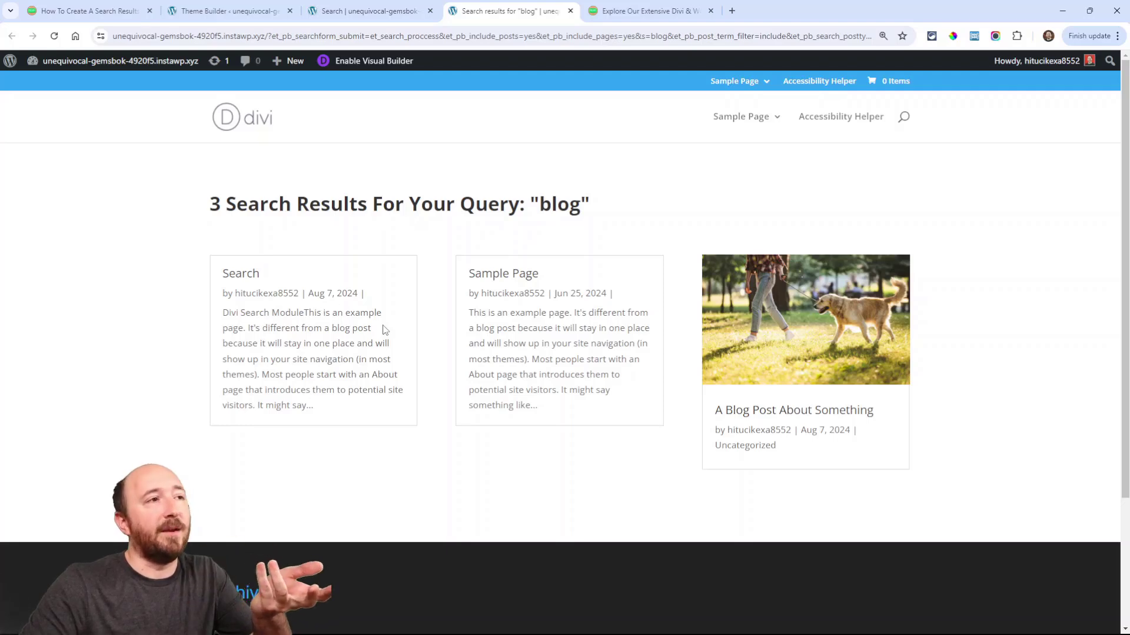
click(646, 10)
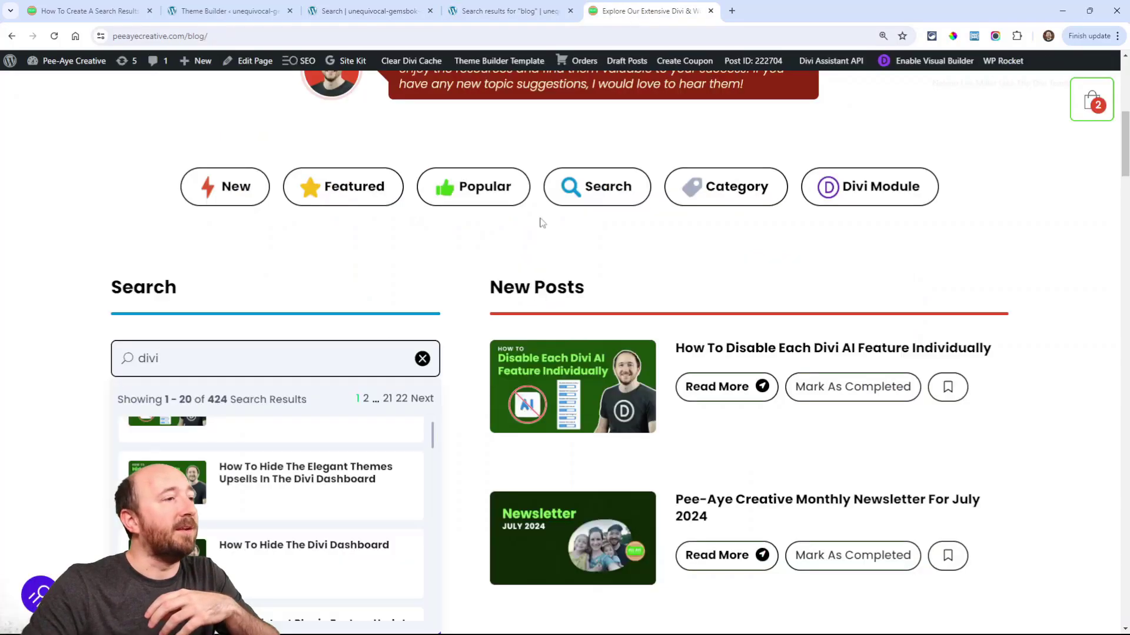
click(423, 358)
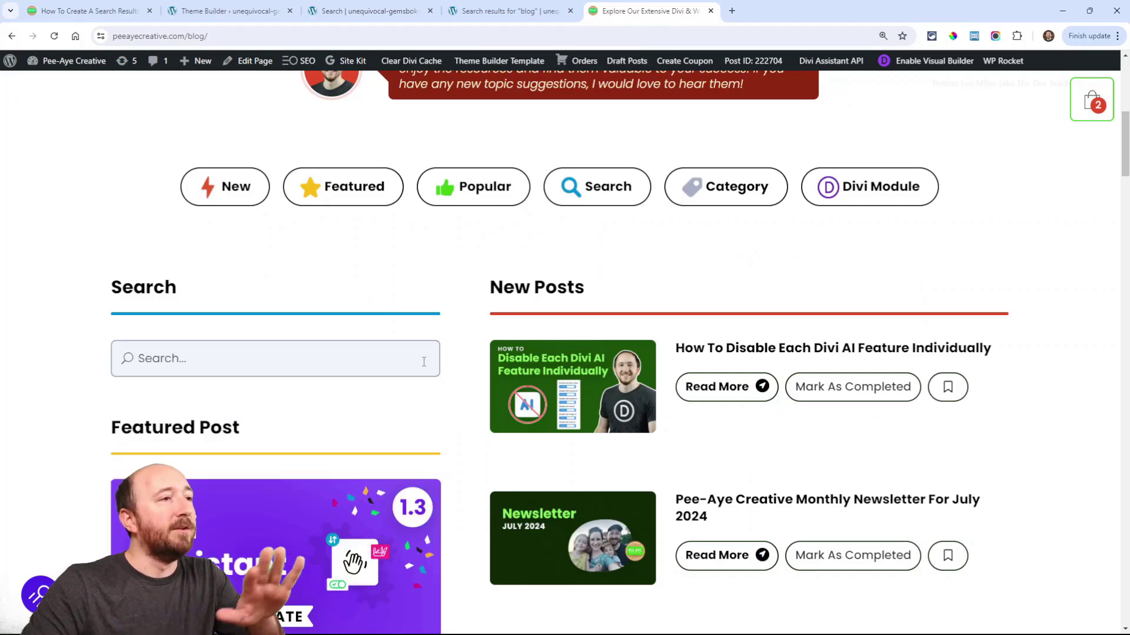
click(274, 358)
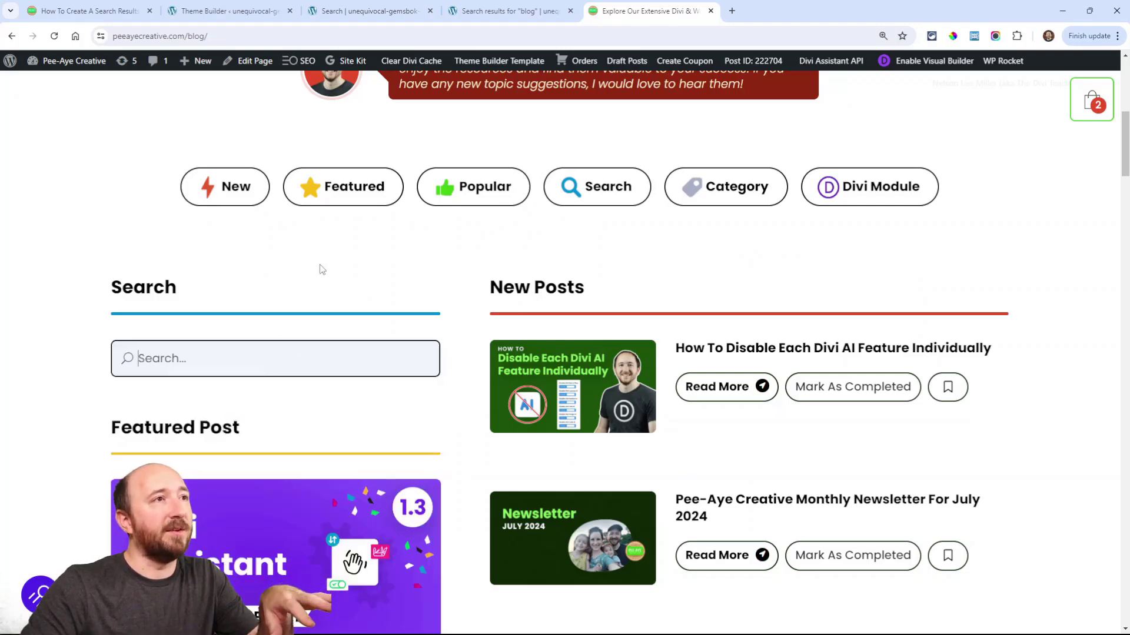
click(504, 10)
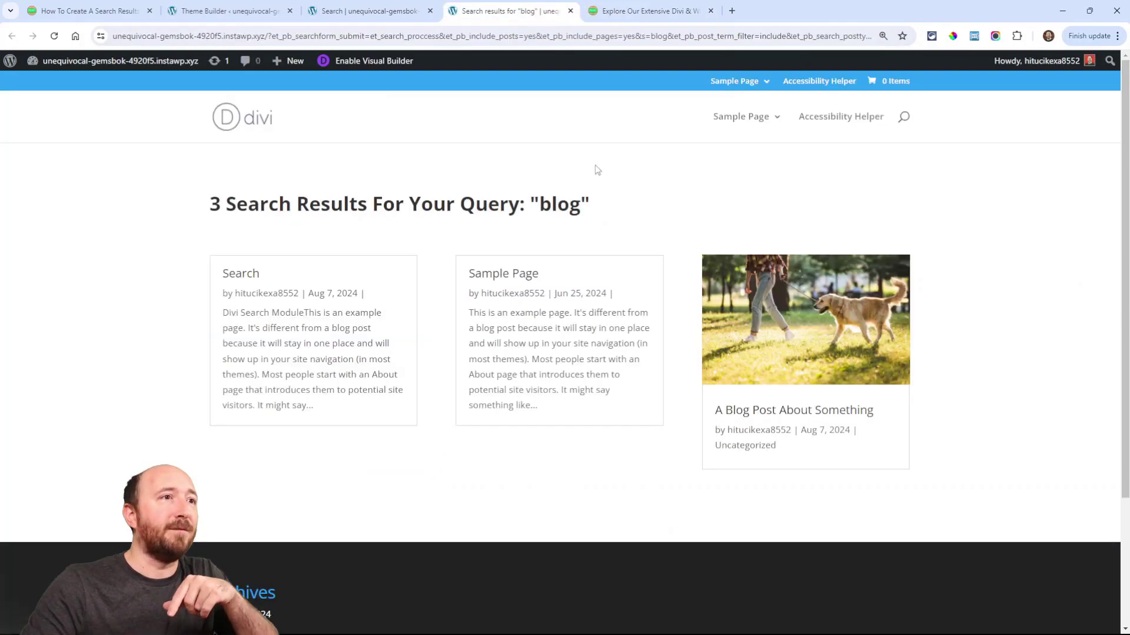
mouse_move(616, 147)
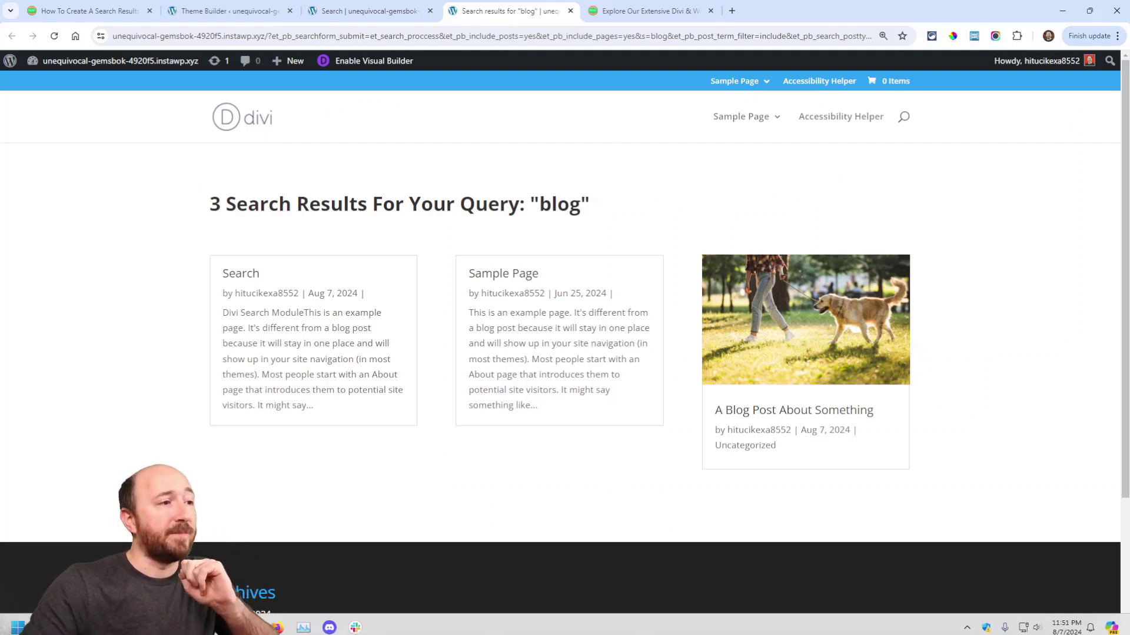
mouse_move(512, 293)
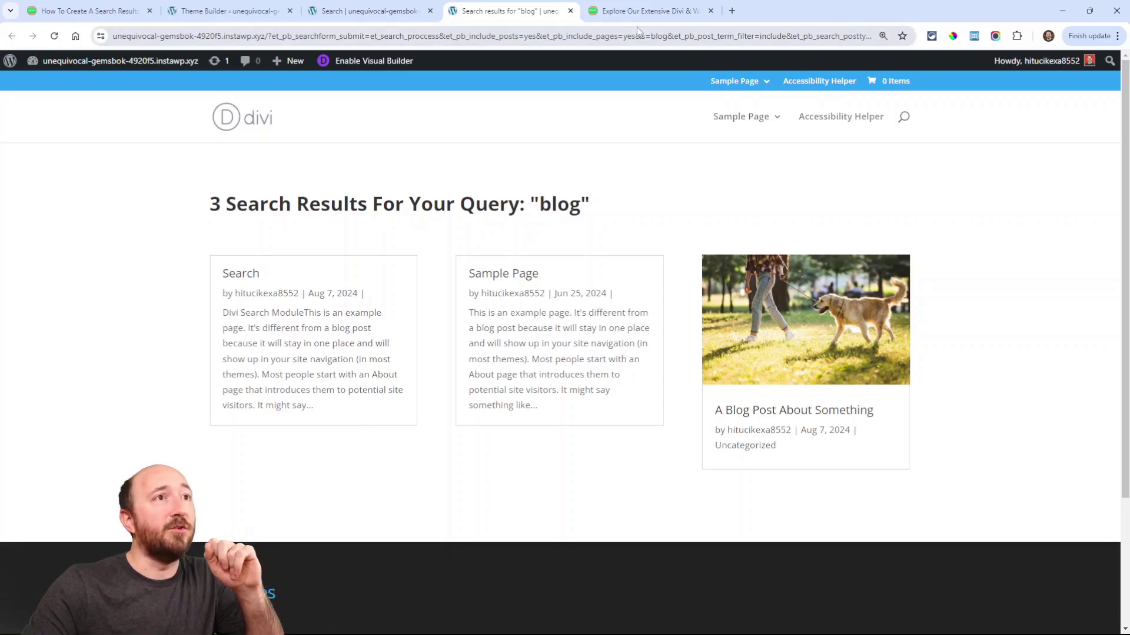
click(646, 10)
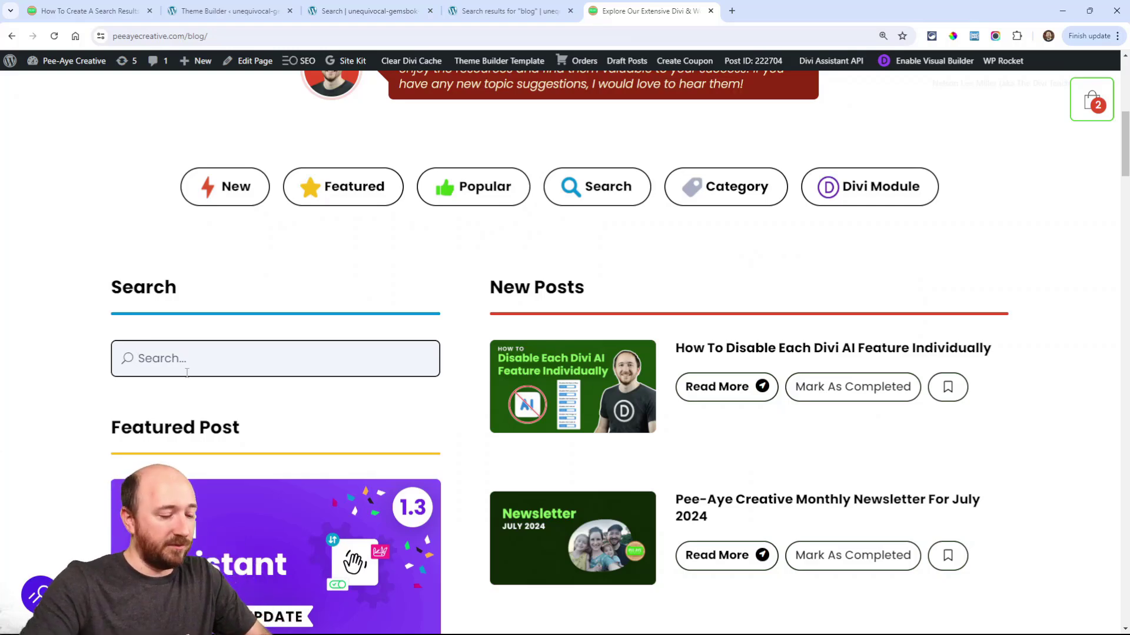
text(divi)
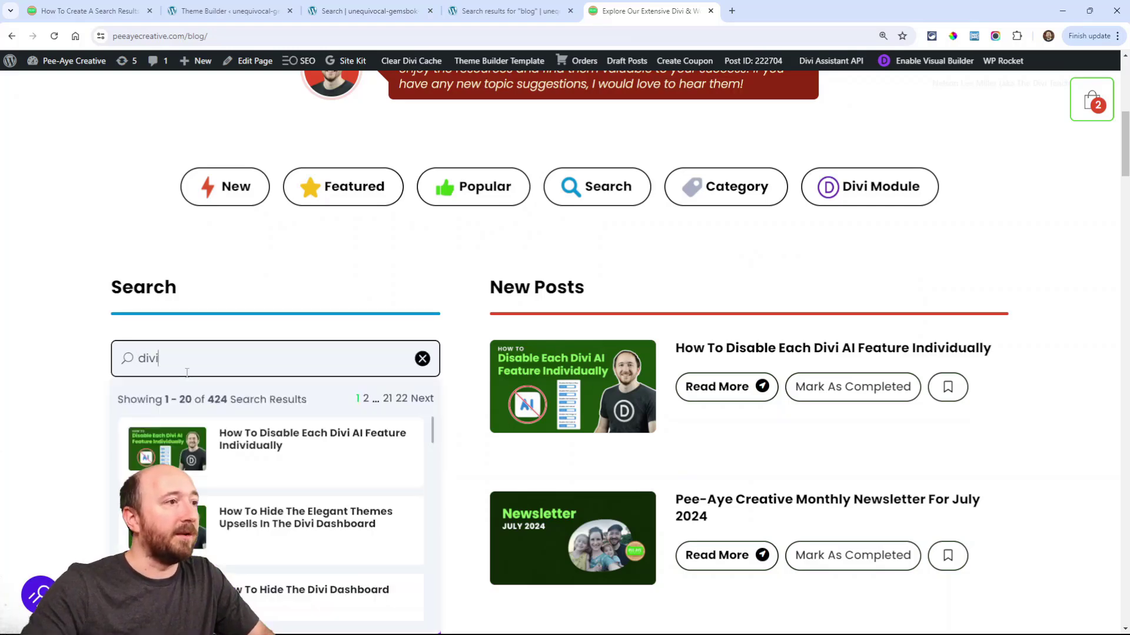
scroll(down, 3)
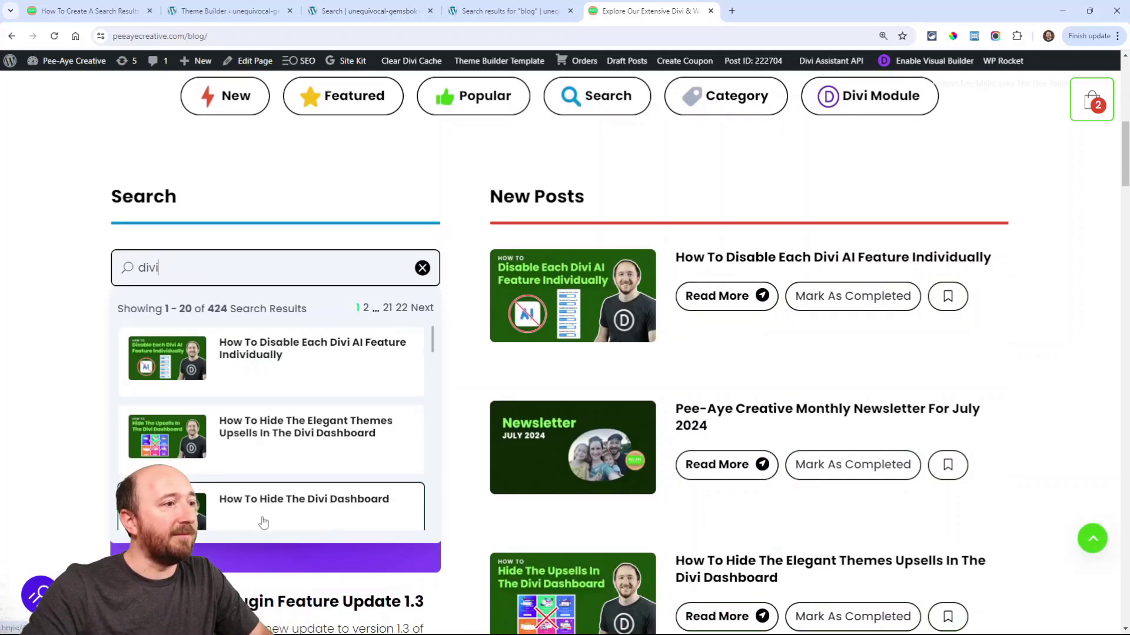
scroll(down, 3)
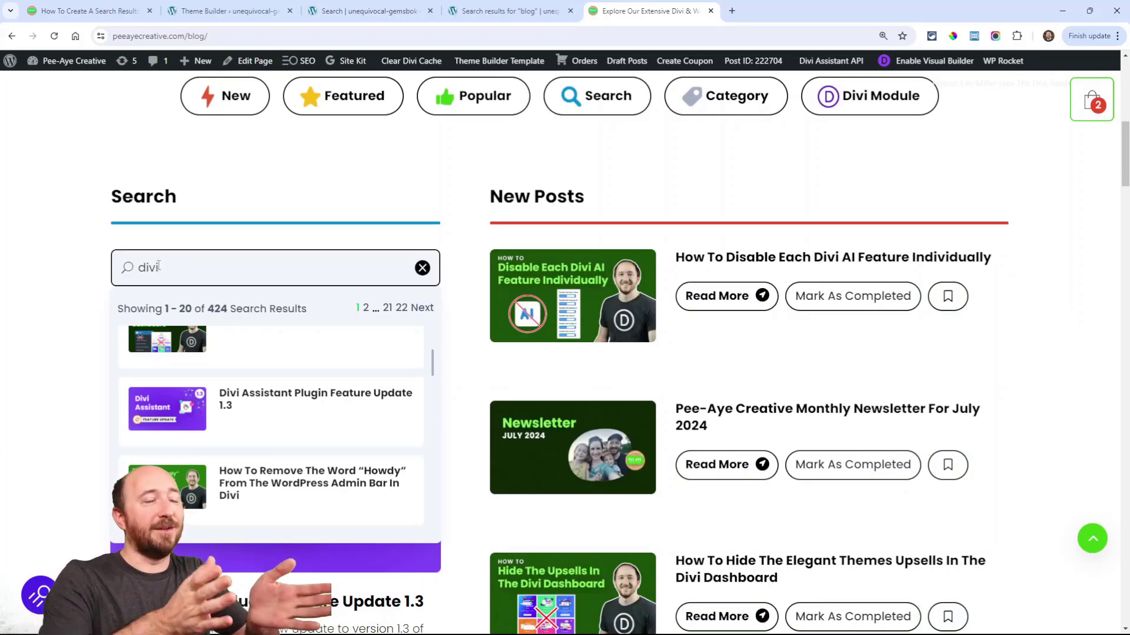
mouse_move(149, 359)
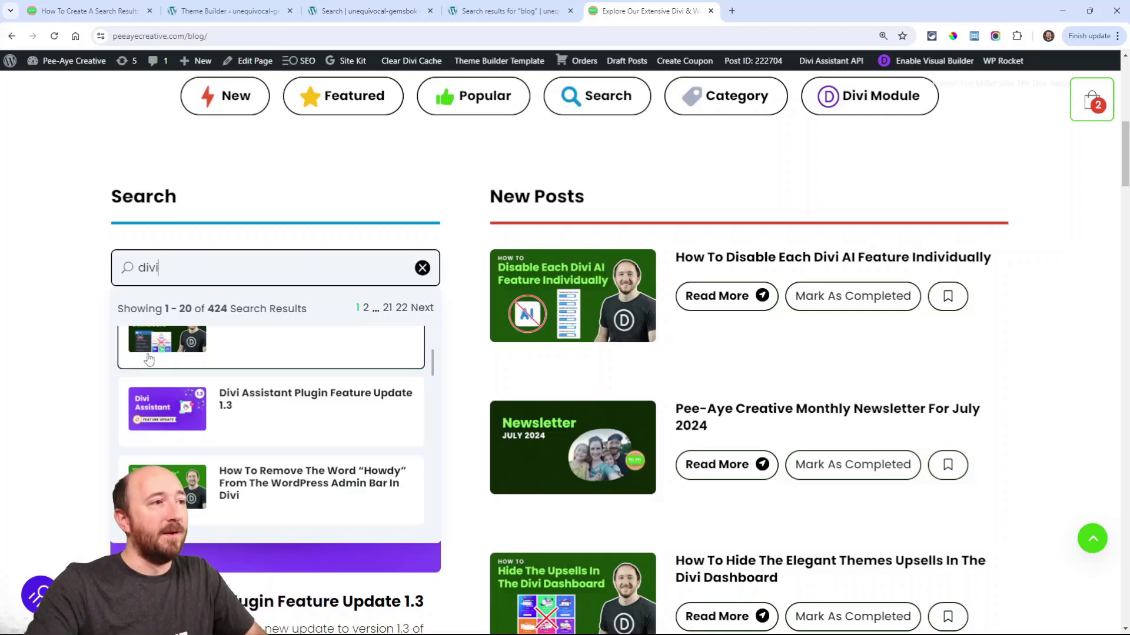
scroll(up, 3)
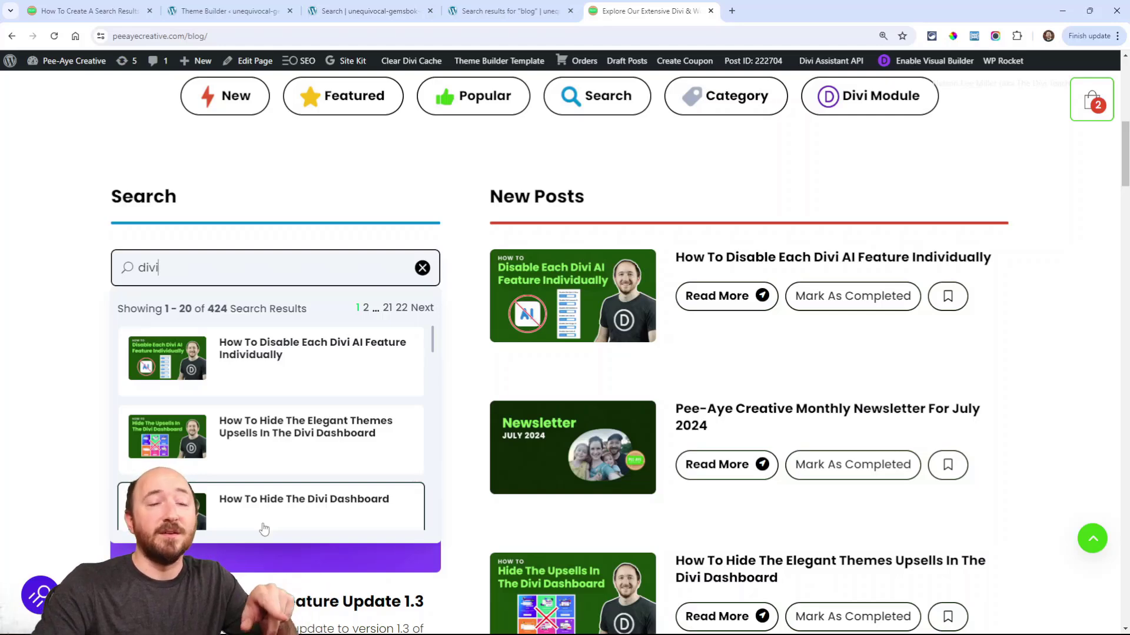
click(504, 11)
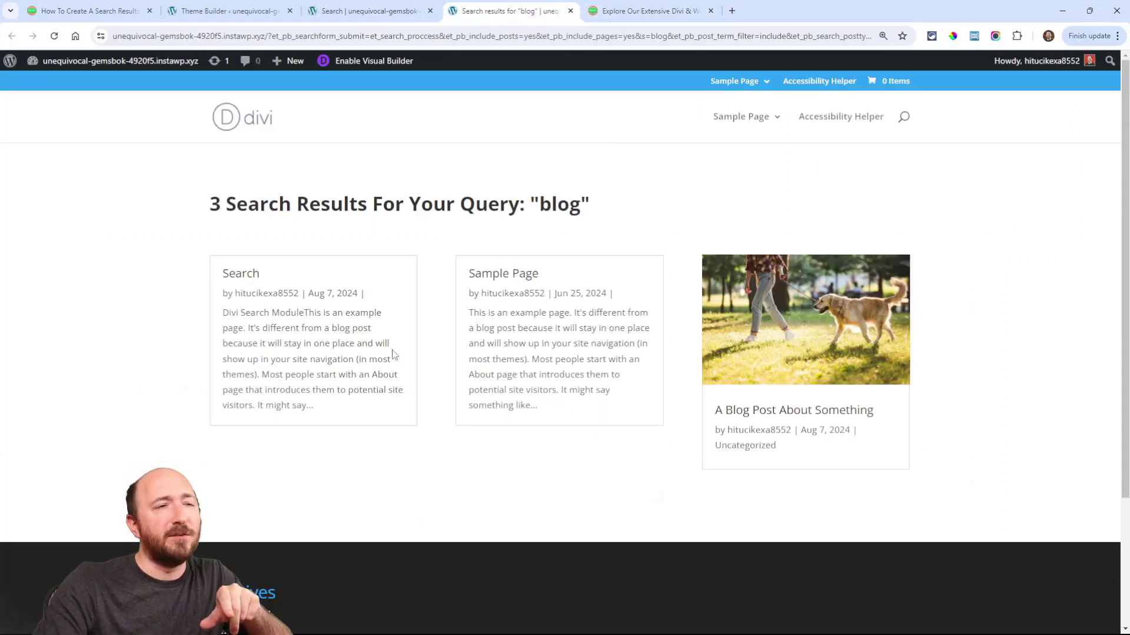
mouse_move(442, 232)
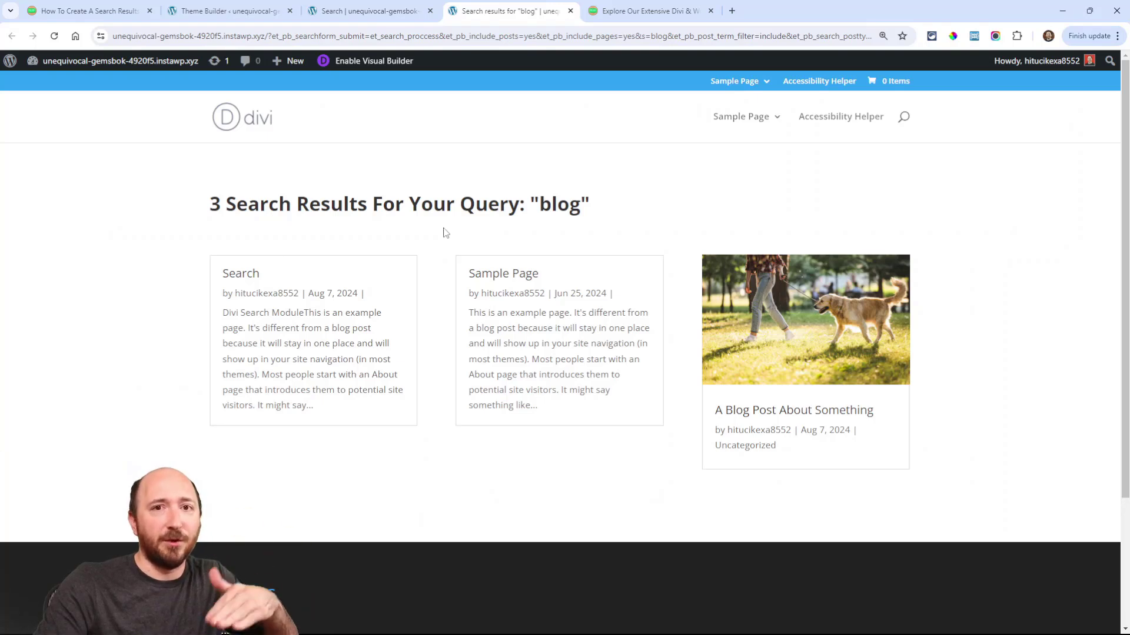
mouse_move(508, 244)
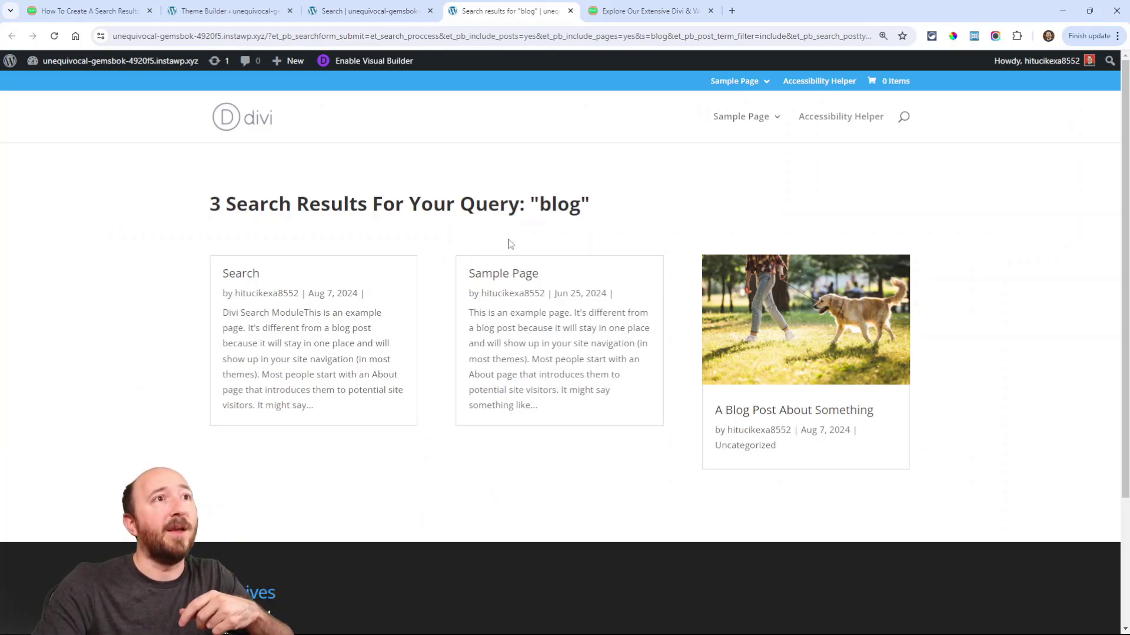